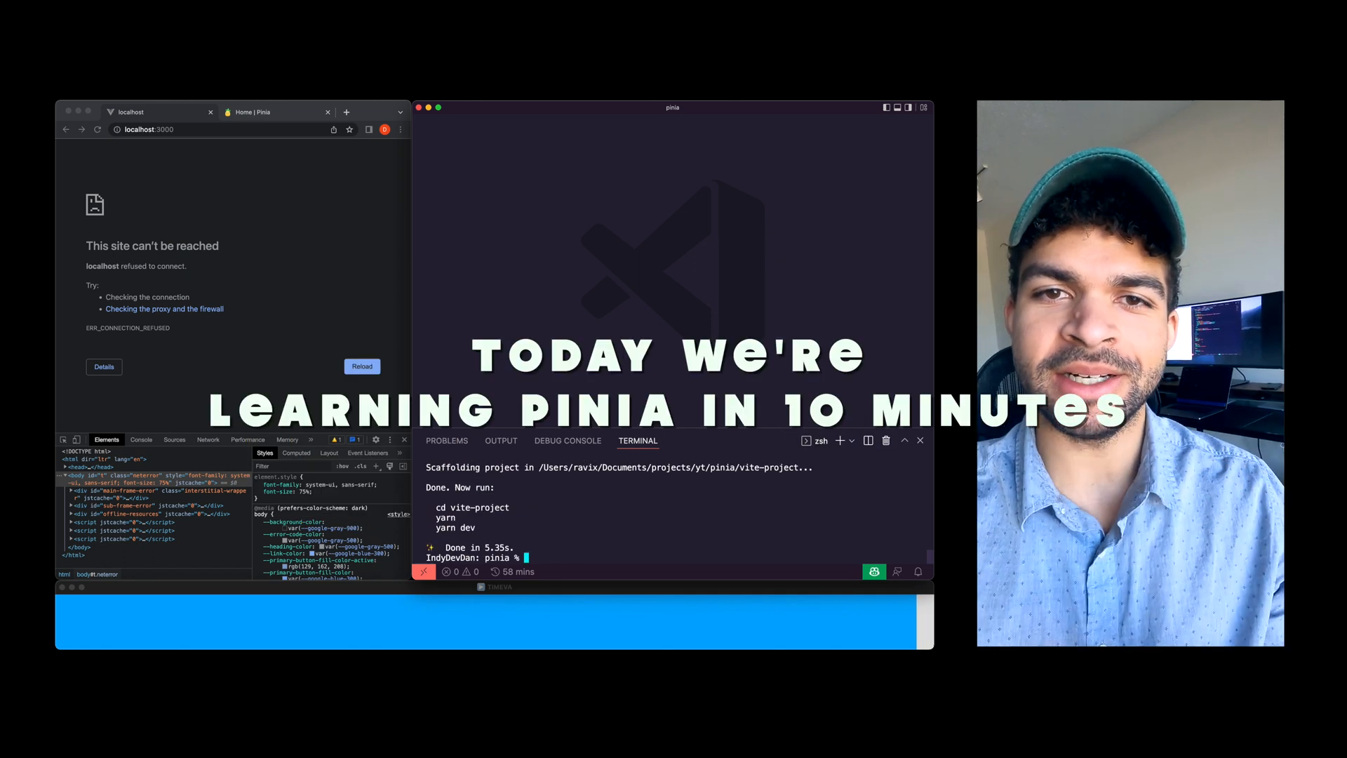
# Change into vite-project/, install dependencies with yarn and start the dev server
pyautogui.write('cd vite-project/')
pyautogui.write('a')
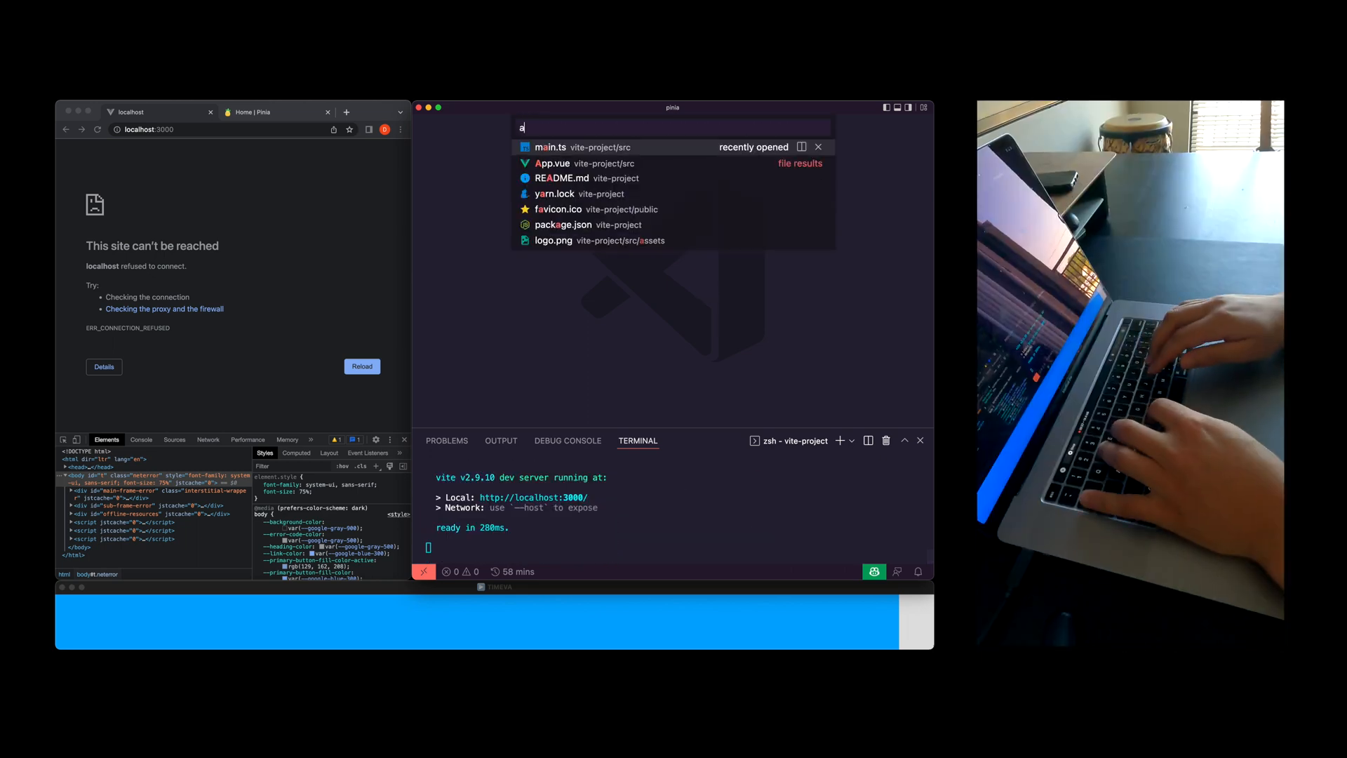
# Rewrite App.vue's template as an h1 'PINIA + VUE3' with 'COUNTER' and 'TIER LIST' h3s
pyautogui.click(552, 163)
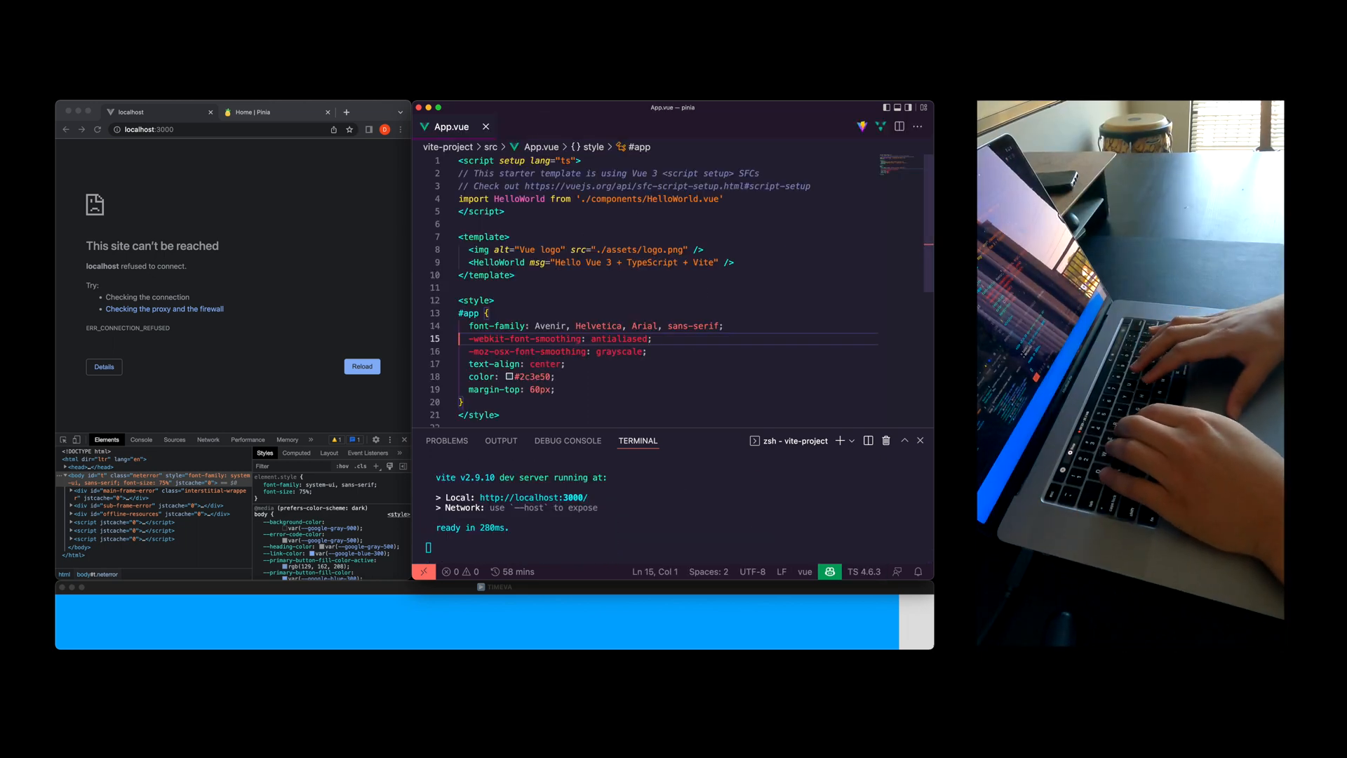
pyautogui.click(360, 366)
pyautogui.write('<h1></h1>')
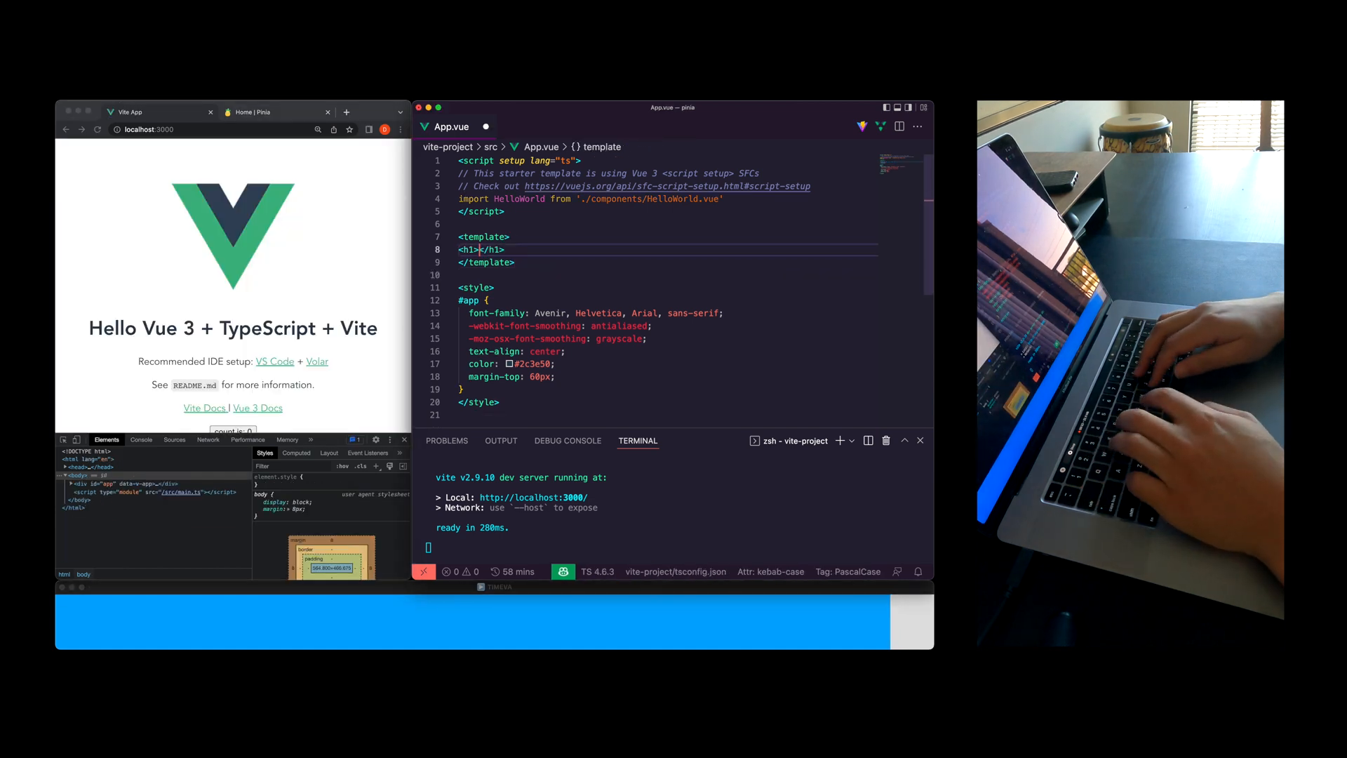
pyautogui.write('PINIA + VUE3')
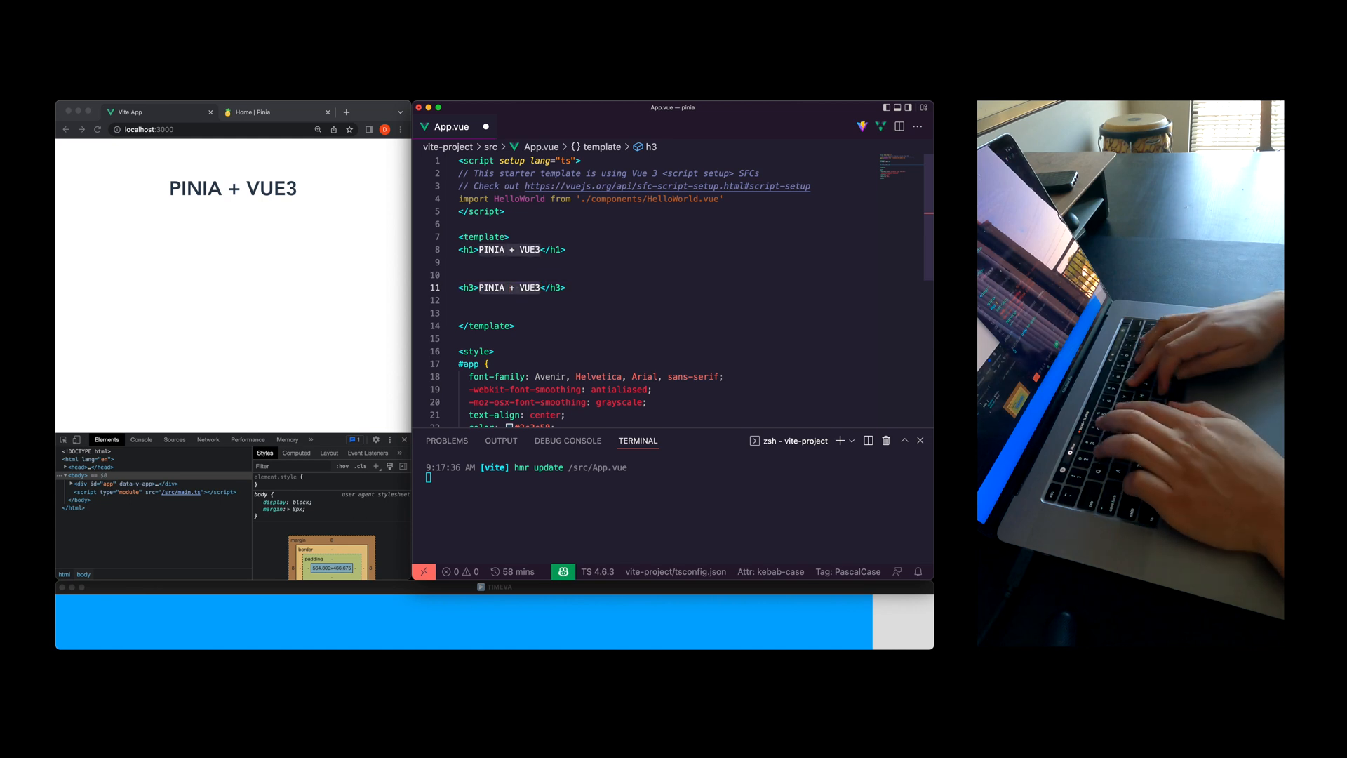
pyautogui.write('COUNTER')
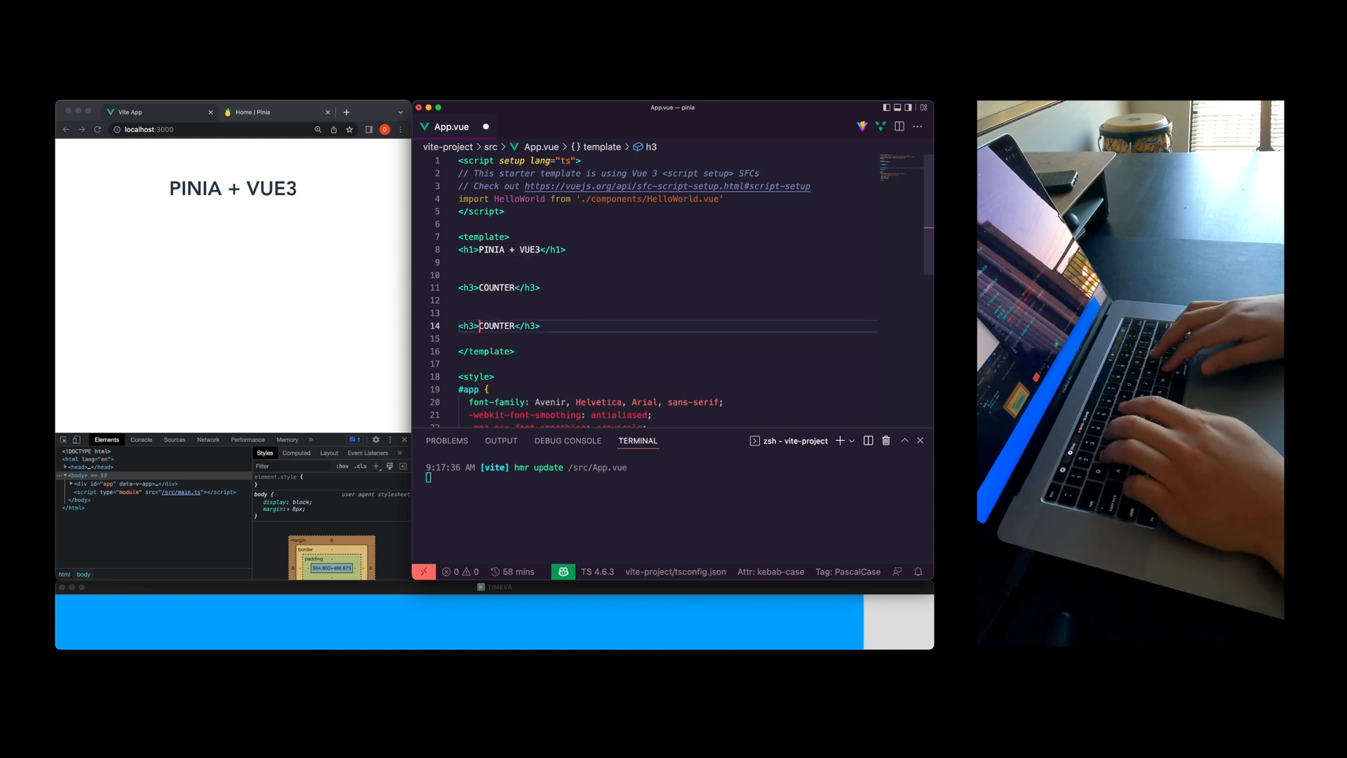
pyautogui.write('TIER LIST')
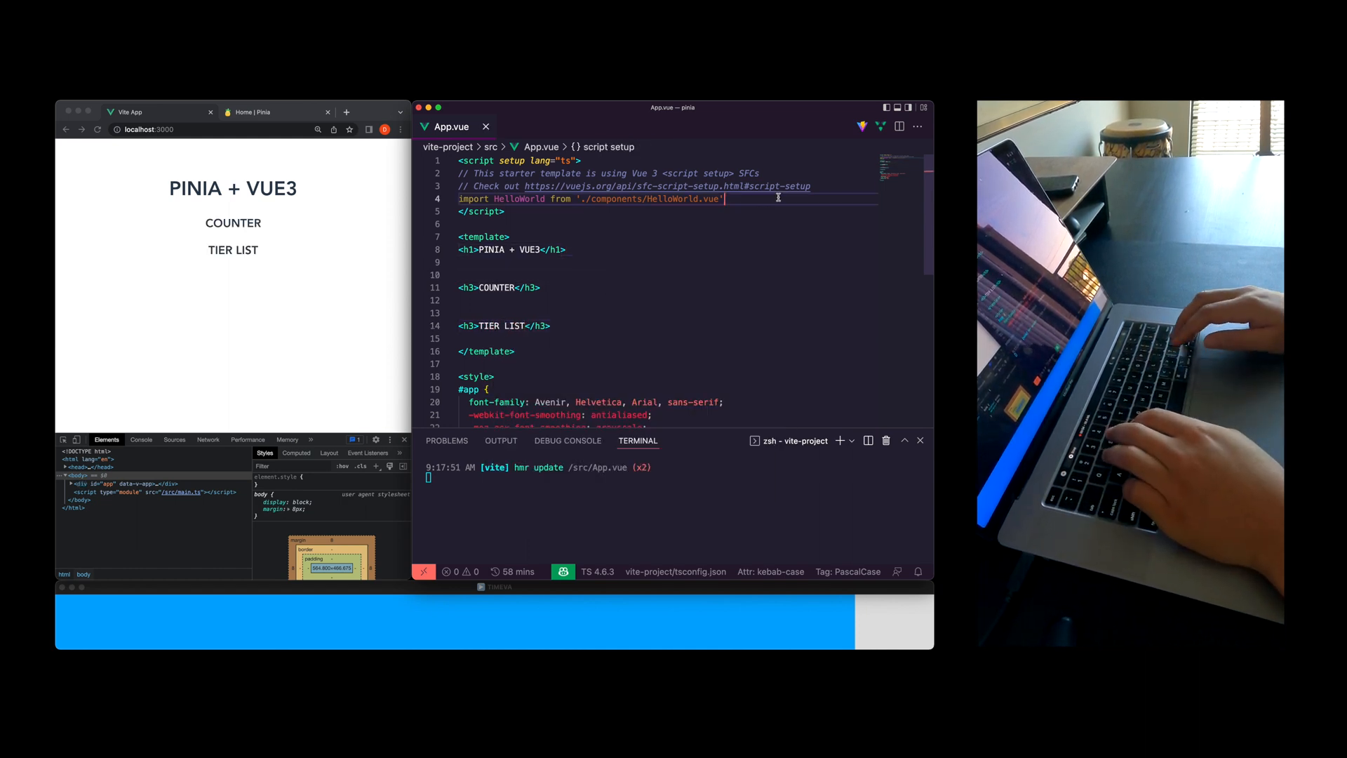
pyautogui.write('main')
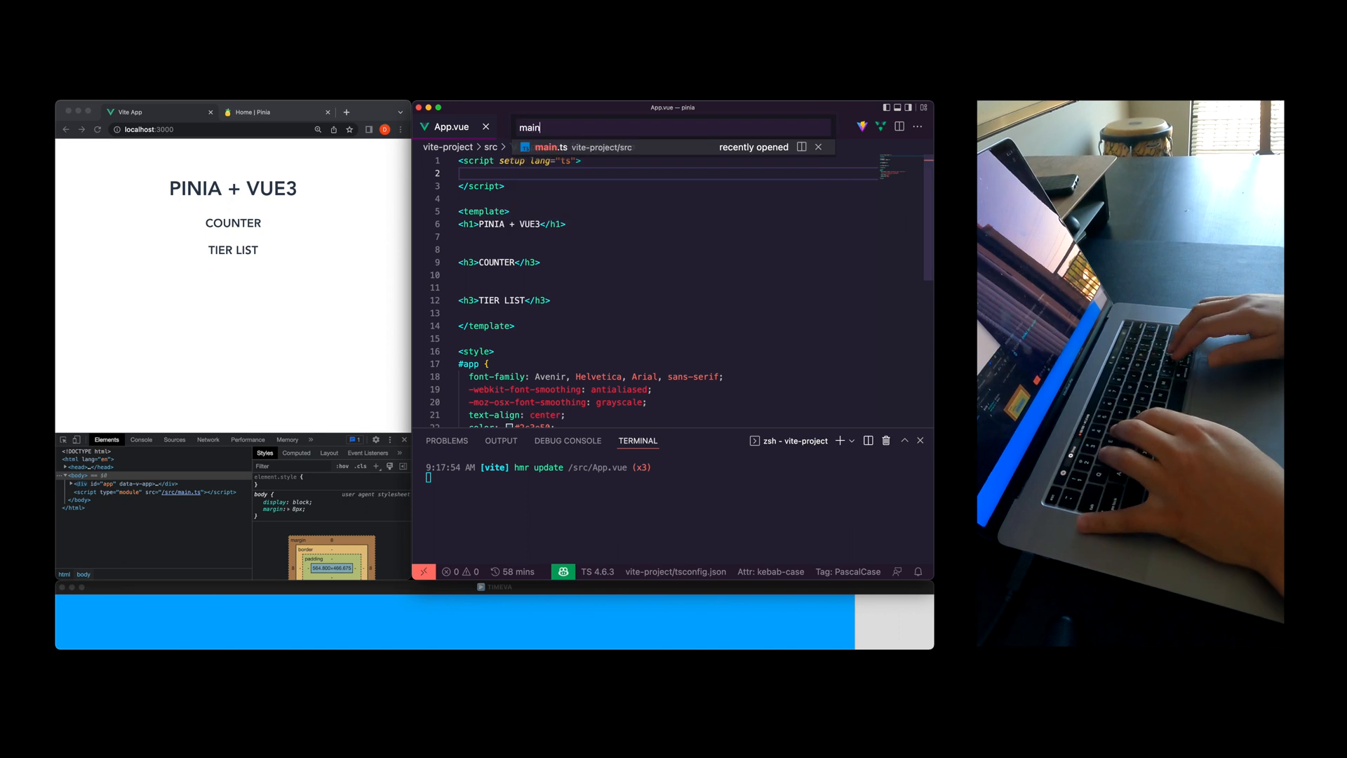
# Import createPinia in main.ts and chain .use(createPinia()) before .mount('#app')
pyautogui.click(547, 147)
pyautogui.write('import  from "pinia')
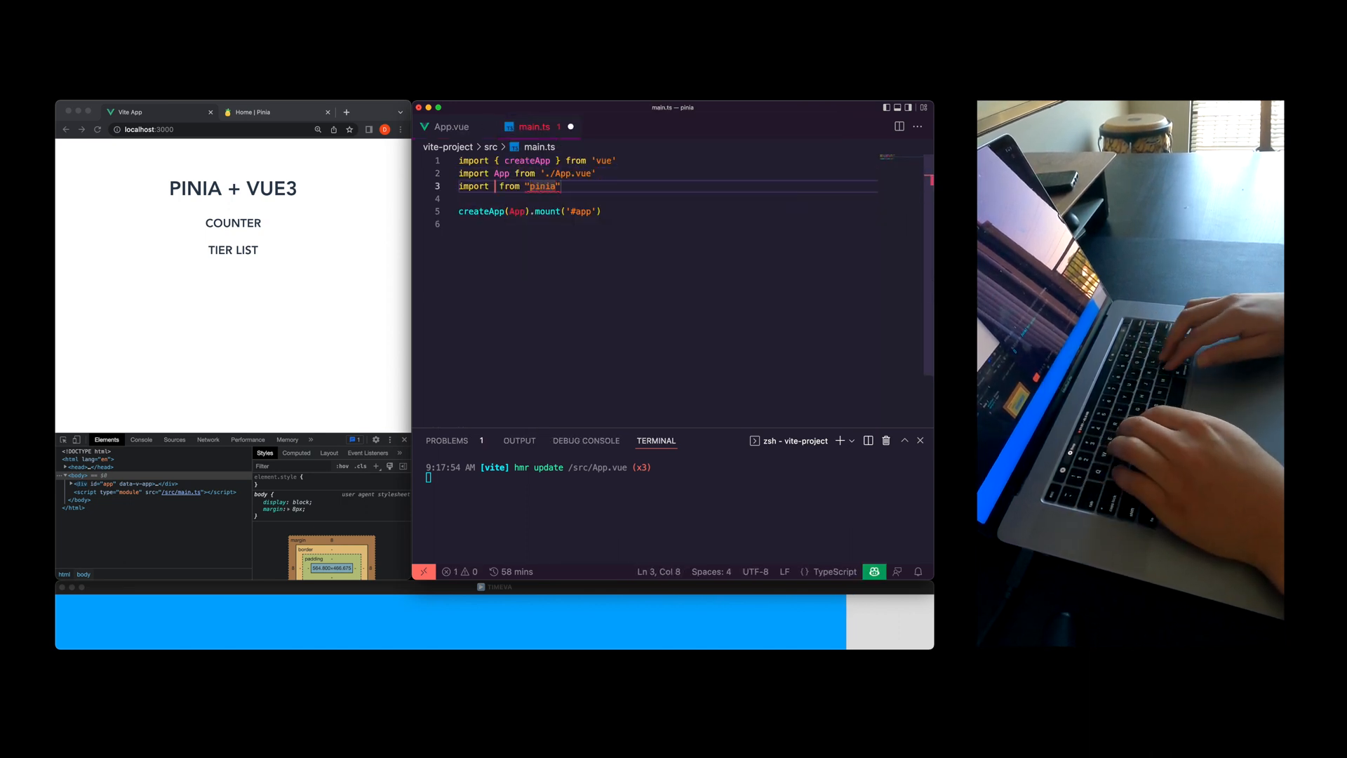
pyautogui.write('createPinia}')
pyautogui.click(531, 210)
pyautogui.write('use(createPinia()).')
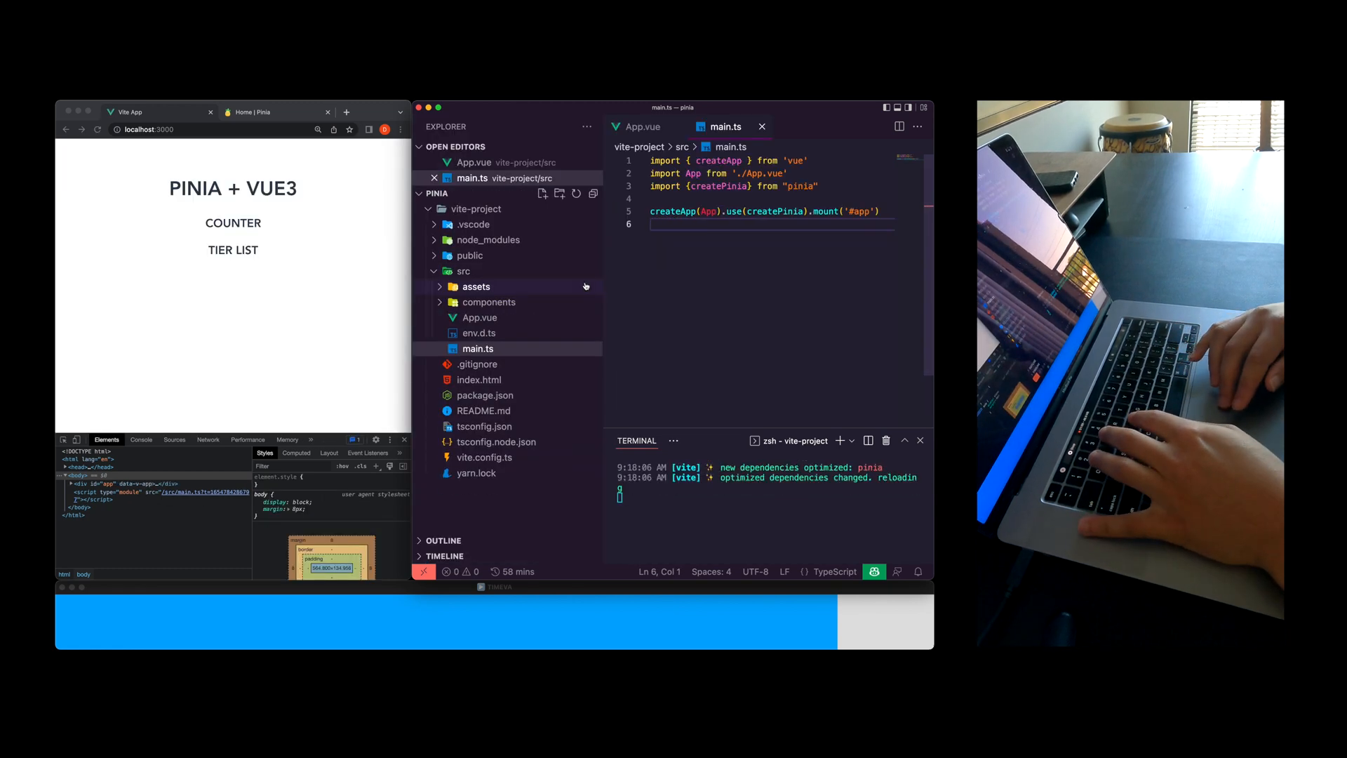
pyautogui.click(464, 271)
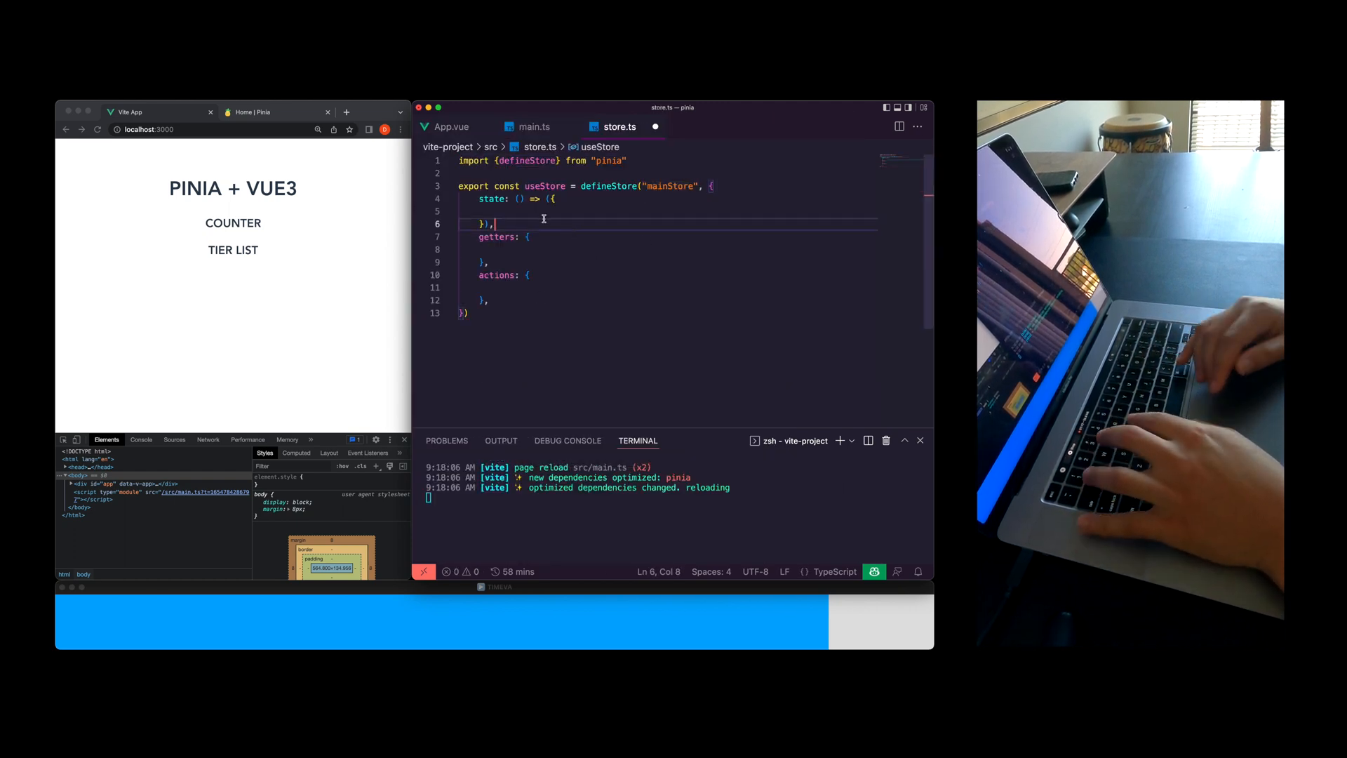
# Write the mainStore state with count: 0 and tierList: [], and begin an exported interface
pyautogui.write('count:')
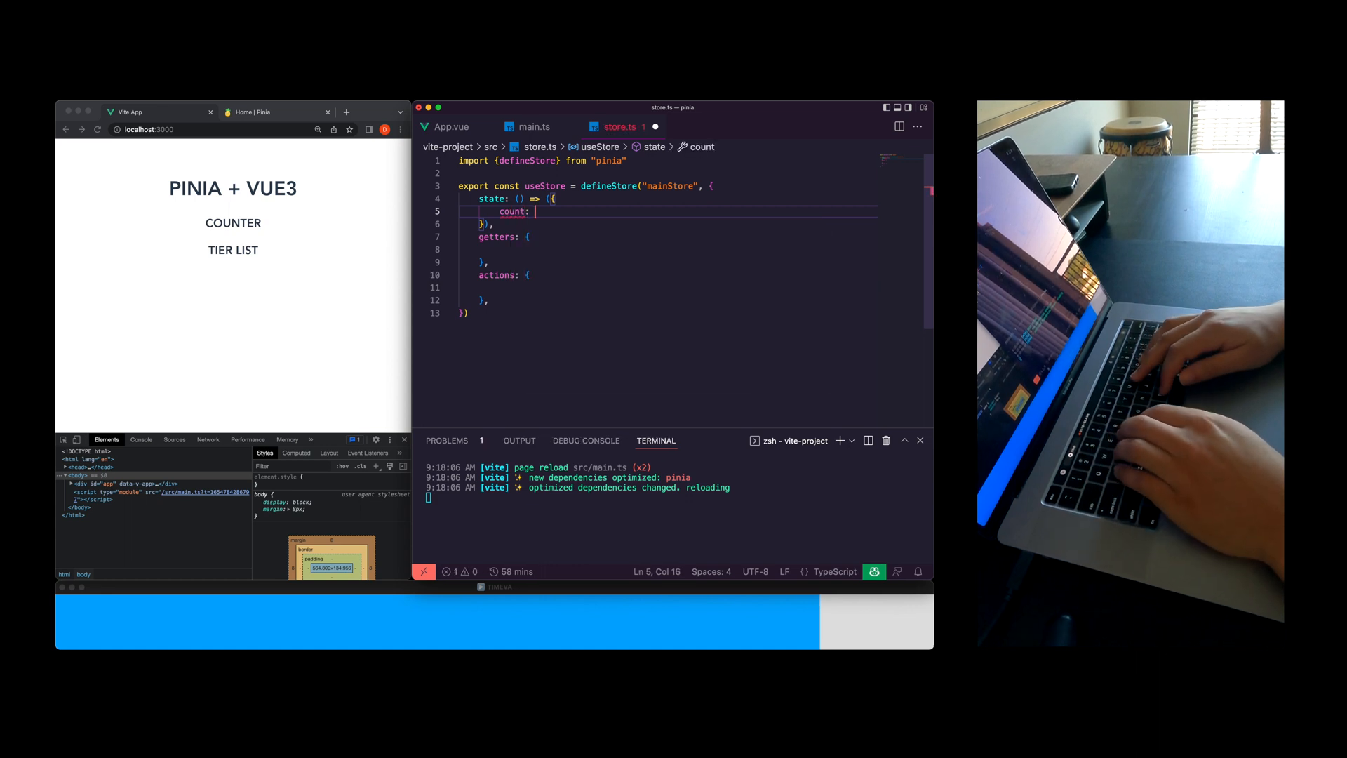
pyautogui.write('number')
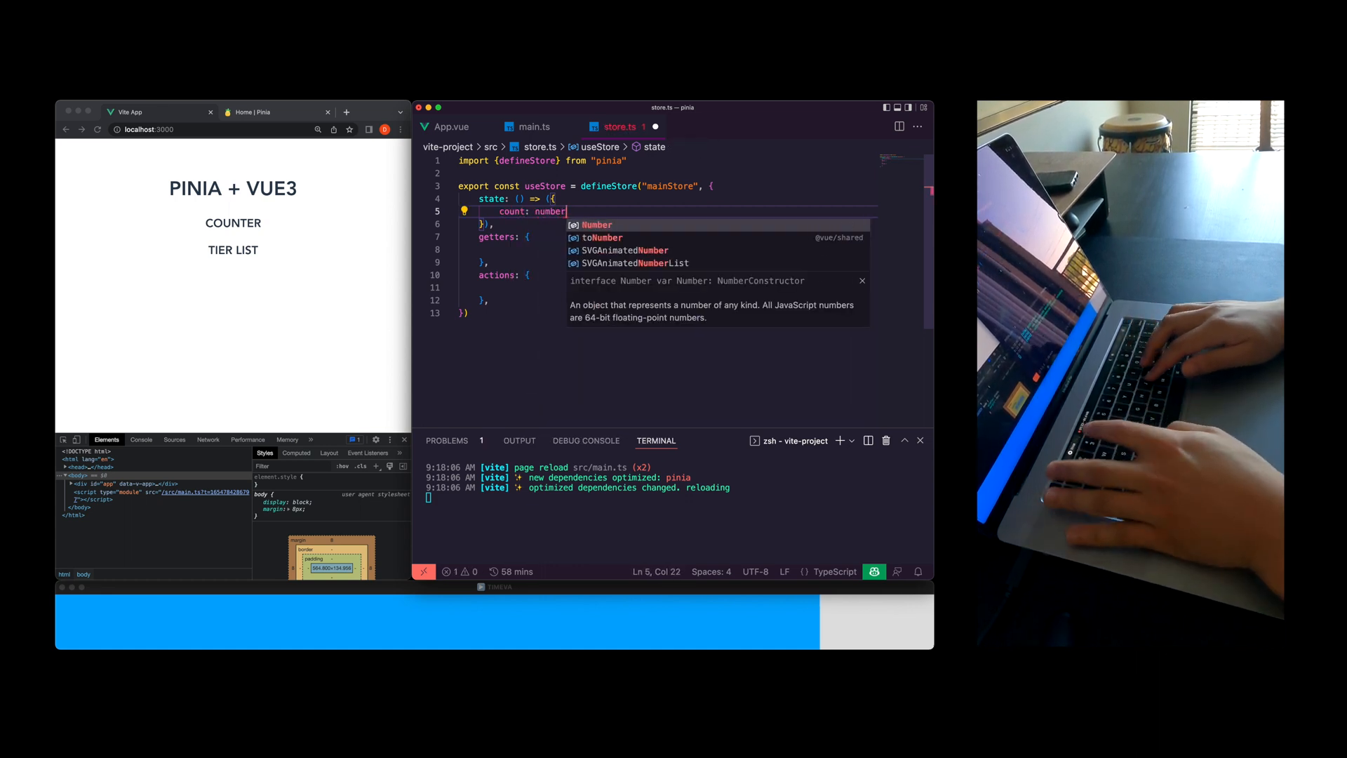
pyautogui.write('0,')
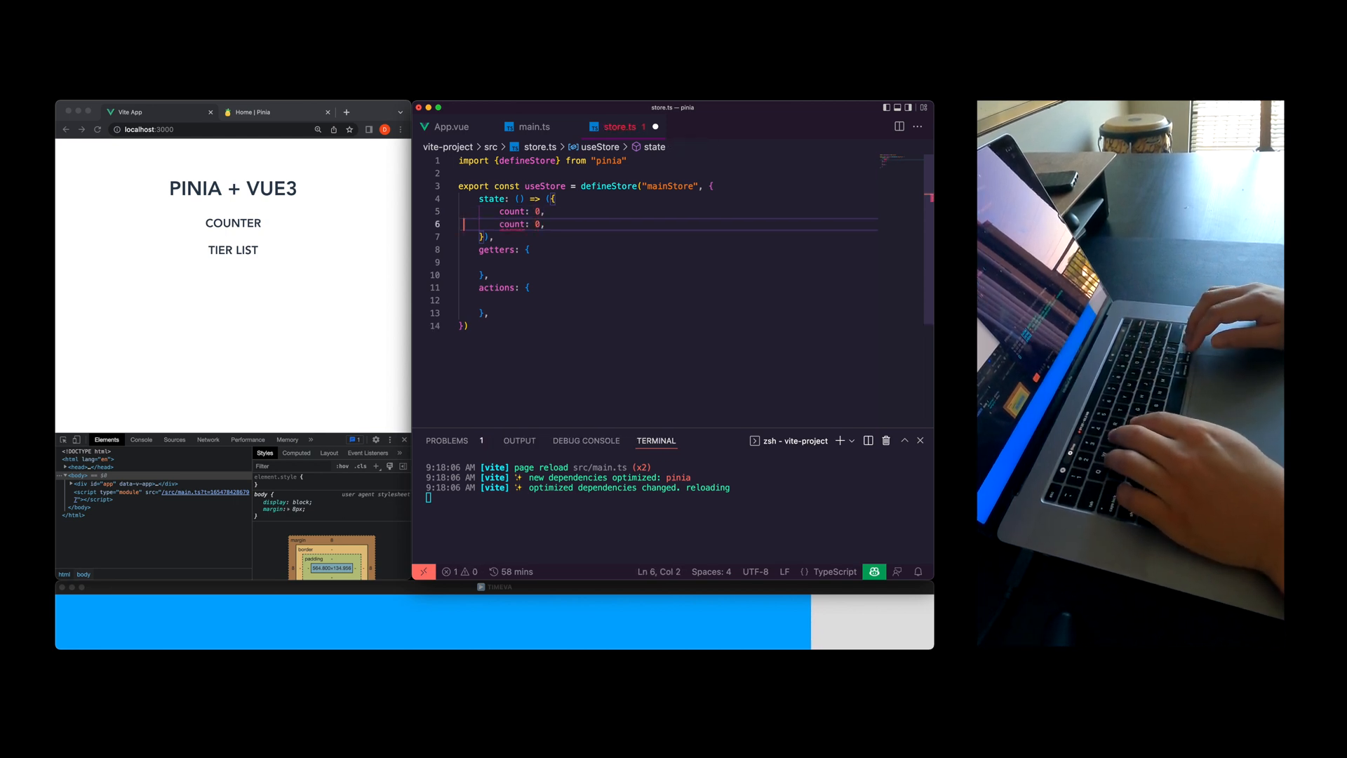
pyautogui.write('tierList: 0,')
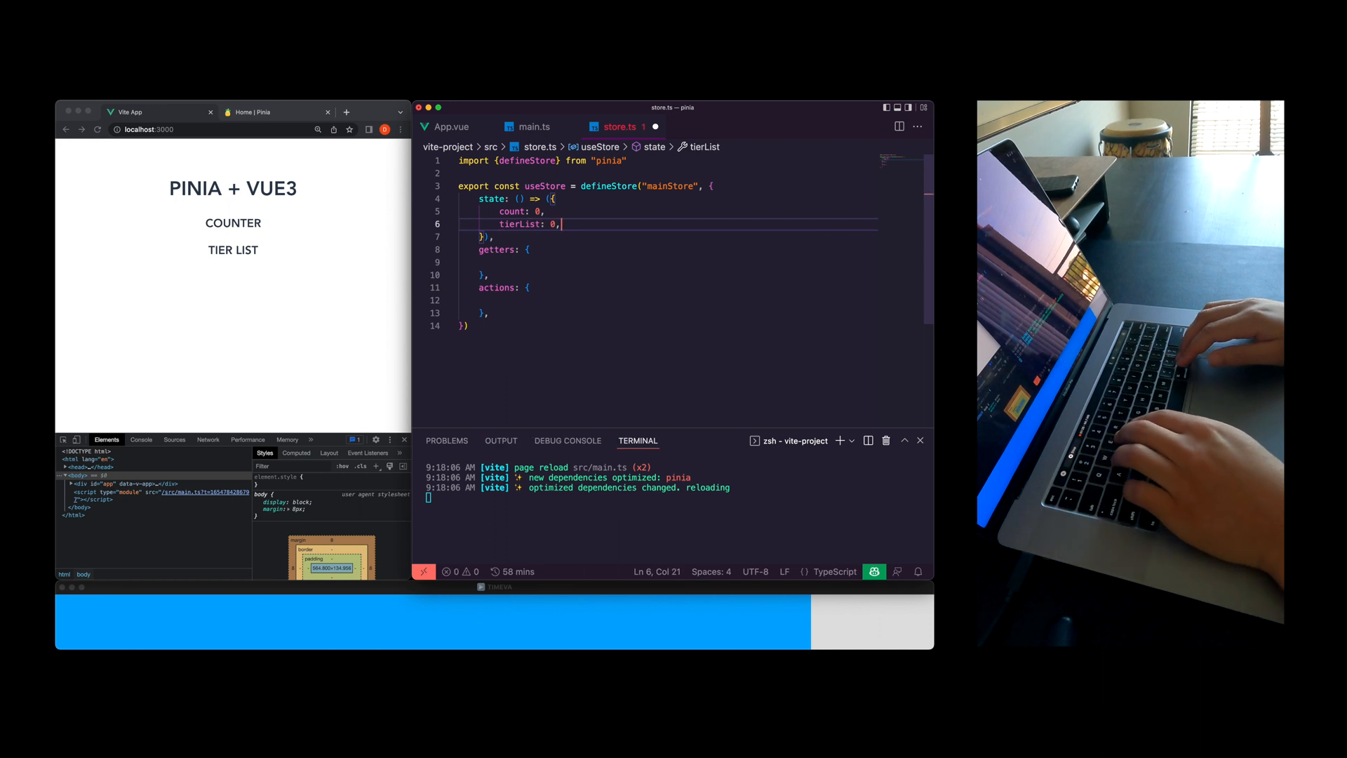
pyautogui.write('[]')
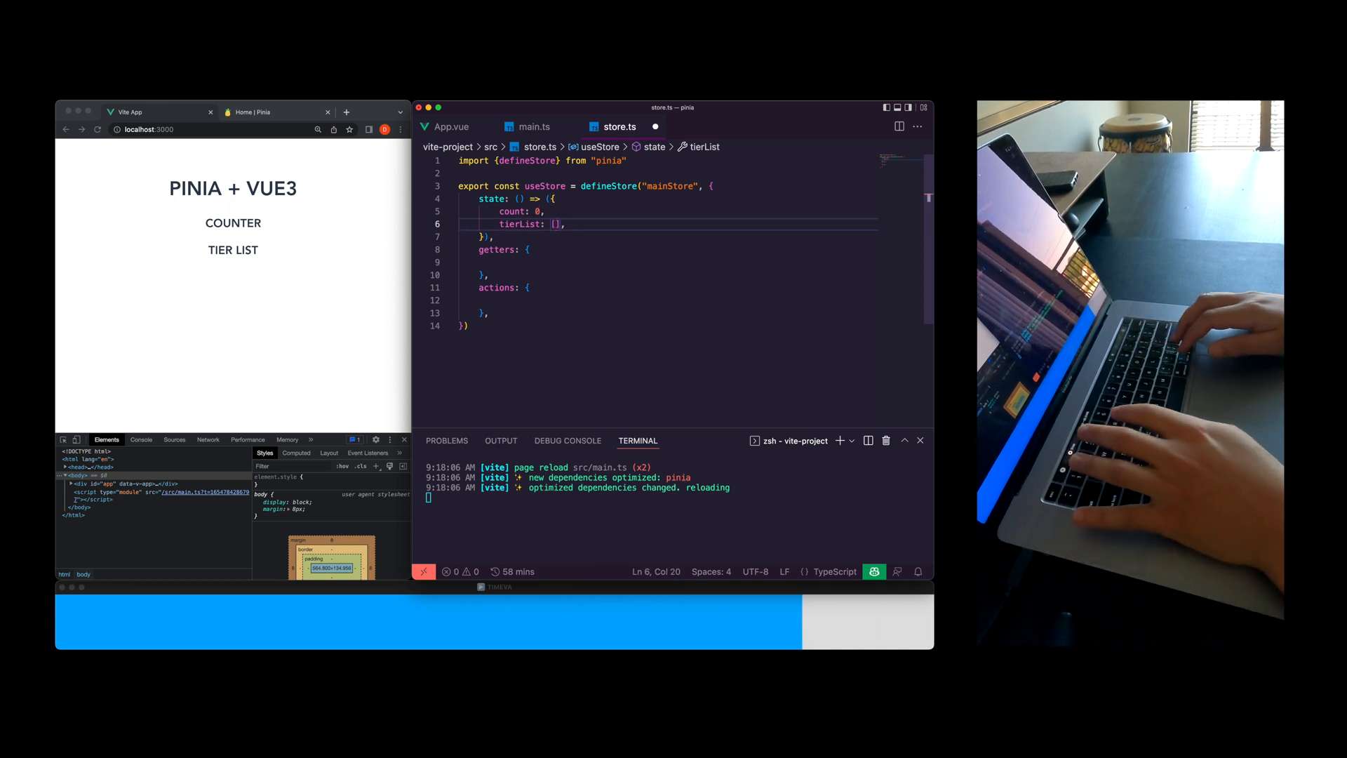
pyautogui.write('interface {')
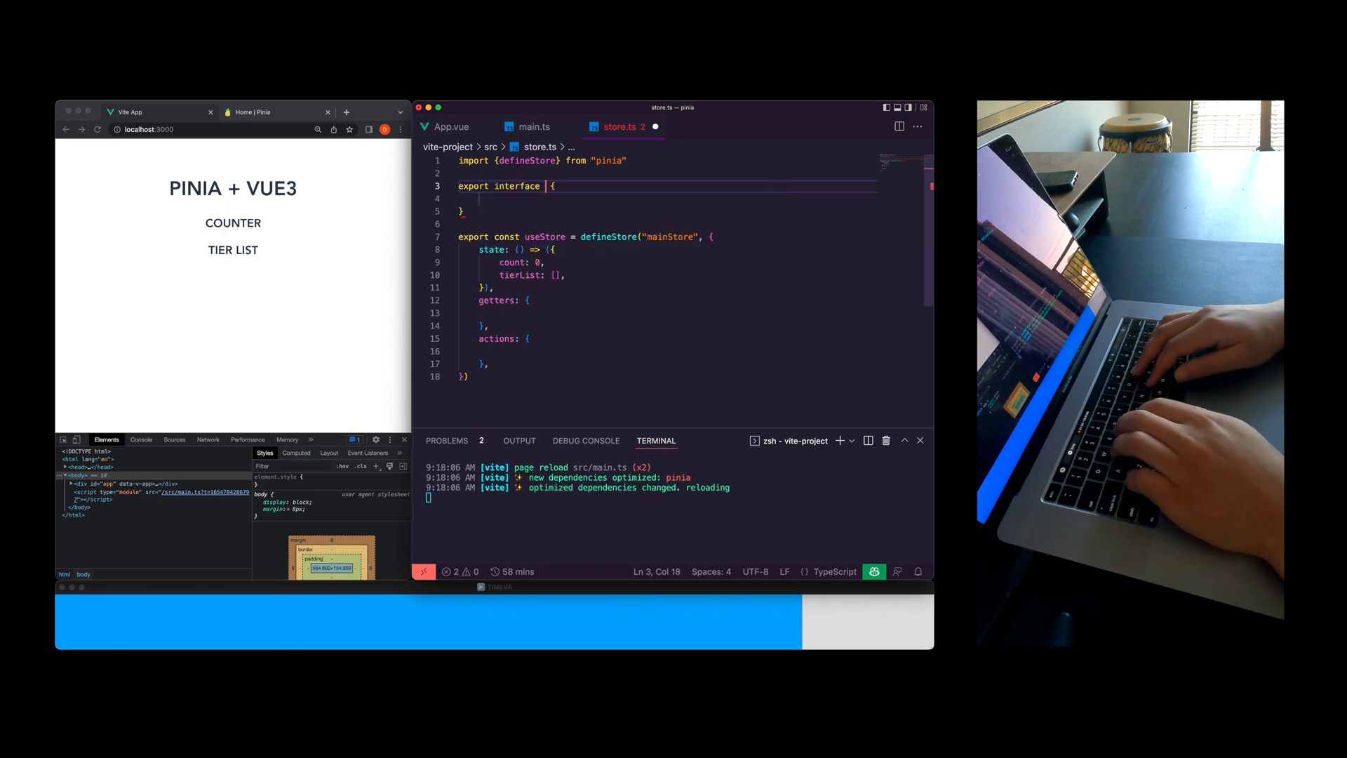
# Declare Tier {rank: number; title: string} and StoreInterface {count: number; tierList: Tier[]}
pyautogui.write('Tier')
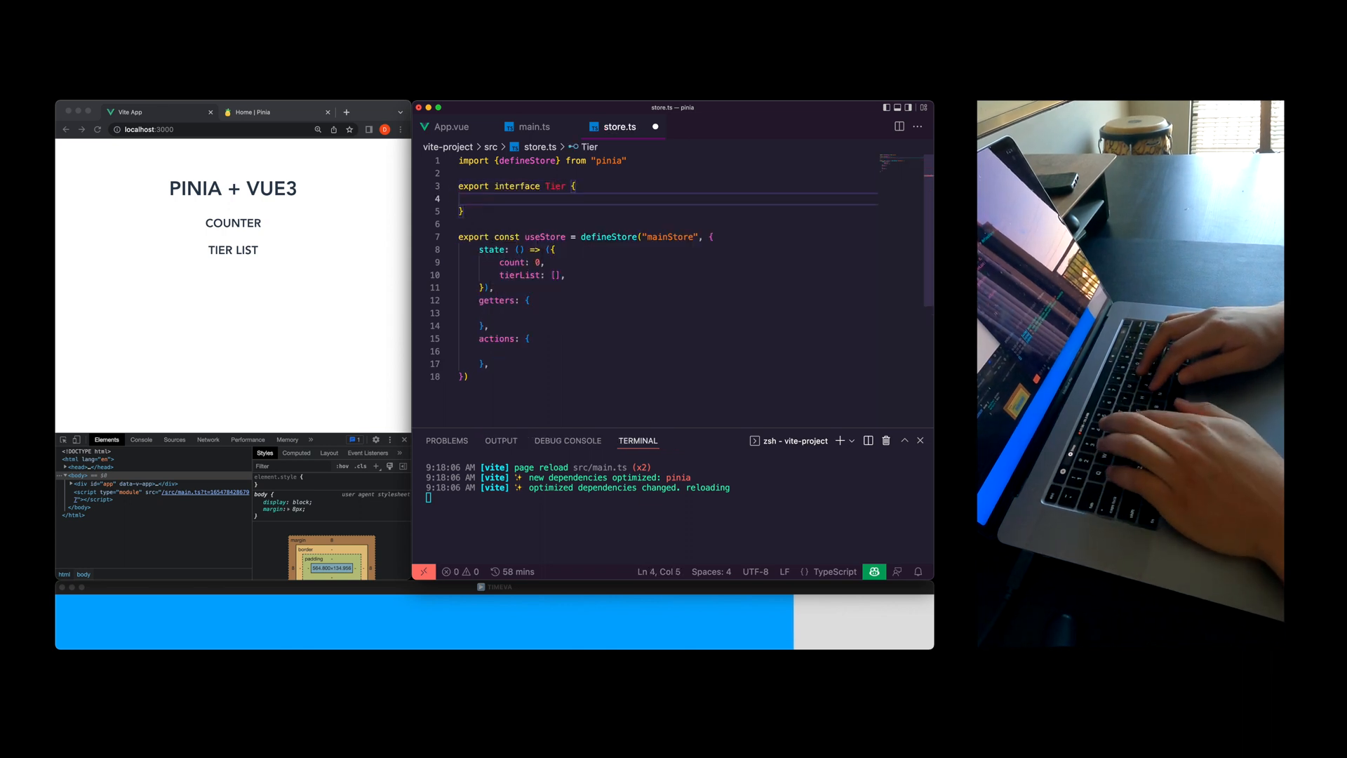
pyautogui.write('rank: number')
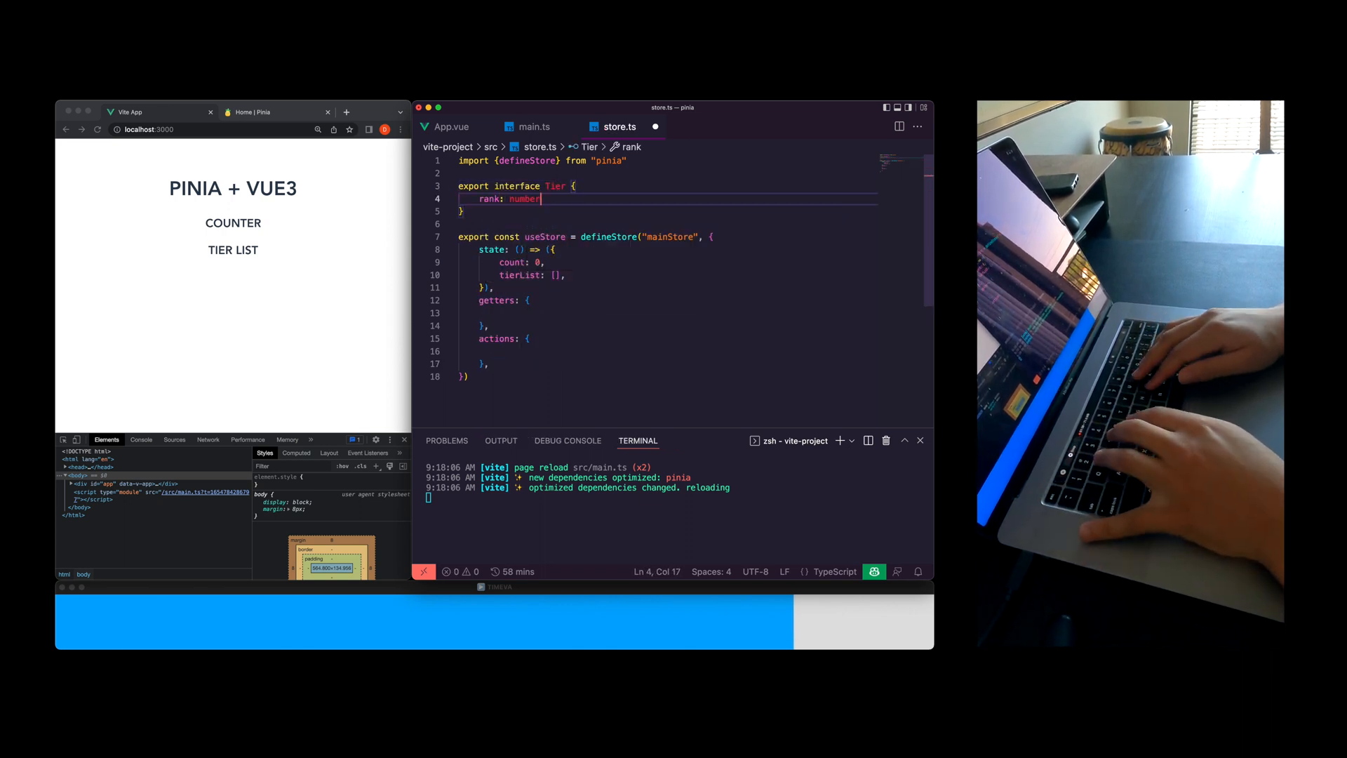
pyautogui.write('titel:')
pyautogui.write('export interface StoreInterface {')
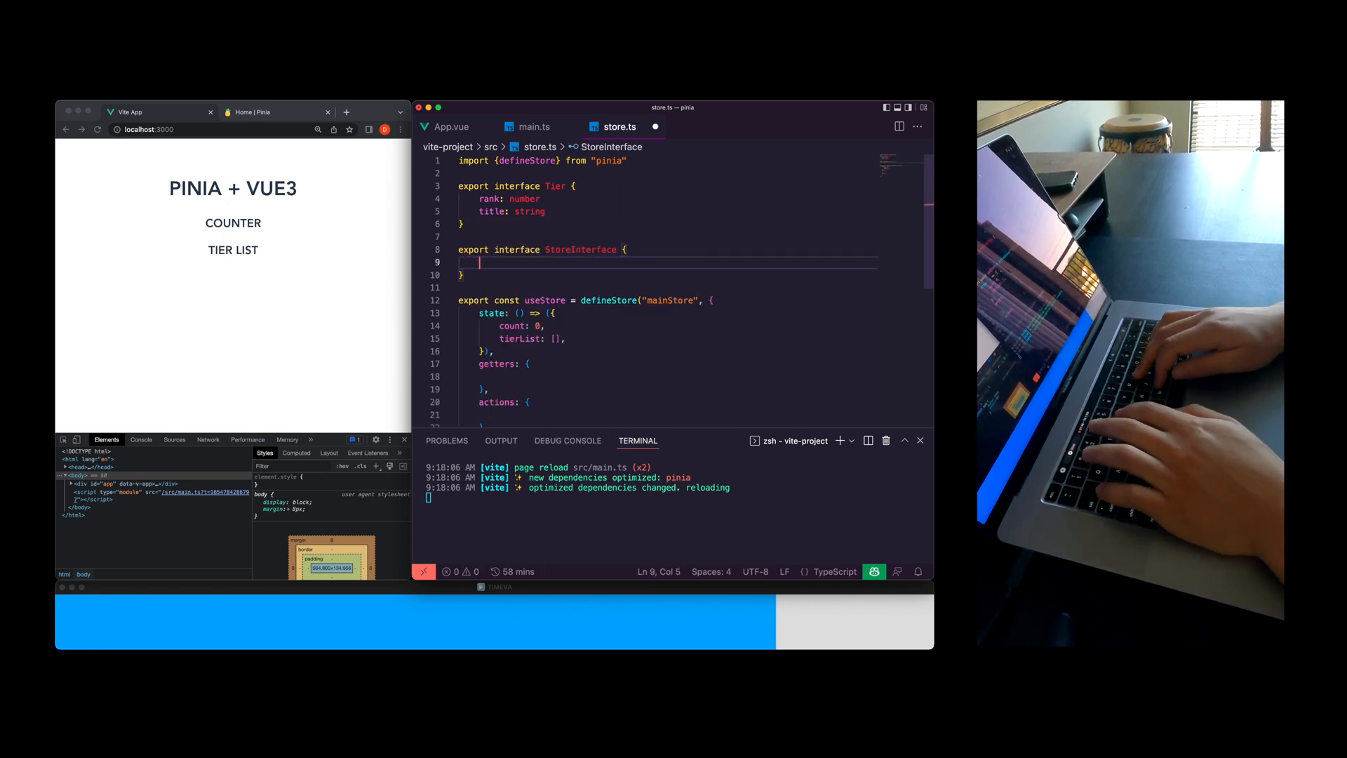
pyautogui.write('count: number')
pyautogui.write('tierList:')
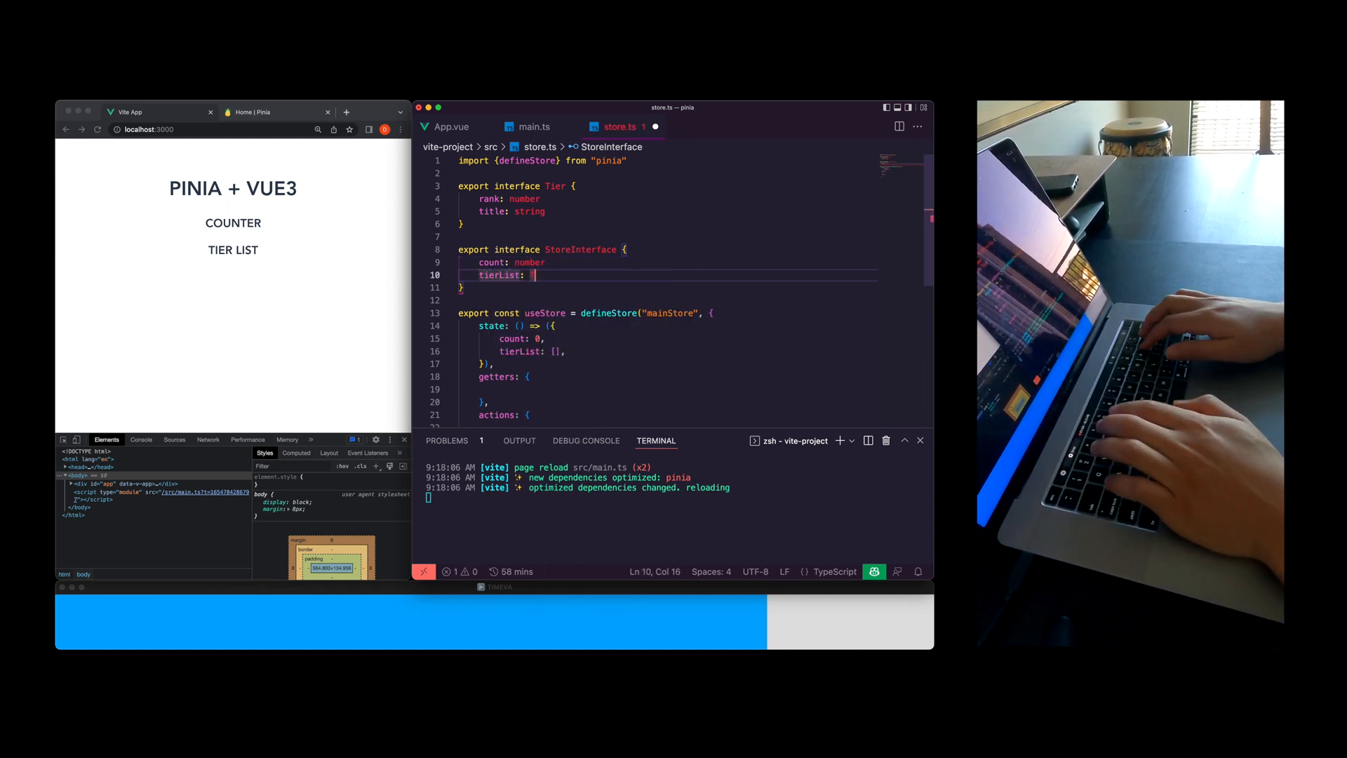
pyautogui.write('Tier[]')
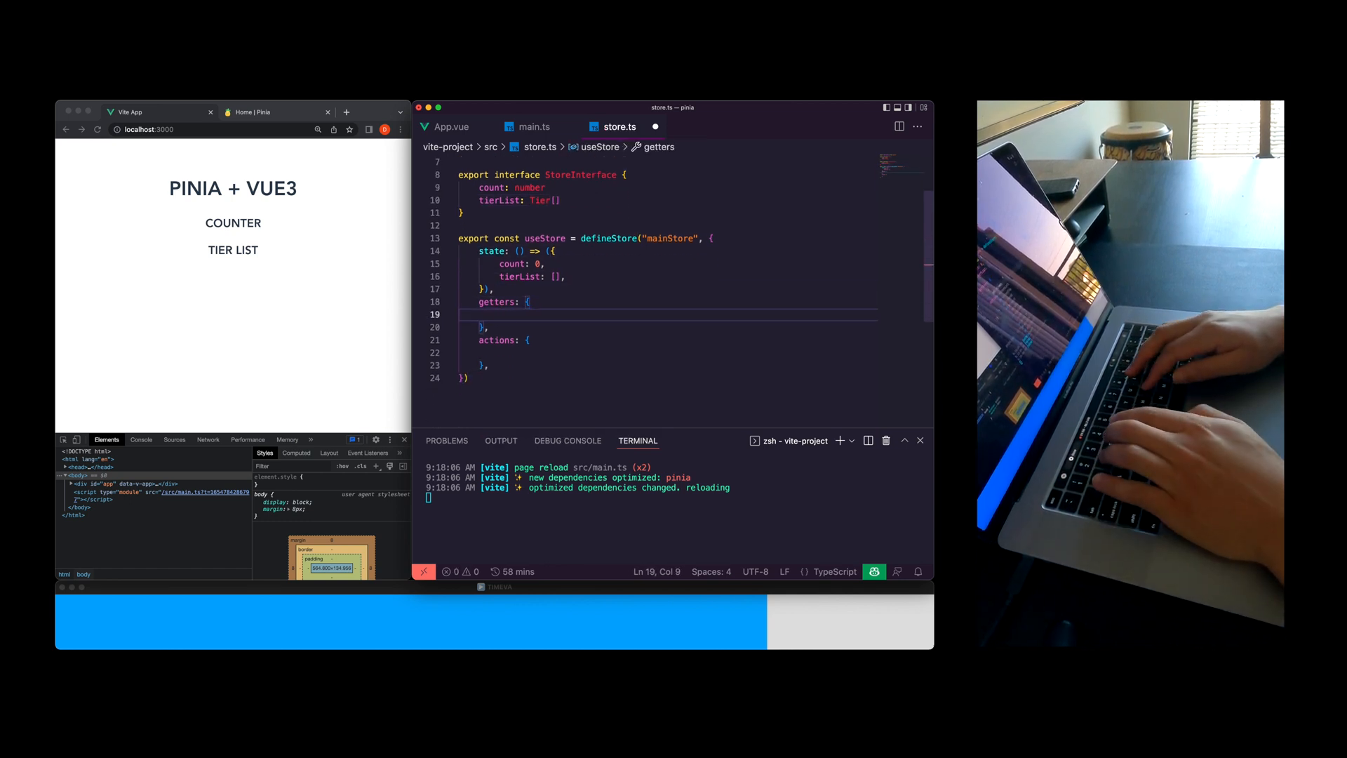
# Add a sortedTierList getter that sorts the state's tierList by rank
pyautogui.write('sortedT')
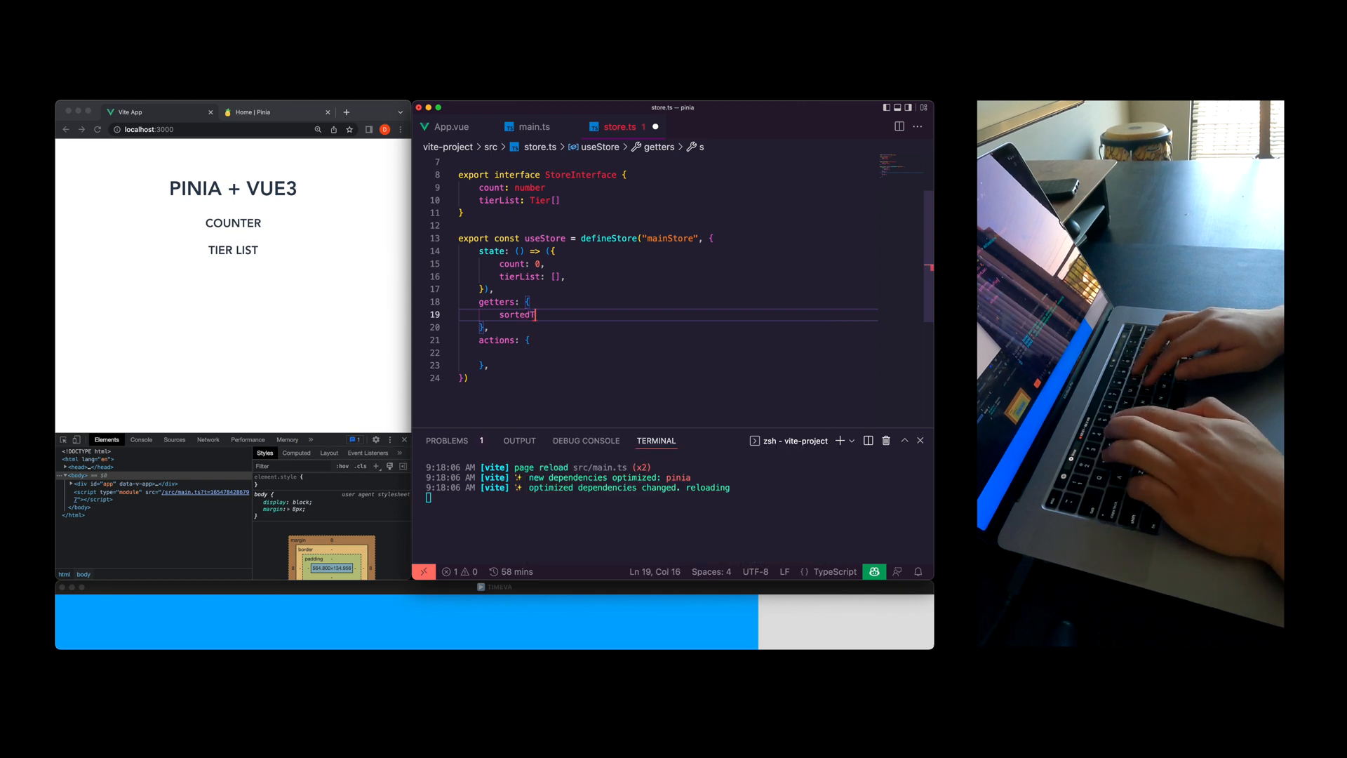
pyautogui.write('ierList')
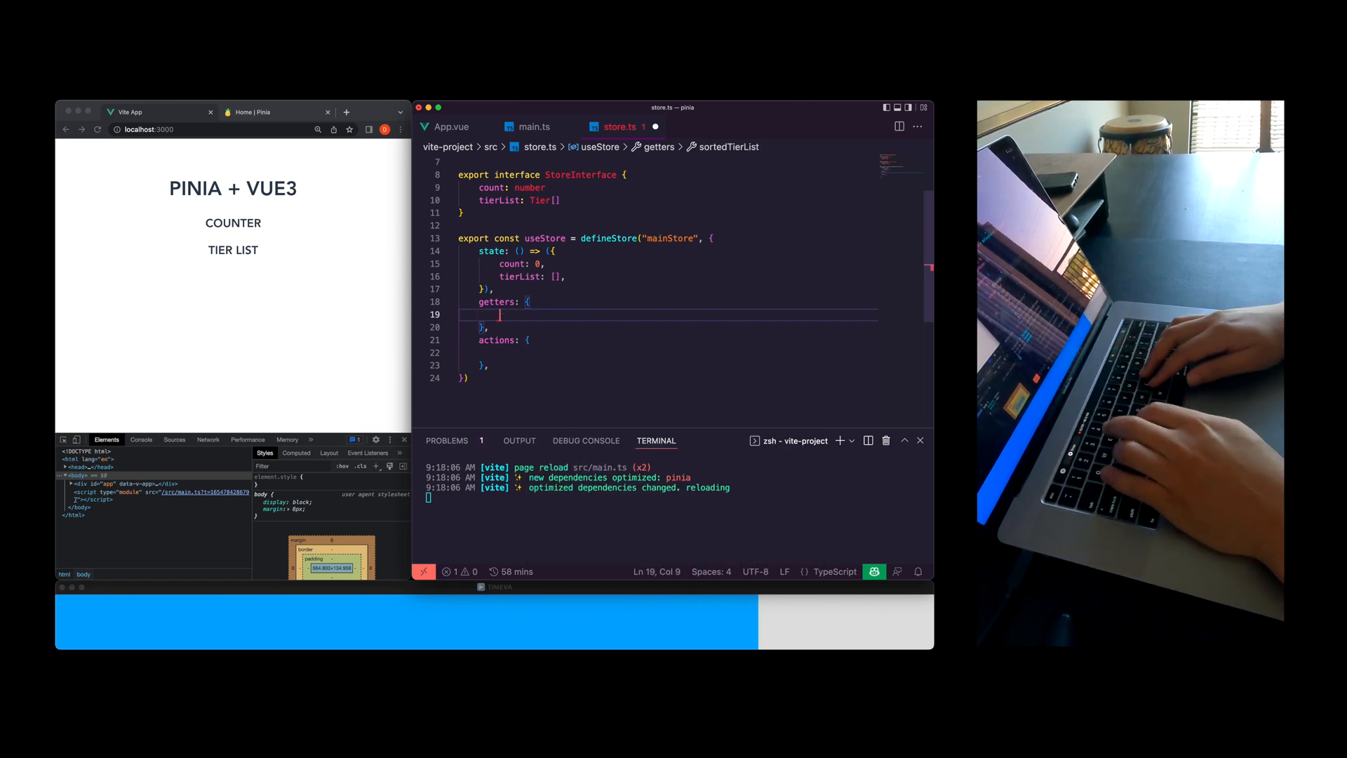
pyautogui.write('sortedTierList(): void {')
pyautogui.write('return')
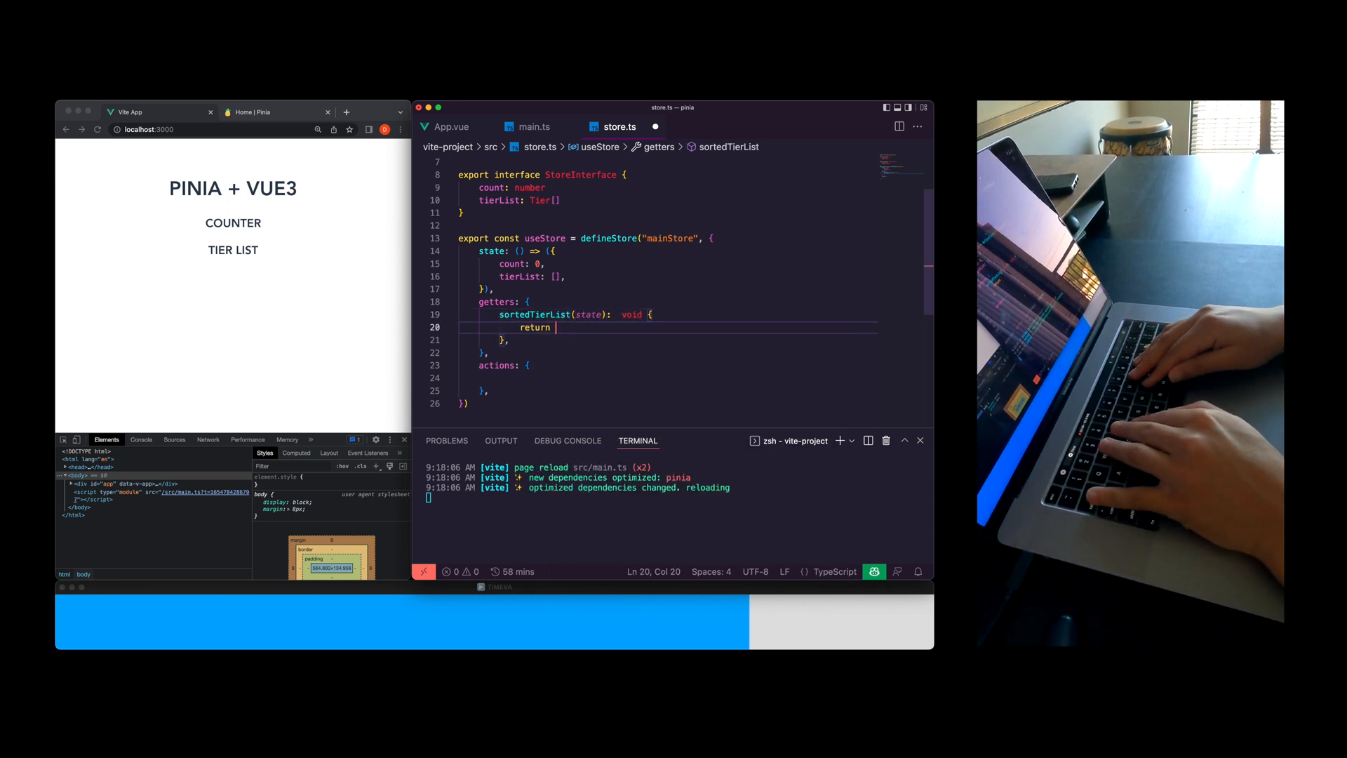
pyautogui.write('variable.sort((a, b) => a.sortVar - b.sortVar')
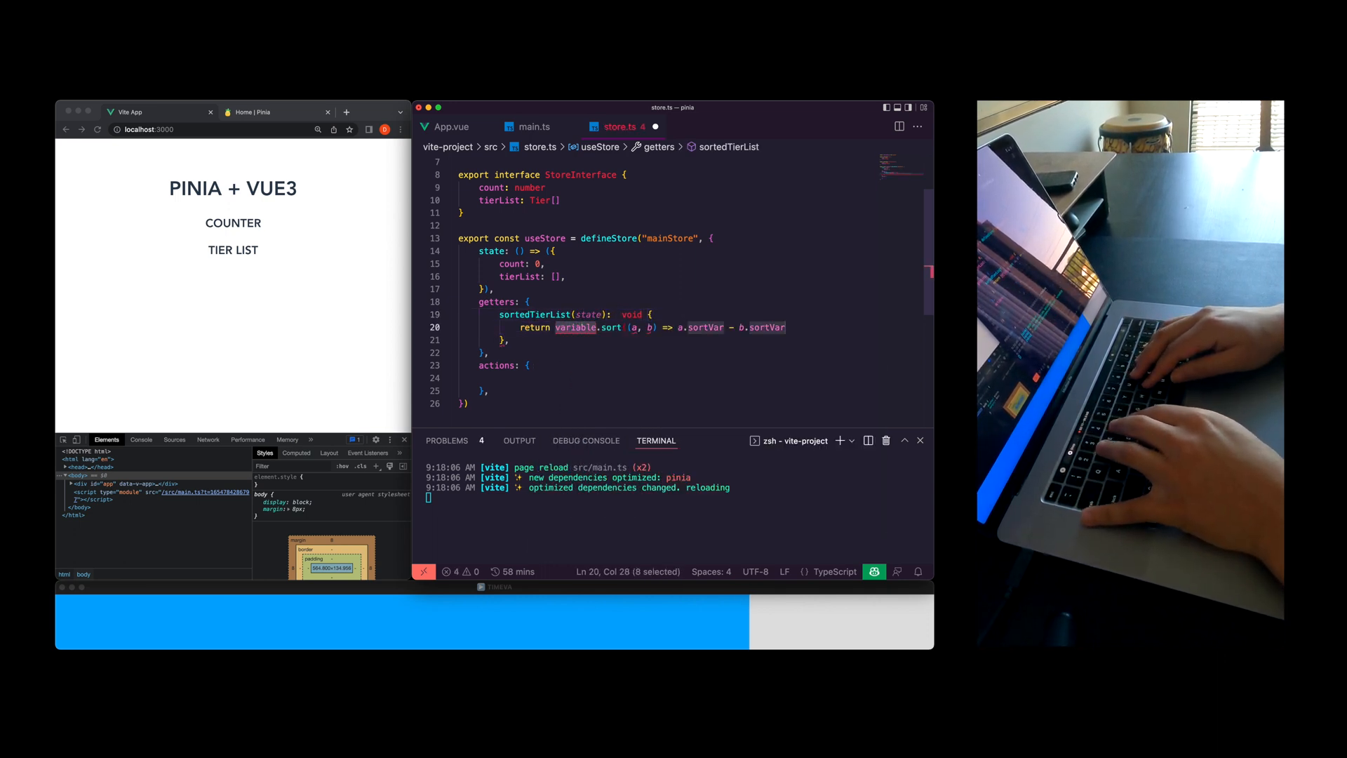
pyautogui.write('state.tierList')
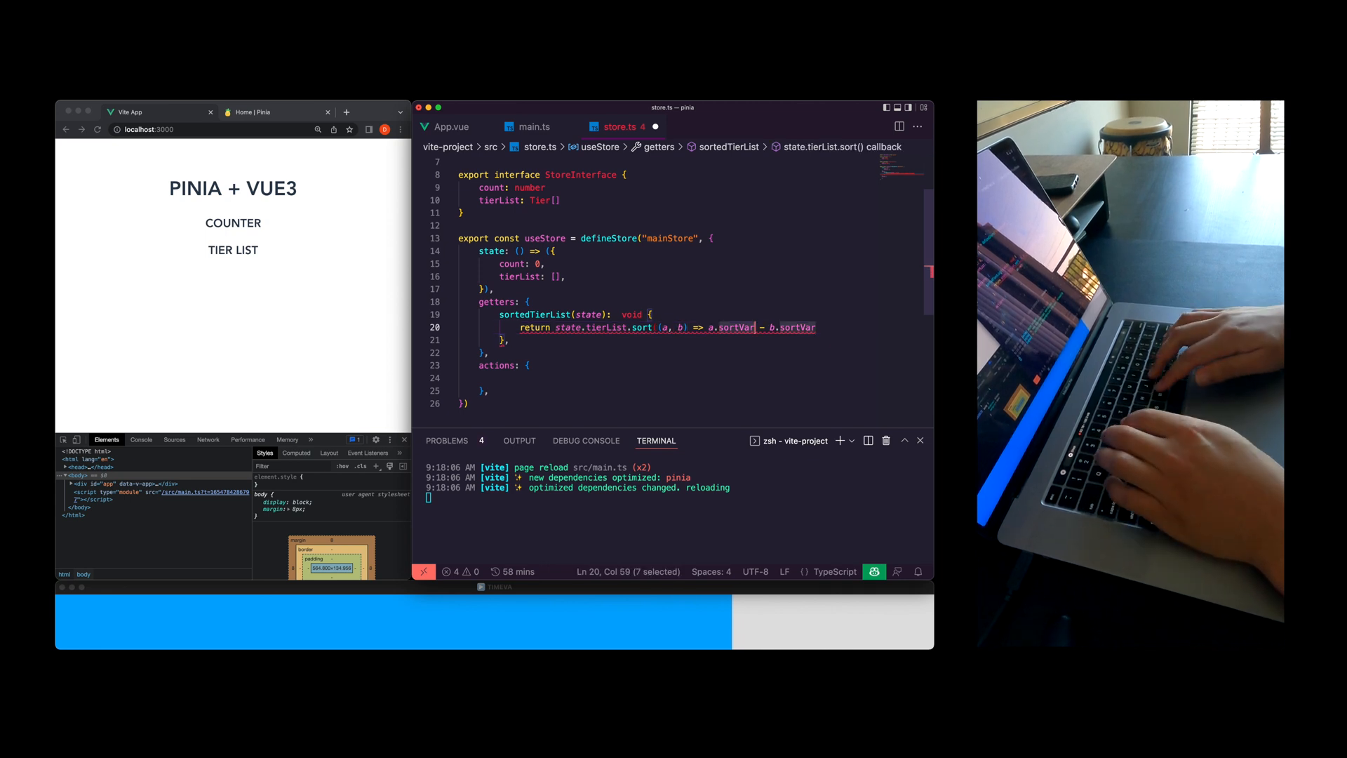
pyautogui.write('rank')
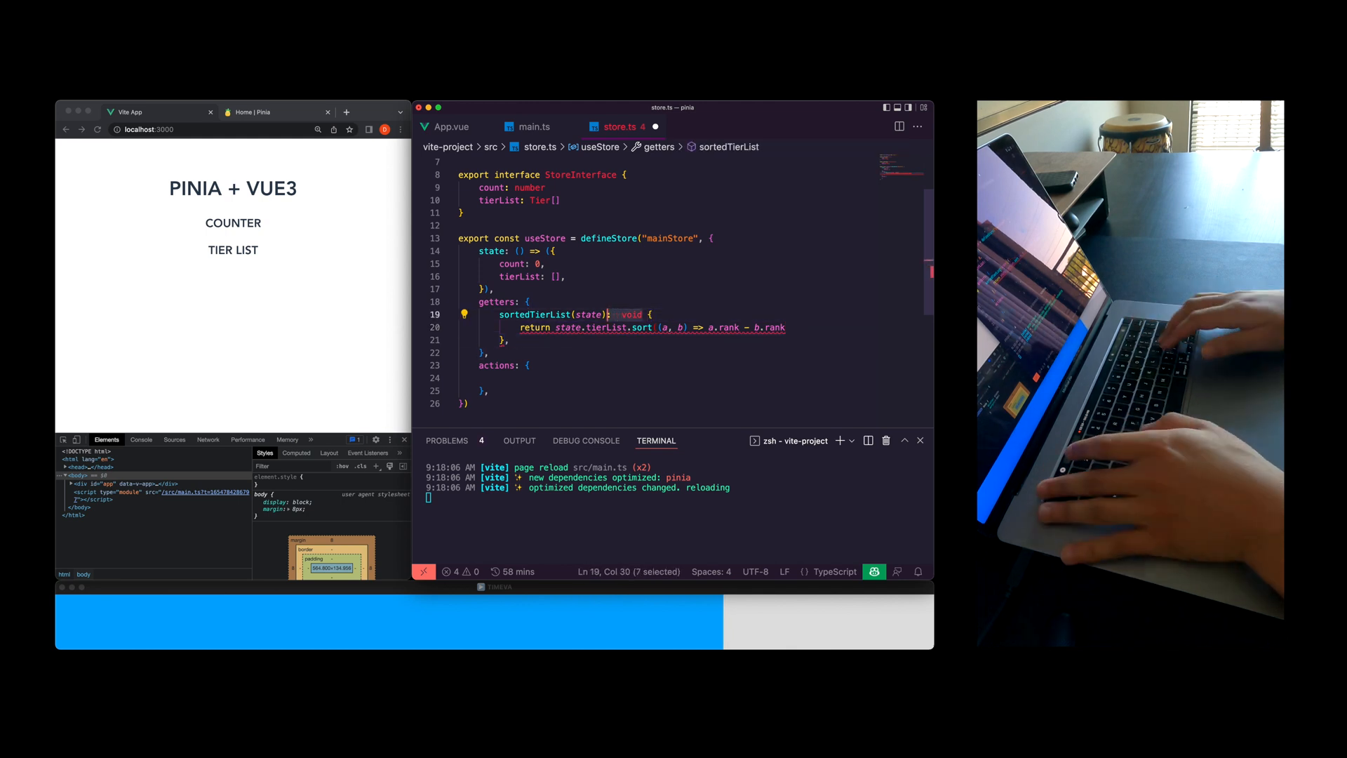
# Drop the getter's void return type and cast the state as StoreInterface
pyautogui.press('Backspace')
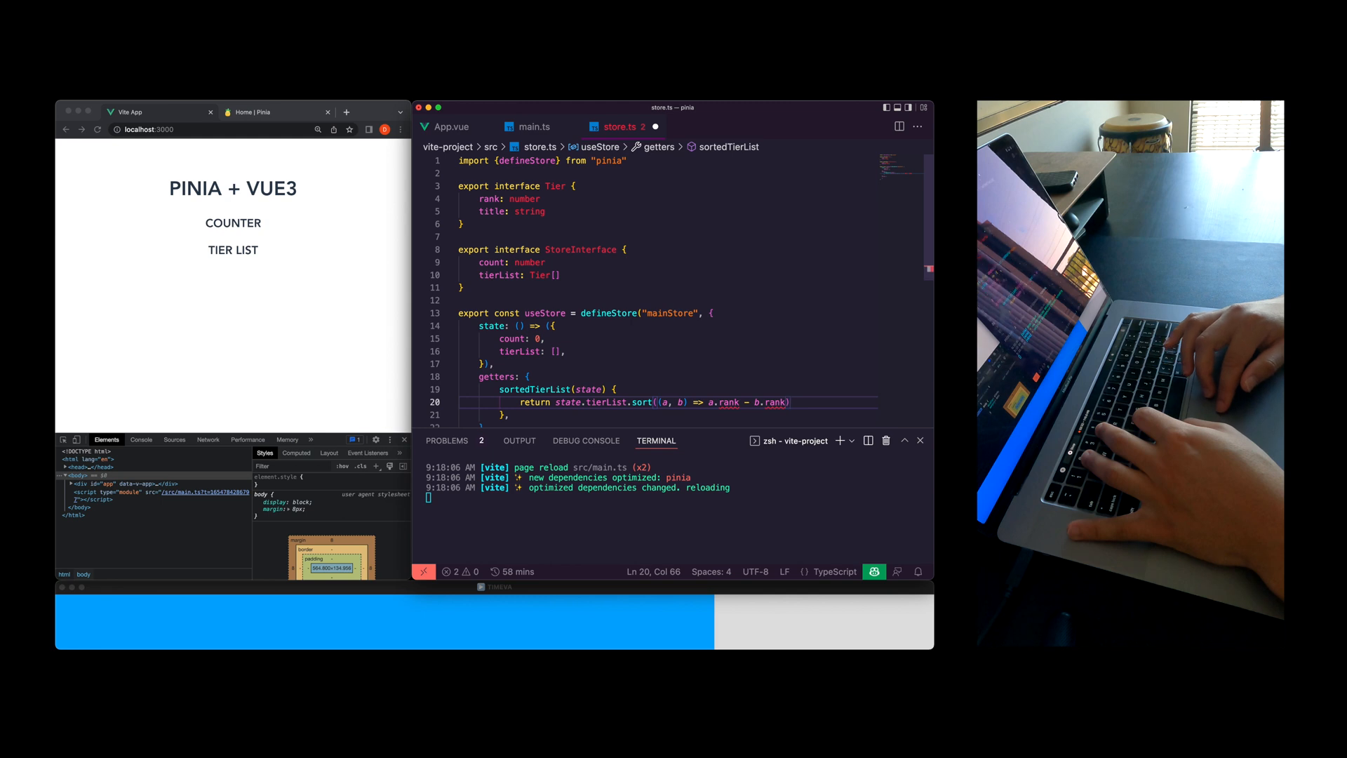
pyautogui.scroll(-3)
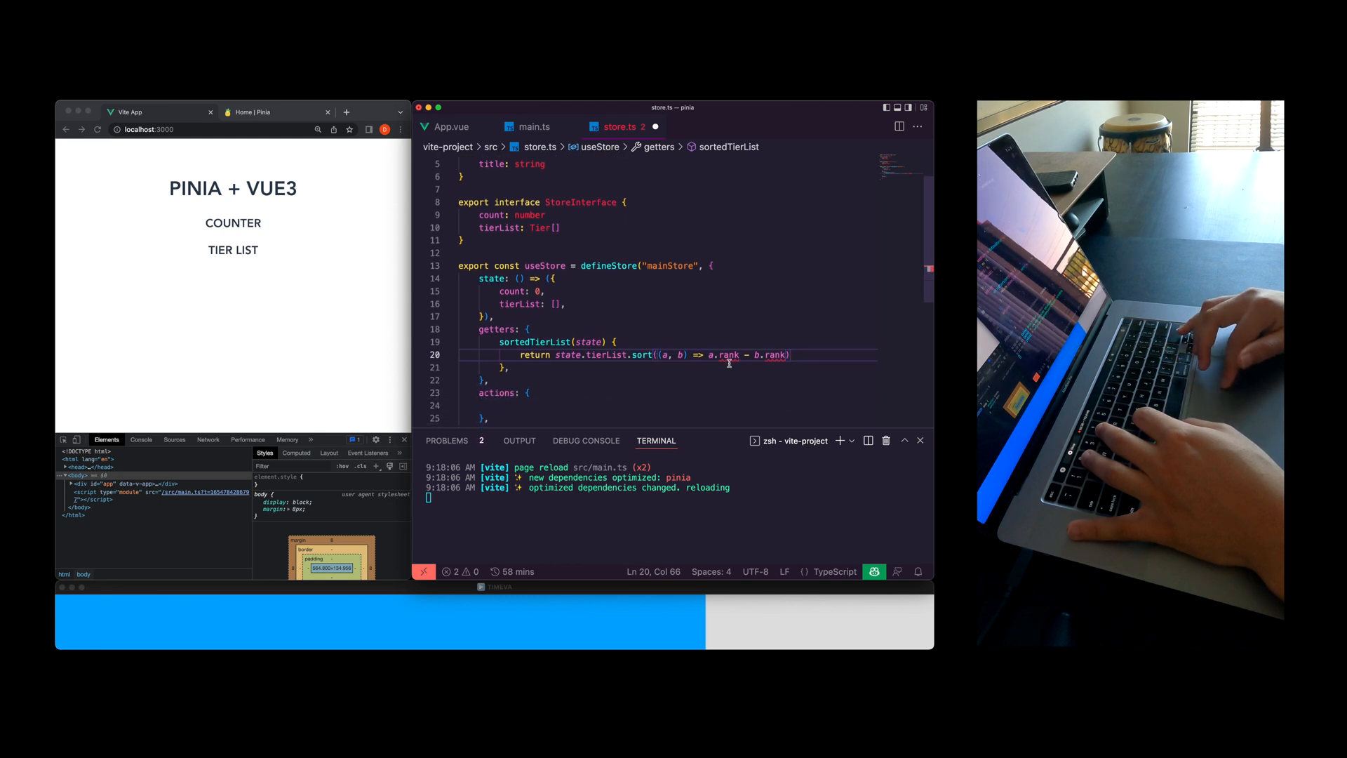
pyautogui.moveTo(730, 355)
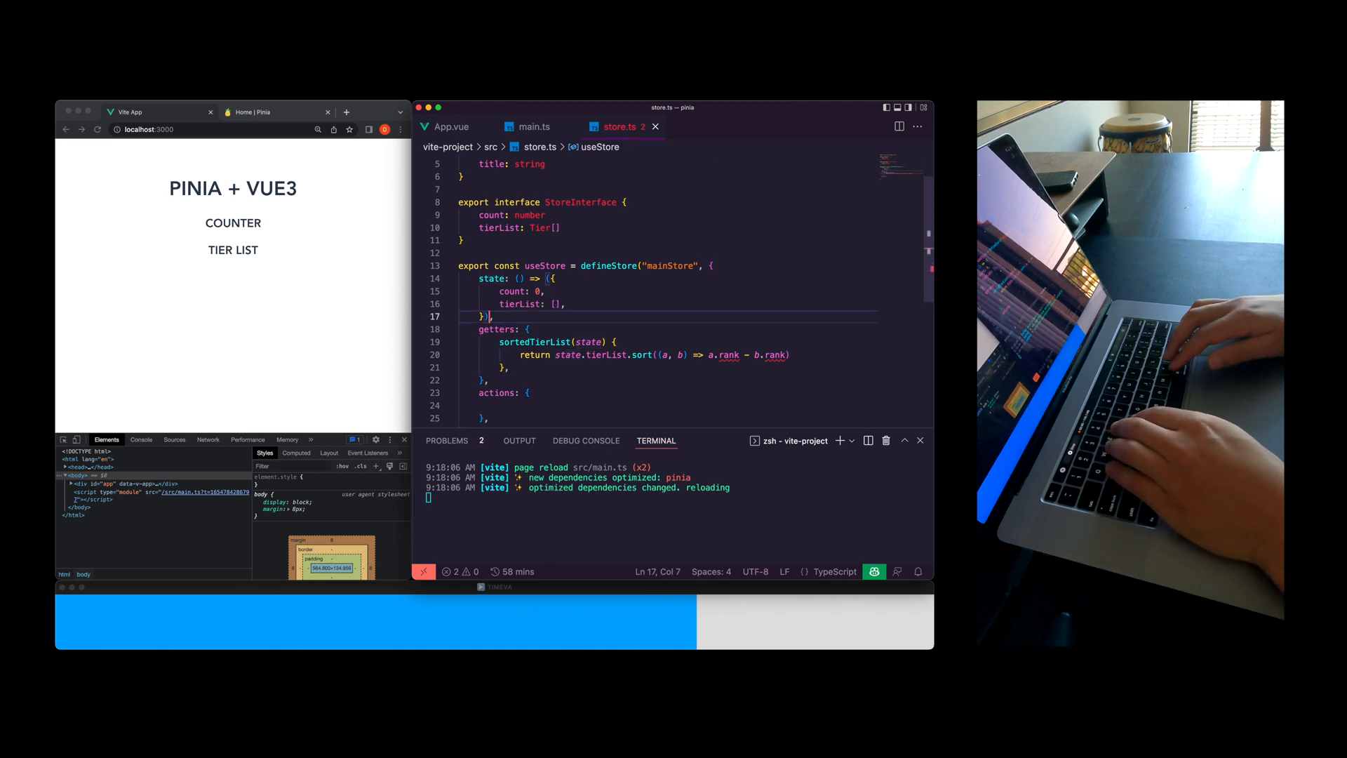
pyautogui.write('as StoreInterfac')
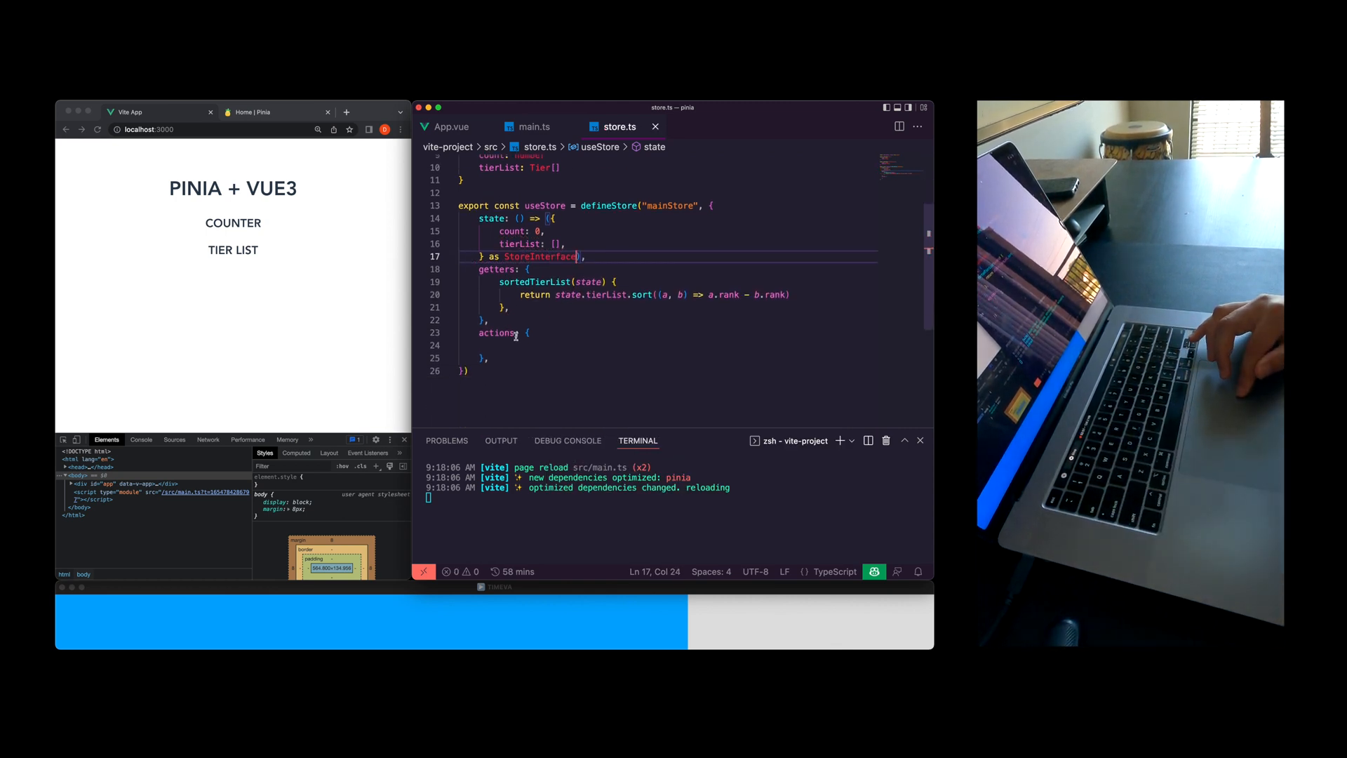
# Write increment and reset count actions and a promote(idx: number) action
pyautogui.write('esf')
pyautogui.click(668, 345)
pyautogui.write('increment(): void {')
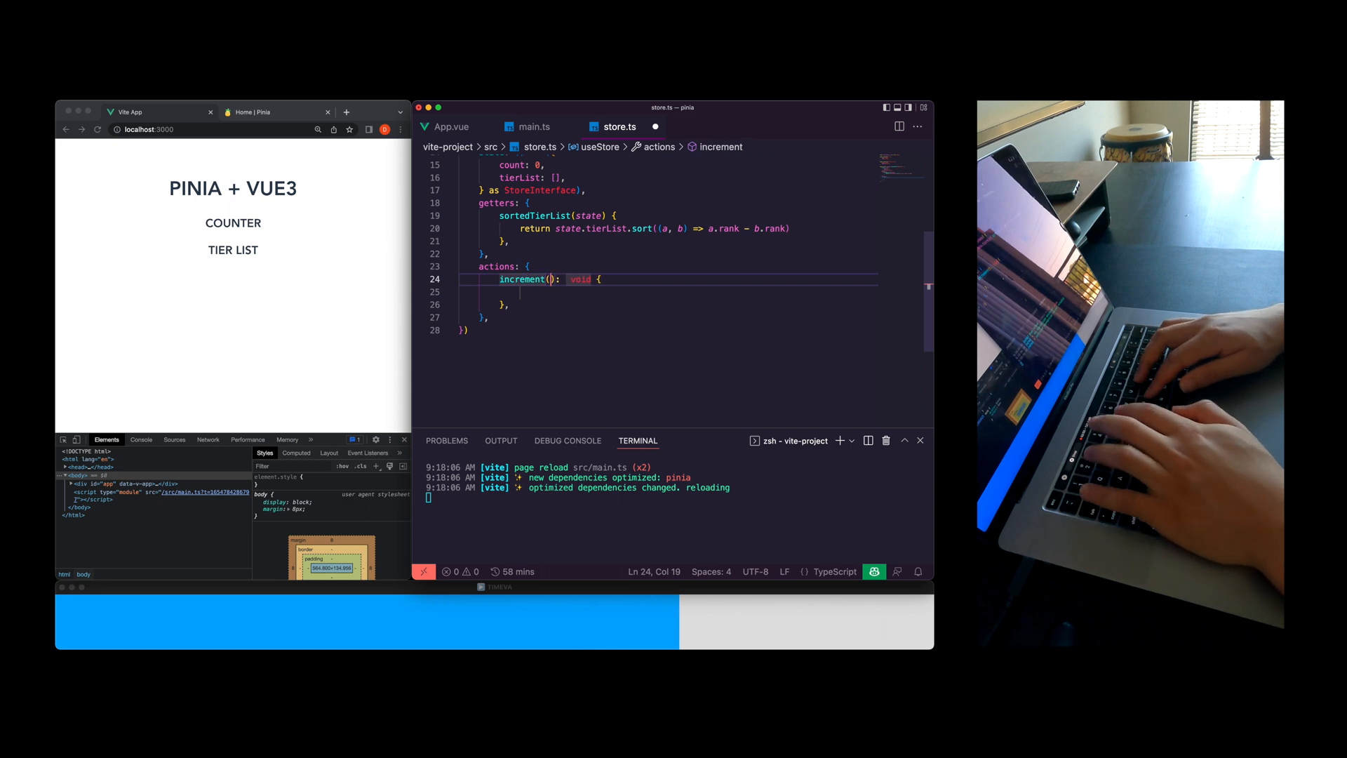
pyautogui.write('this.count += 1')
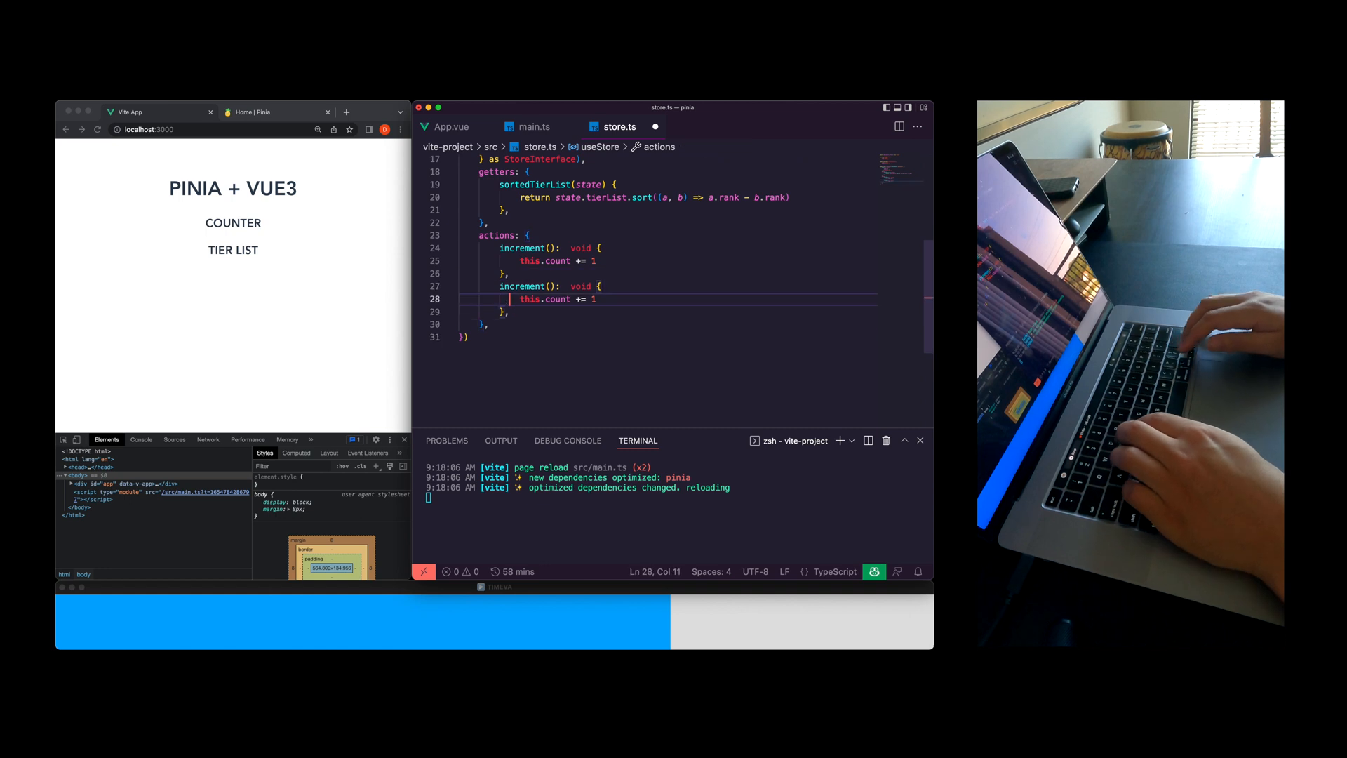
pyautogui.write('reset')
pyautogui.write('0')
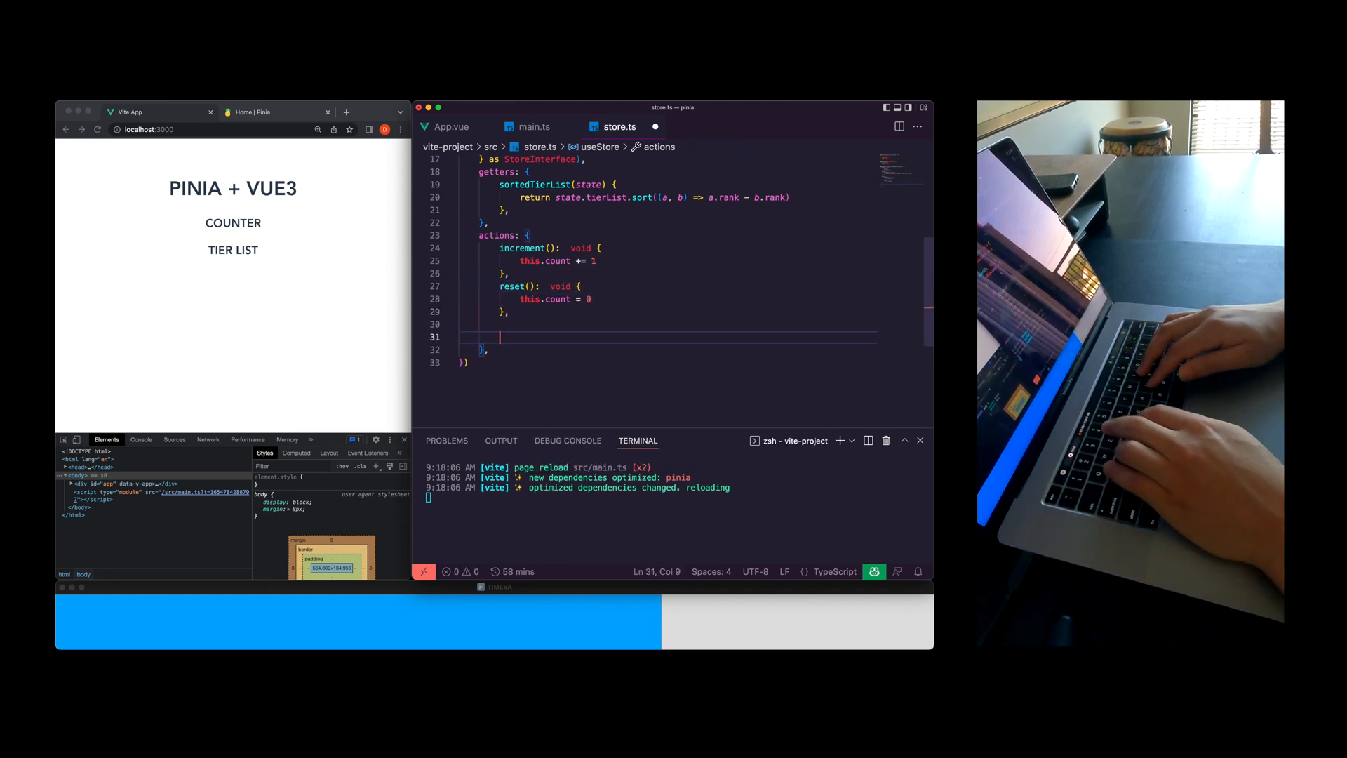
pyautogui.write('promote(): void {')
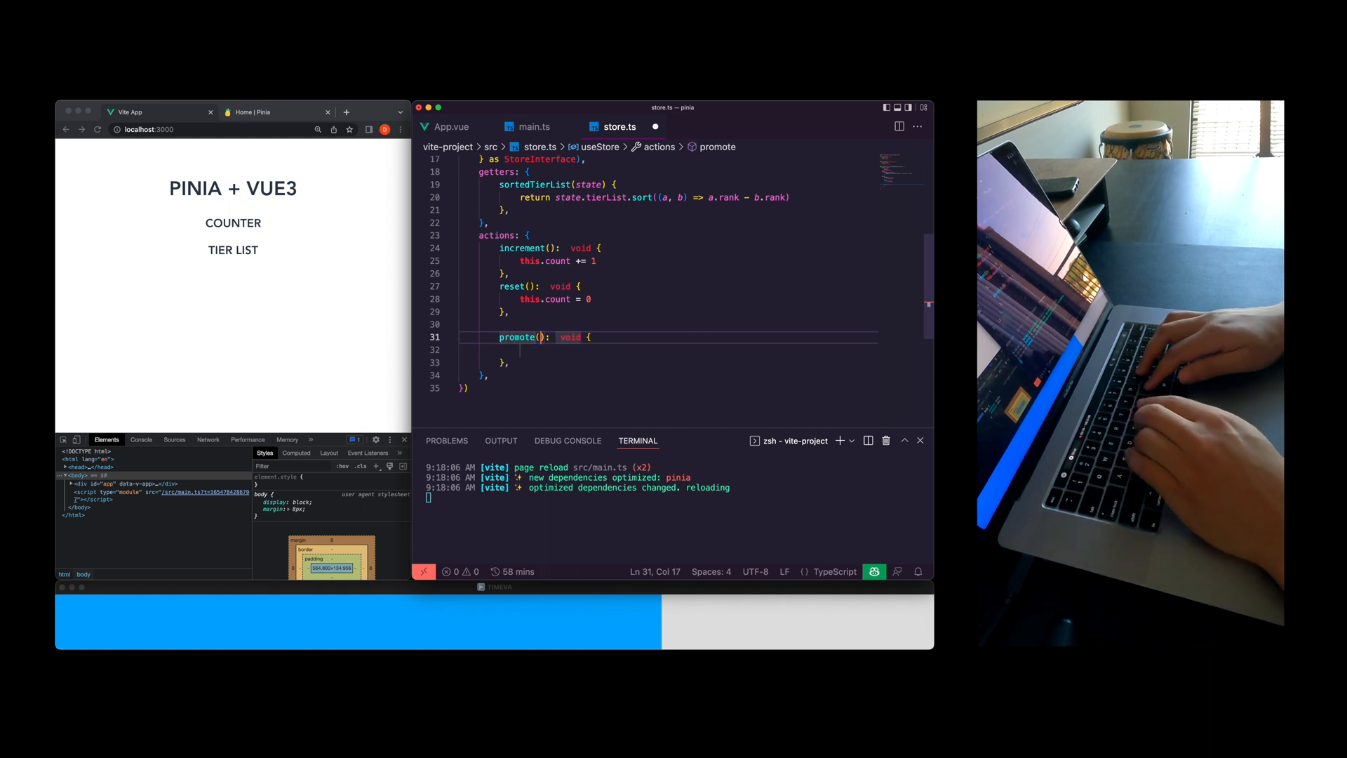
pyautogui.write('idx: number')
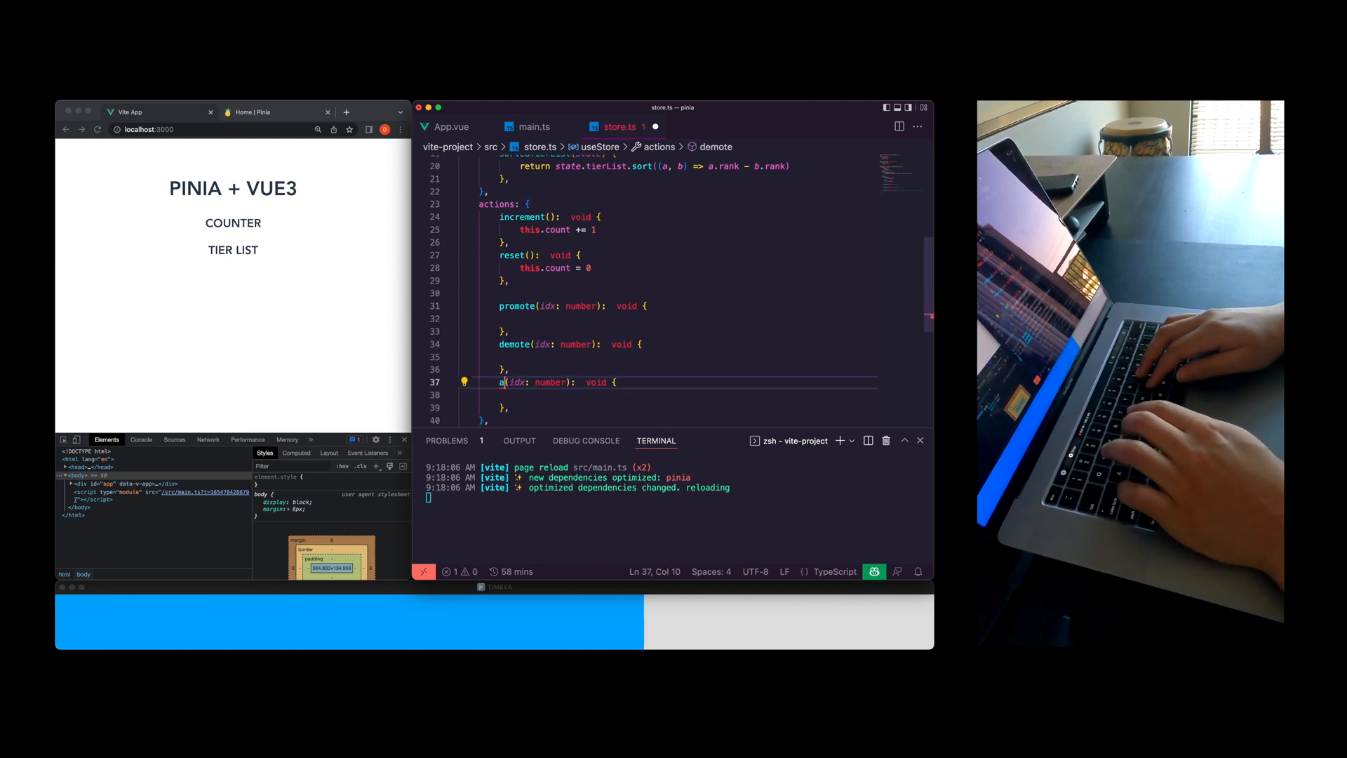
# Add addTier(title: string), with promote raising tierList[idx].rank by 1 and addTier adding the title to tierList
pyautogui.write('addTier')
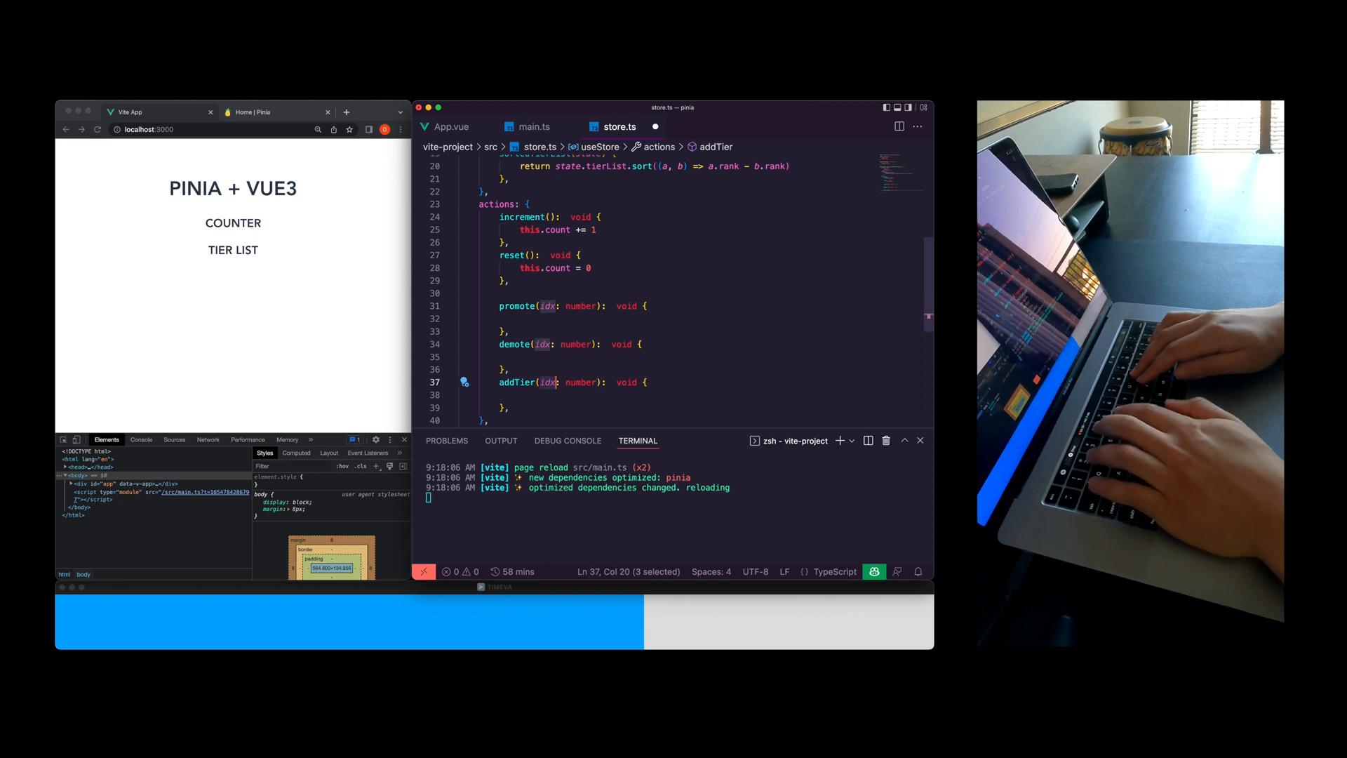
pyautogui.write('title: string')
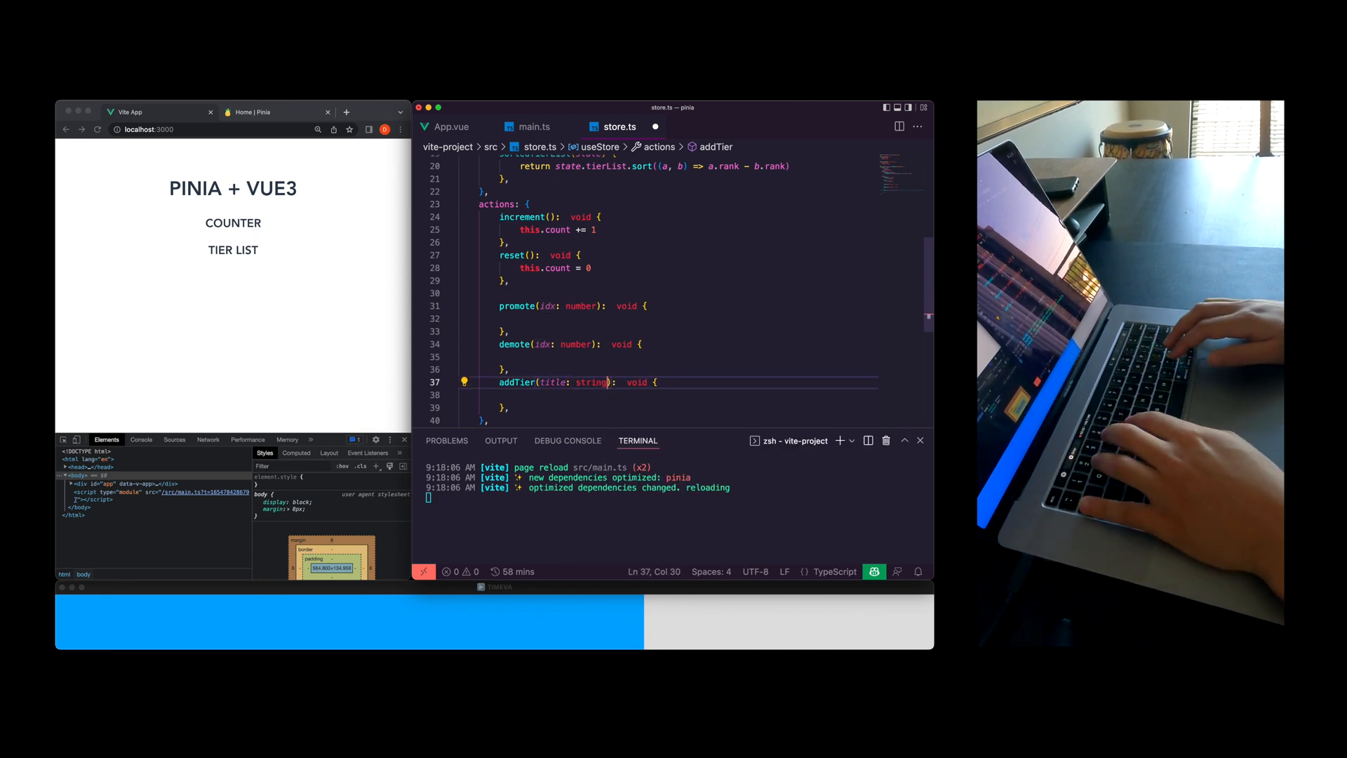
pyautogui.write('this.')
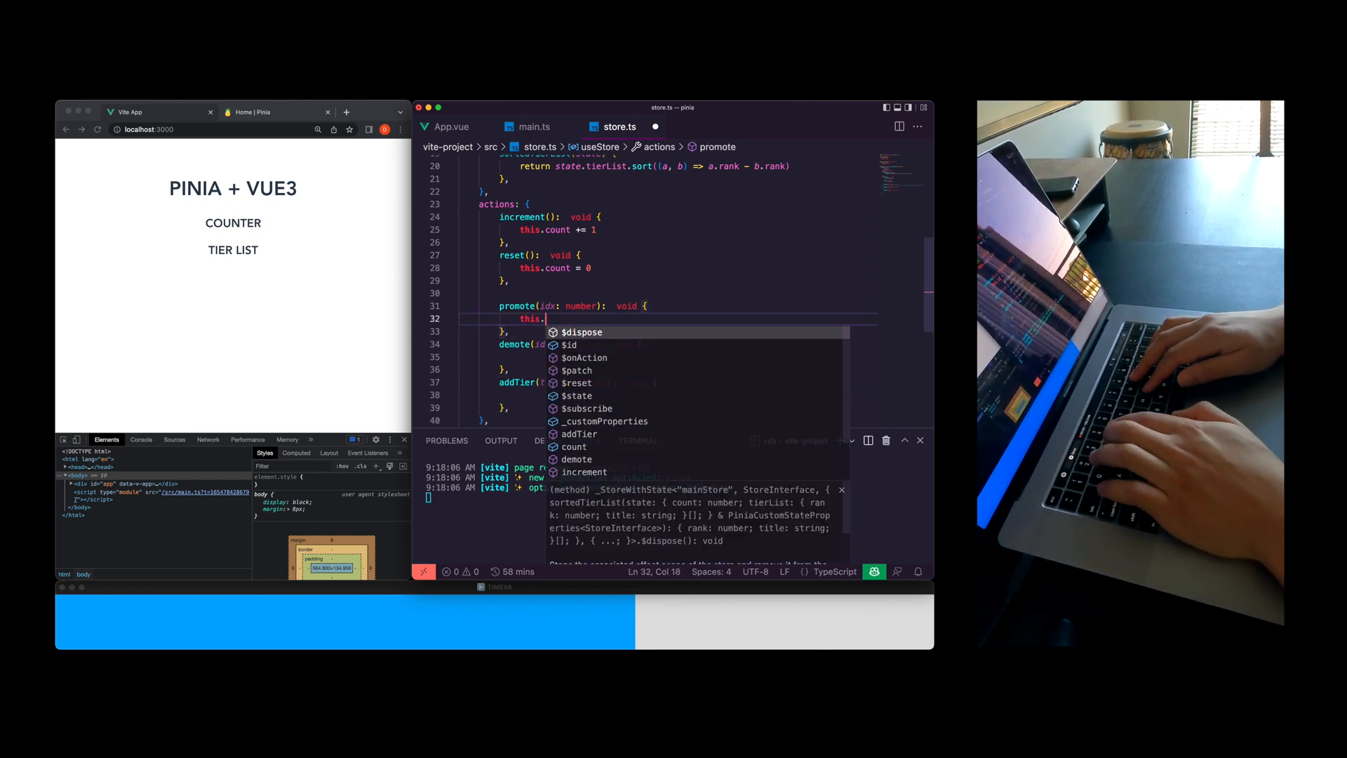
pyautogui.write('tierList[idx]')
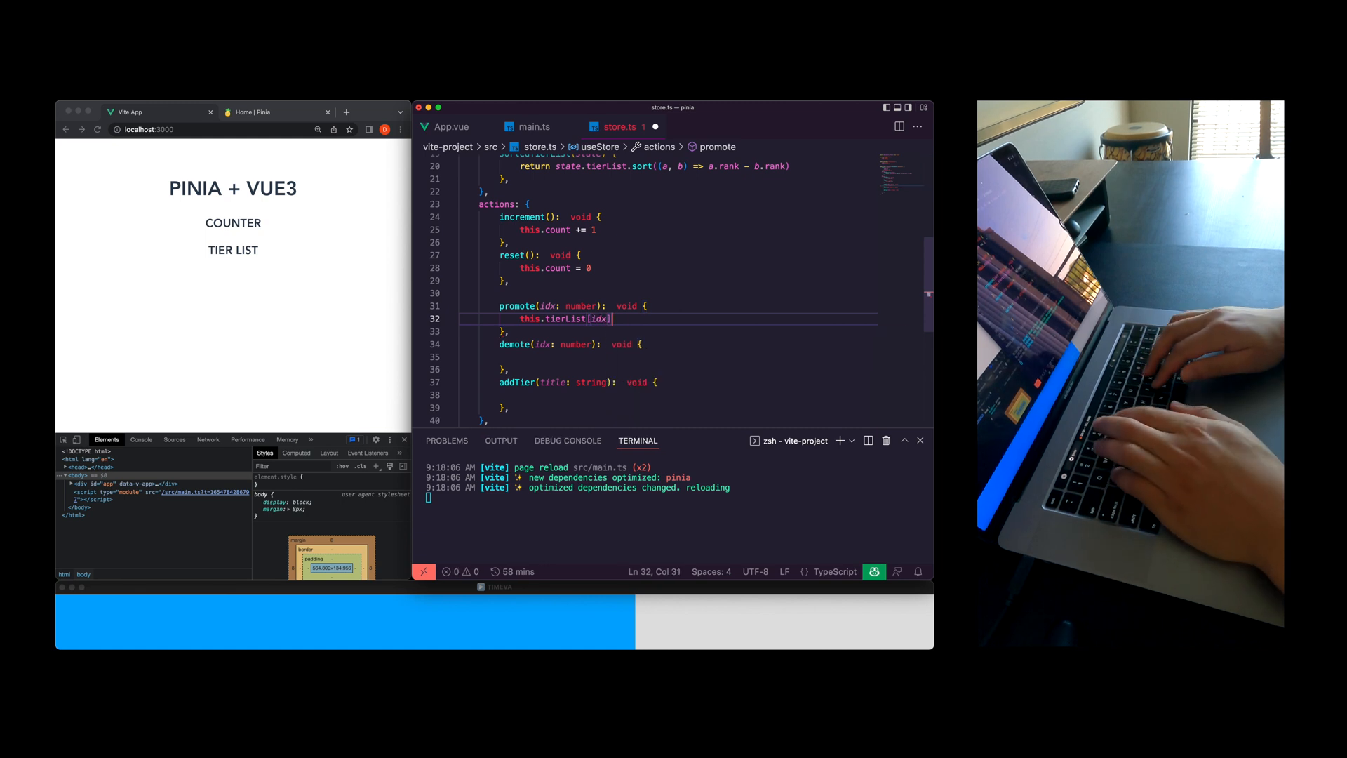
pyautogui.write('.rank +=1')
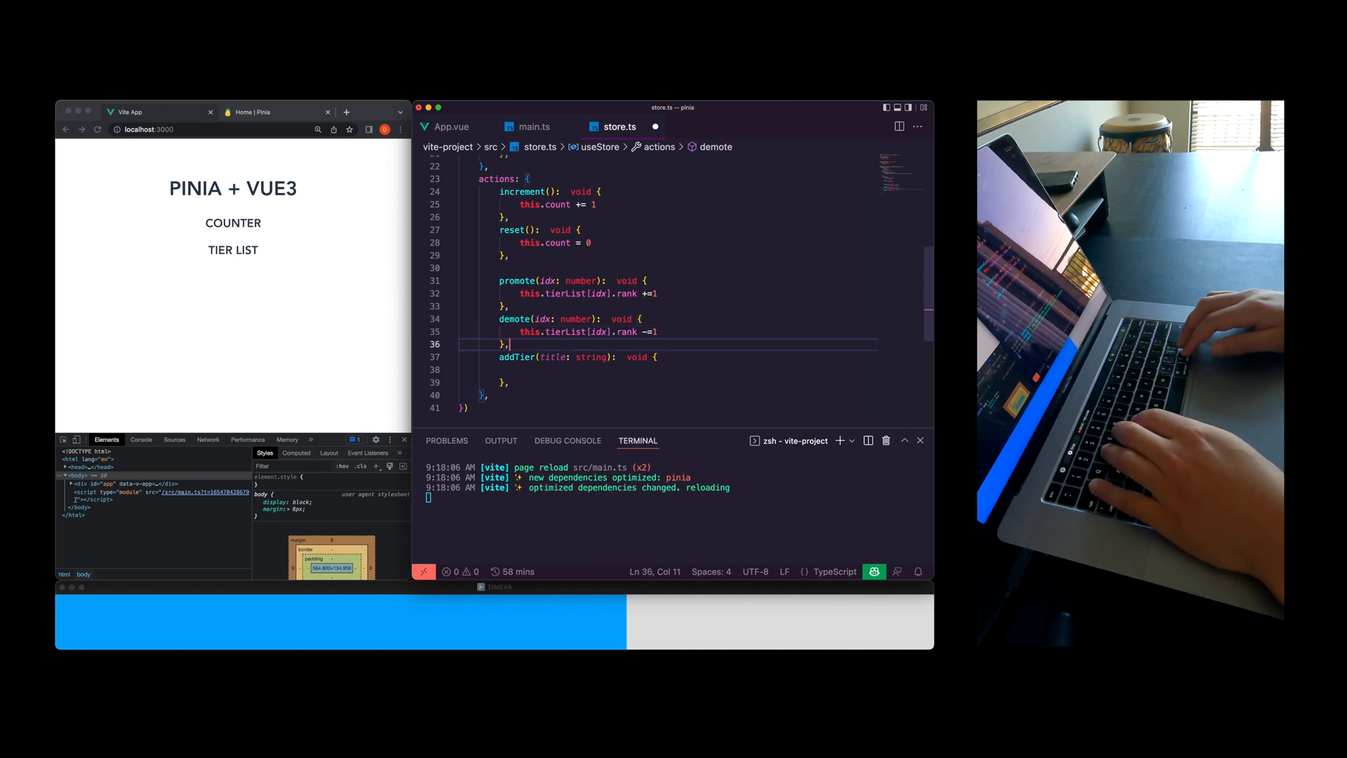
pyautogui.write('this.tierList')
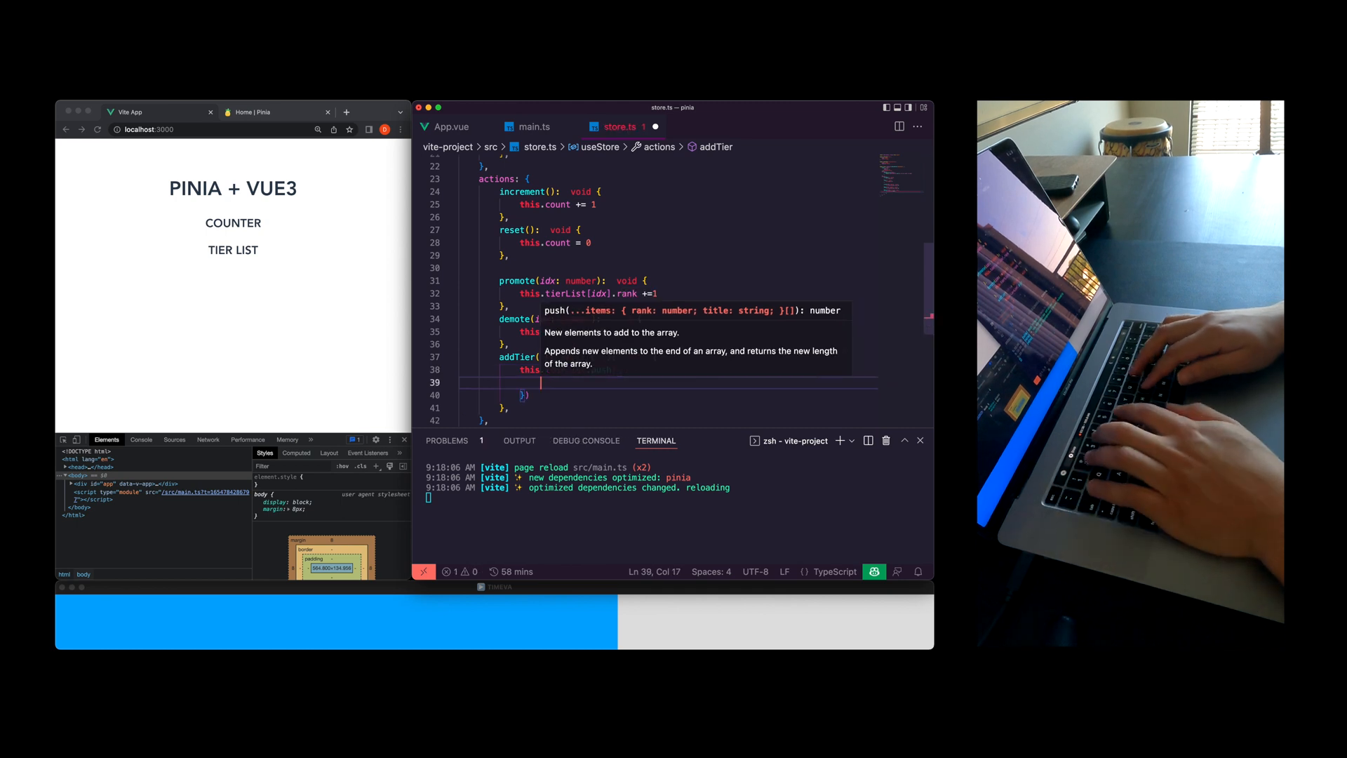
pyautogui.write('title,')
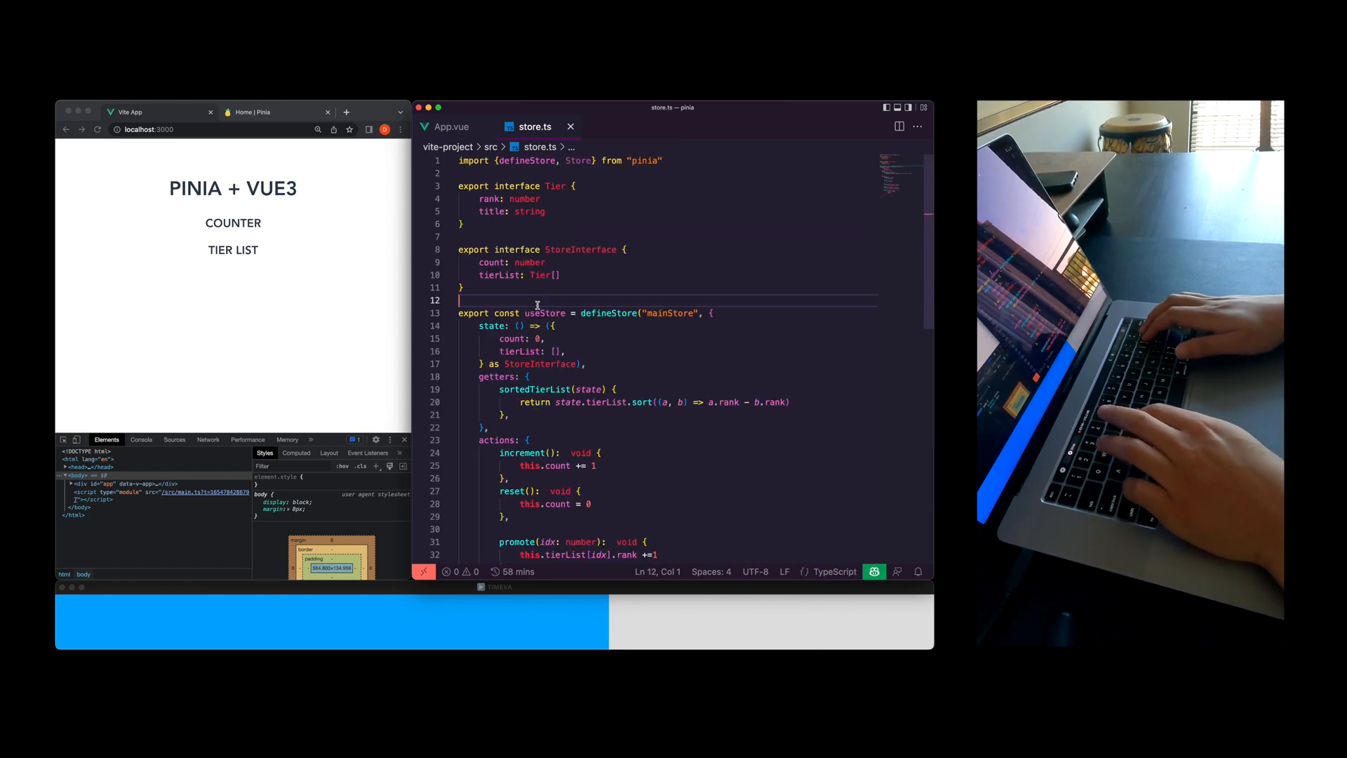
# In App.vue, import useStore from './store', plus storeToRefs and ref
pyautogui.click(450, 127)
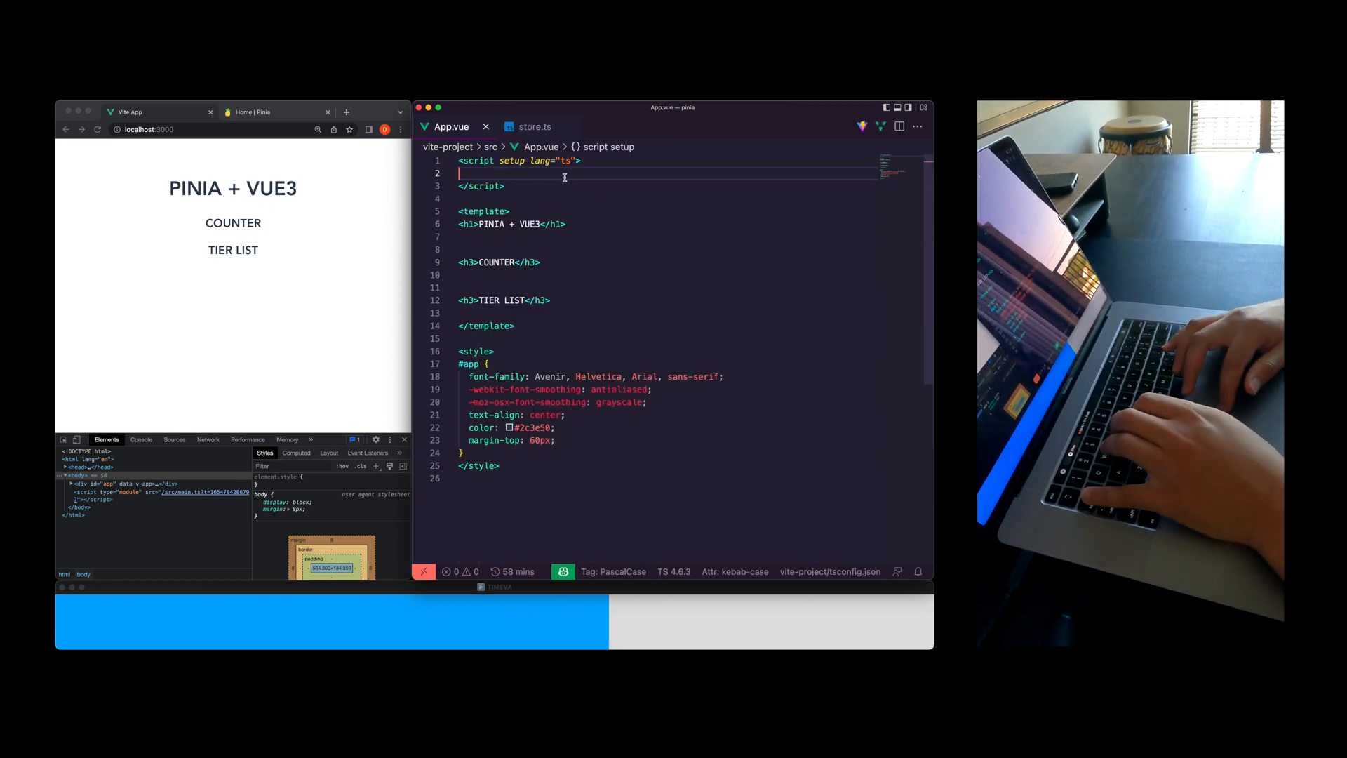
pyautogui.write('import  from ""')
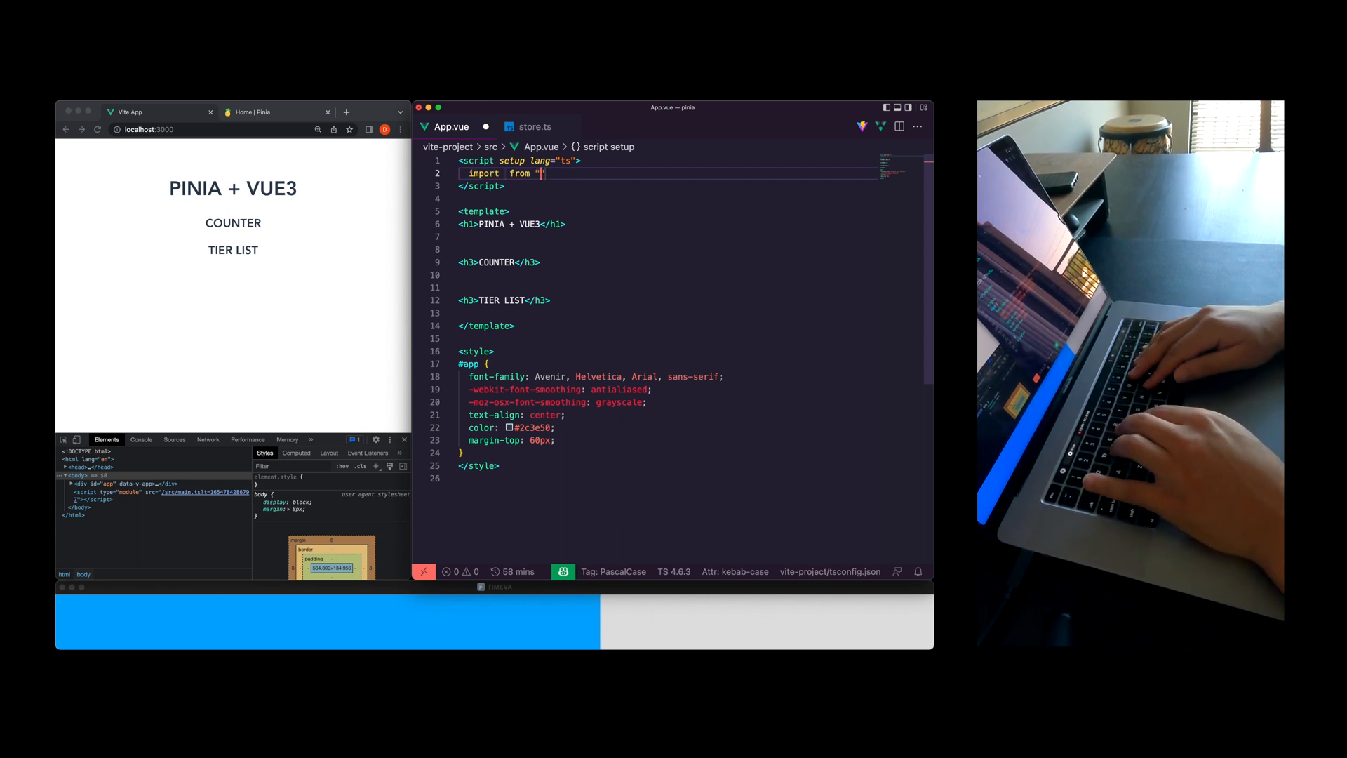
pyautogui.write('{} from "./store"')
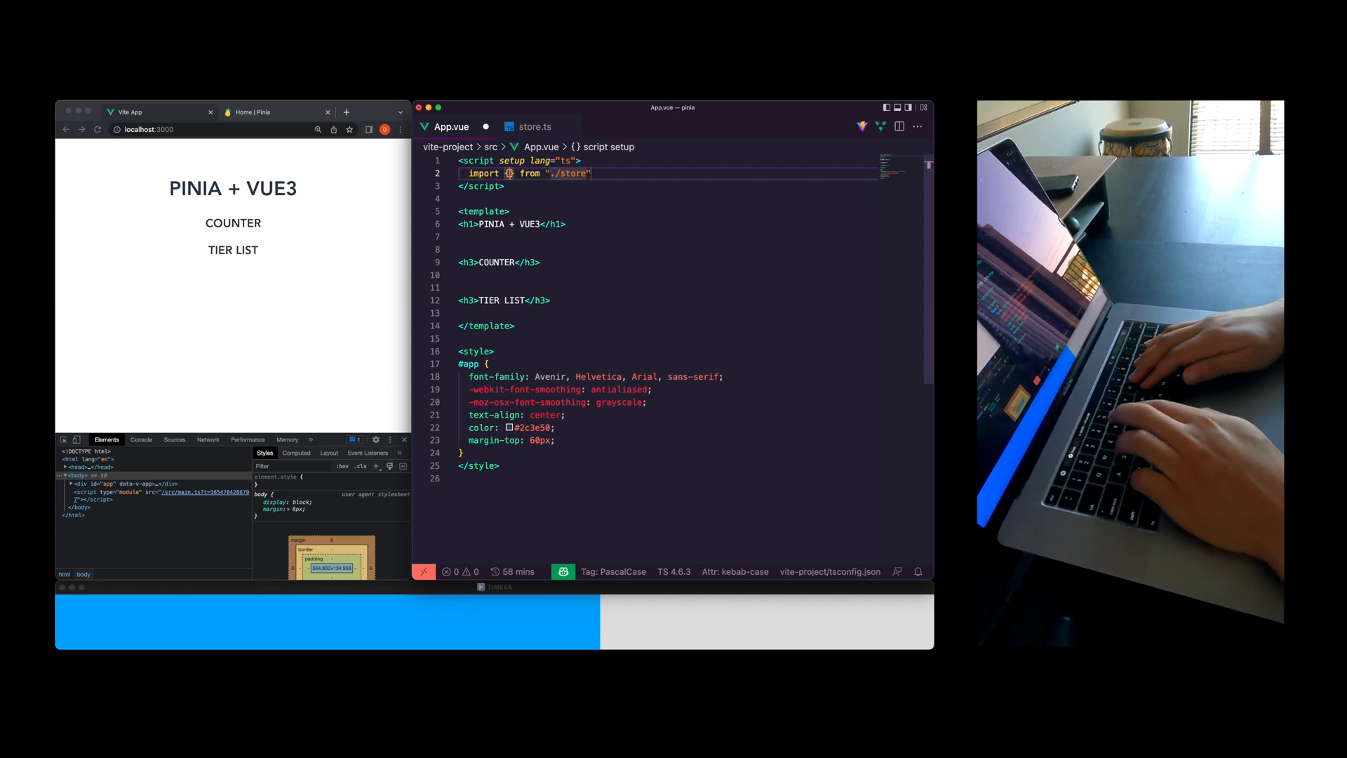
pyautogui.write('useStore')
pyautogui.write('import  from "pinia')
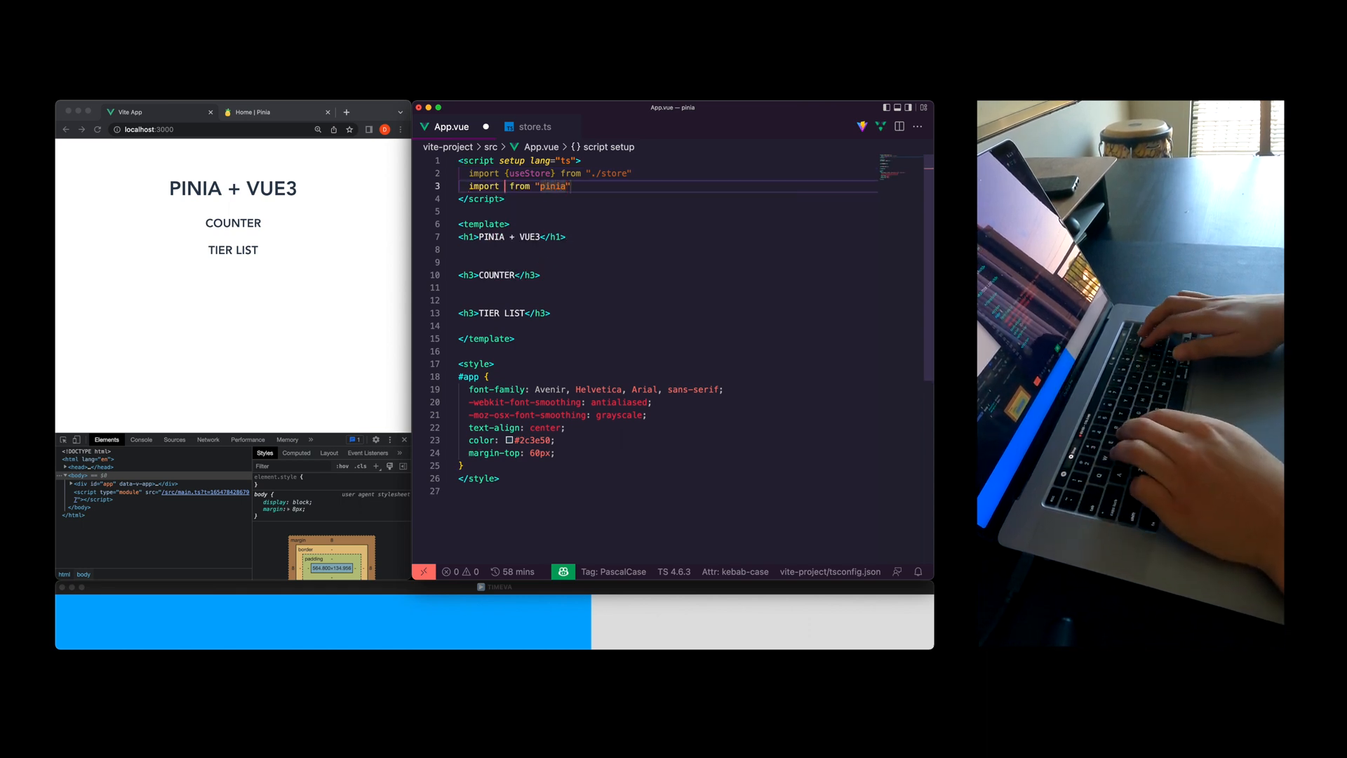
pyautogui.write('storeToRe}')
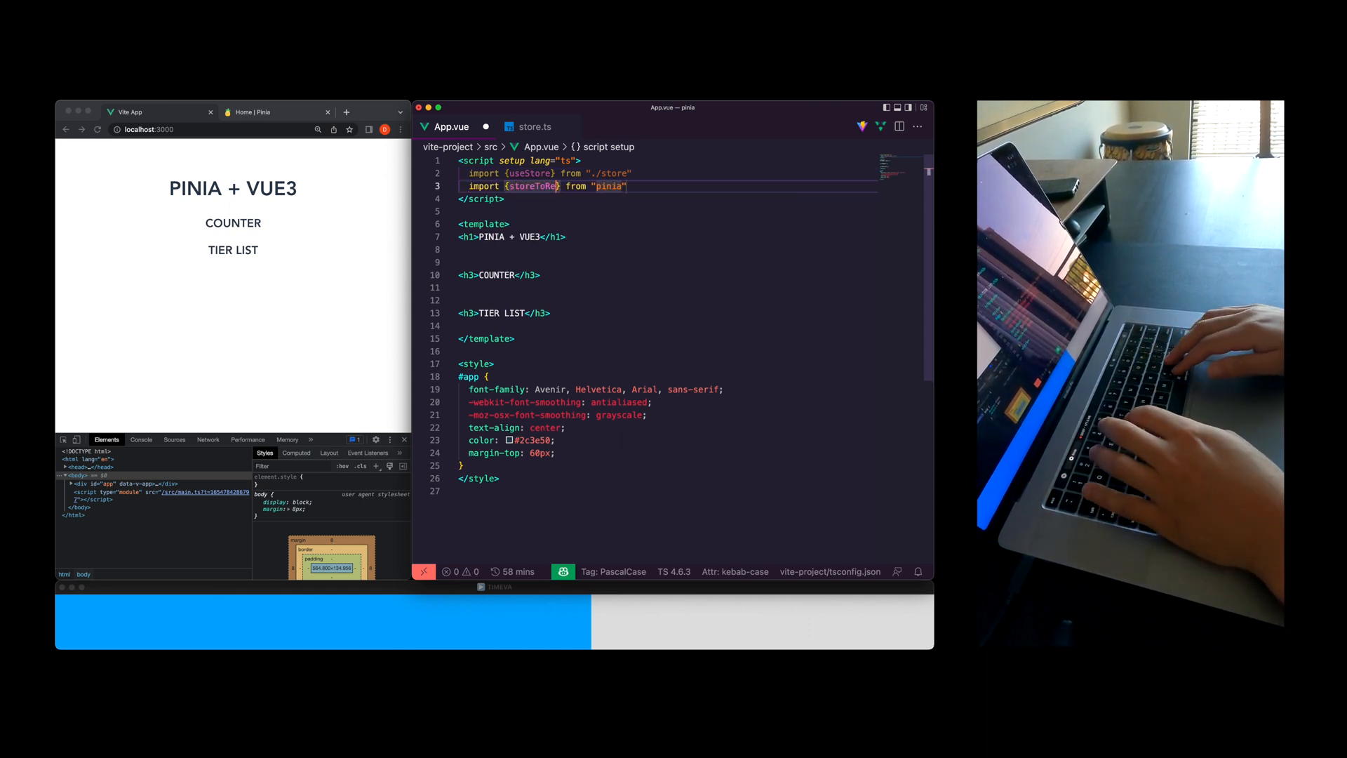
pyautogui.write('reff')
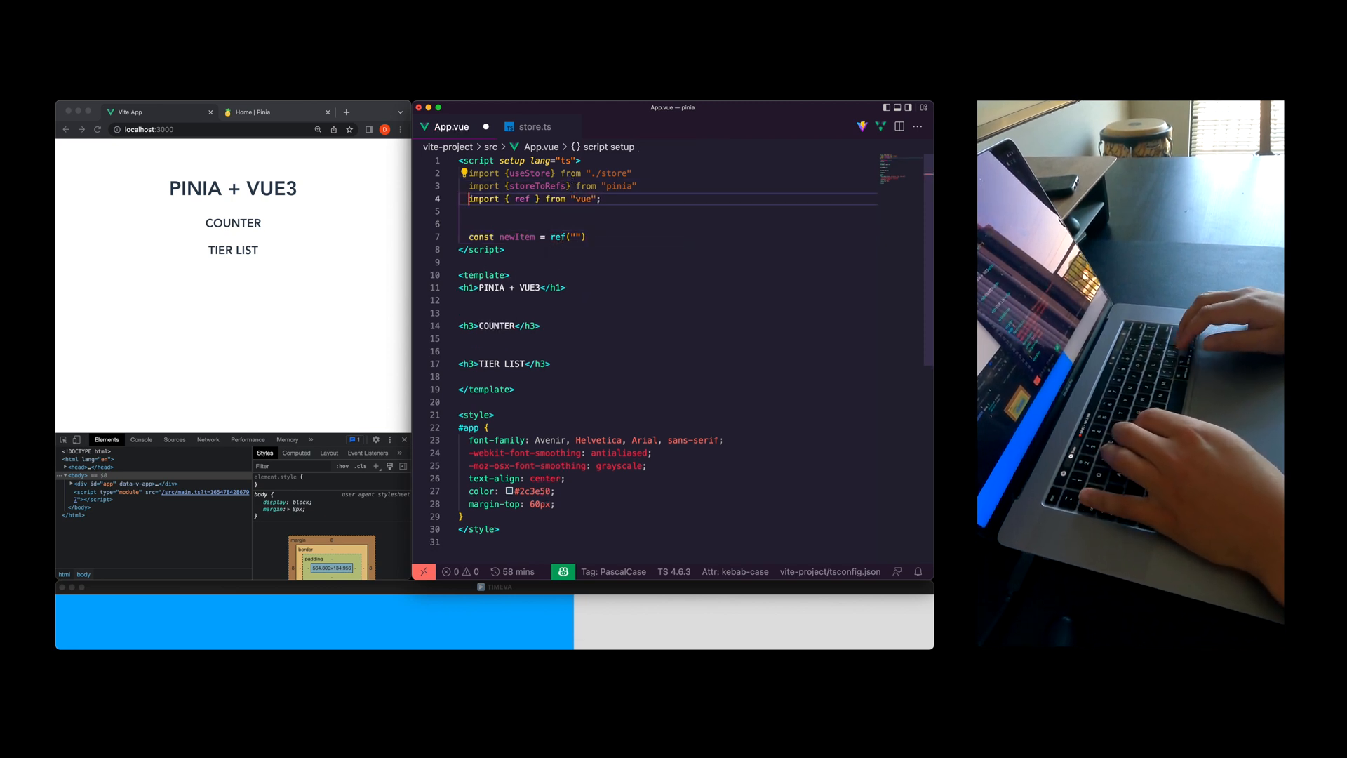
# Create const store = useStore() and destructure count and tierList via storeToRefs
pyautogui.write('c')
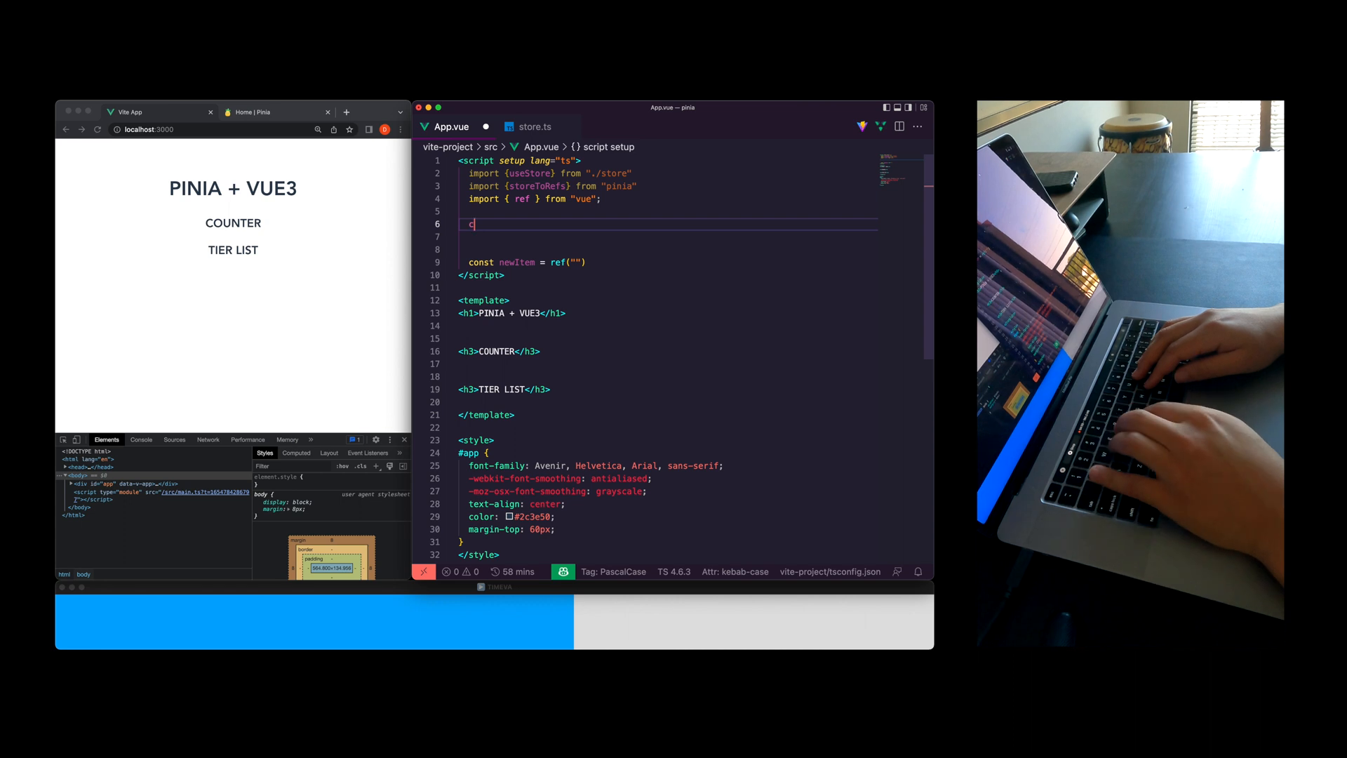
pyautogui.write('onst store = useStore(')
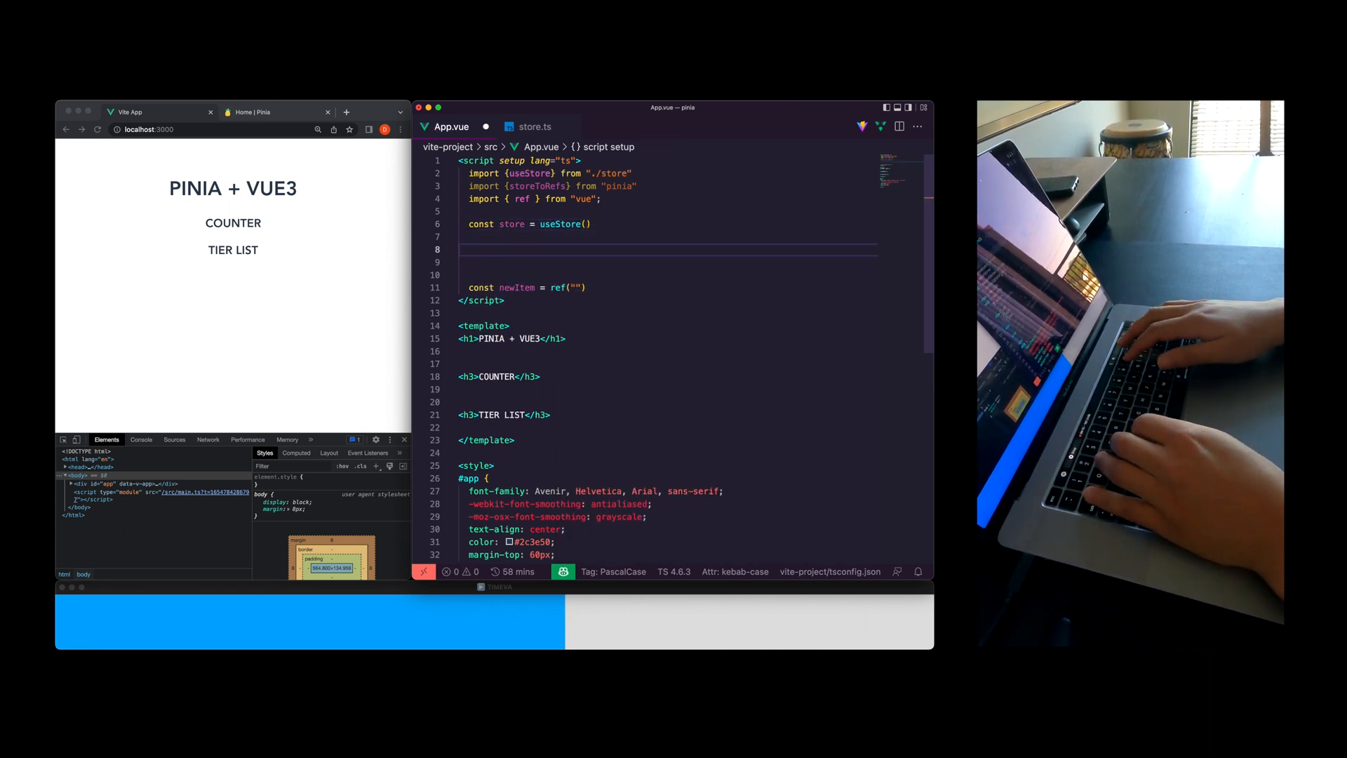
pyautogui.write('export const varname =')
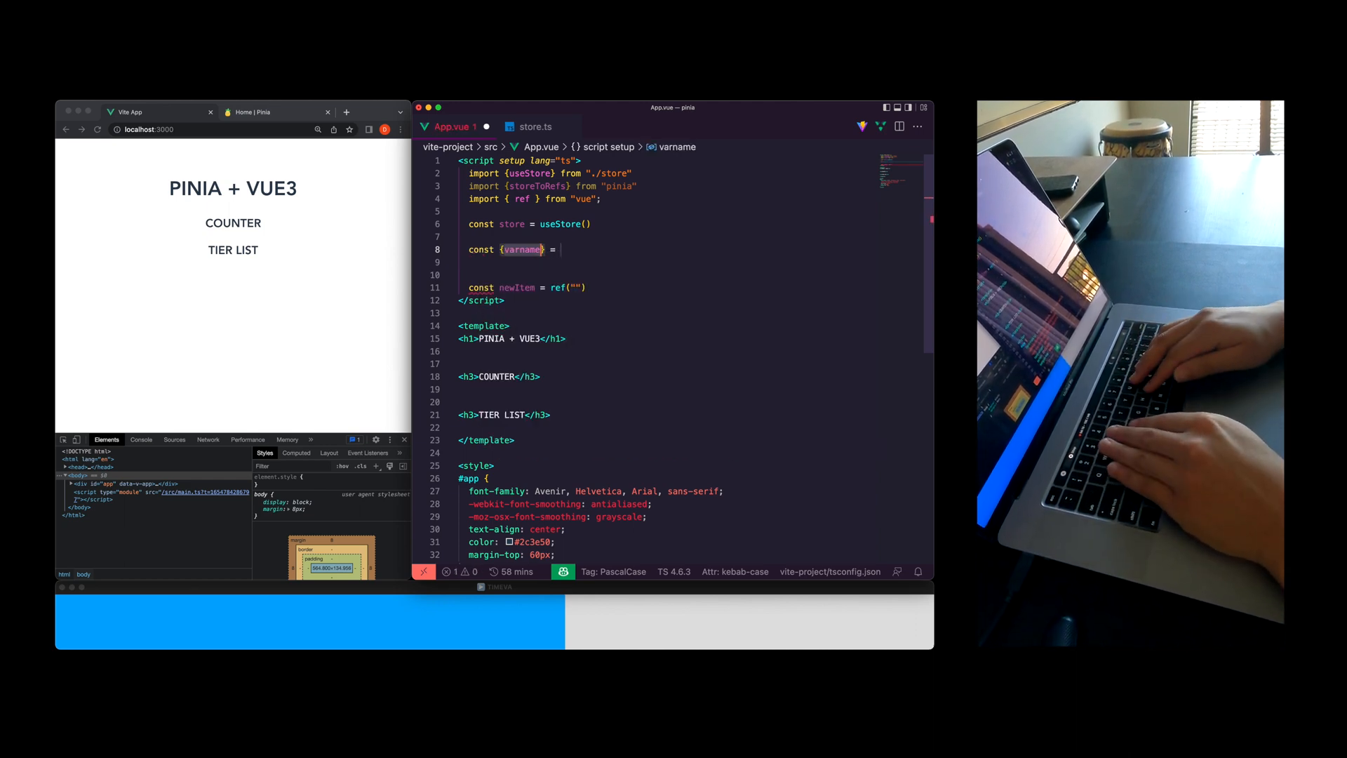
pyautogui.write('count, ti')
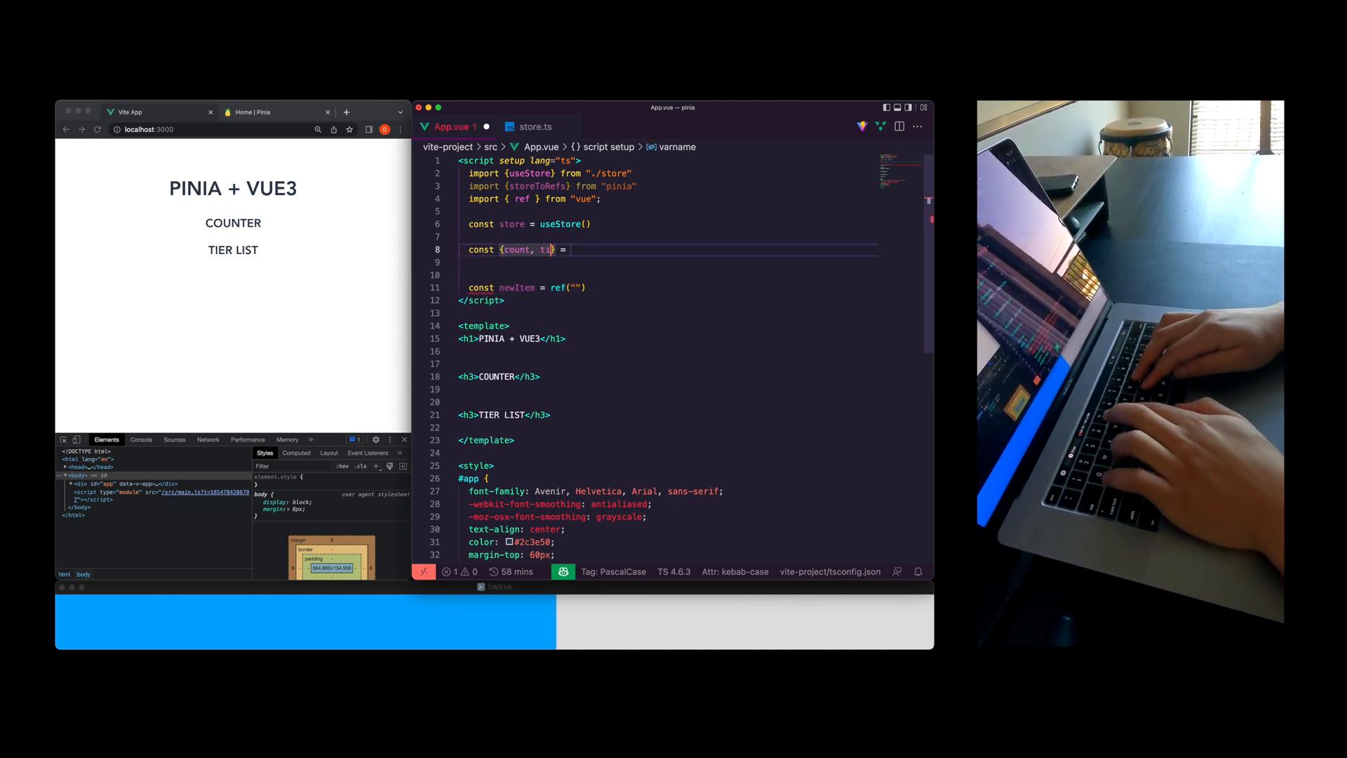
pyautogui.write('ierList} = storeToRefs(store')
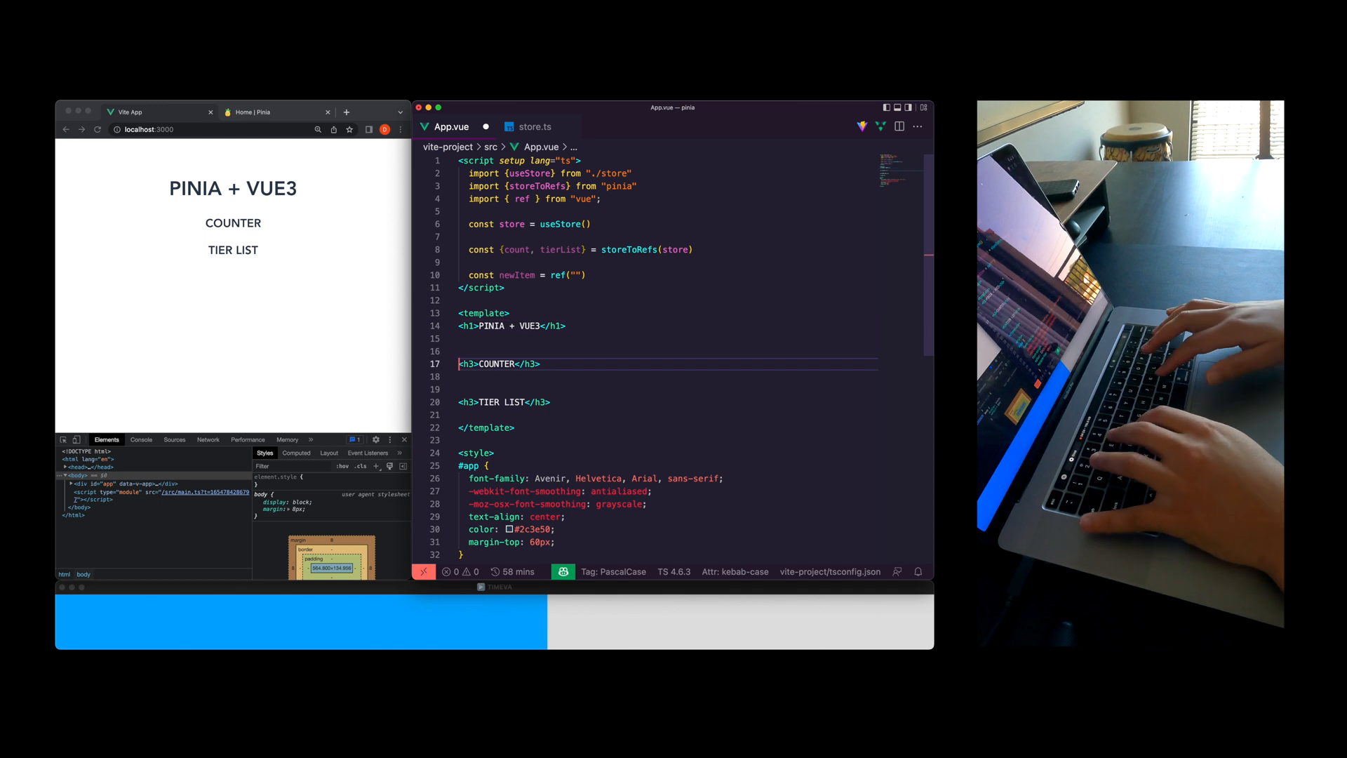
# Add Increment and Reset buttons calling store.increment() and store.reset(), and show {{count}} in COUNTER
pyautogui.press('enter')
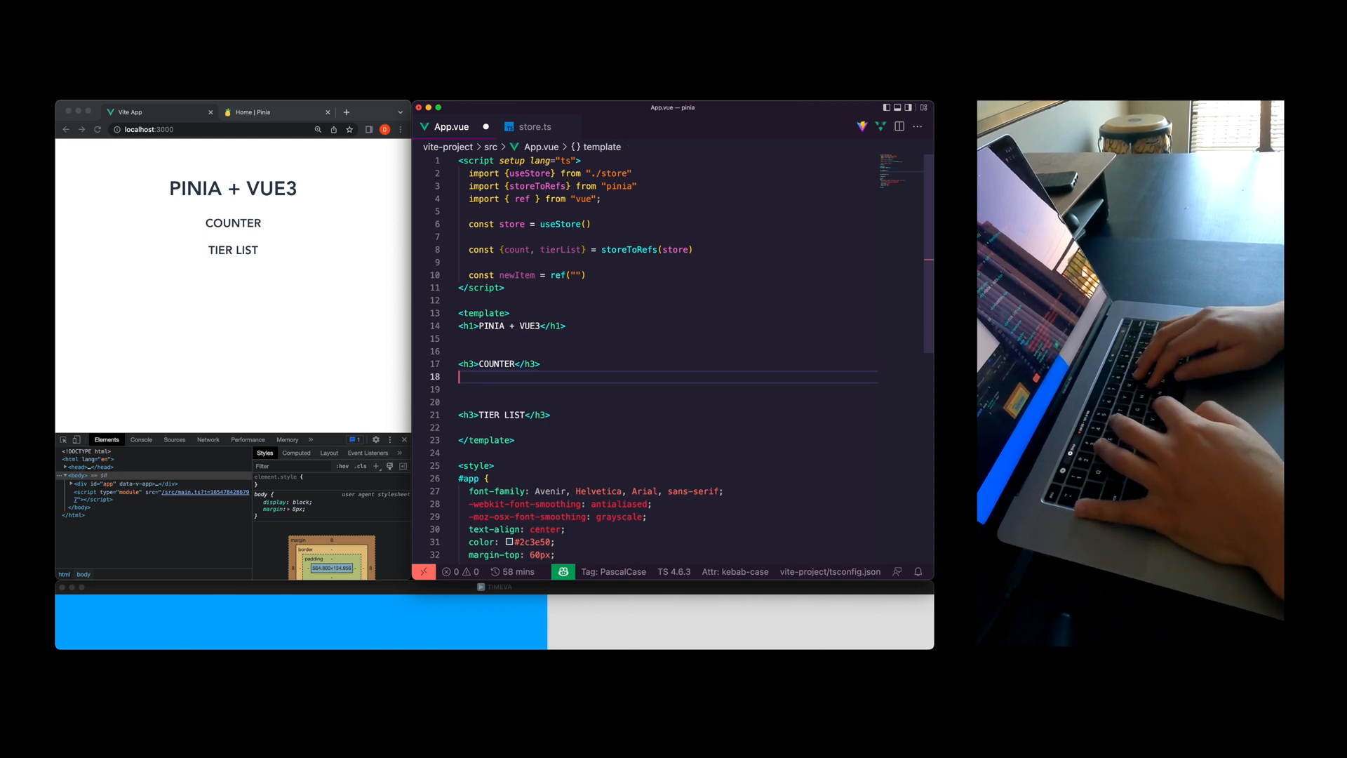
pyautogui.write('<button @click=""></button>')
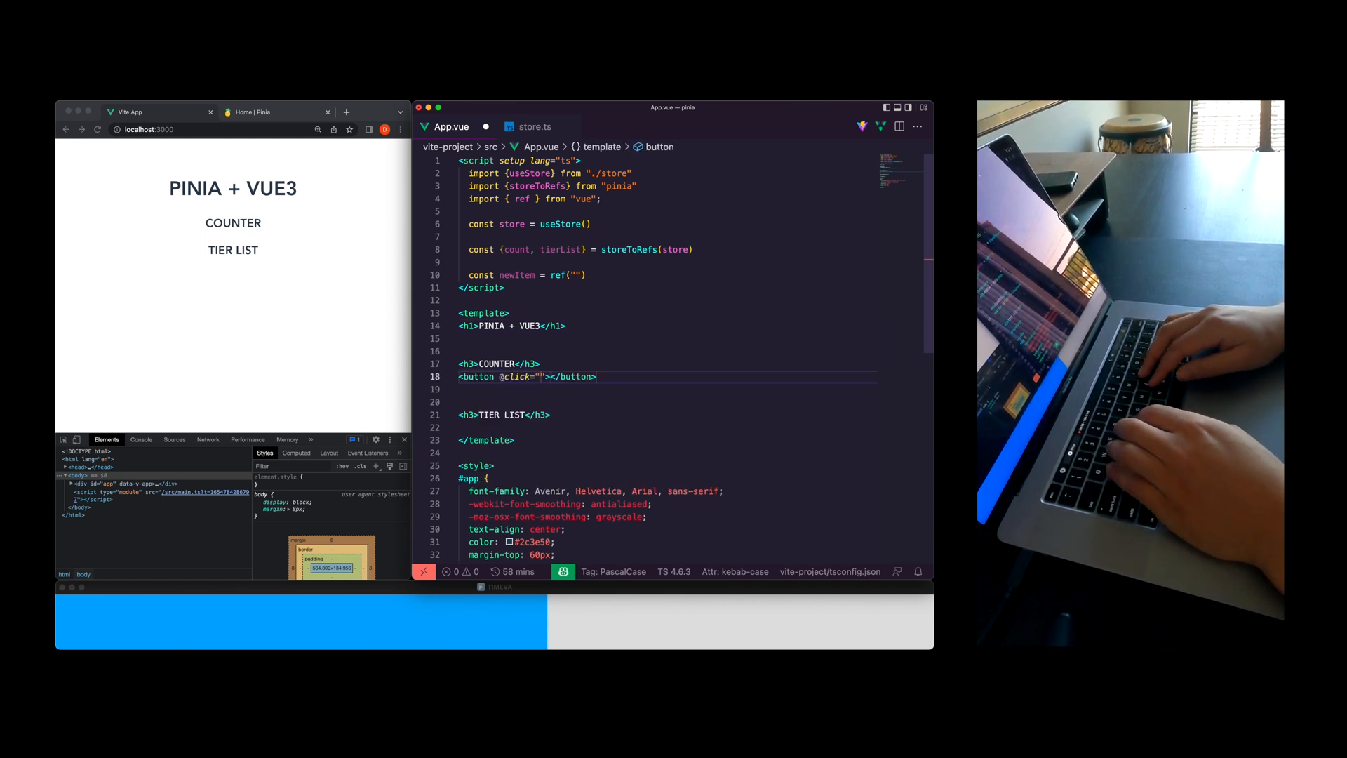
pyautogui.write('store.increment(')
pyautogui.click(668, 389)
pyautogui.write('<button @click="store.reset()">Reset</button>')
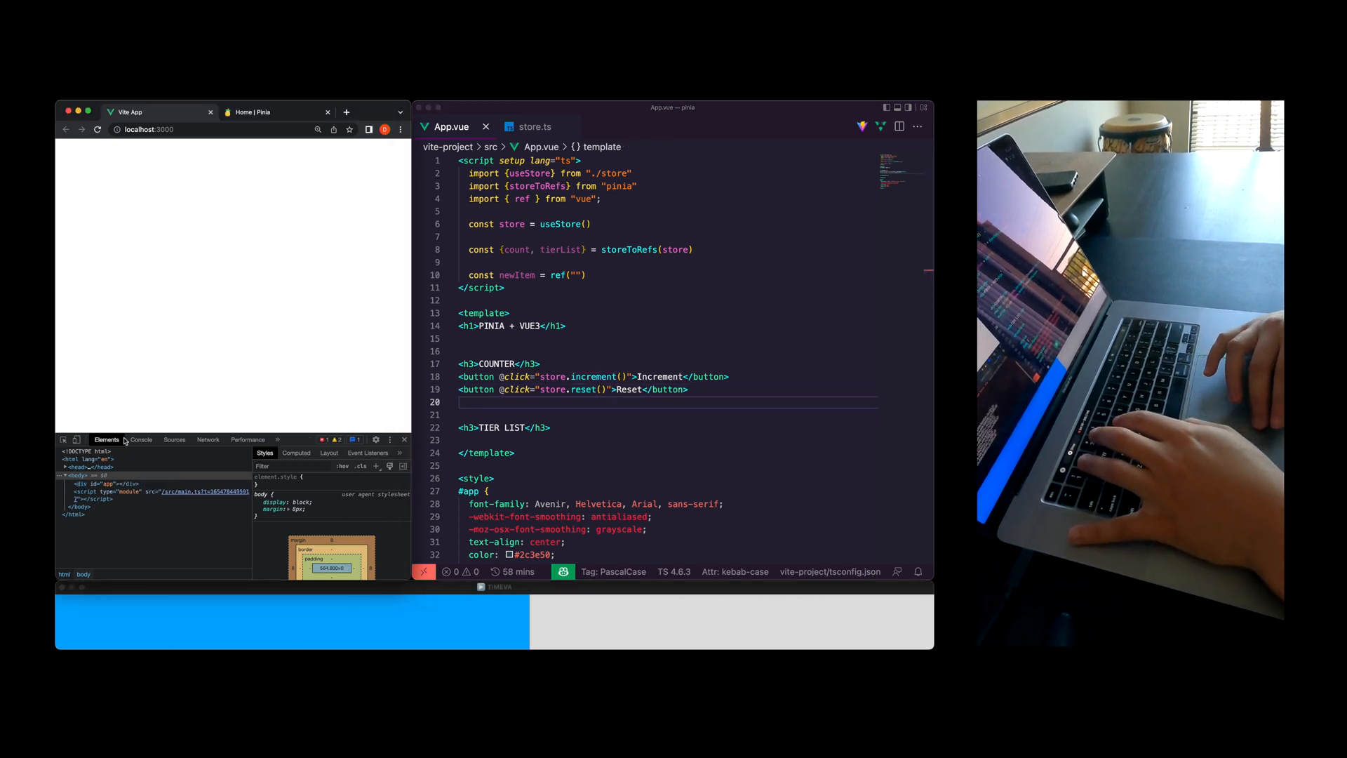
pyautogui.click(141, 440)
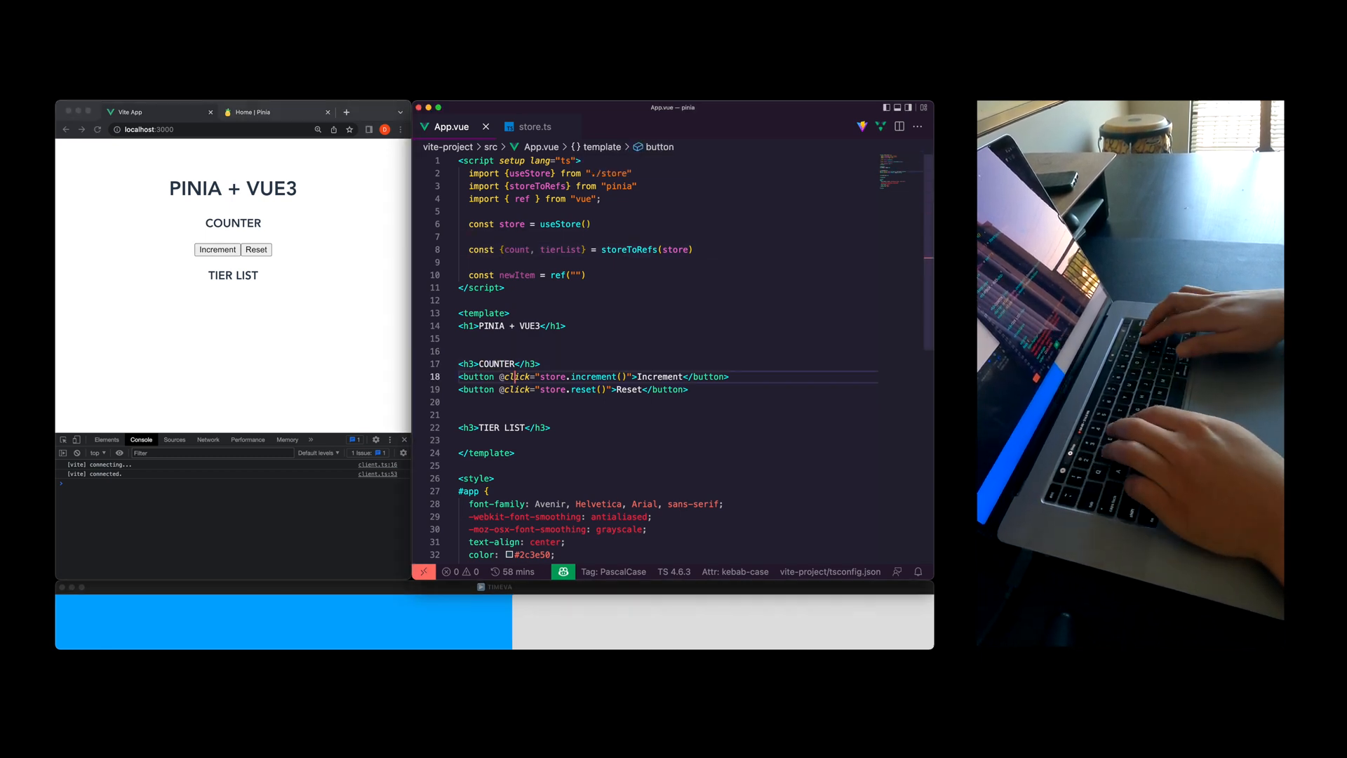
pyautogui.write('{{count}}')
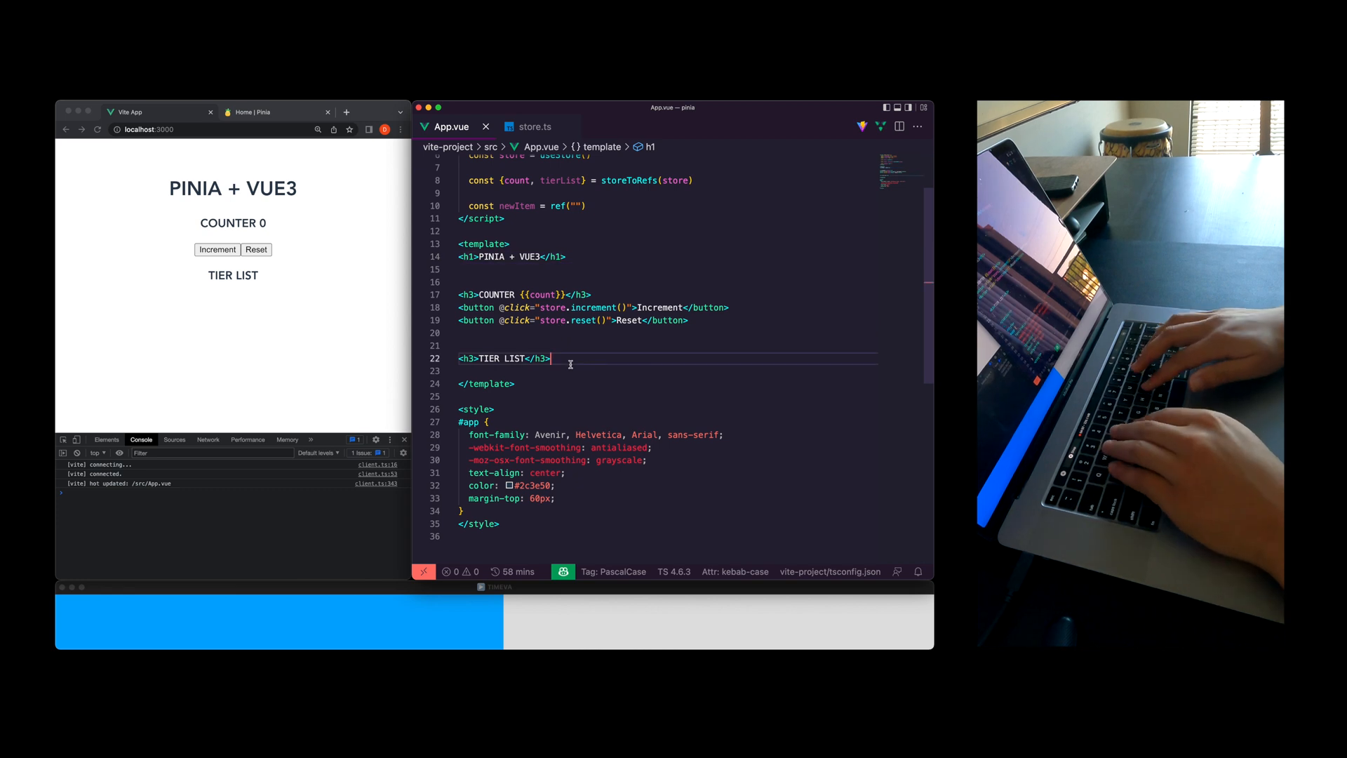
# Below TIER LIST, add a .tier-w element with v-for looping _tier over tierList
pyautogui.press('Enter')
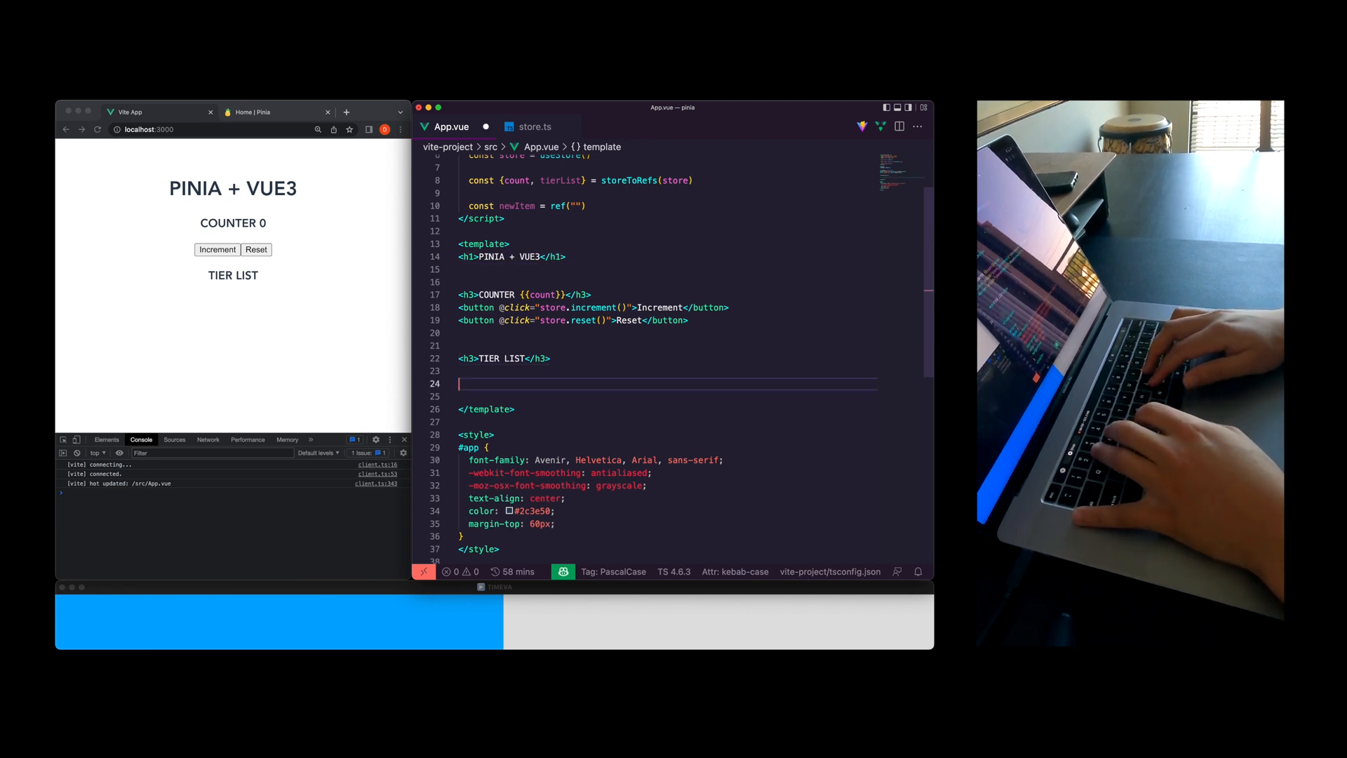
pyautogui.write('.tier-w">')
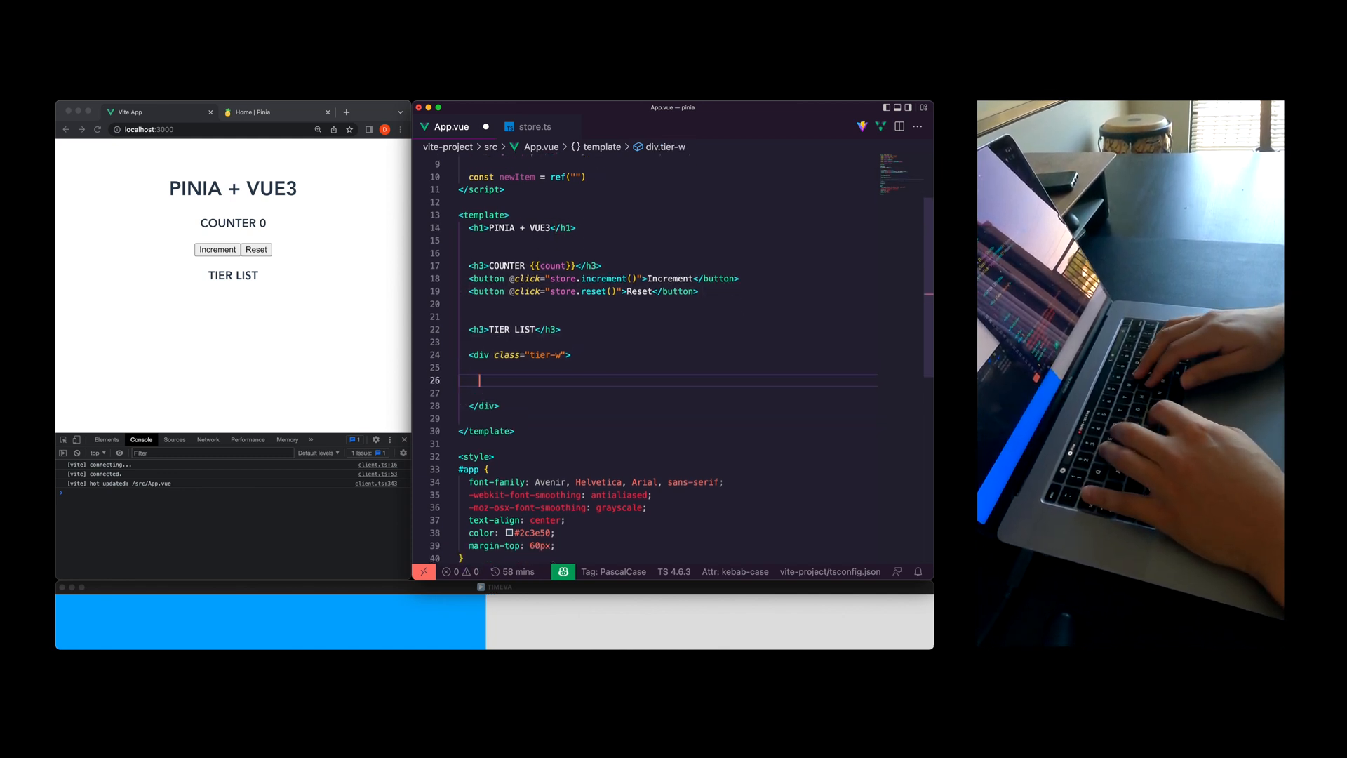
pyautogui.write('vforr')
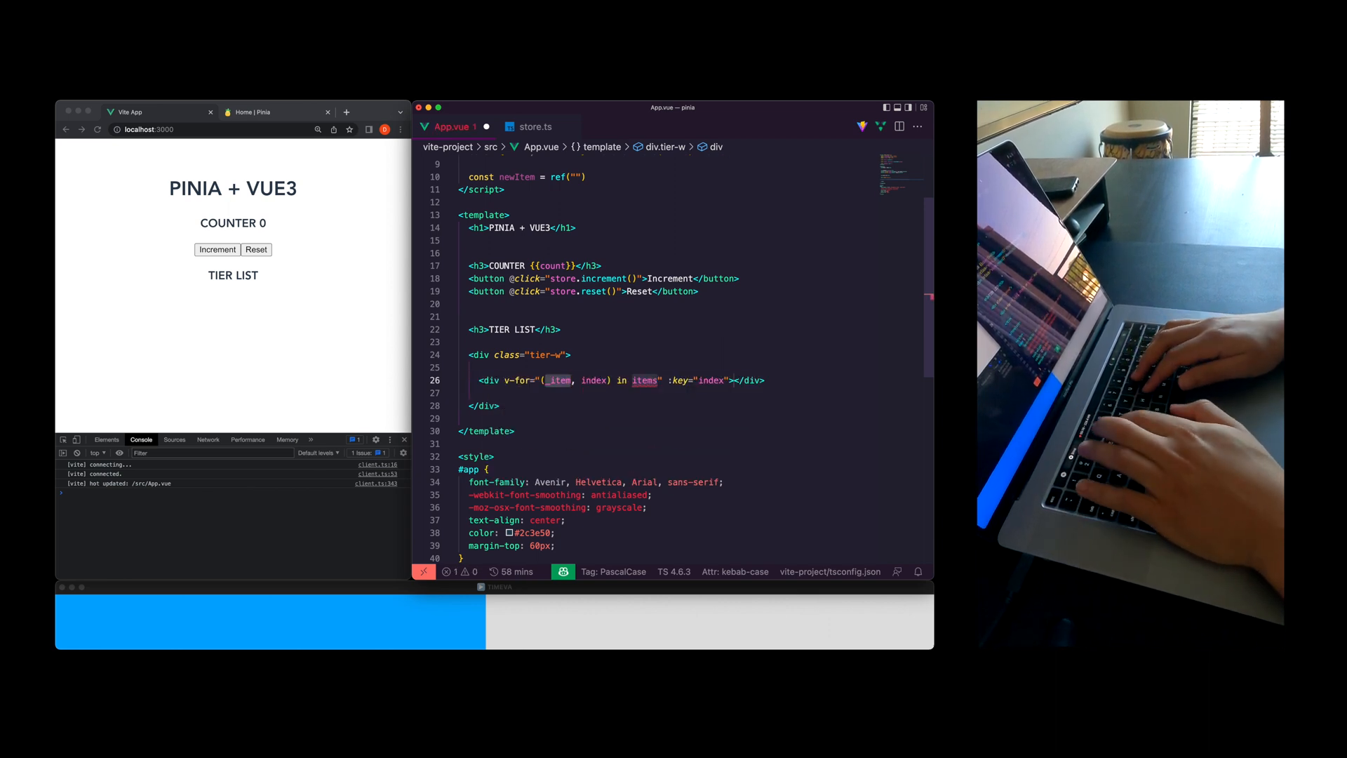
pyautogui.write('_tier')
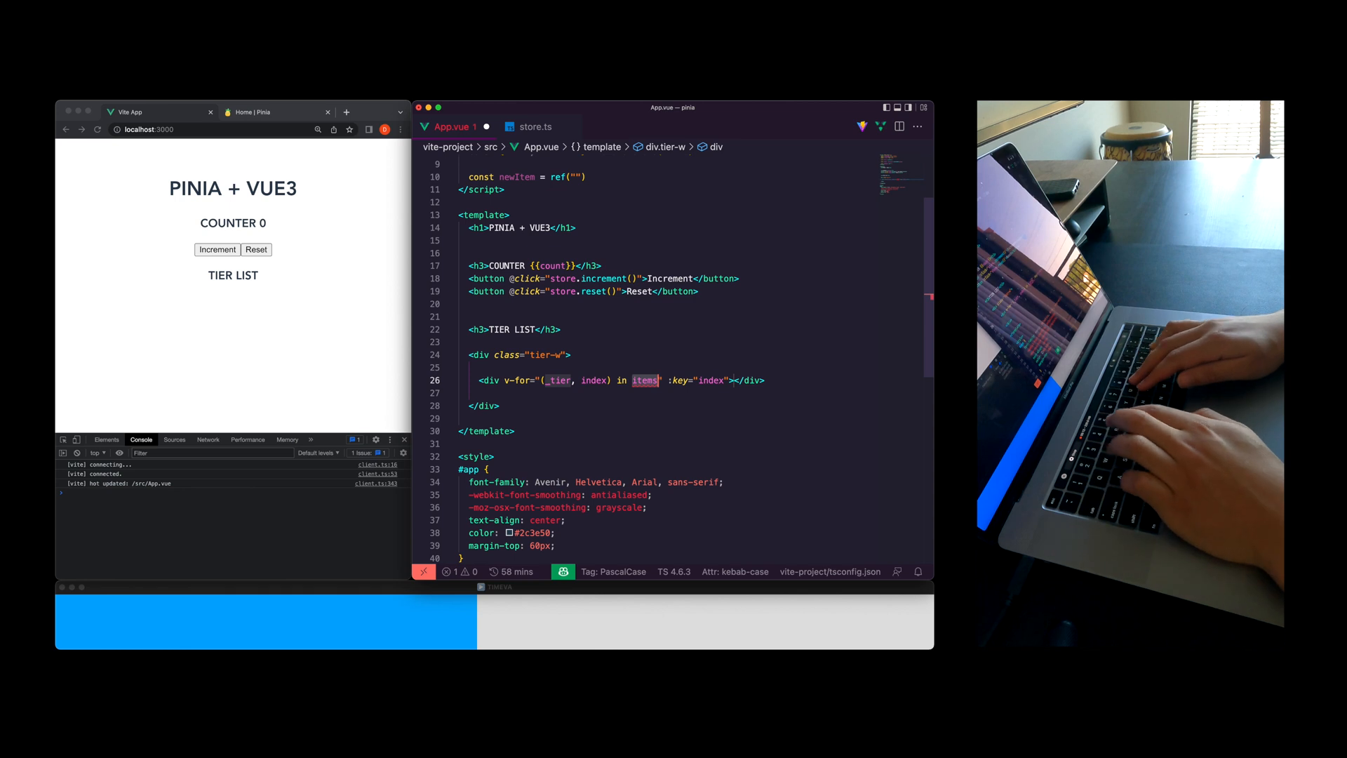
pyautogui.write('tierList')
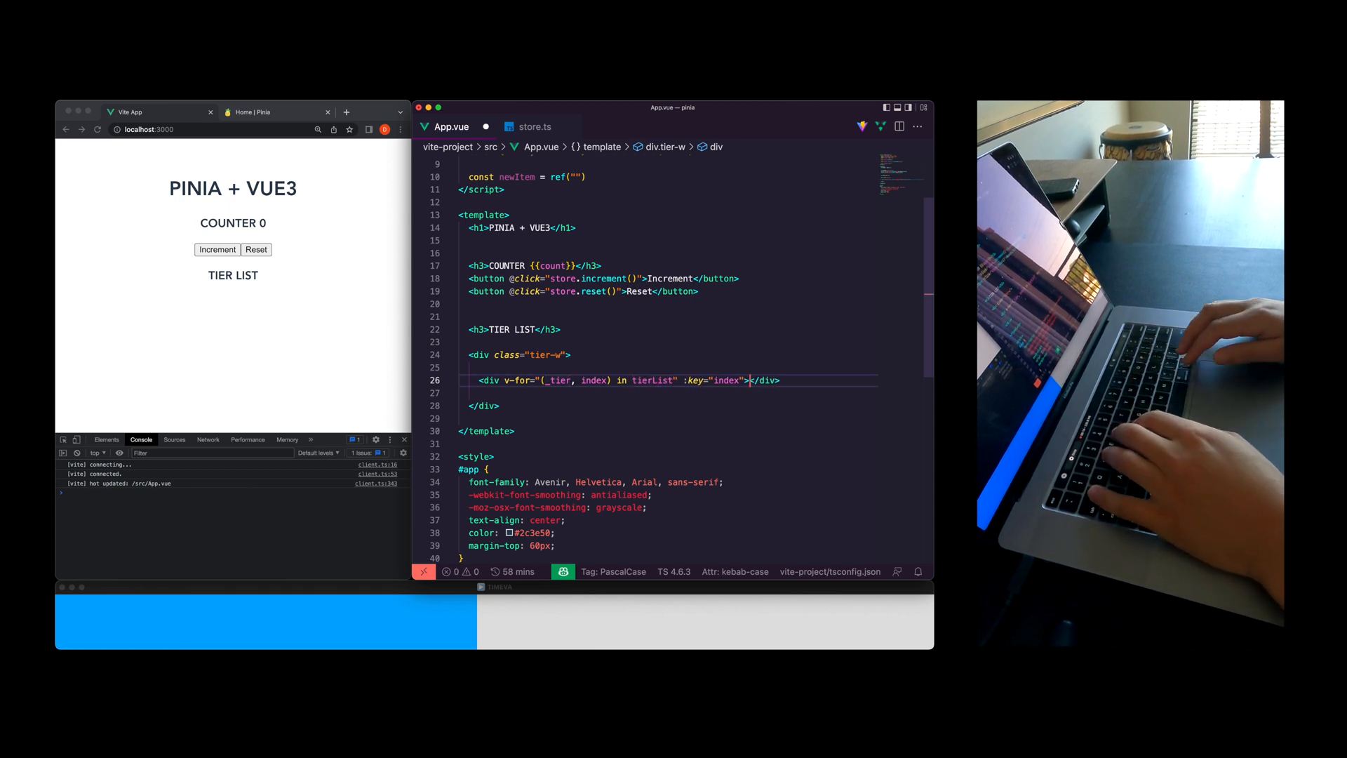
pyautogui.press('Enter')
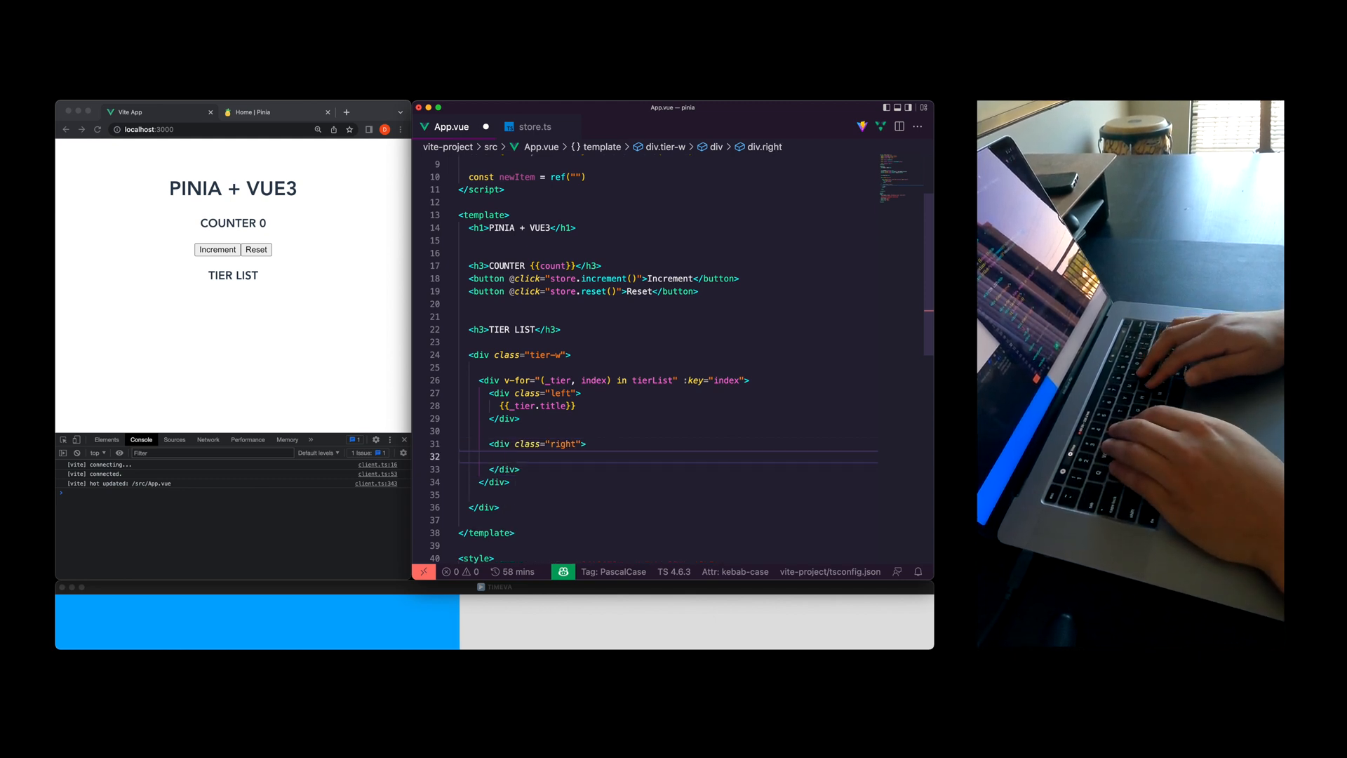
# Add a rank display and buttons calling store.promote(index) and store.demote(index) to each tier
pyautogui.write('<div class="rank"></div>')
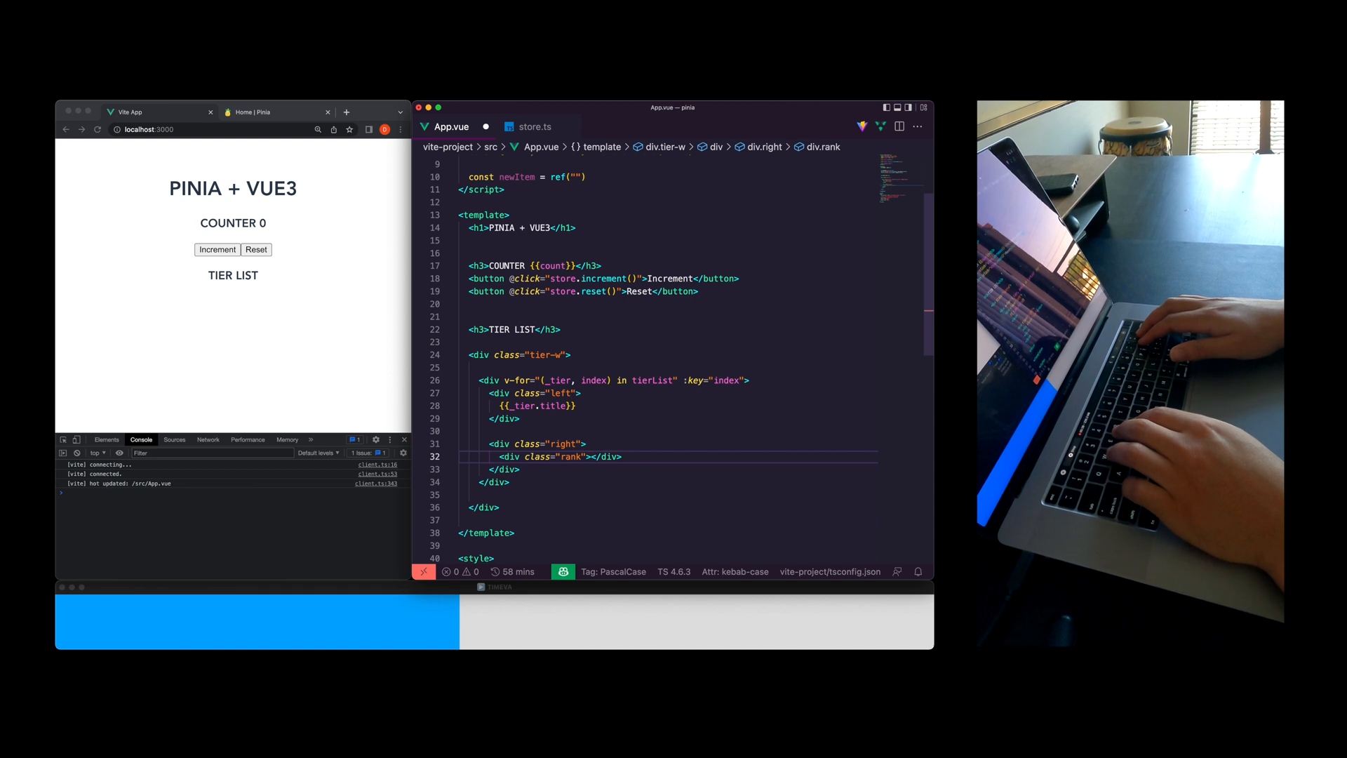
pyautogui.write('_ra')
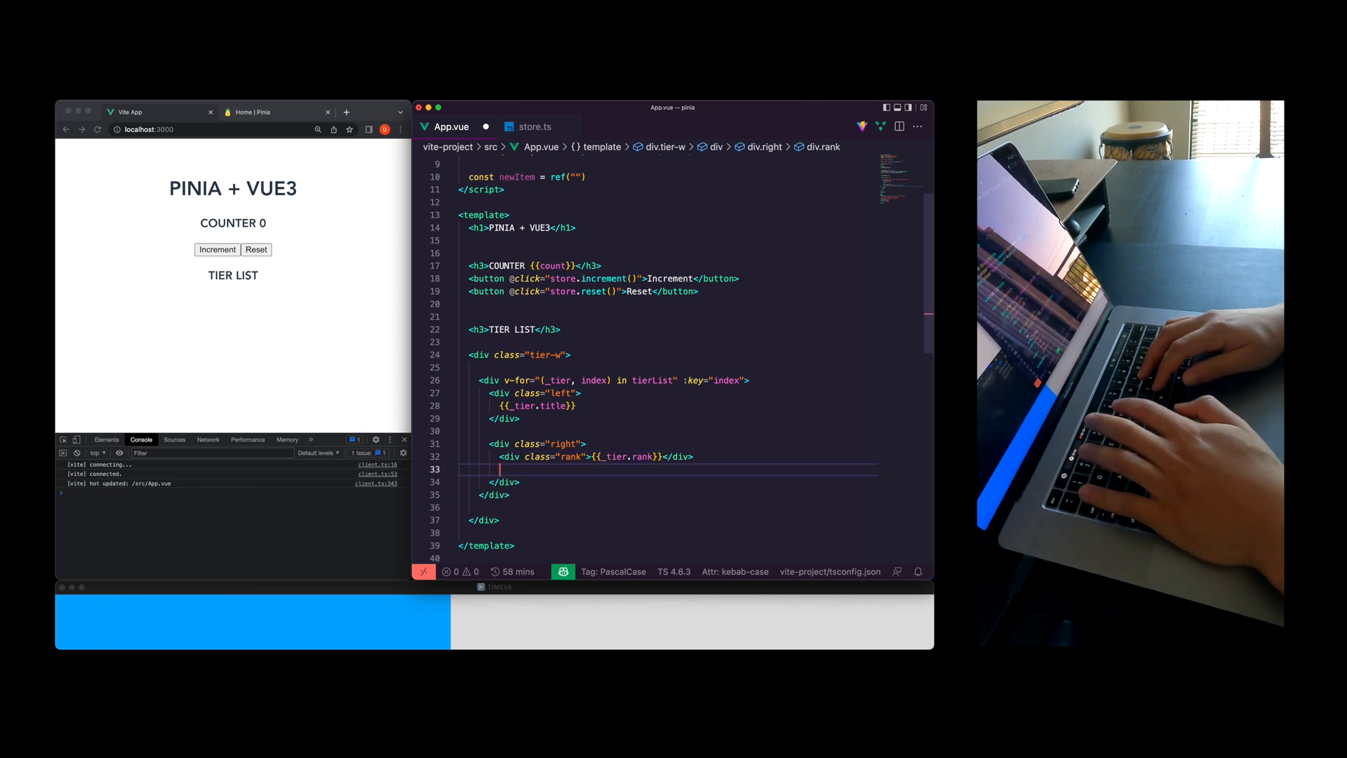
pyautogui.write('<button></button>')
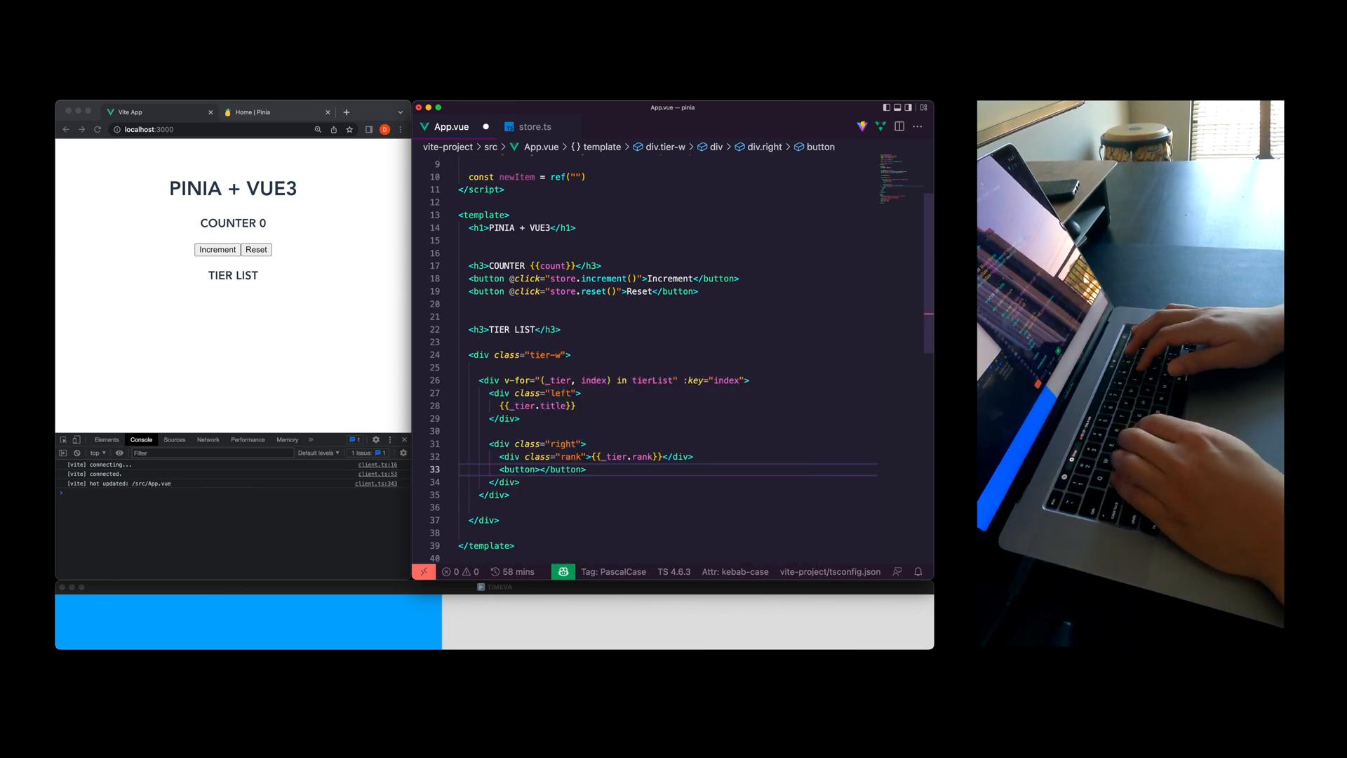
pyautogui.write('@click="')
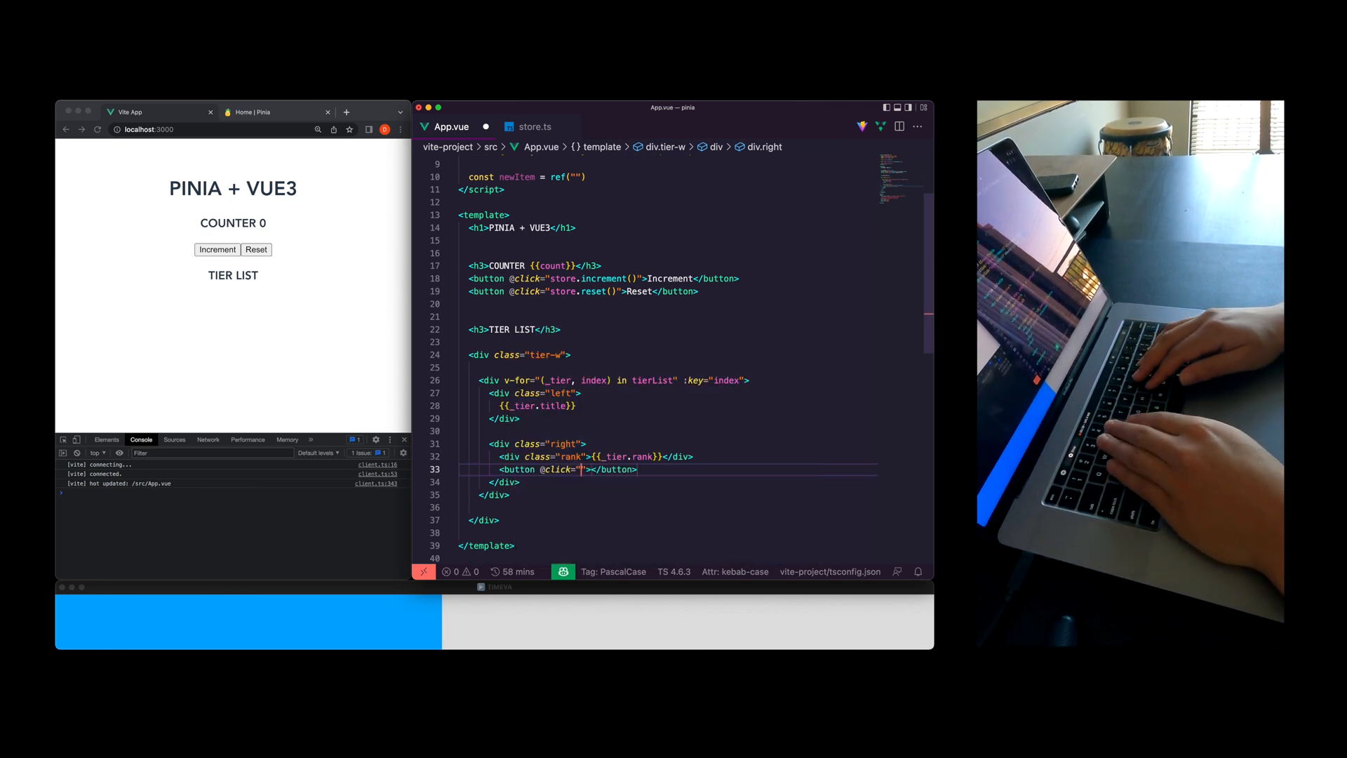
pyautogui.write('store.promote(index')
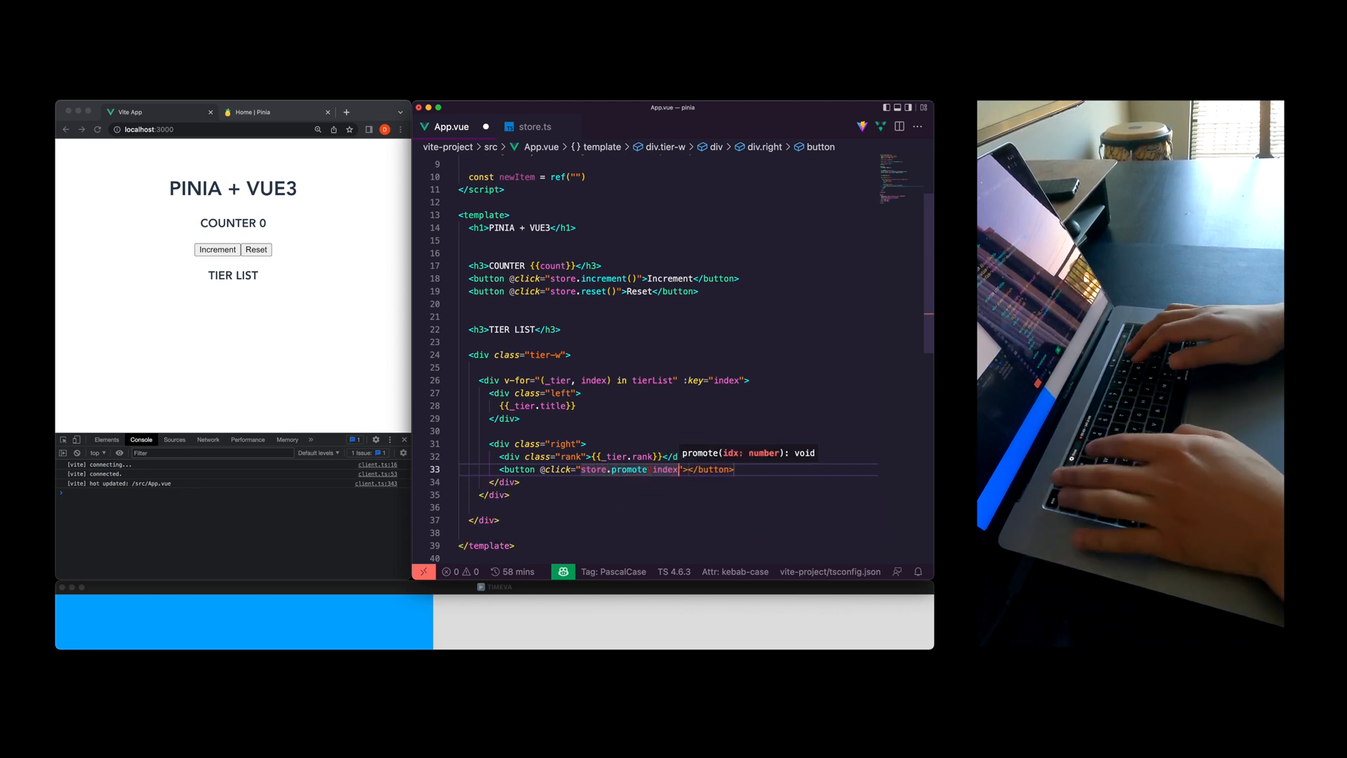
pyautogui.write('P')
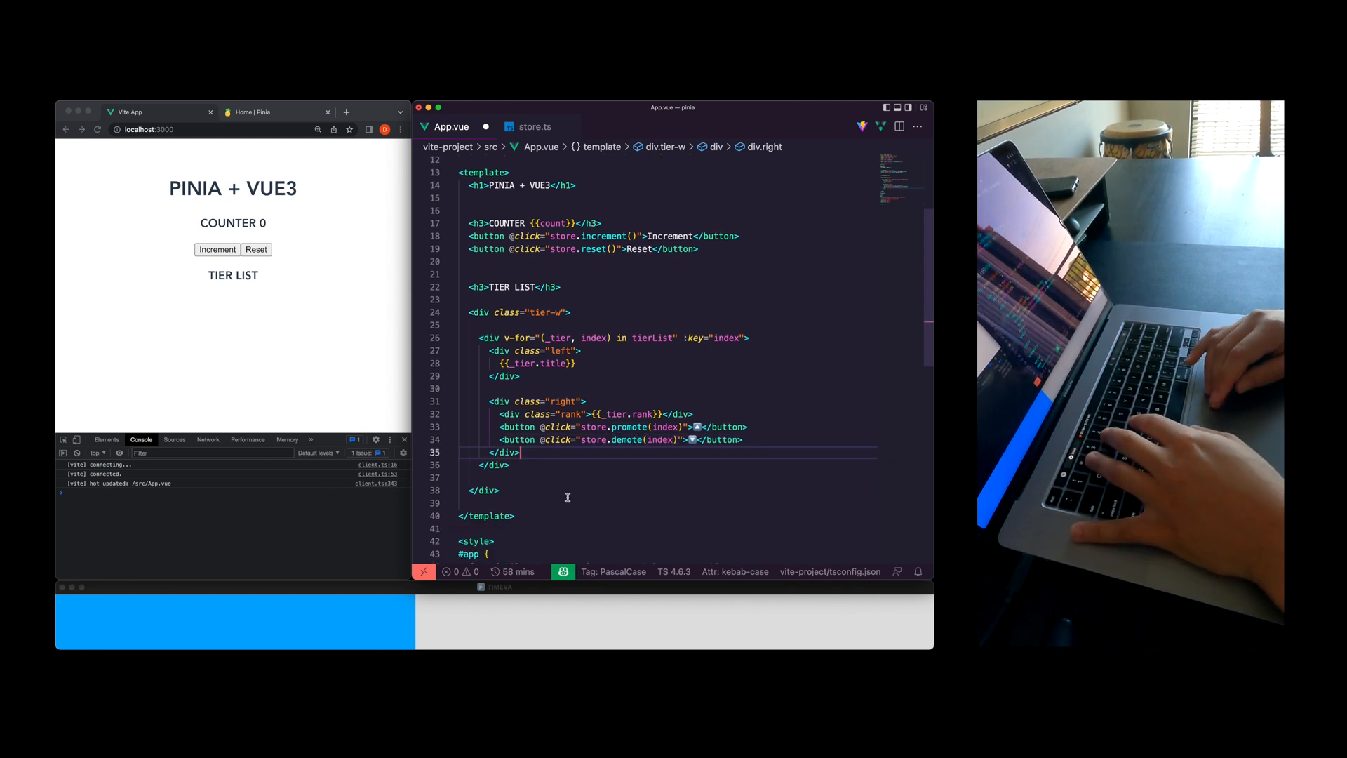
# Add a text input bound to newItem below the tier list
pyautogui.scroll(-3)
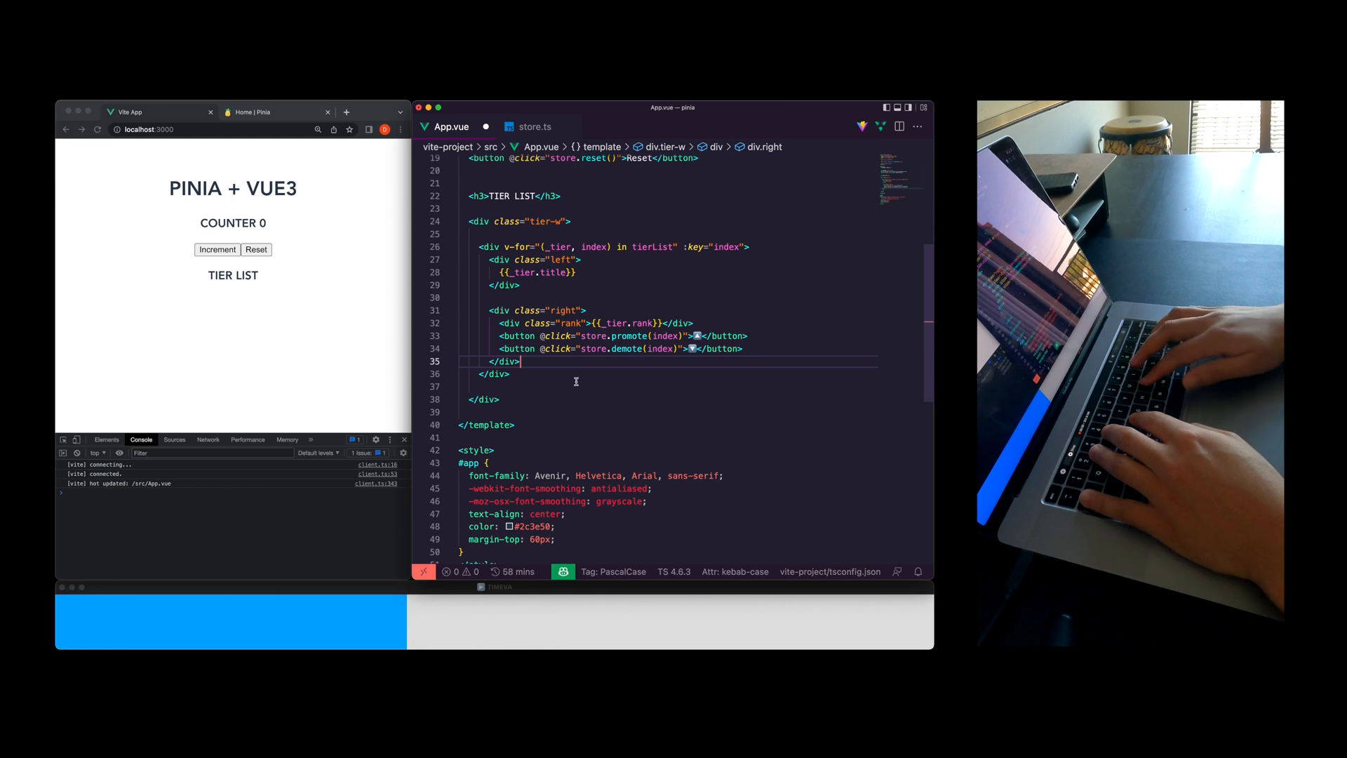
pyautogui.write('input type="text" >')
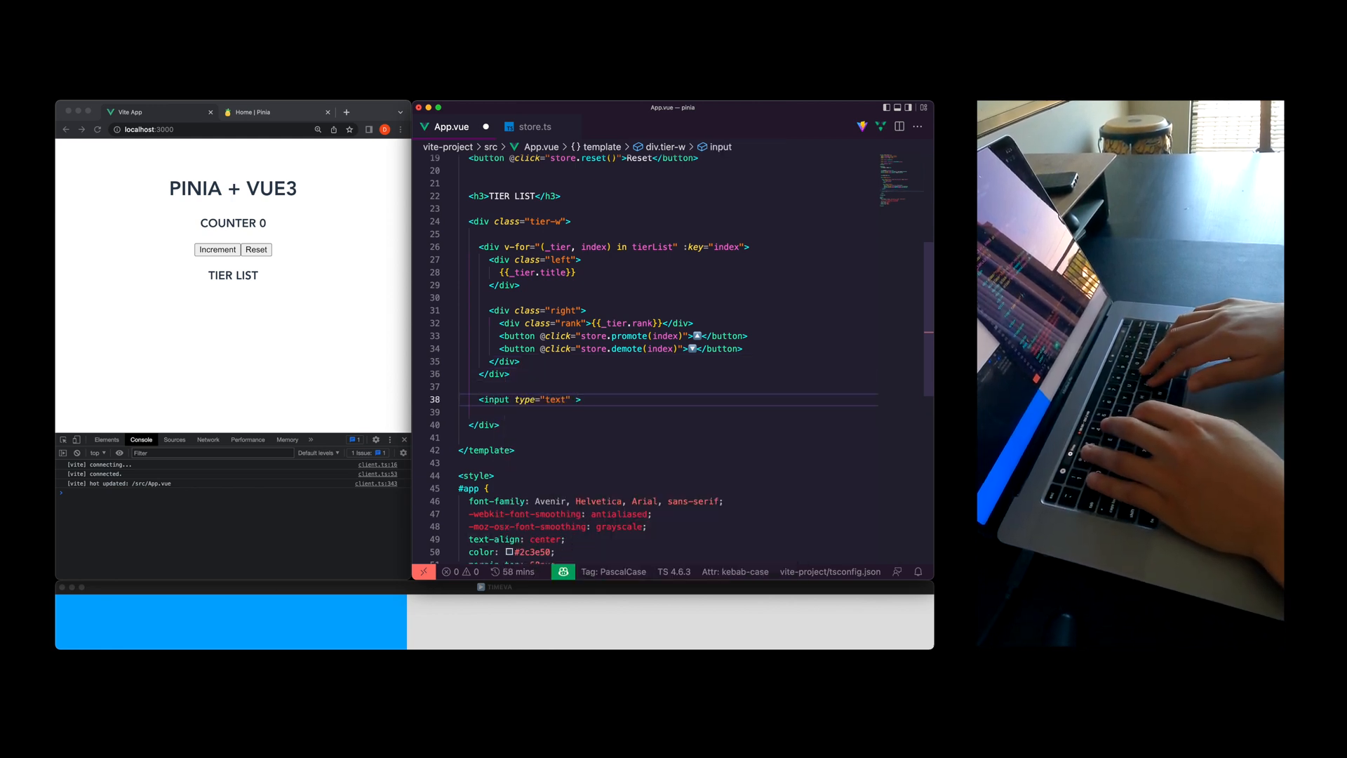
pyautogui.write('v-model="n')
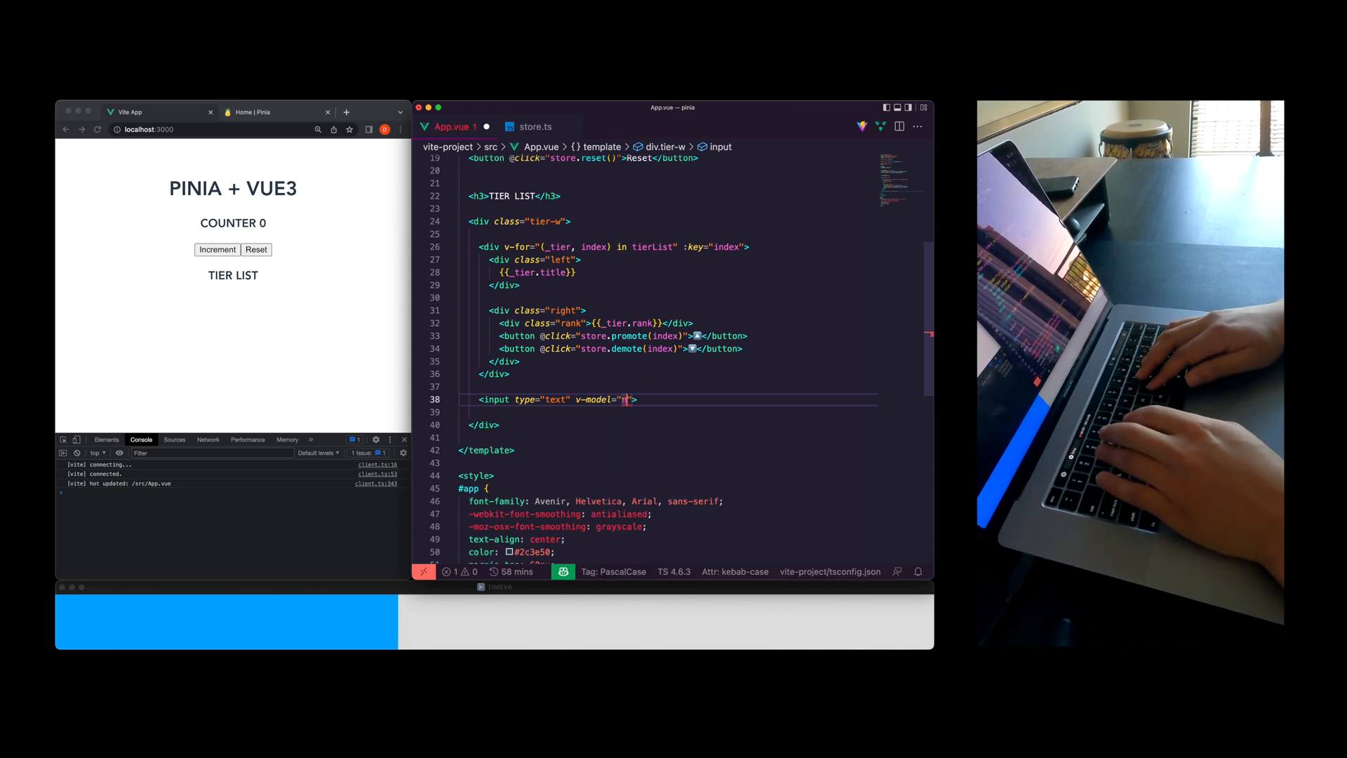
pyautogui.write('ew')
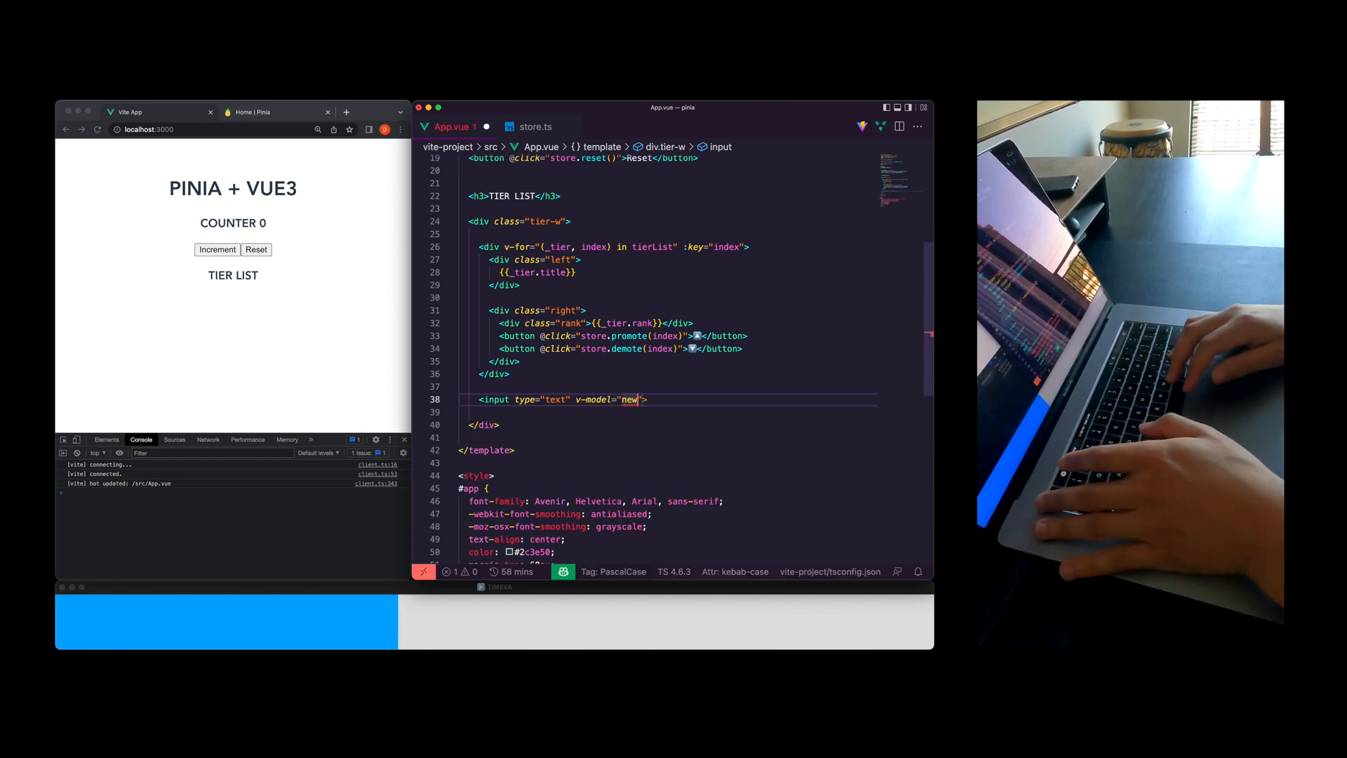
pyautogui.write('Item')
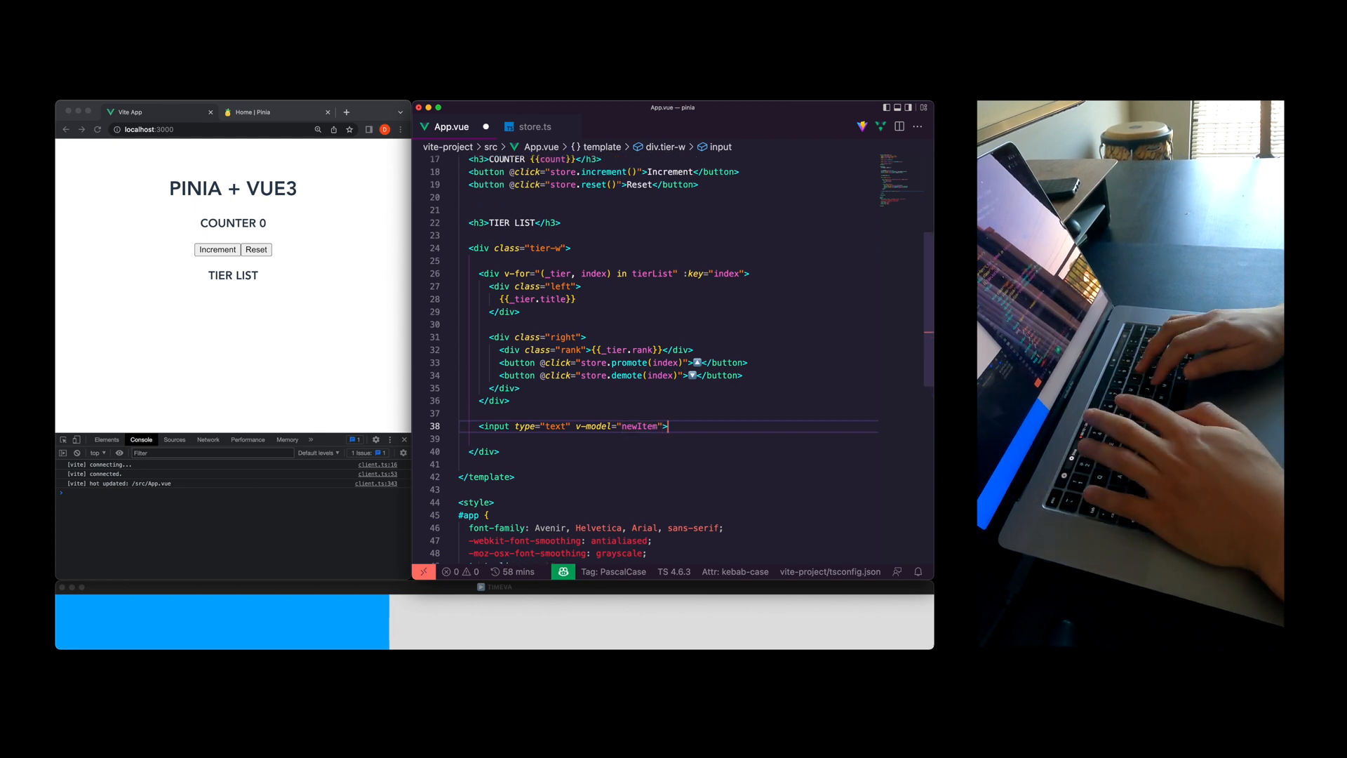
# Add an 'Add item' button that calls store.addTier(newItem) and clears newItem
pyautogui.write('b')
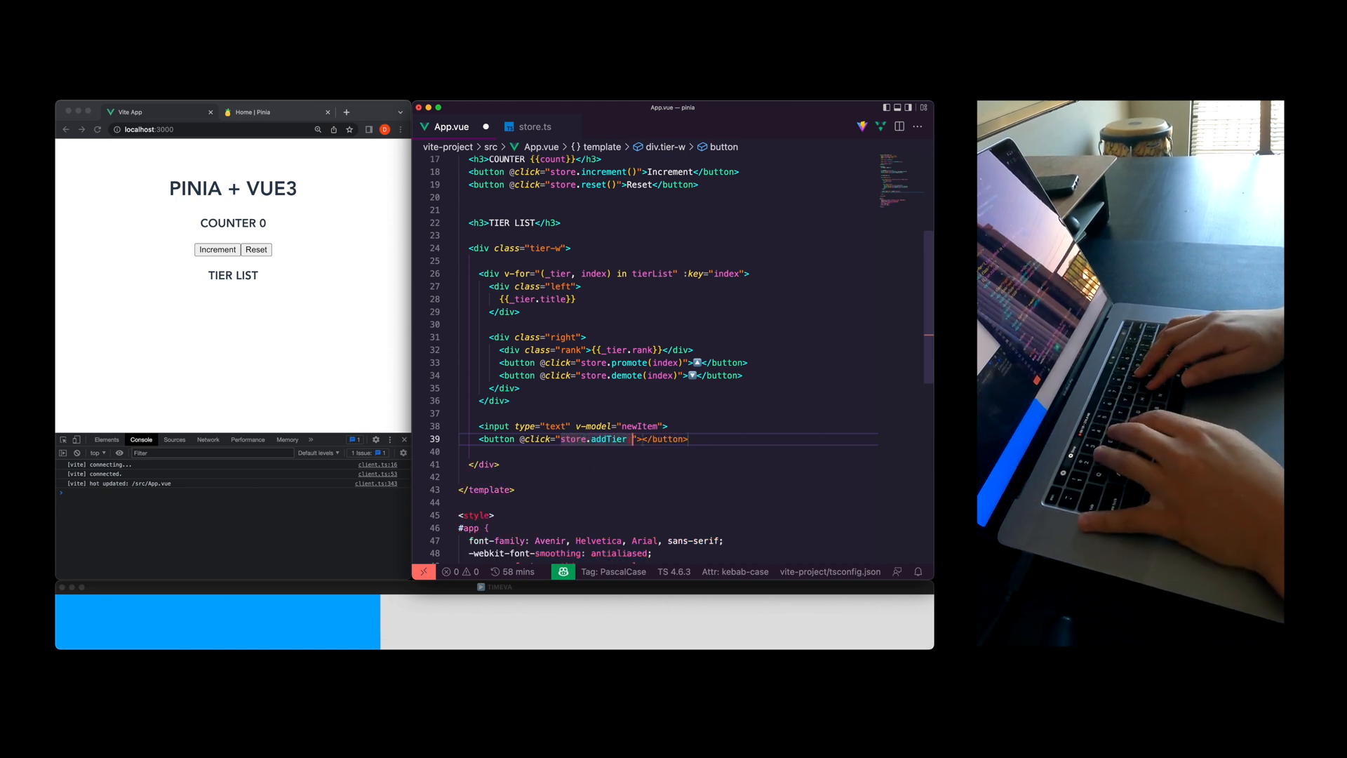
pyautogui.write('newItem')
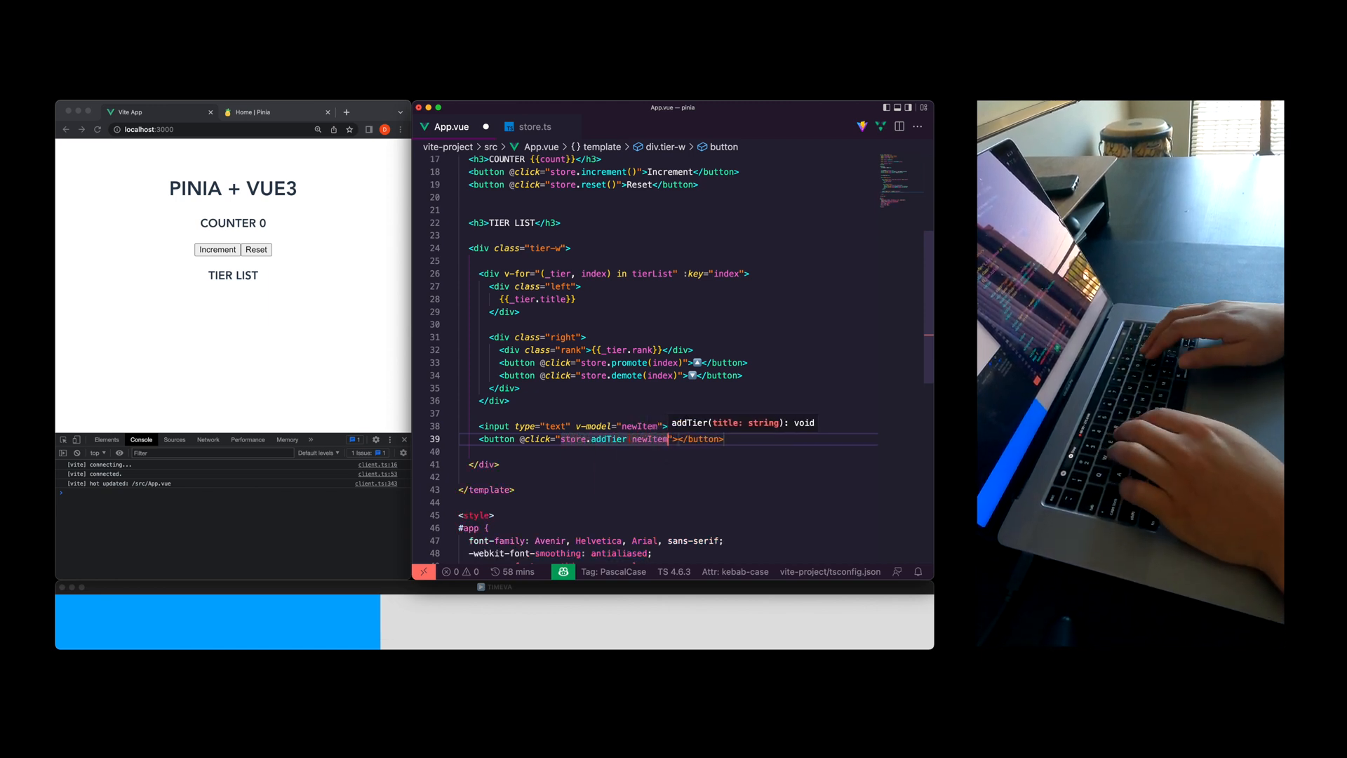
pyautogui.write("(newItem);newItem = '")
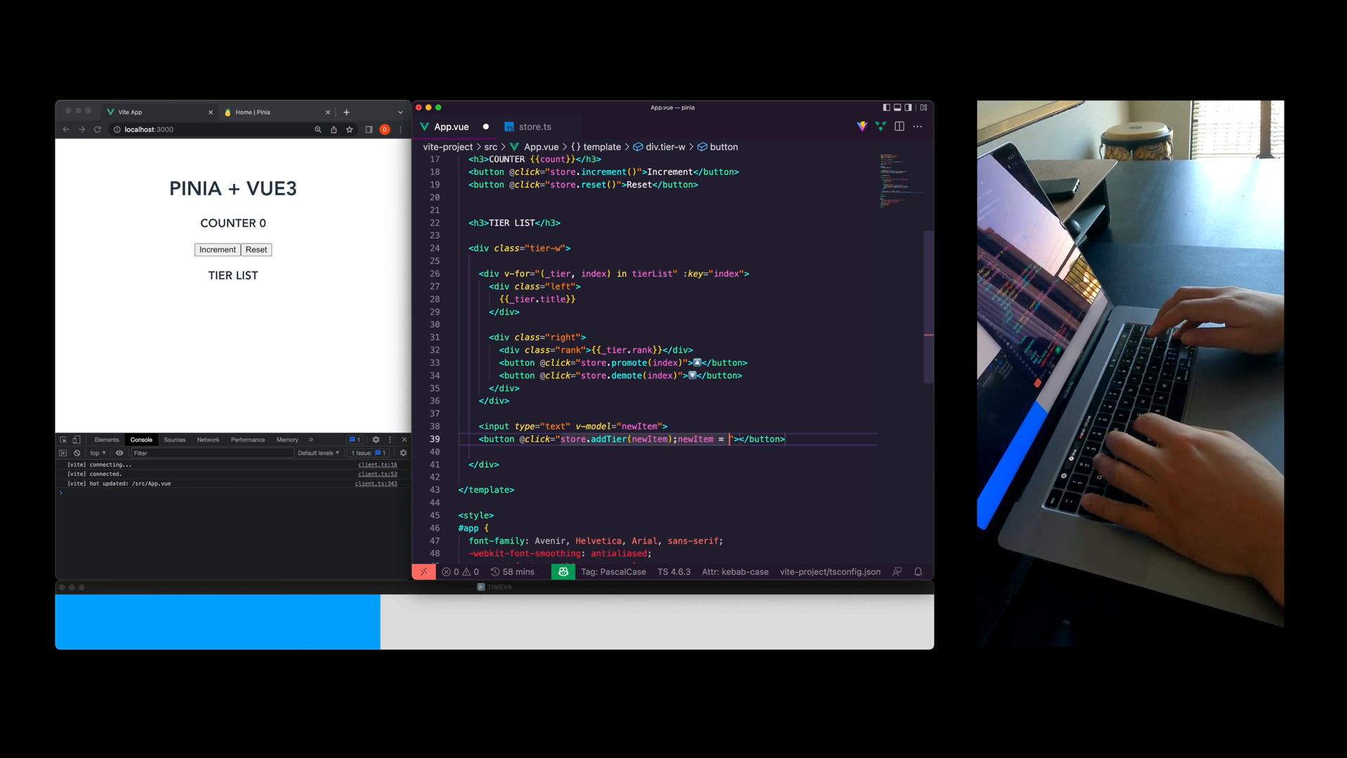
pyautogui.write("'")
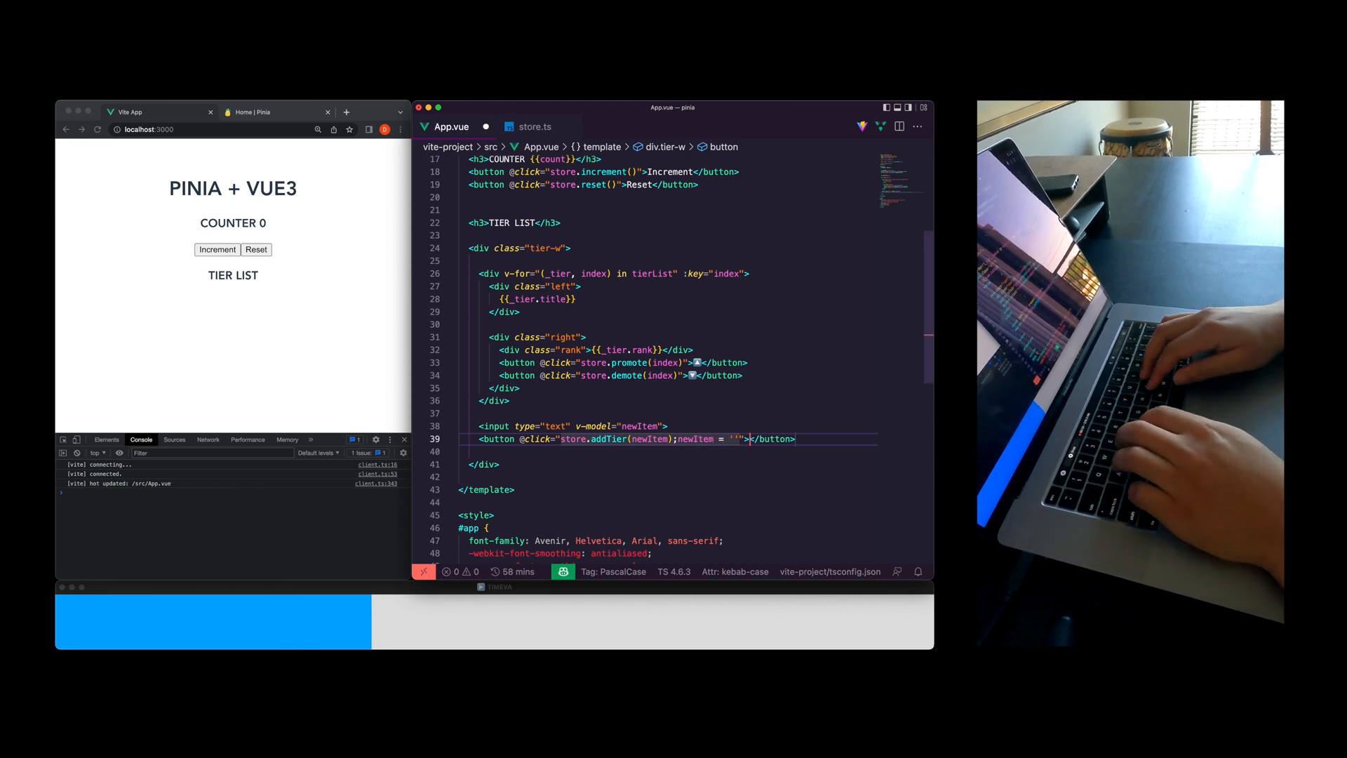
pyautogui.write('Add item')
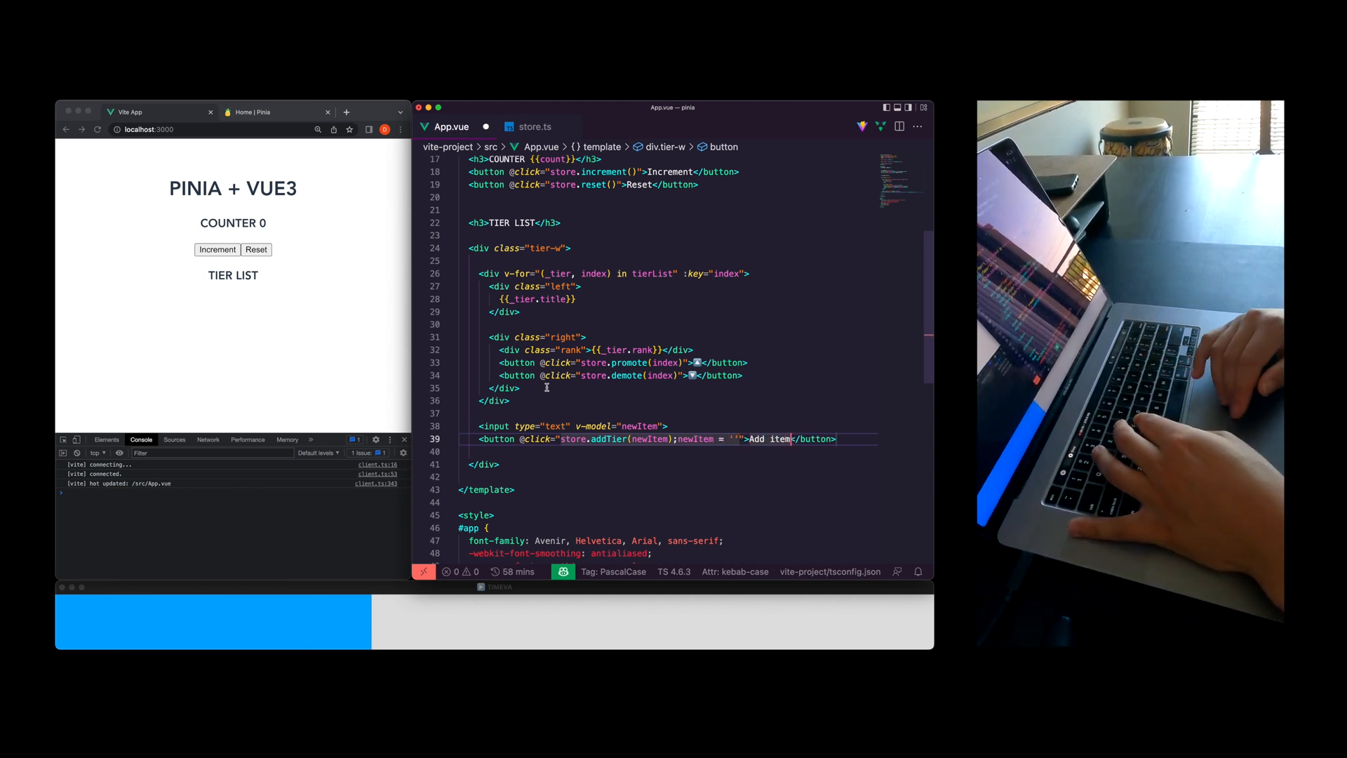
pyautogui.scroll(-3)
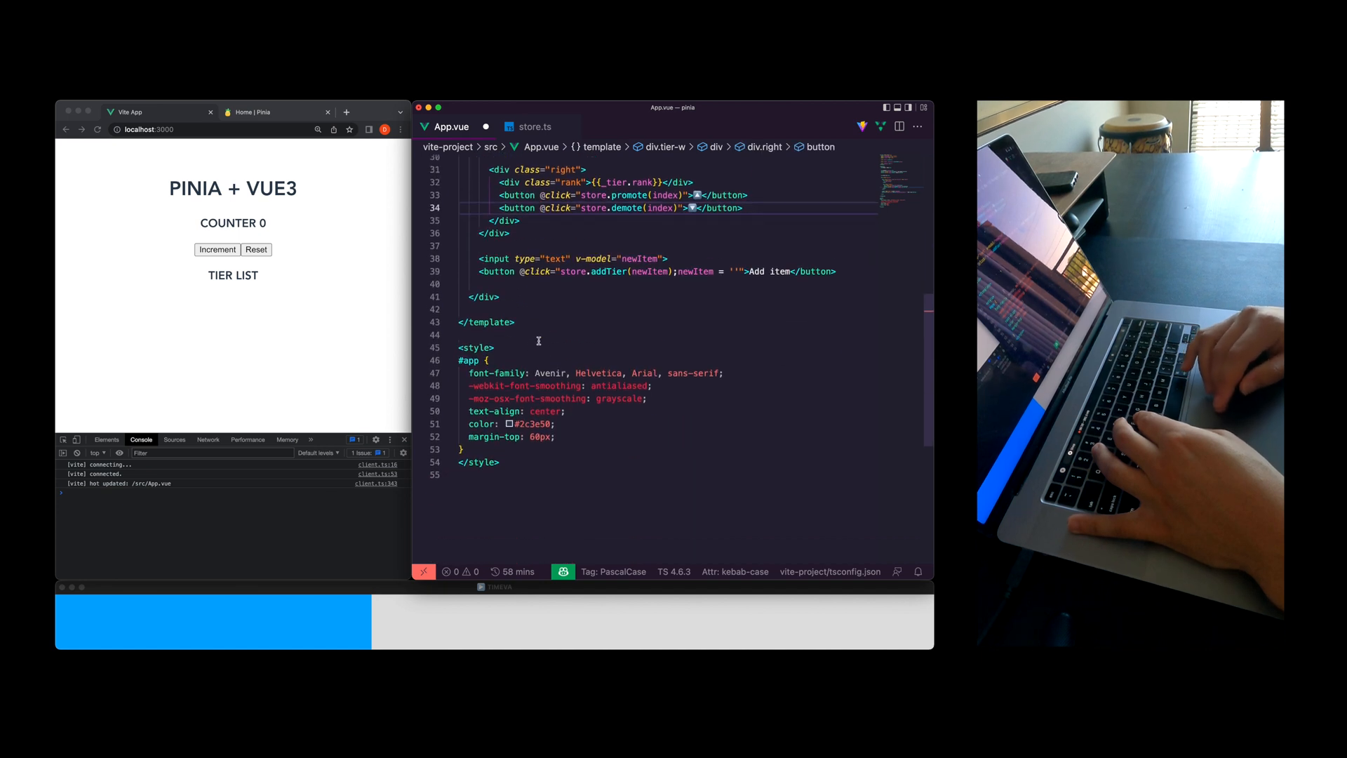
# Style .tier-w as a flex column that is 300px wide
pyautogui.press('Enter')
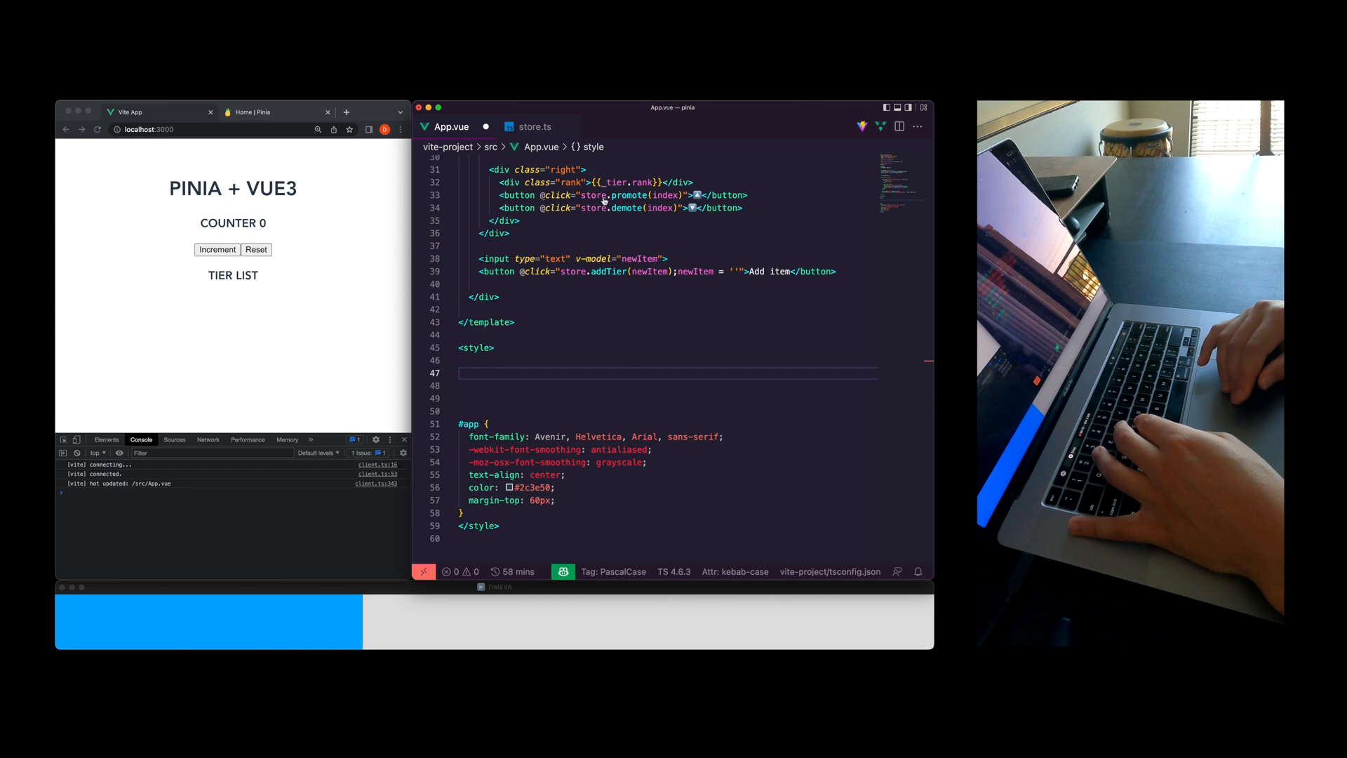
pyautogui.scroll(-3)
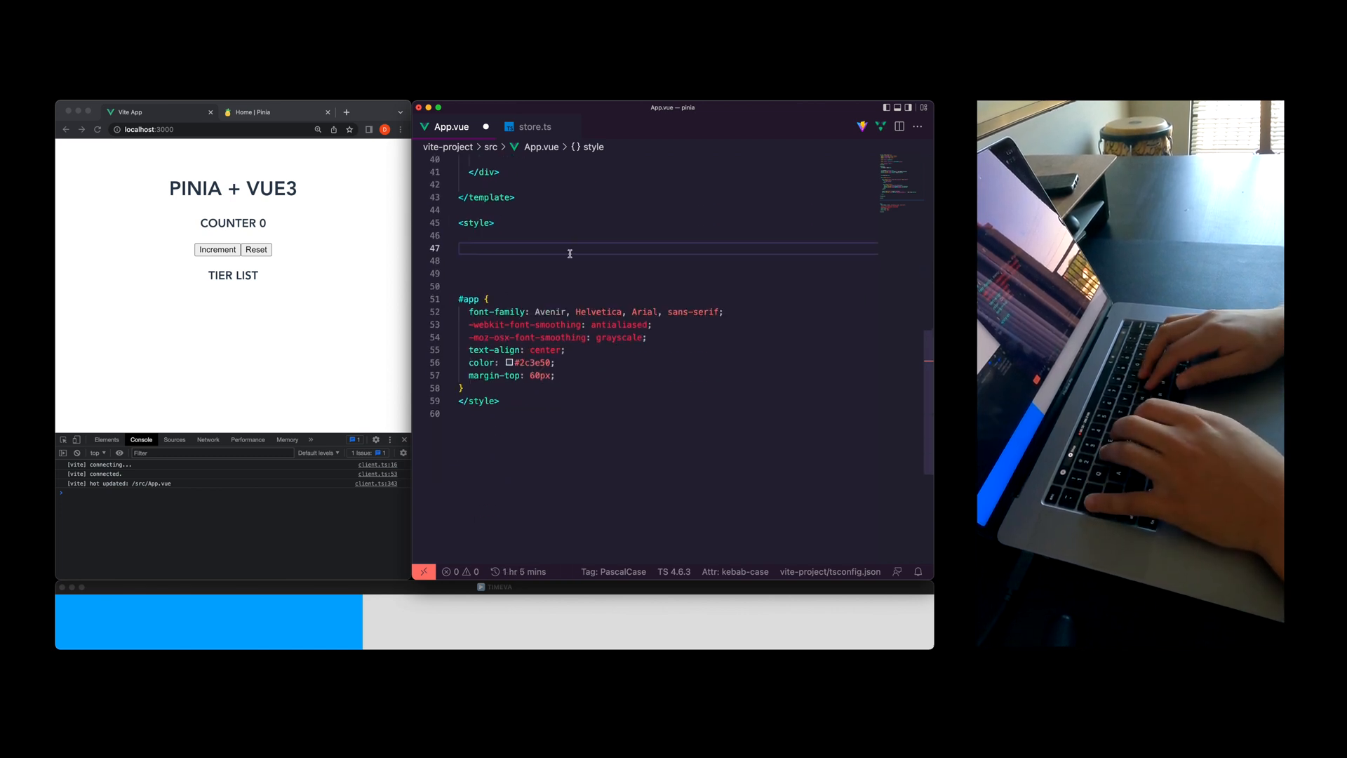
pyautogui.scroll(3)
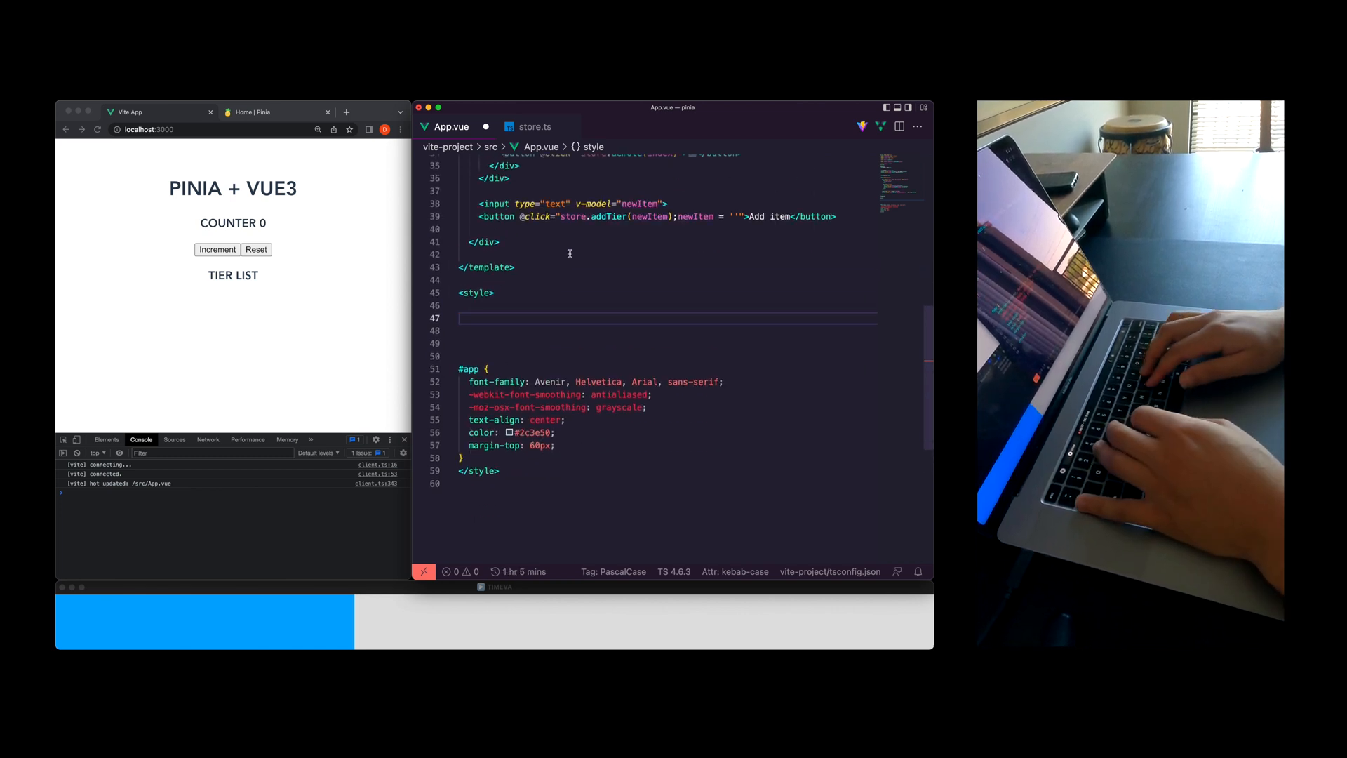
pyautogui.write('.tier-w {')
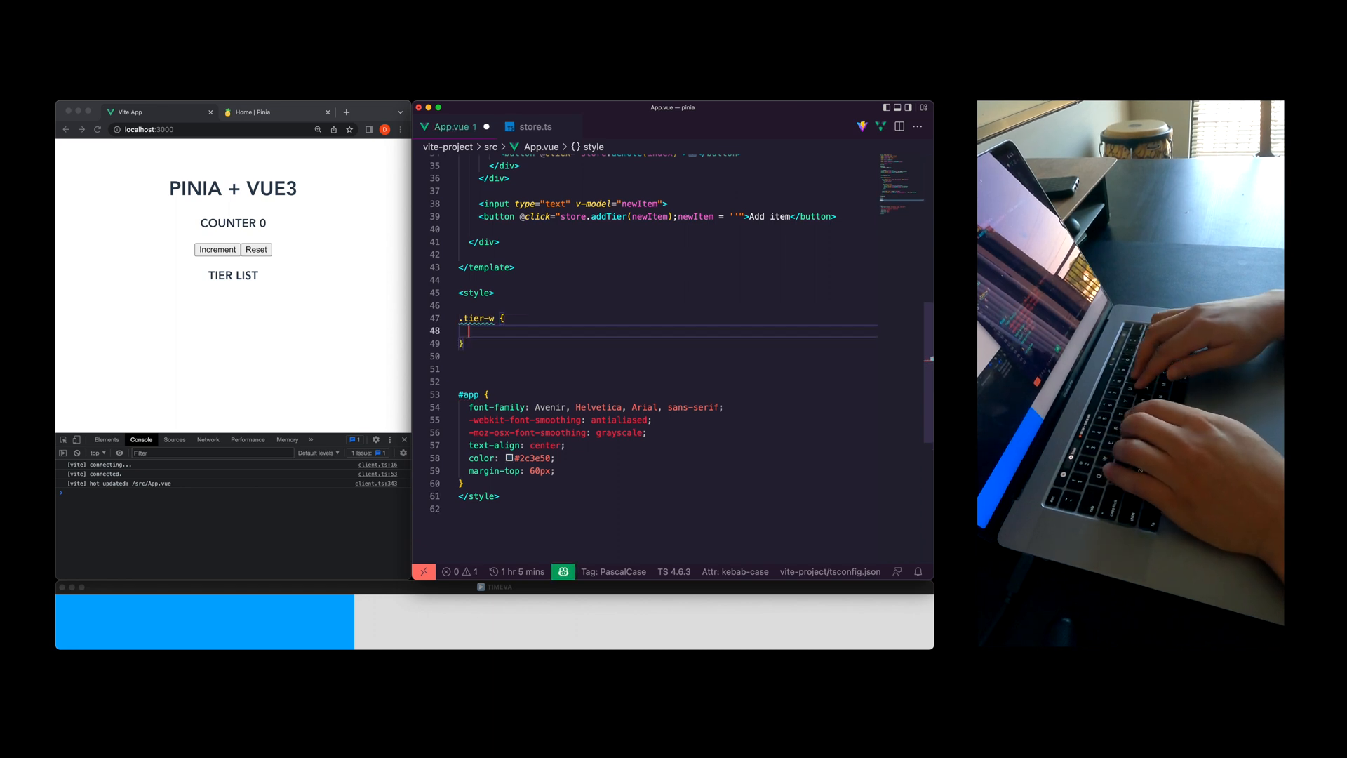
pyautogui.write('display: flex;')
pyautogui.write('flex-direction: column;')
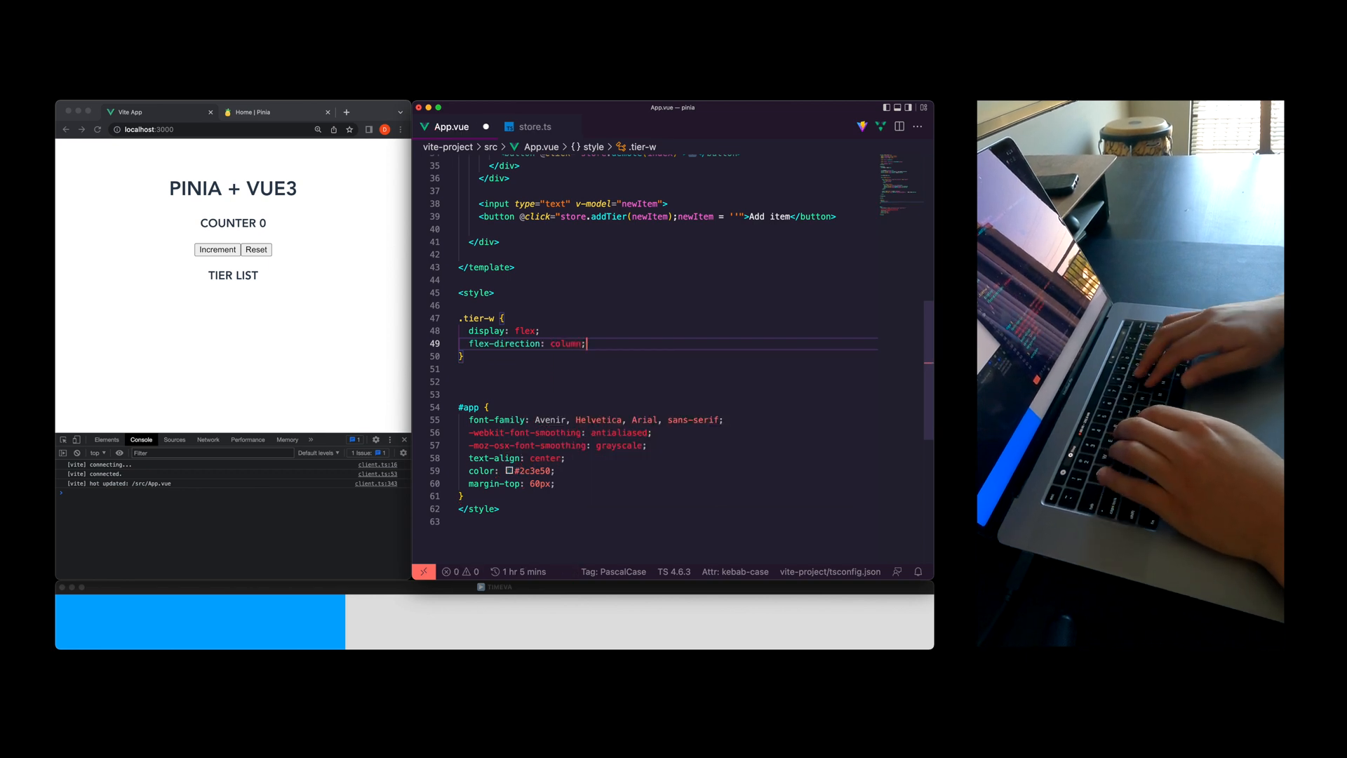
pyautogui.write('width: 300px;')
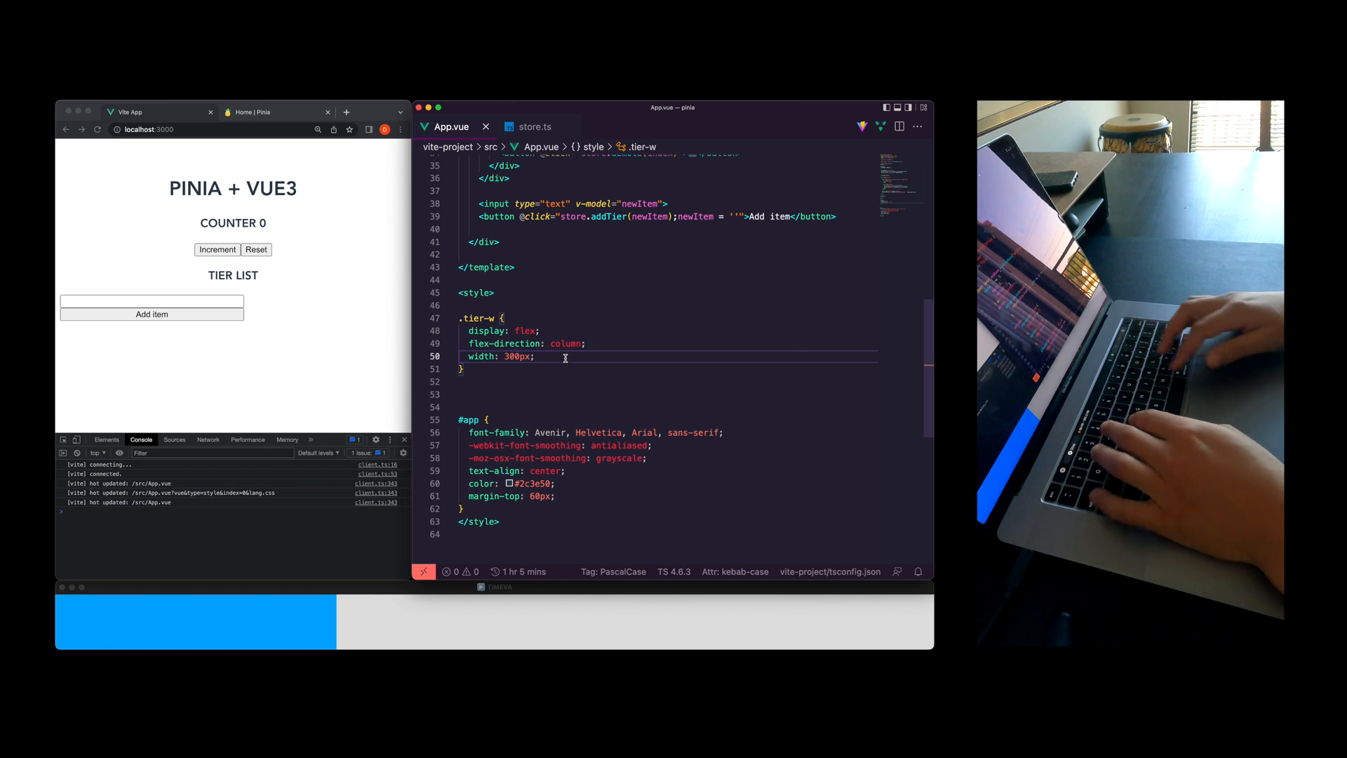
pyautogui.click(534, 127)
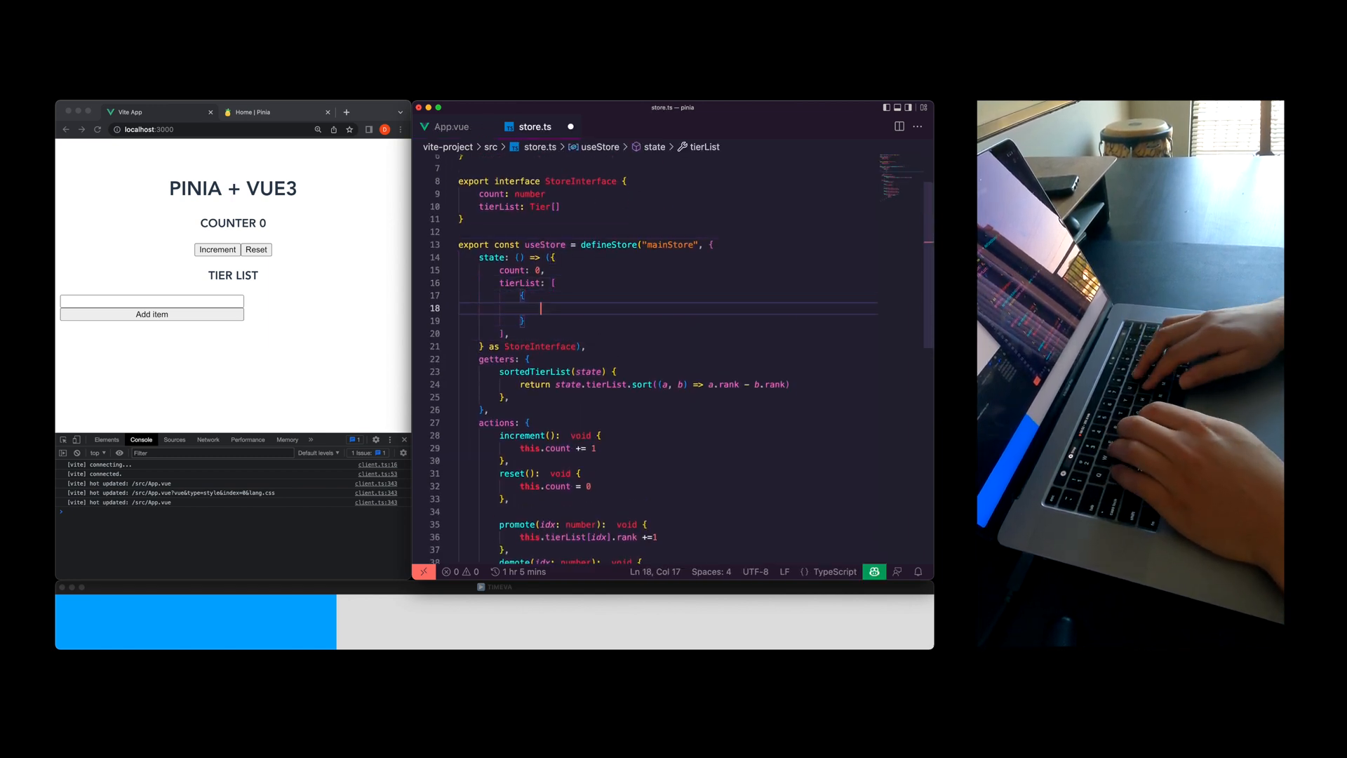
# Seed tierList with vue.js 3 (rank 3), Svelte (rank 2) and React.js (rank 1)
pyautogui.write('title: ""')
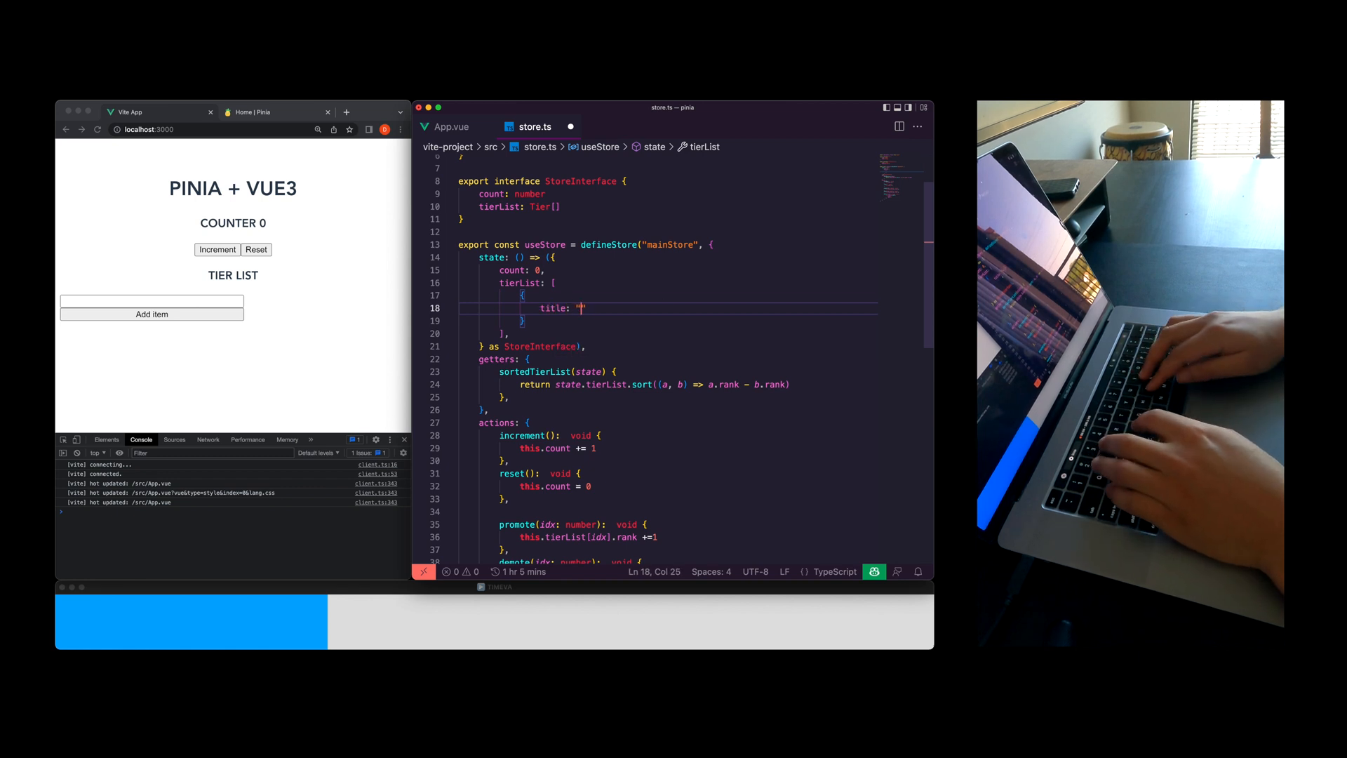
pyautogui.write('vue.js 3')
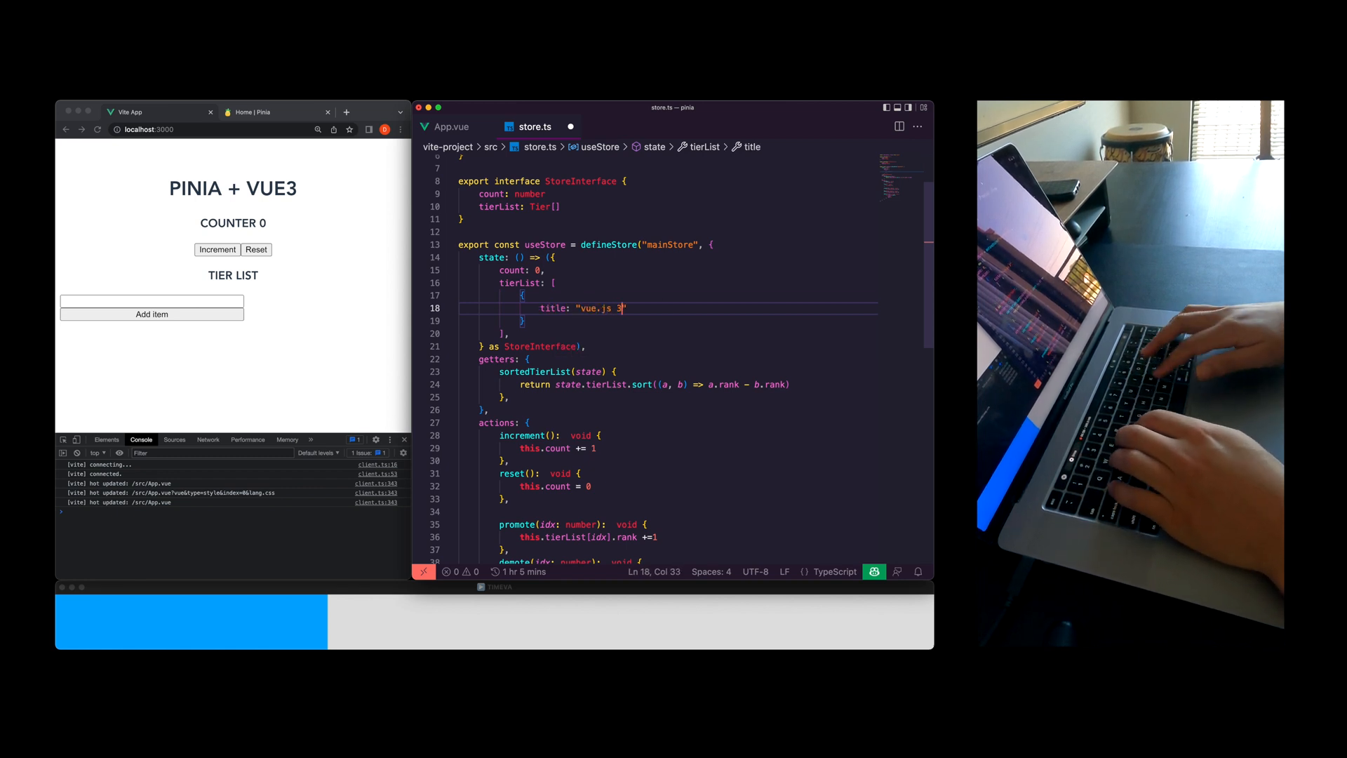
pyautogui.write('resolveTransitionHooks;')
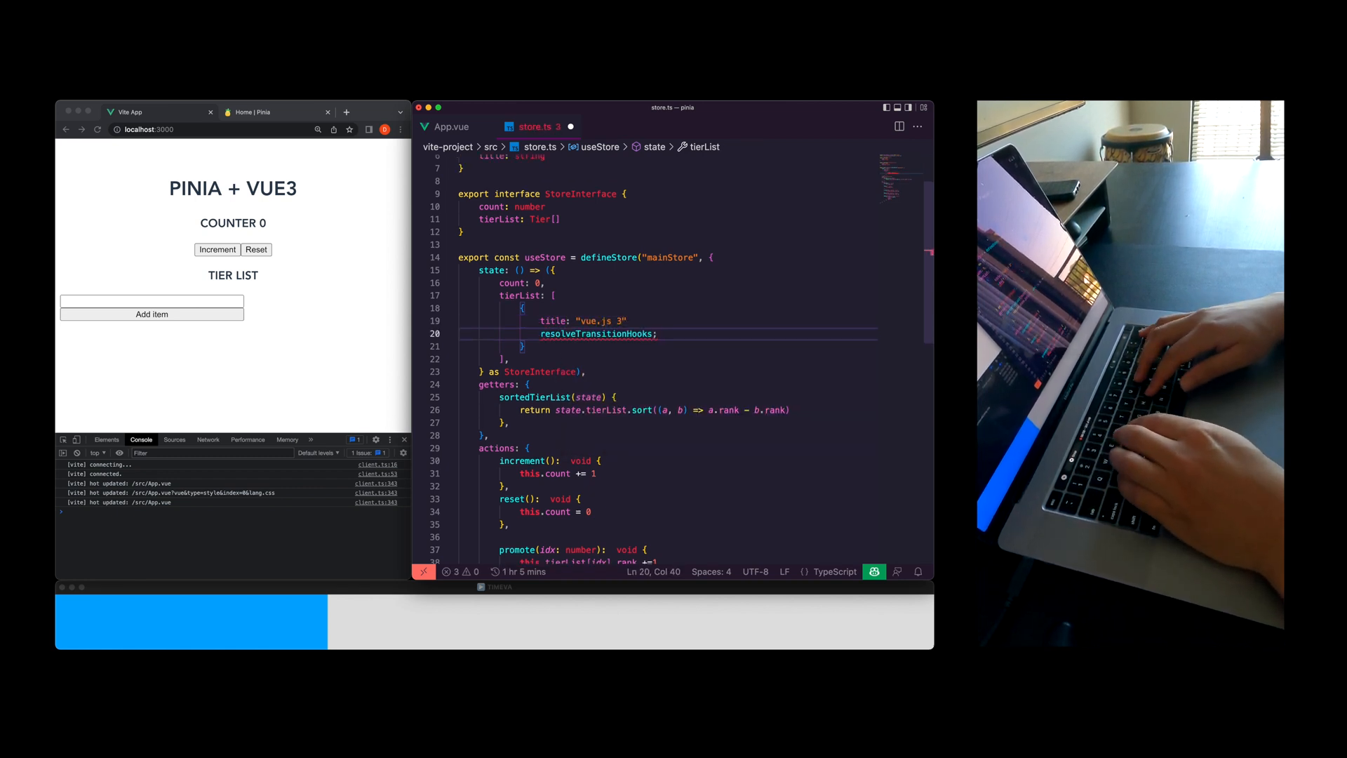
pyautogui.write('rank: 3')
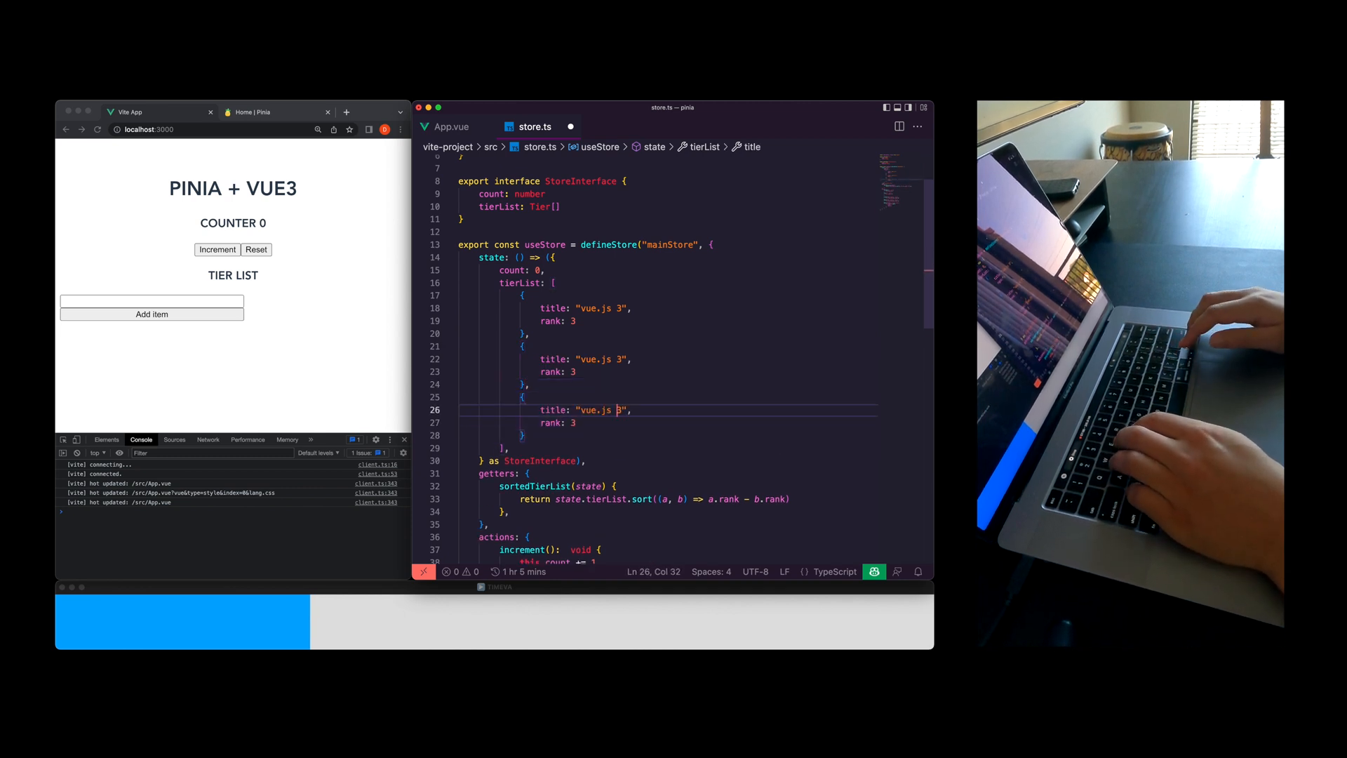
pyautogui.write('react')
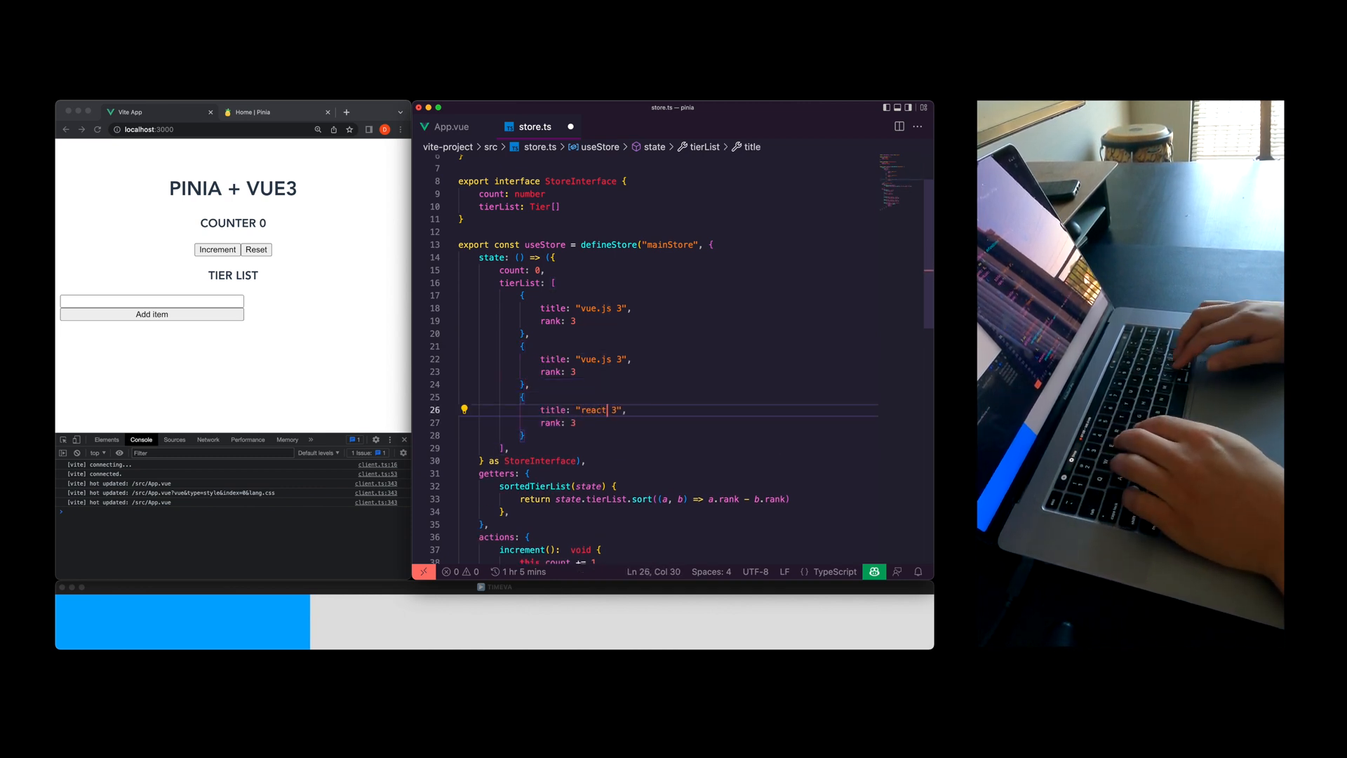
pyautogui.press('Backspace')
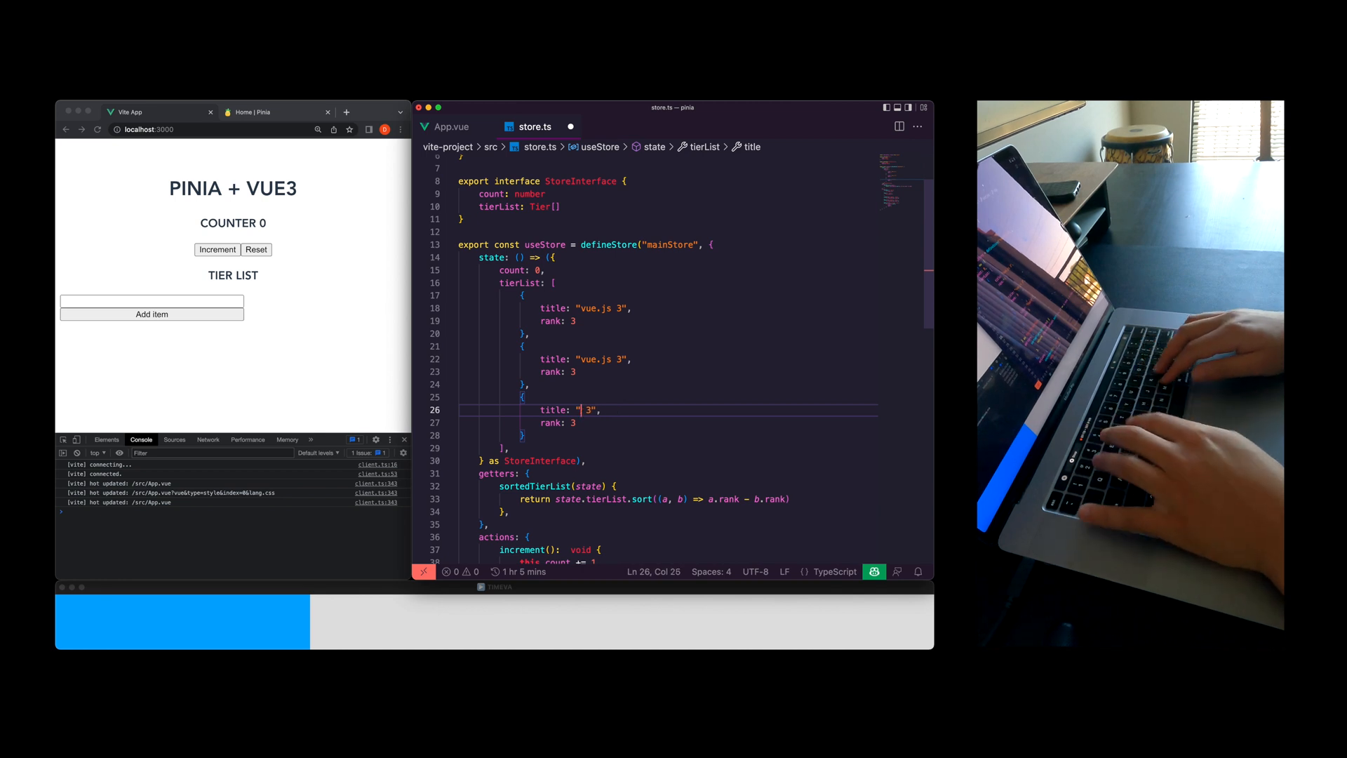
pyautogui.write('React.js')
pyautogui.click(668, 423)
pyautogui.write('1')
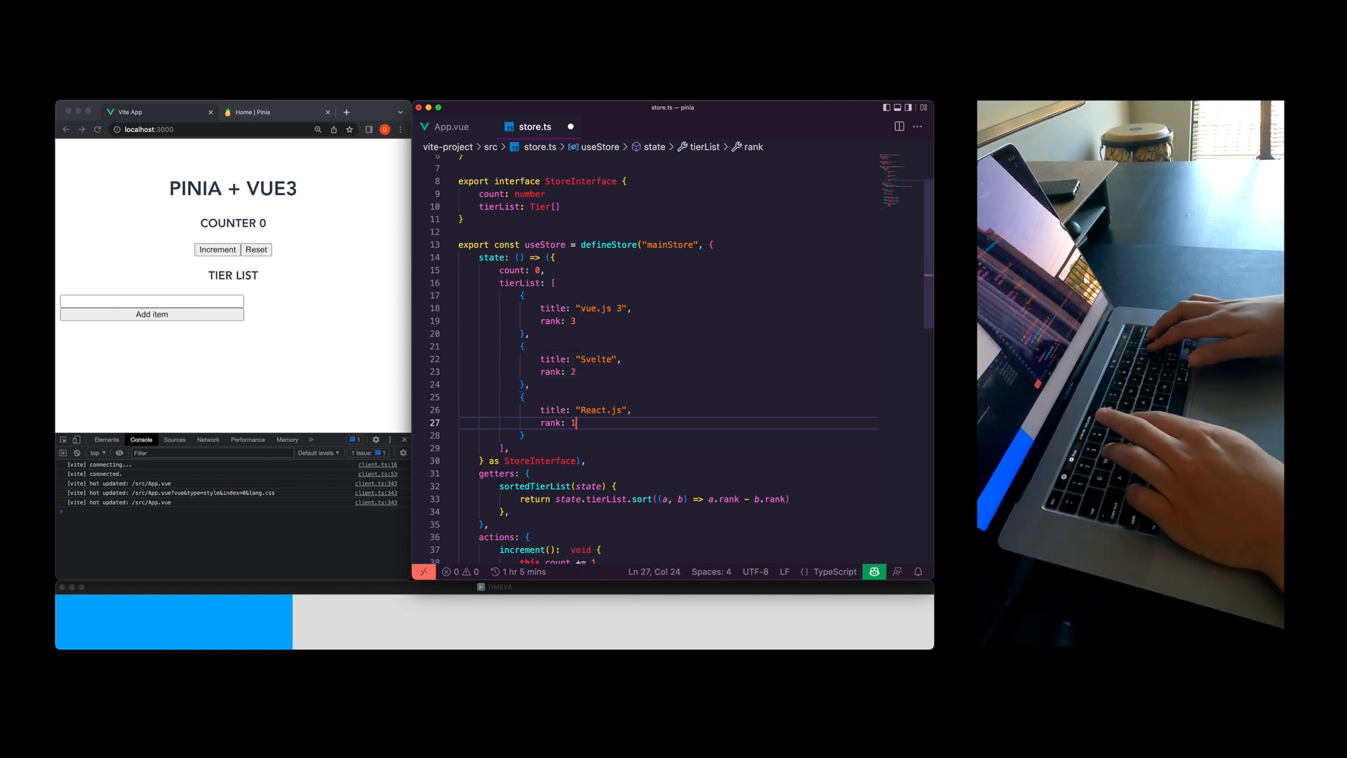
pyautogui.click(450, 127)
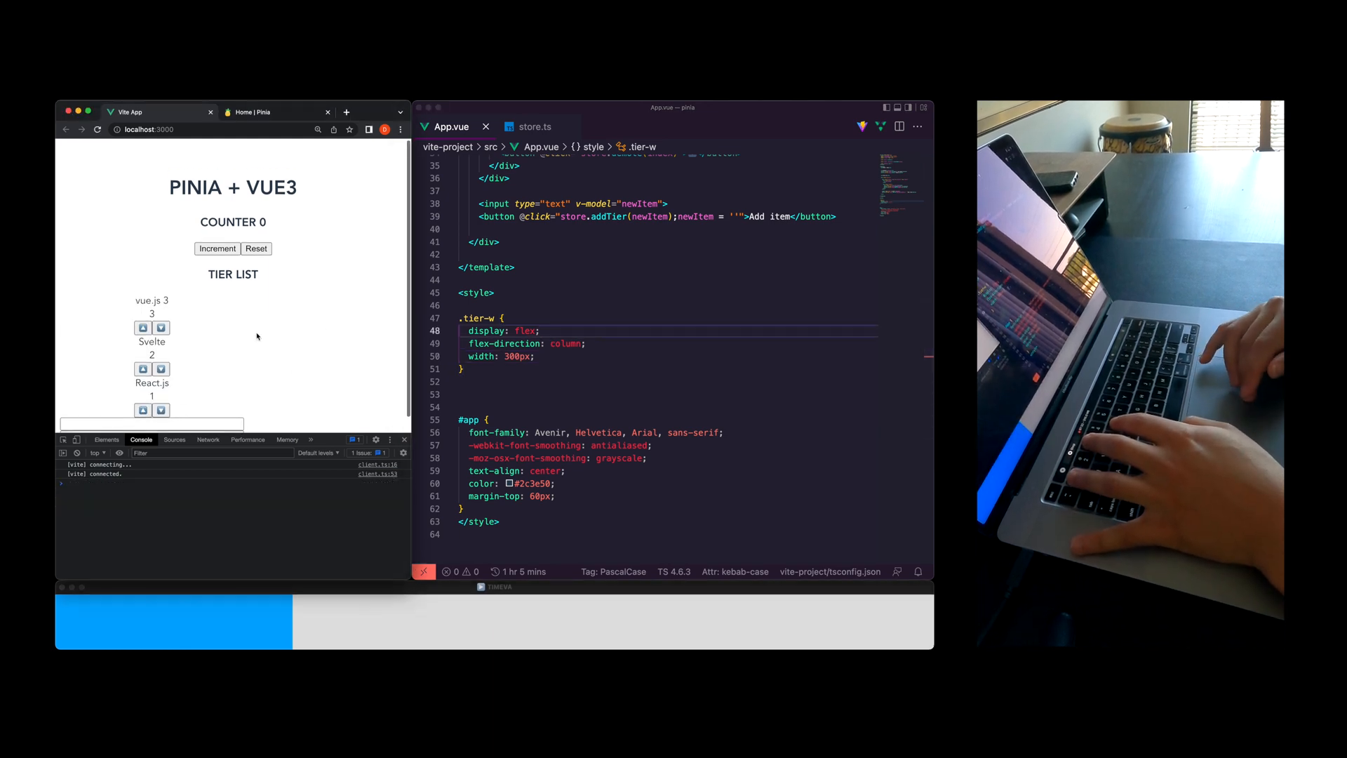
# Add .item styles (width 100%, flex, space-between) and a .right flex rule
pyautogui.scroll(3)
pyautogui.write('.item {')
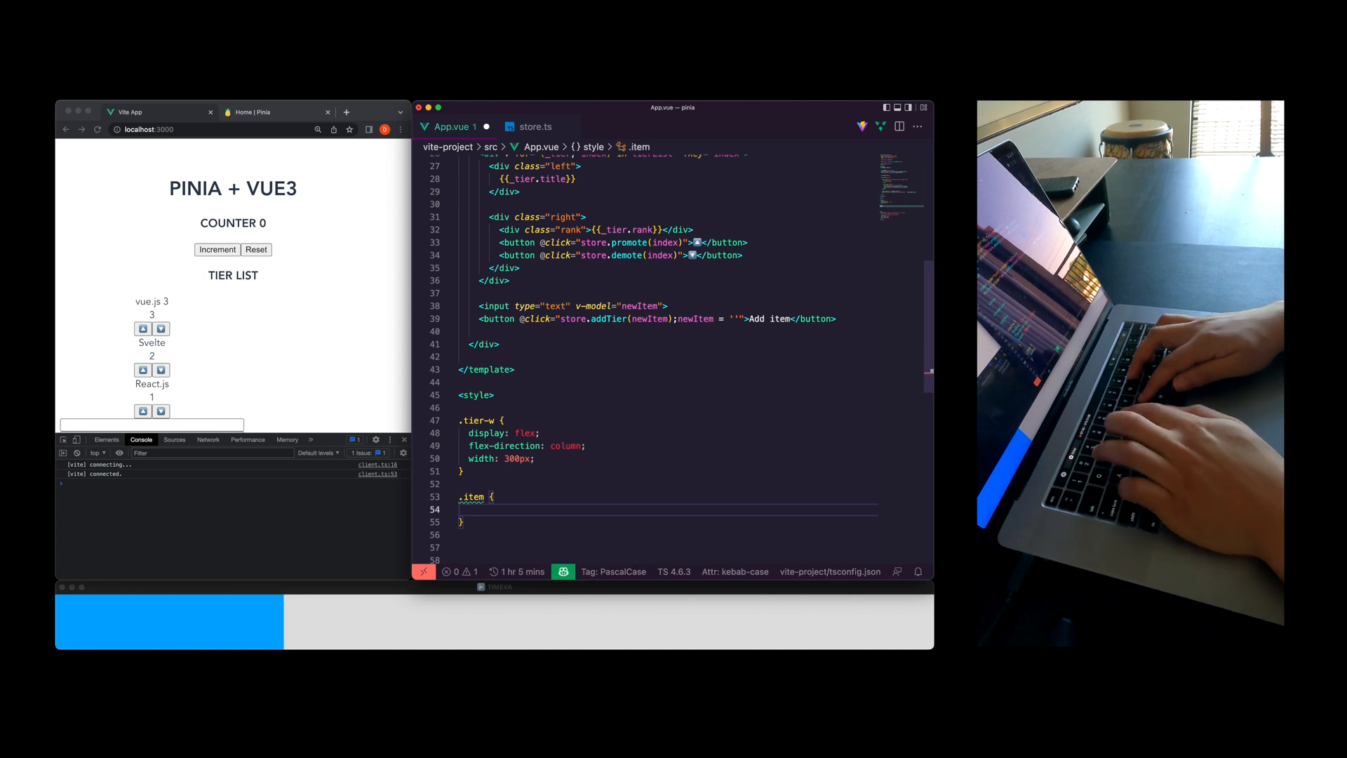
pyautogui.write('width: 100%;')
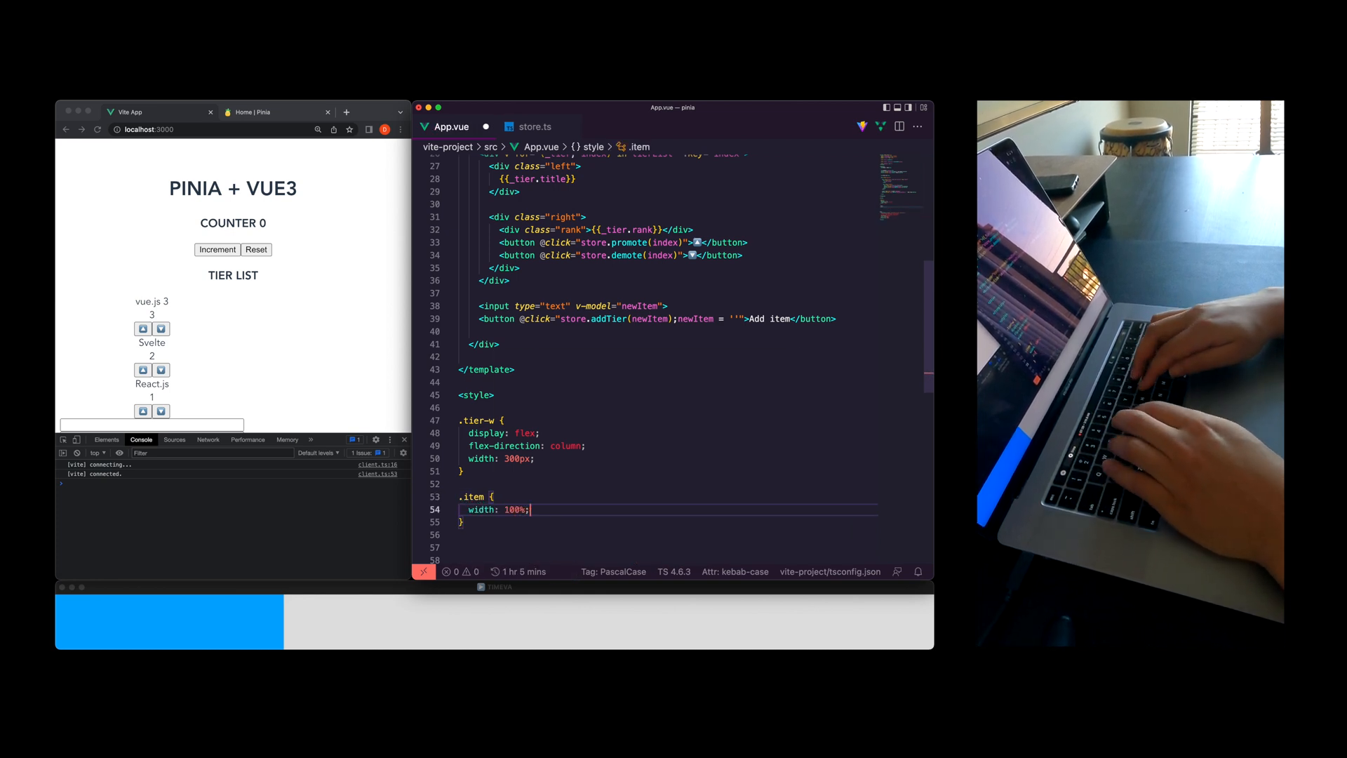
pyautogui.write('display: flex')
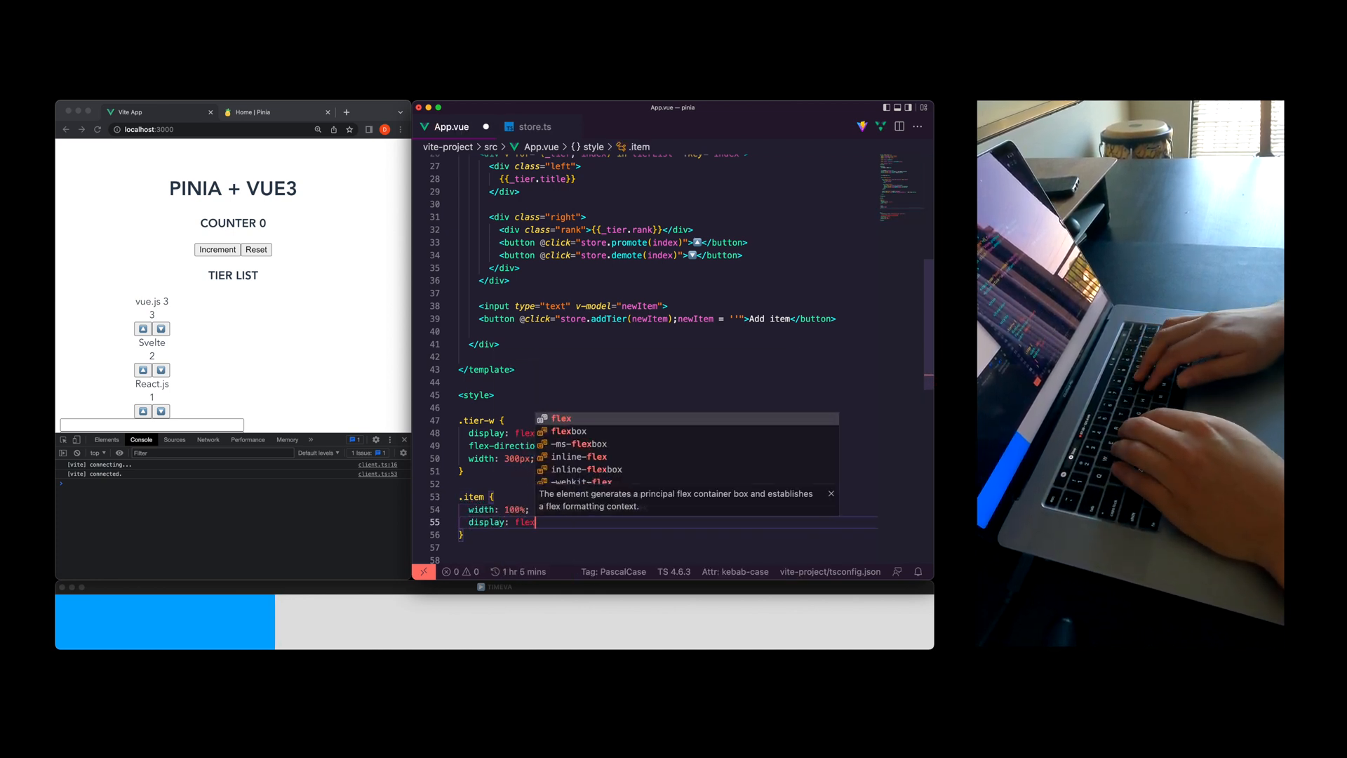
pyautogui.write('justify-content: space-between;')
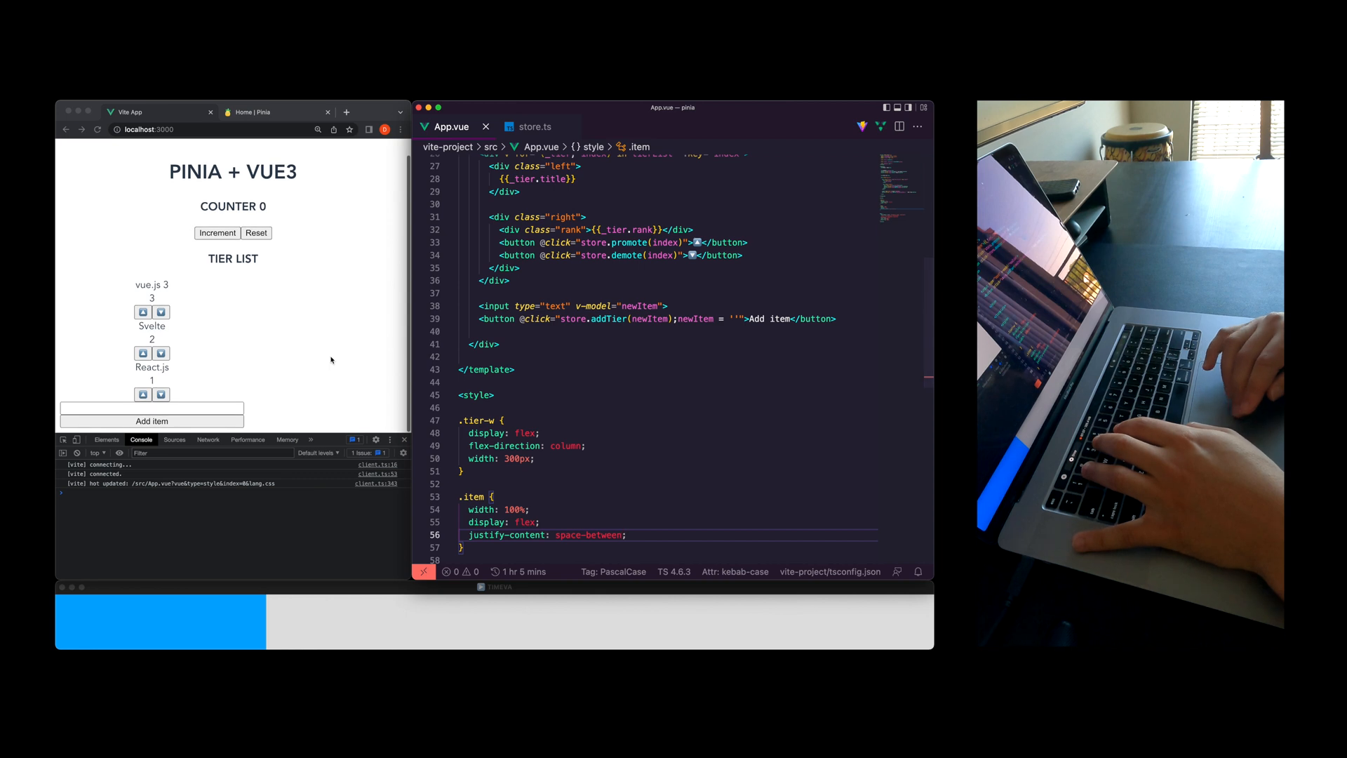
pyautogui.scroll(3)
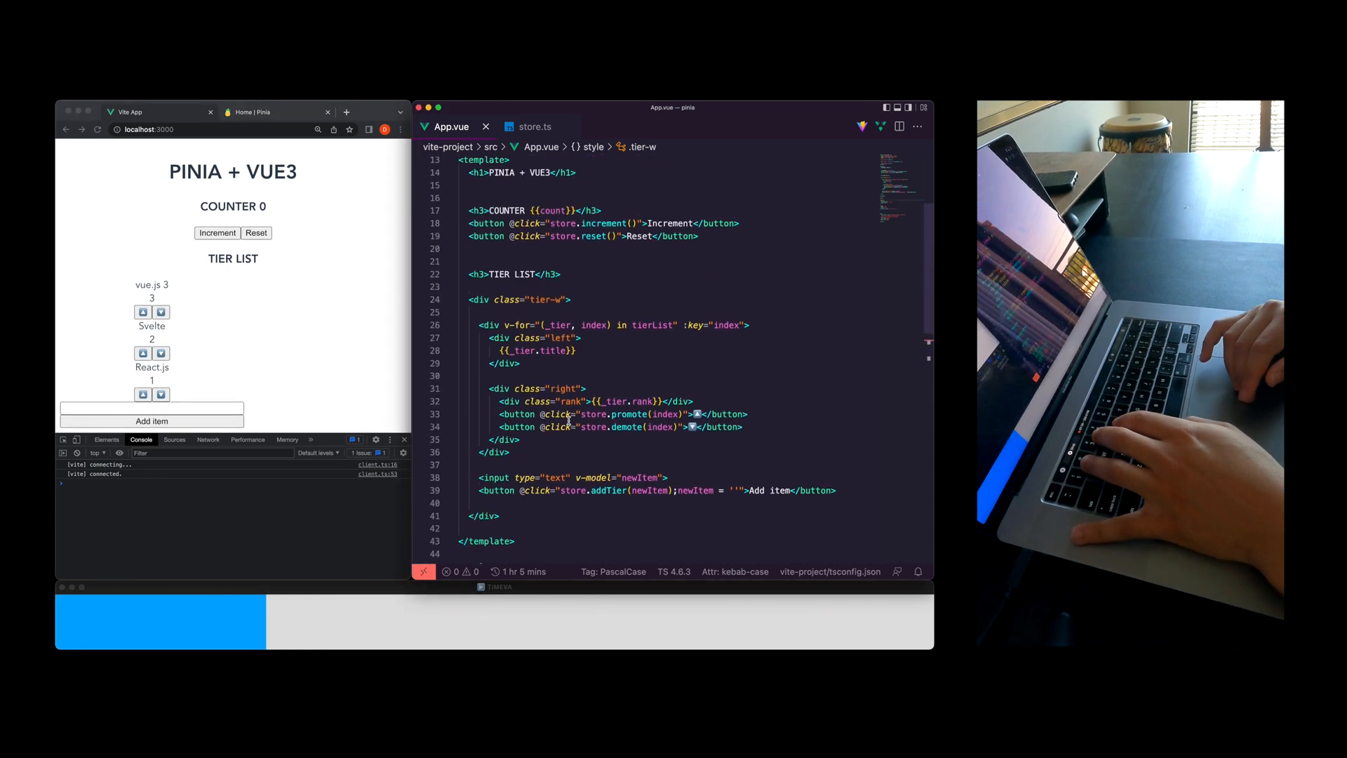
pyautogui.scroll(-3)
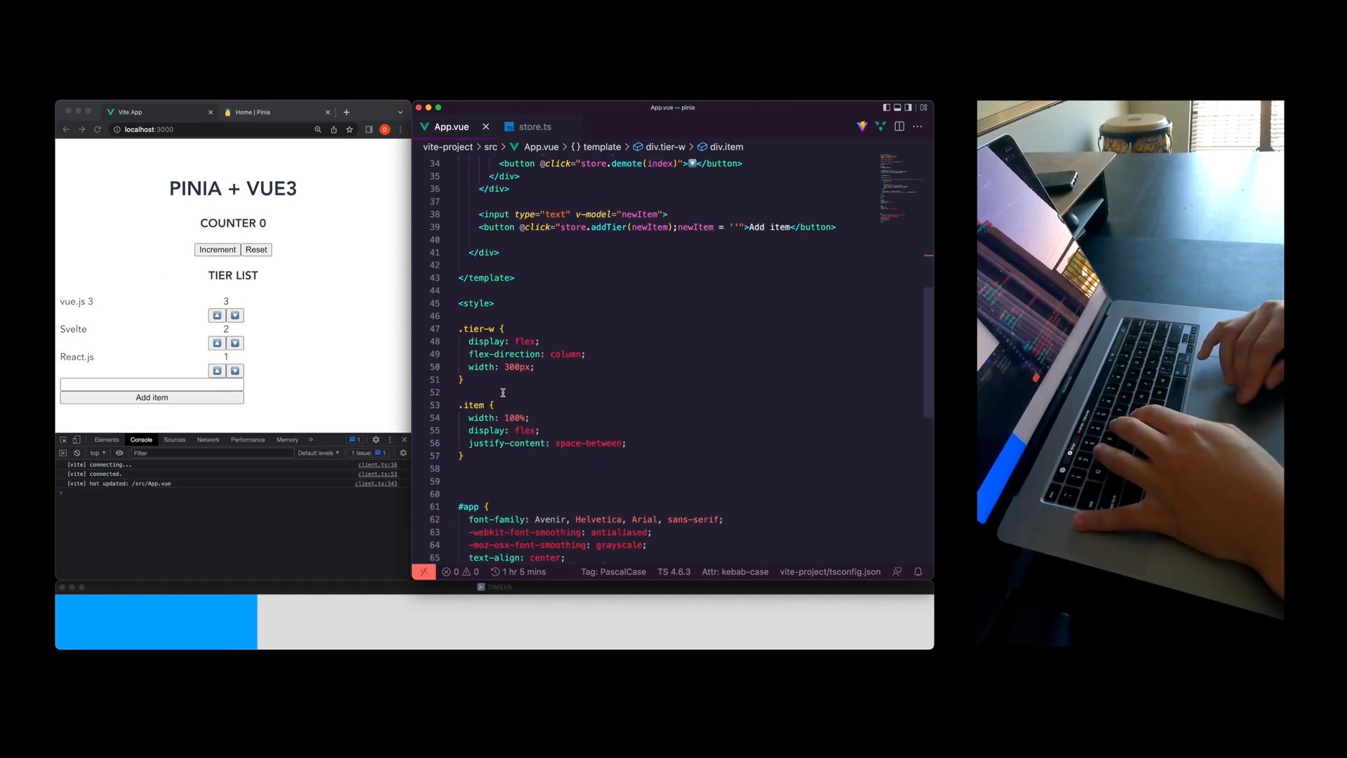
pyautogui.write('.right {')
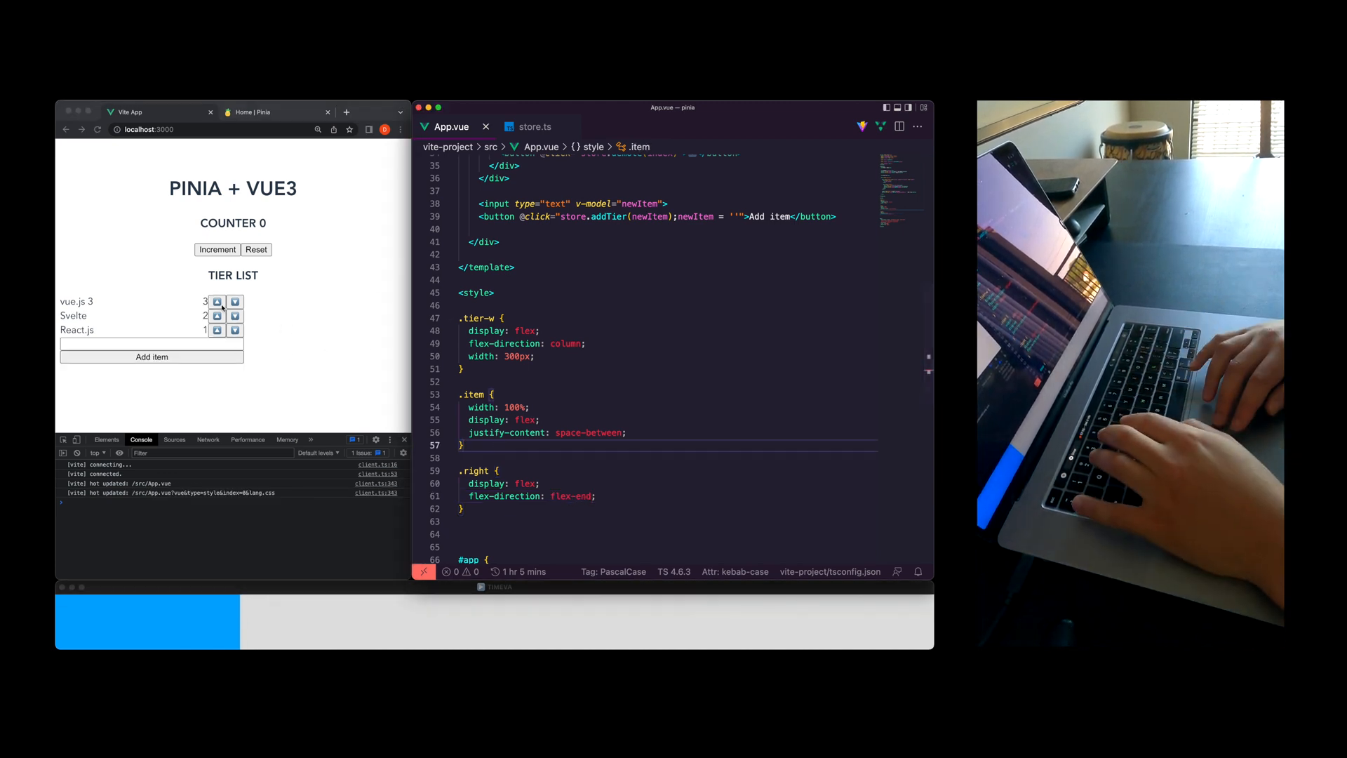
pyautogui.click(217, 302)
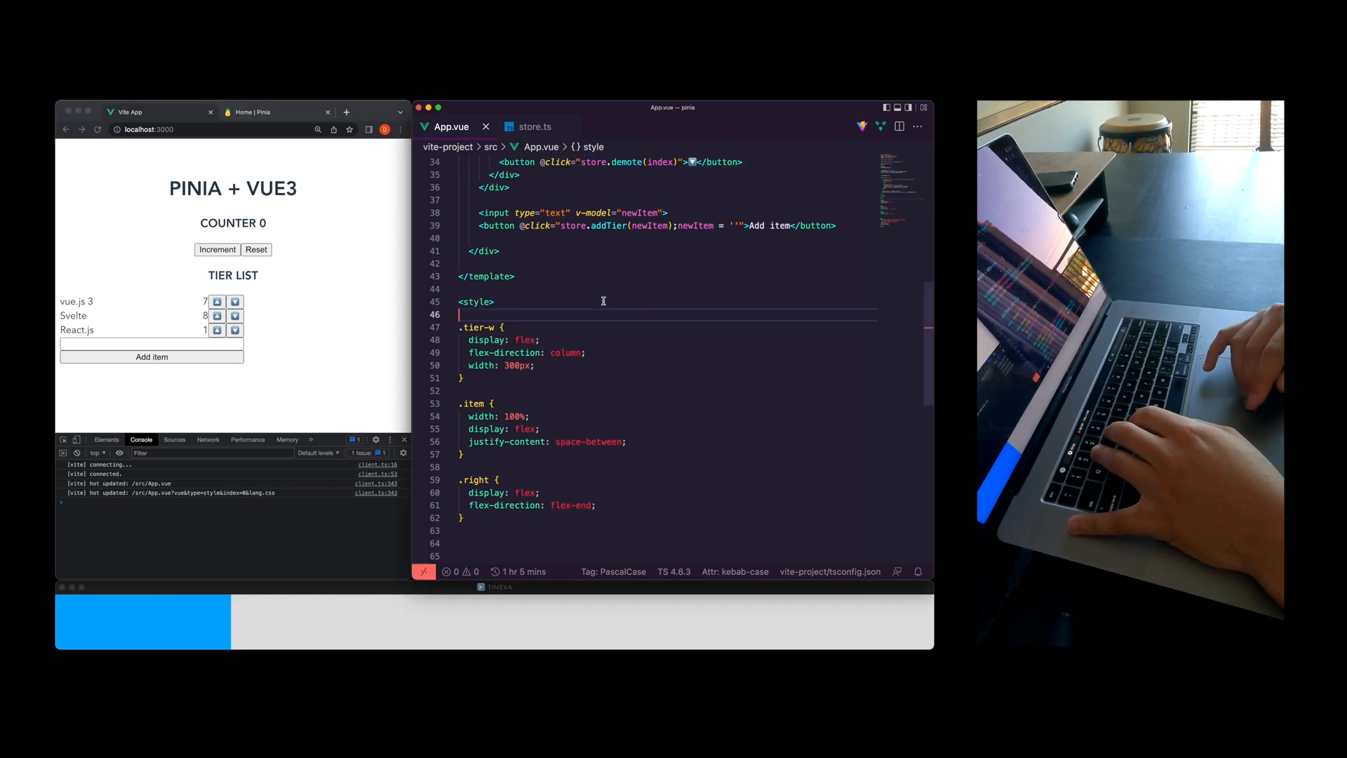
# Loop over sortedTierList instead of tierList, then promote tiers to check ordering
pyautogui.scroll(3)
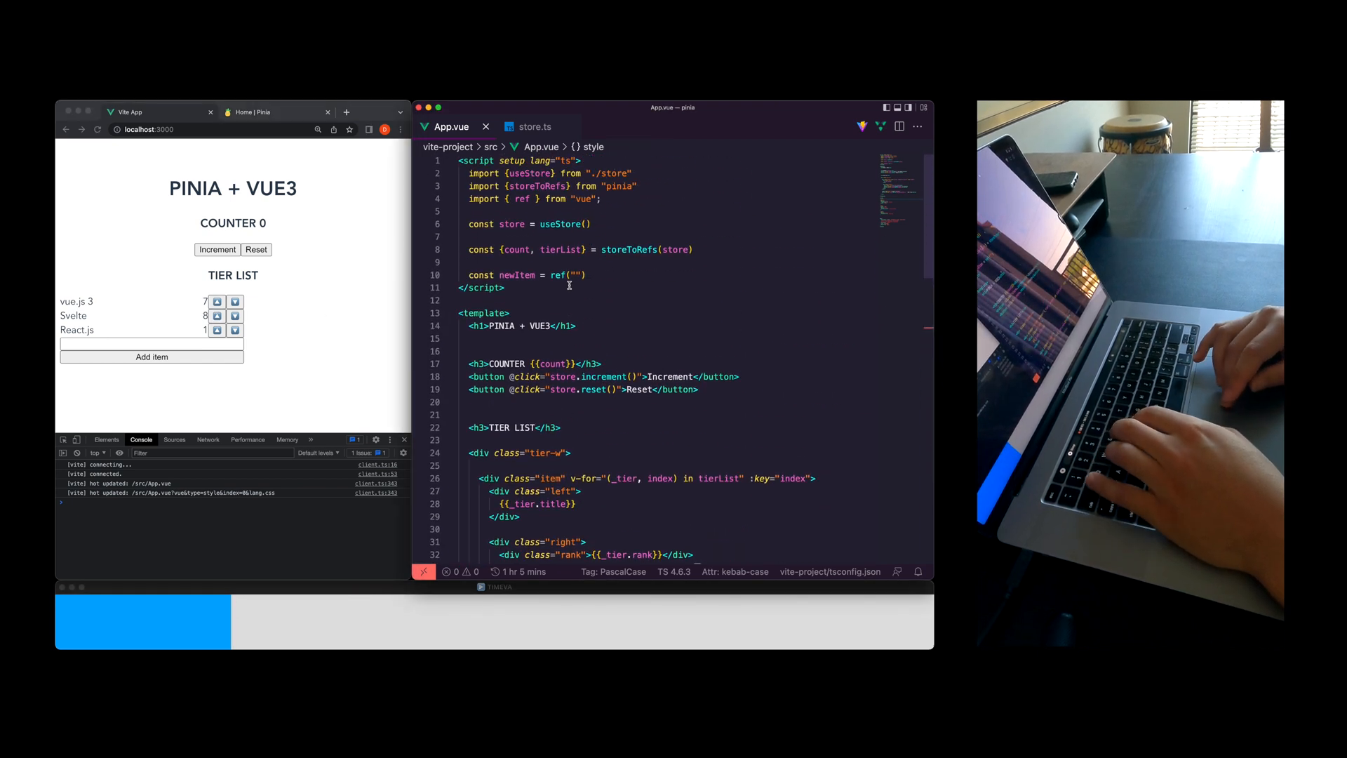
pyautogui.write('sortedTierList')
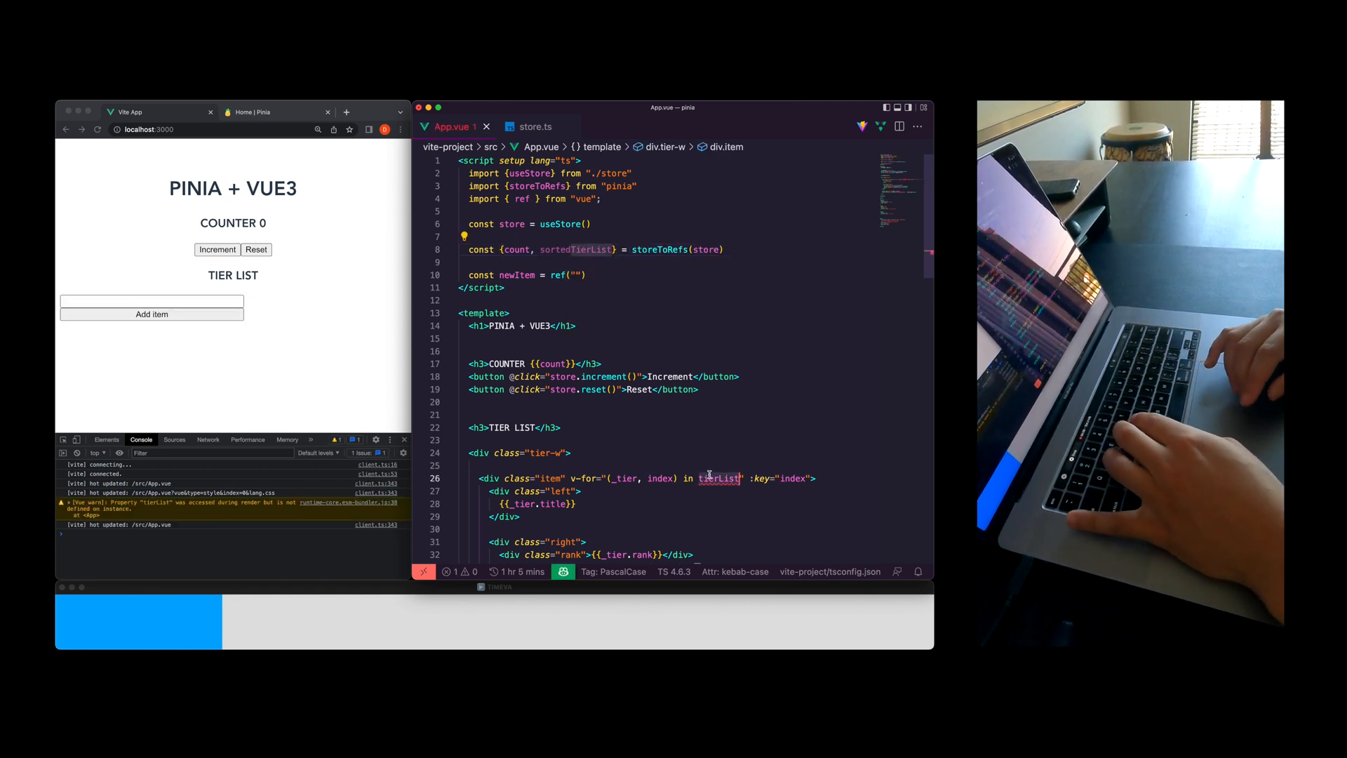
pyautogui.scroll(-3)
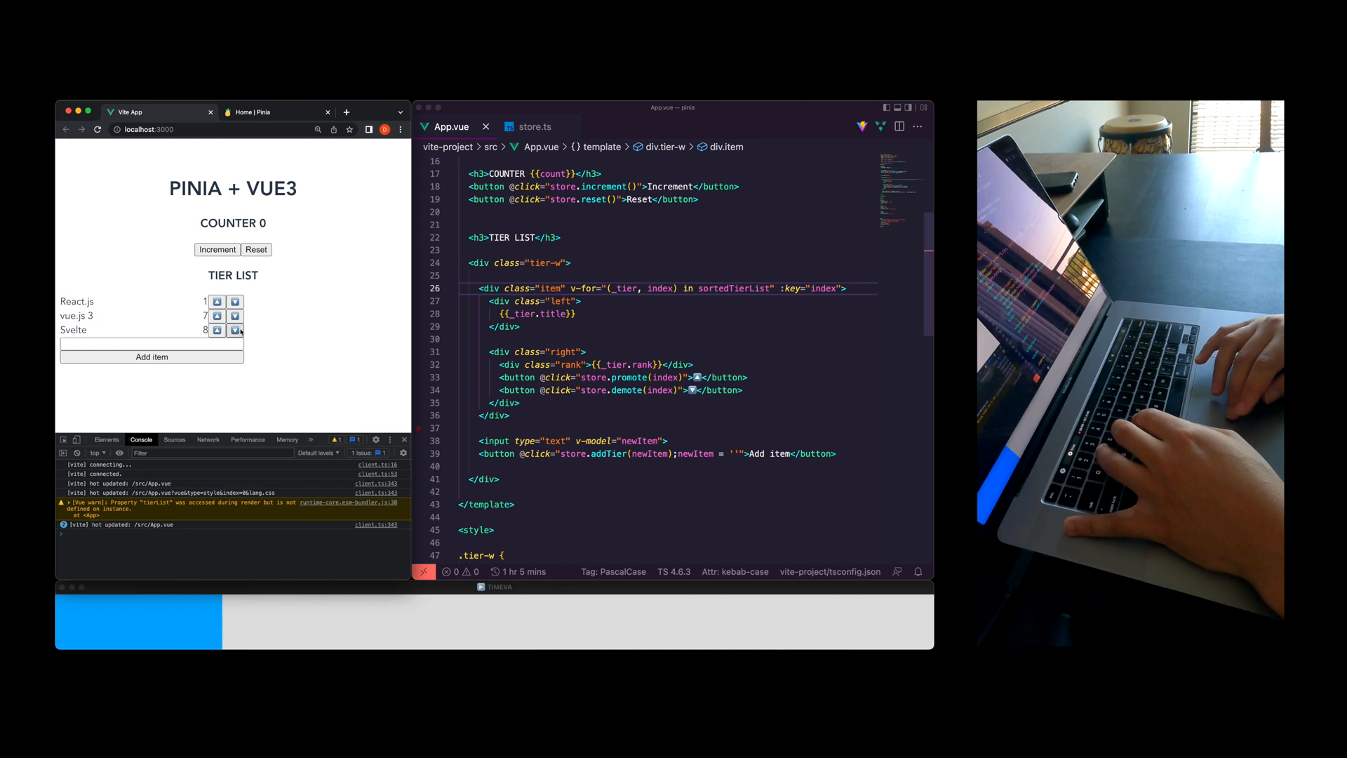
pyautogui.click(217, 330)
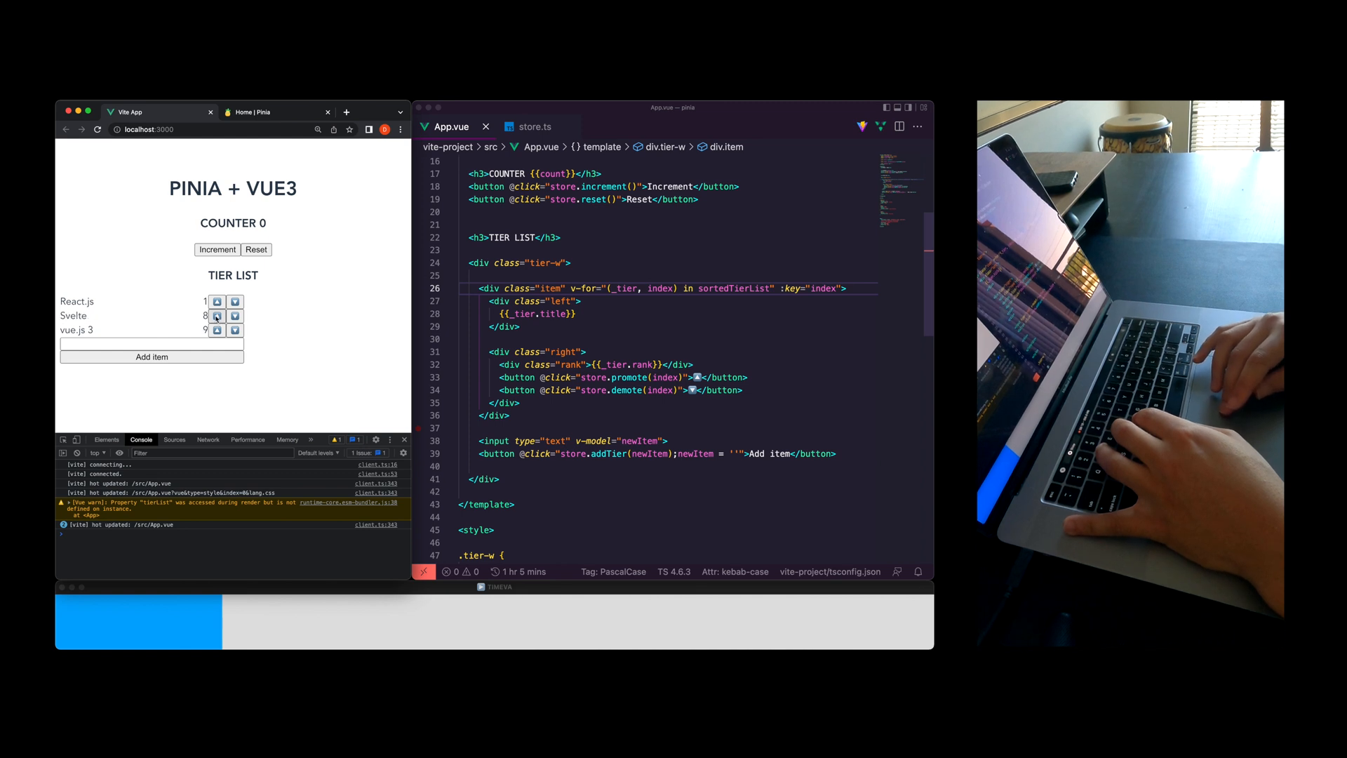
pyautogui.click(218, 301)
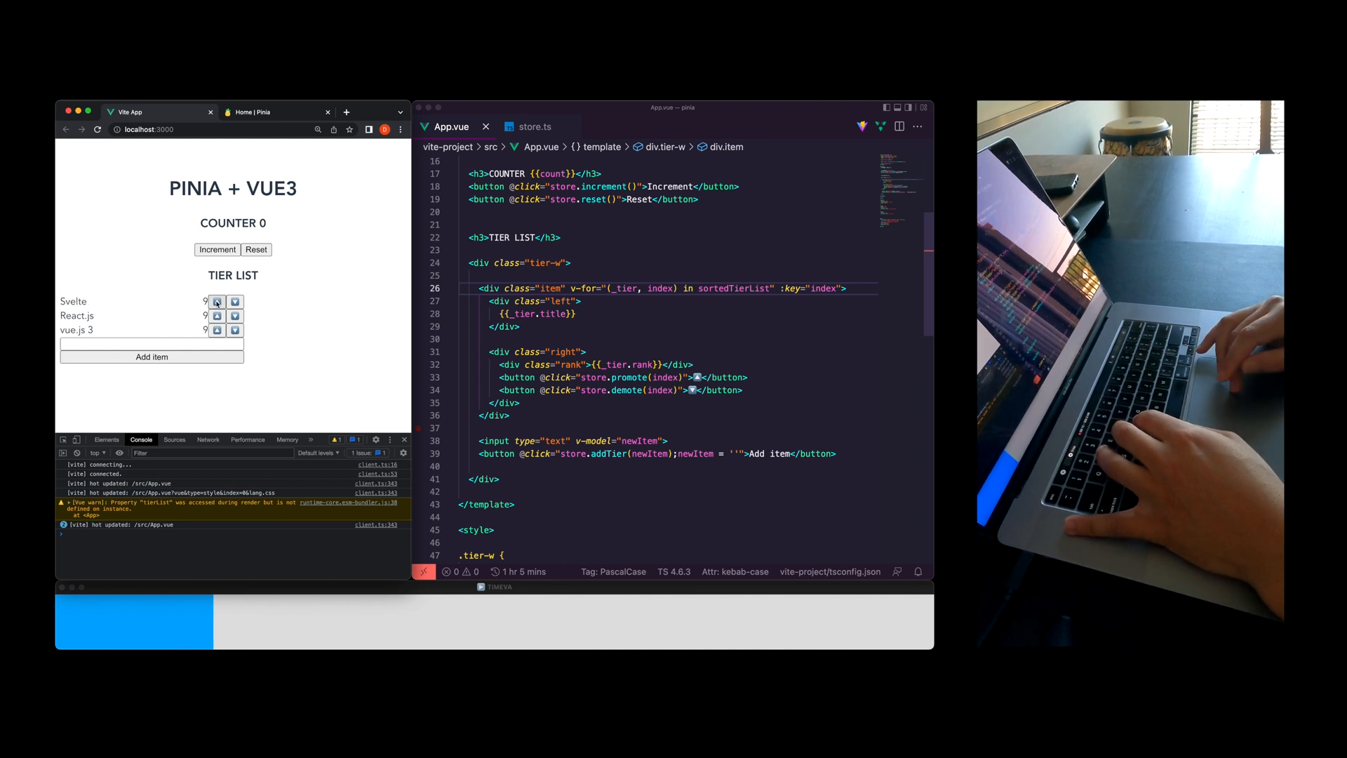
pyautogui.click(533, 126)
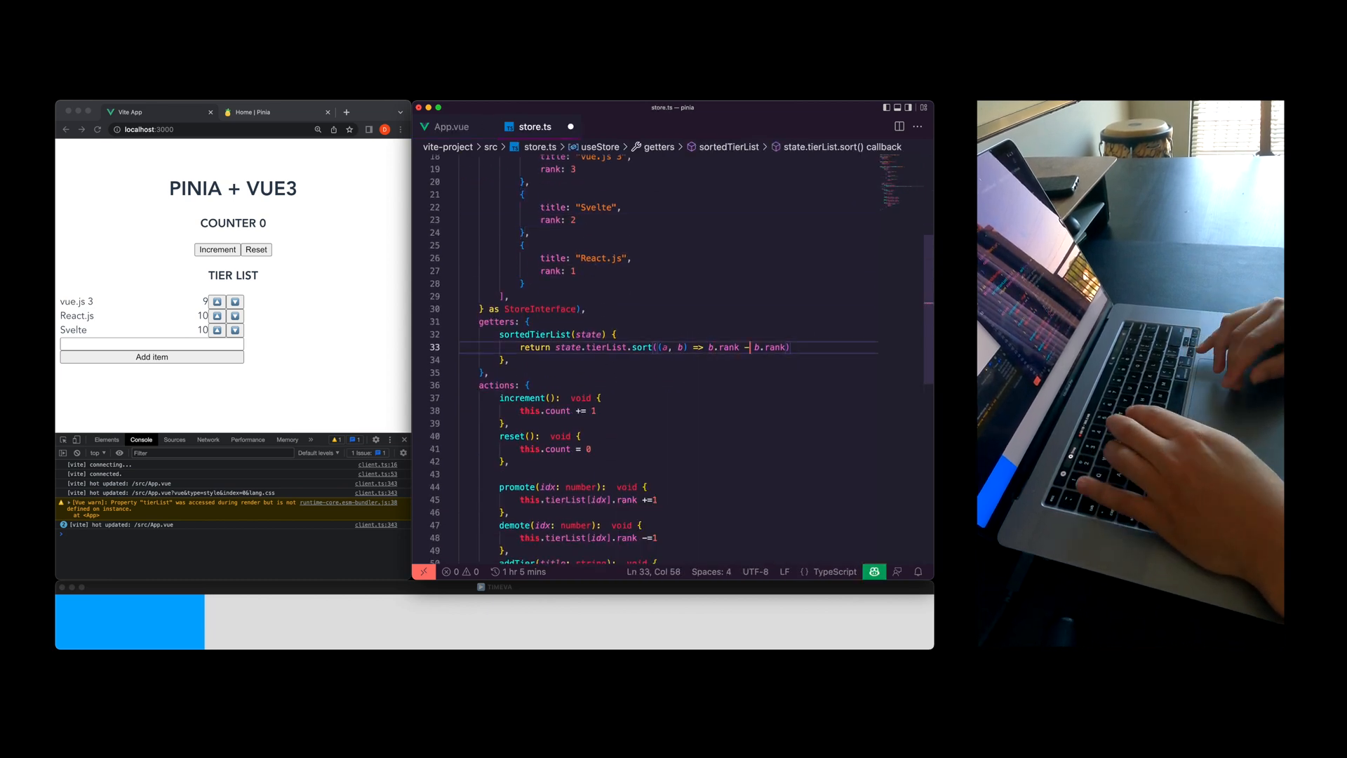
# Change the comparator to b.rank - a.rank and test promoting and demoting vue.js 3 and Svelte
pyautogui.write('a')
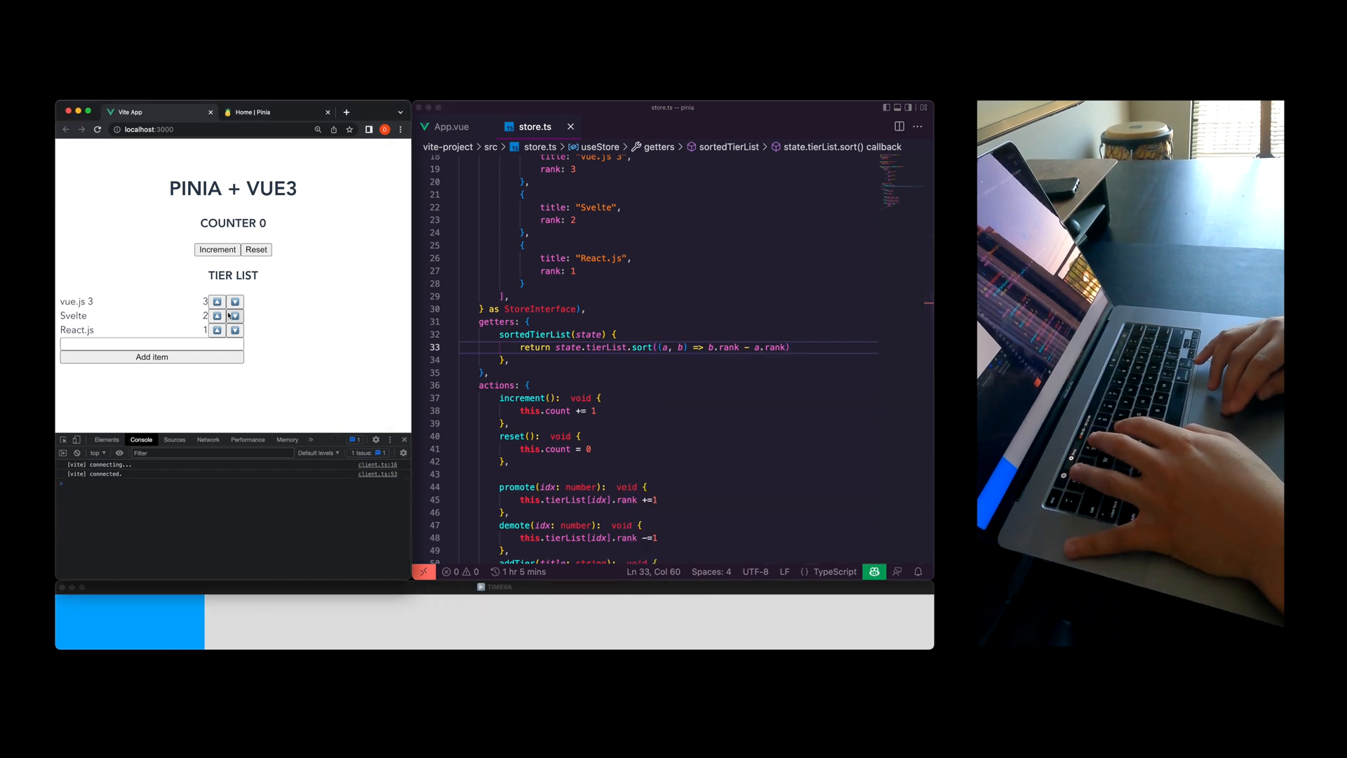
pyautogui.click(216, 302)
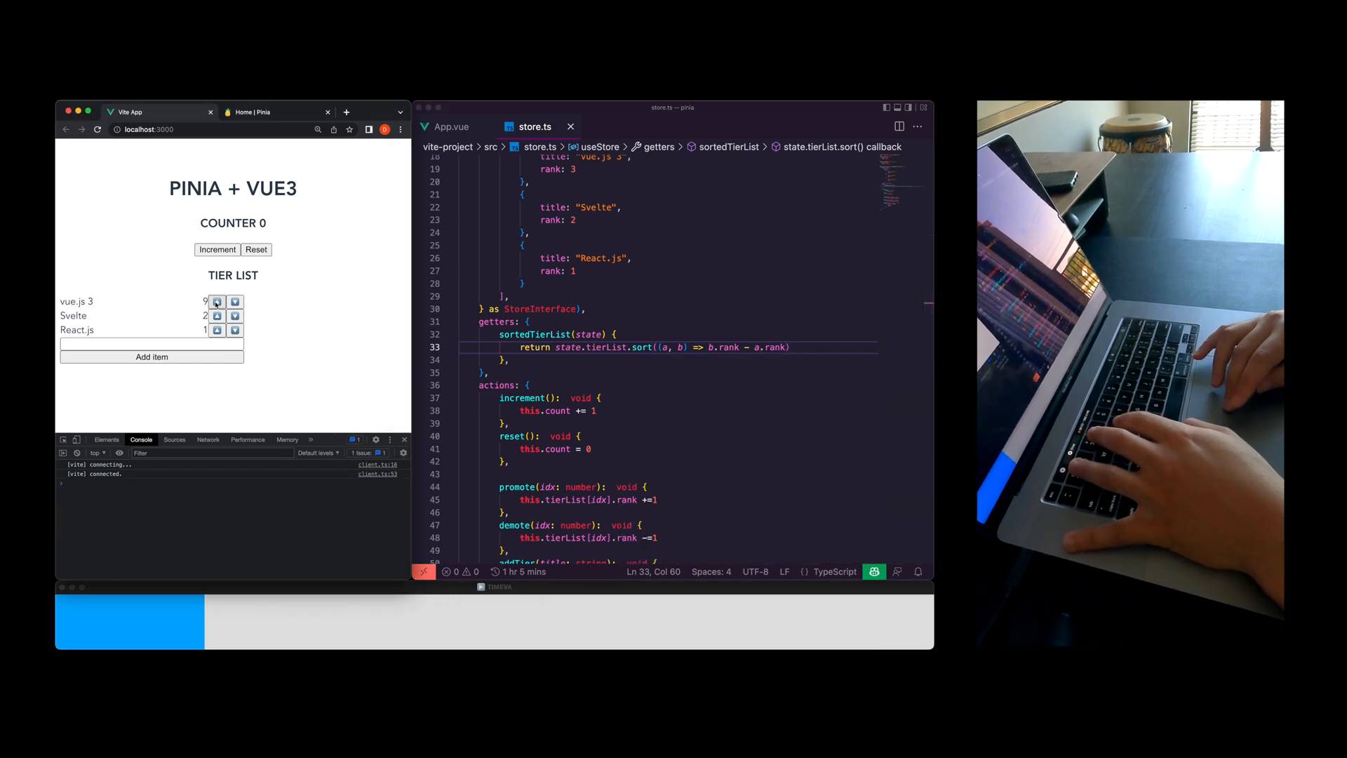
pyautogui.click(218, 302)
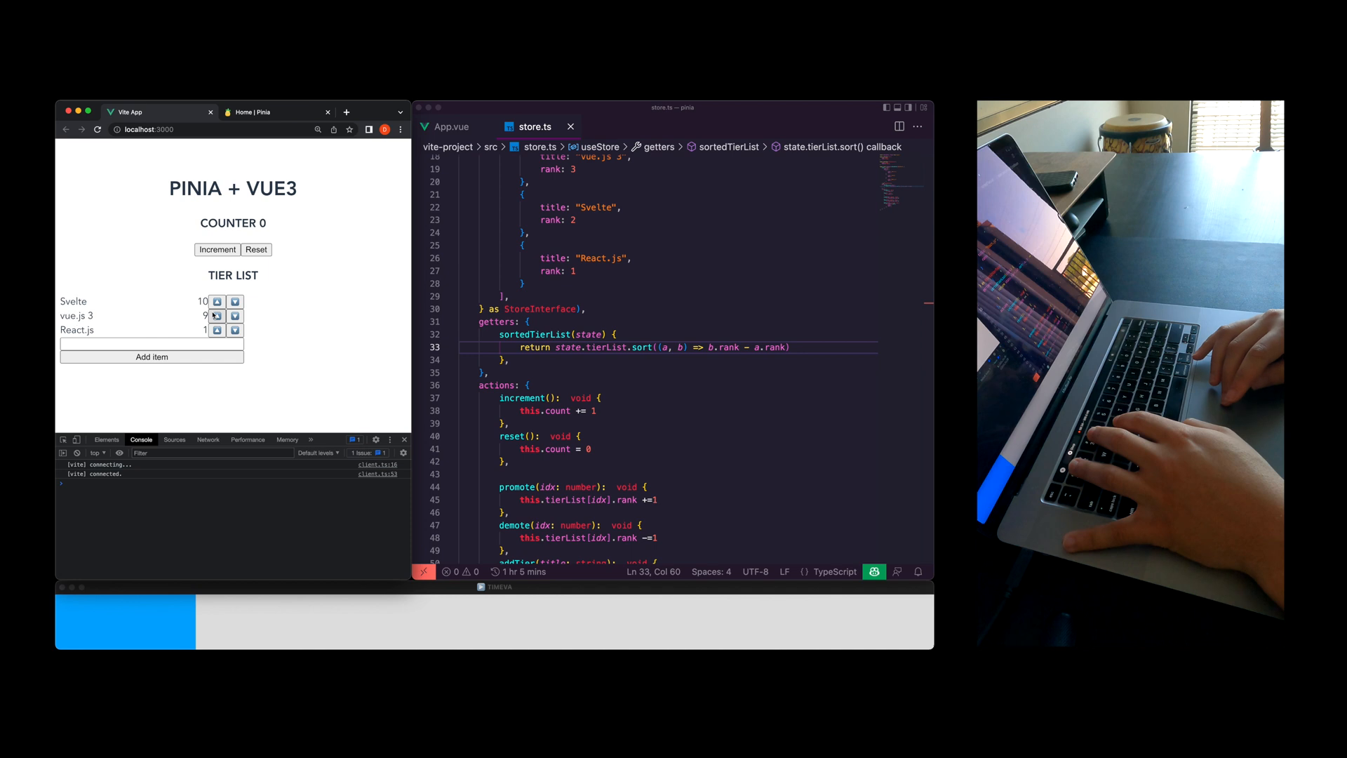
pyautogui.click(217, 301)
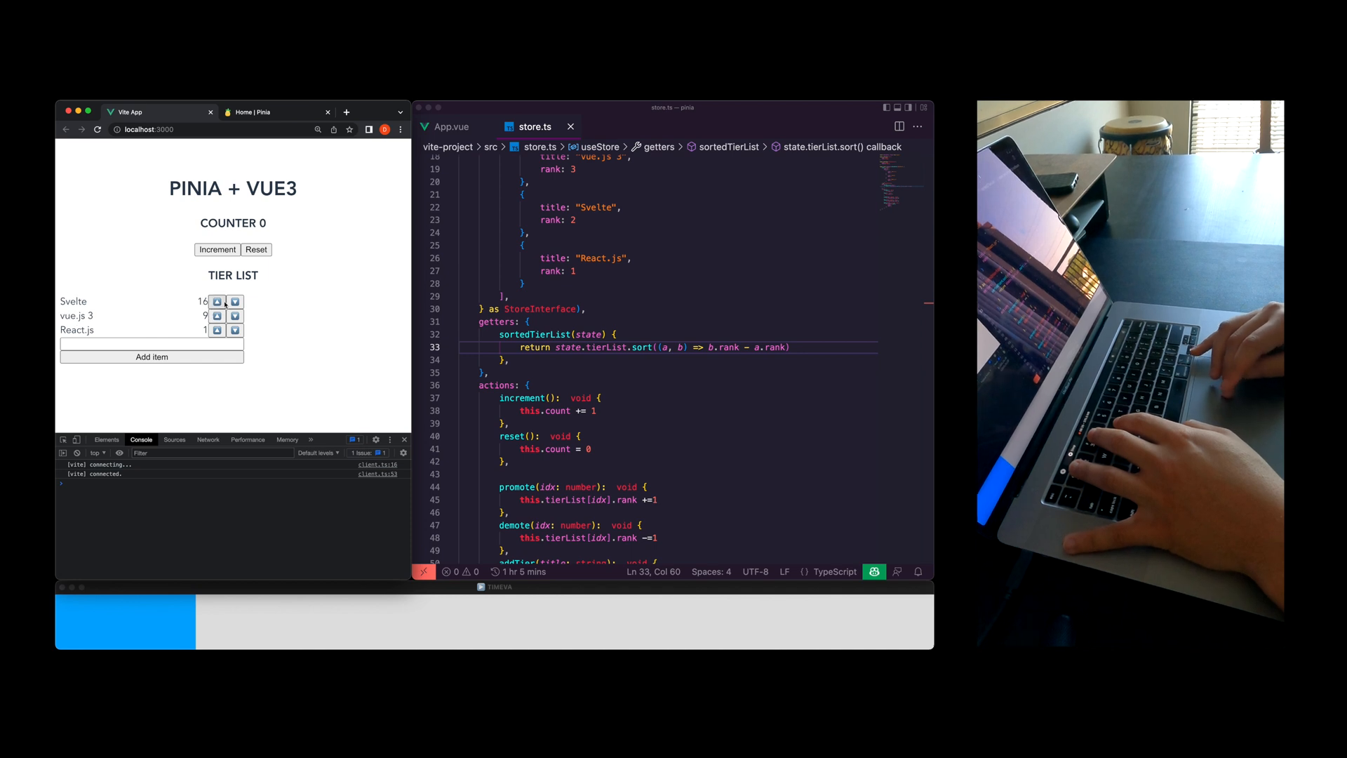
pyautogui.click(233, 301)
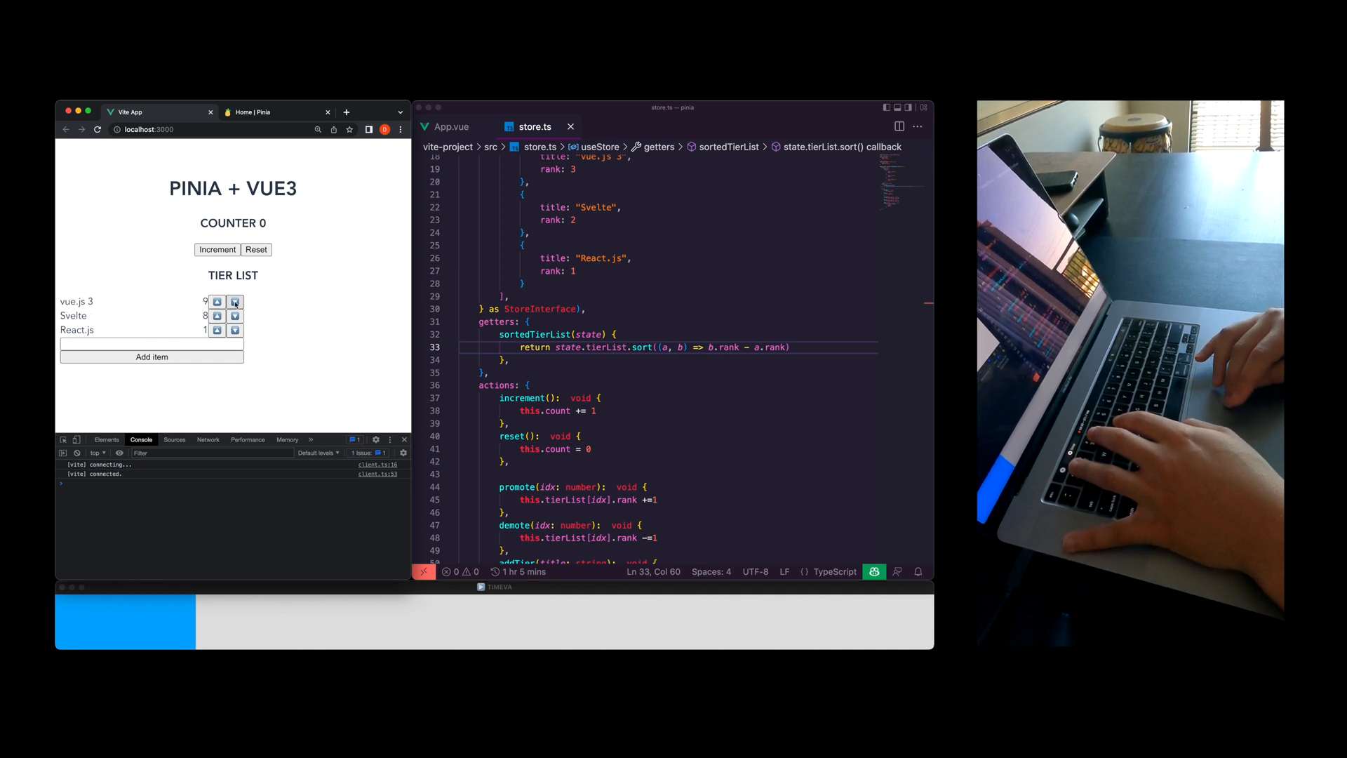
pyautogui.click(152, 343)
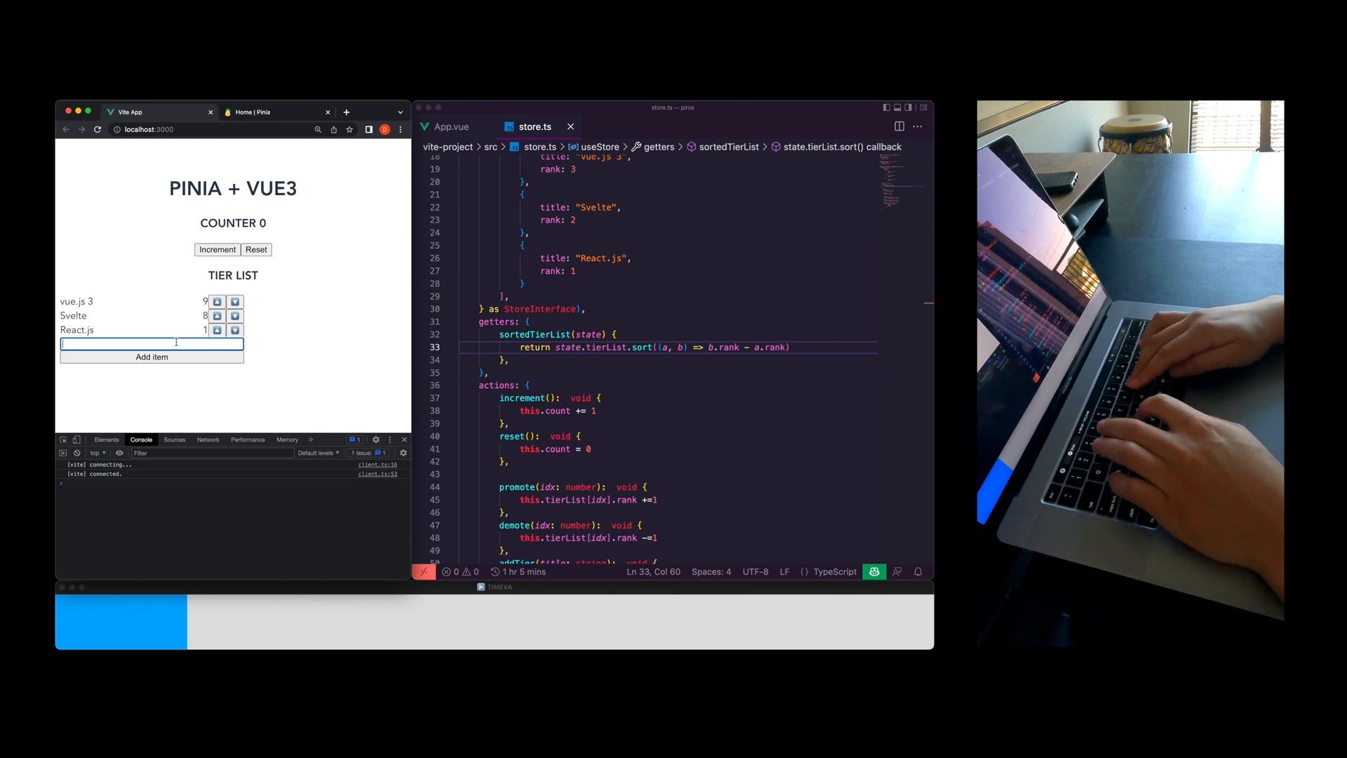
# Add a Vue.js 2 tier and promote it to rank 14 and vue.js 3 to rank 26
pyautogui.write('Vue.js 2')
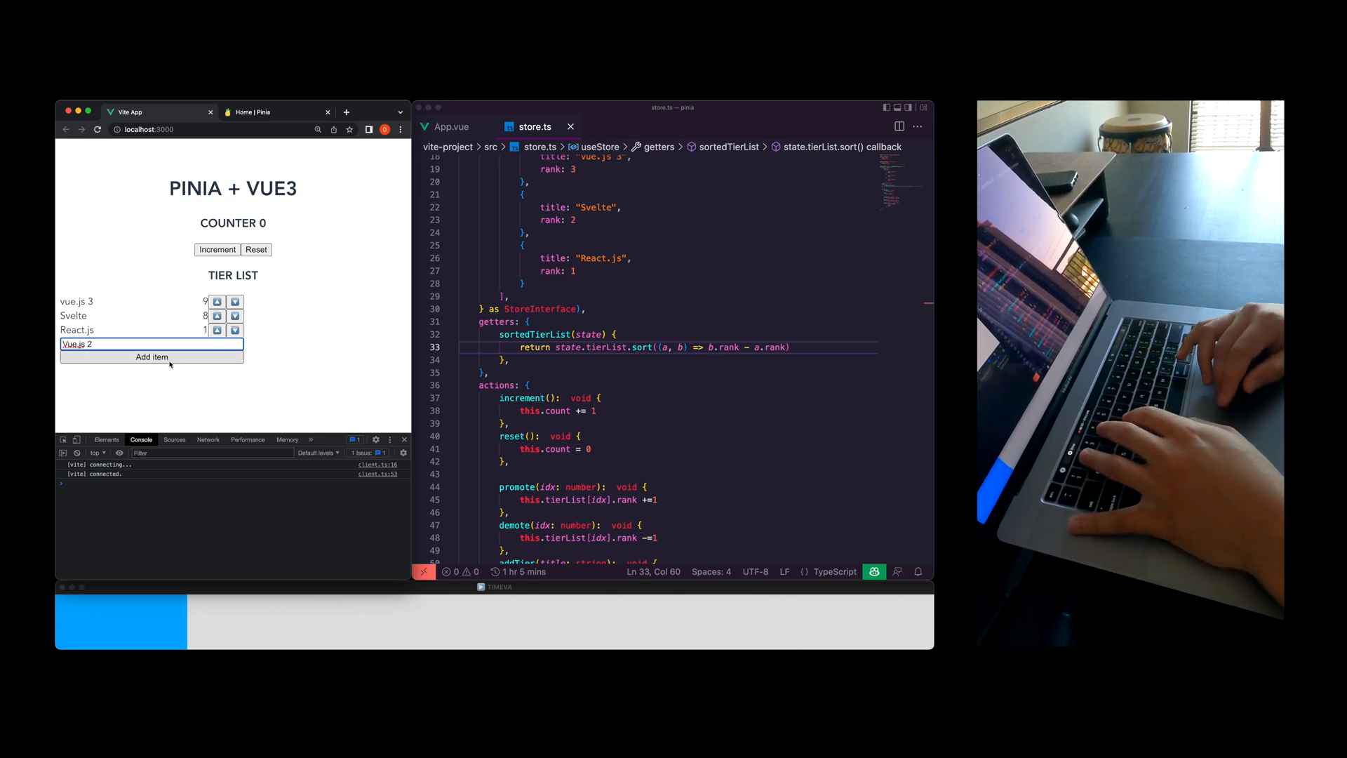
pyautogui.click(152, 357)
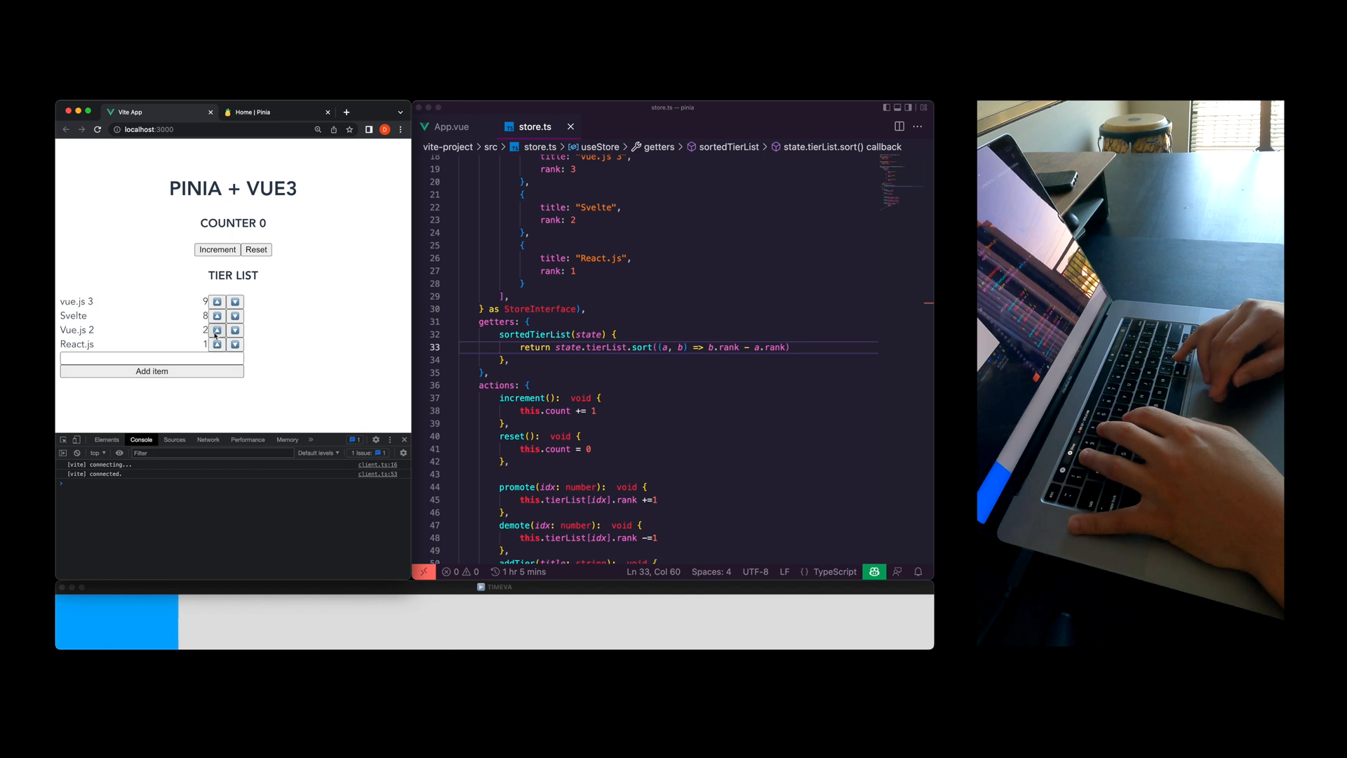
pyautogui.click(217, 330)
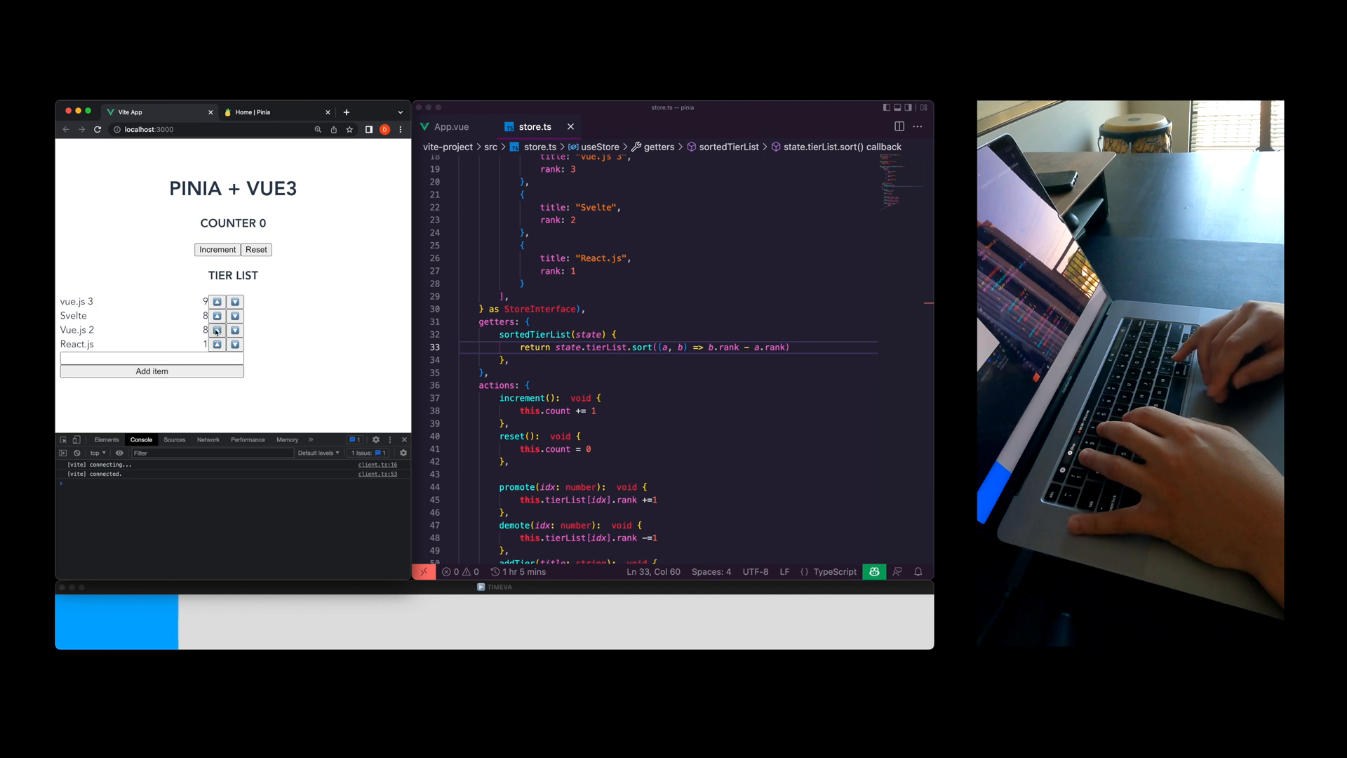
pyautogui.click(217, 330)
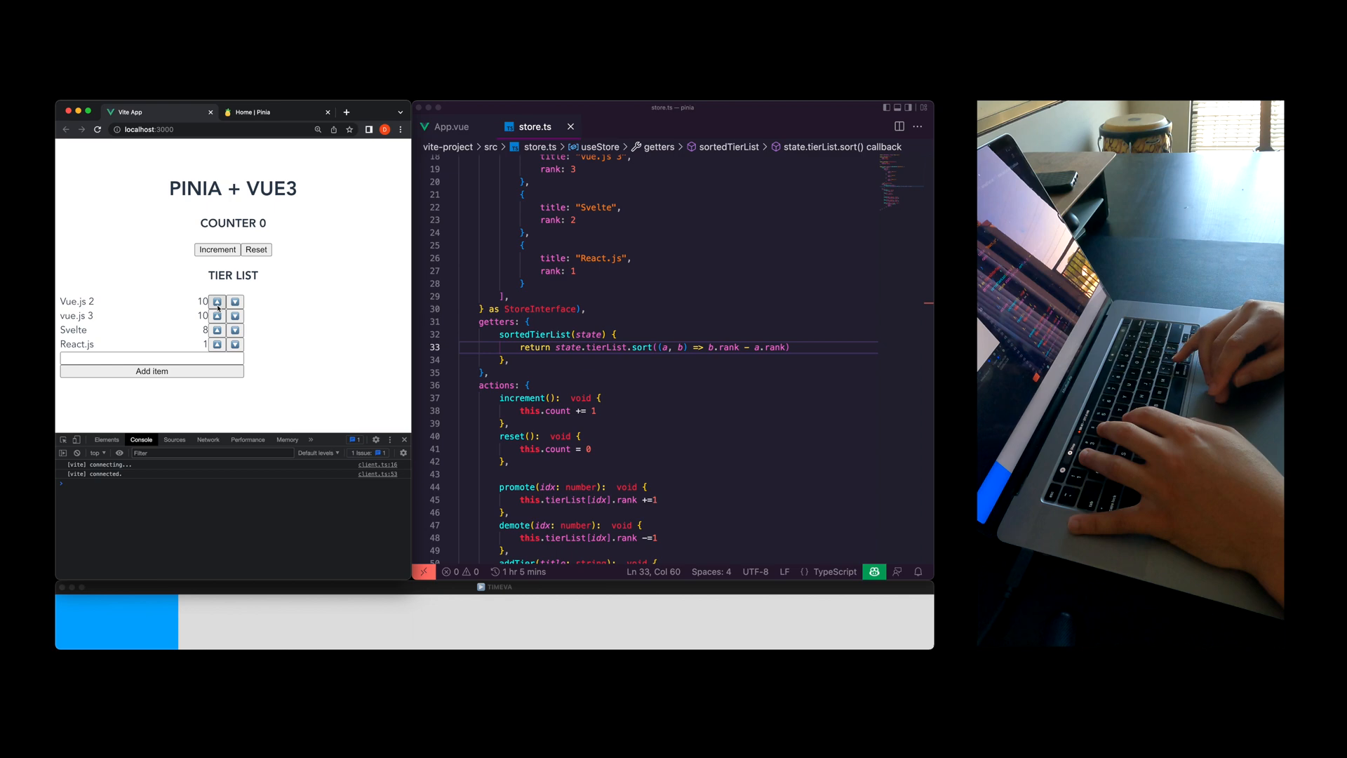
pyautogui.click(216, 301)
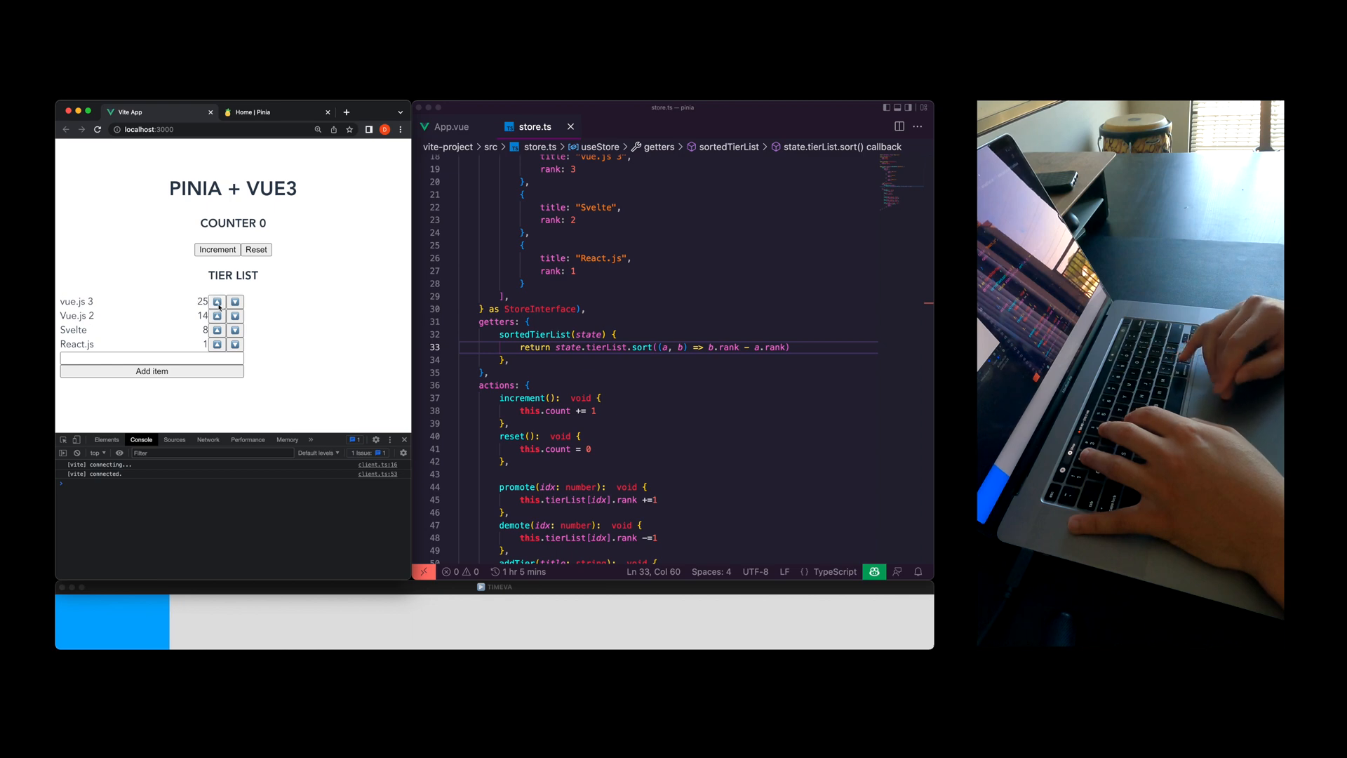
pyautogui.click(217, 301)
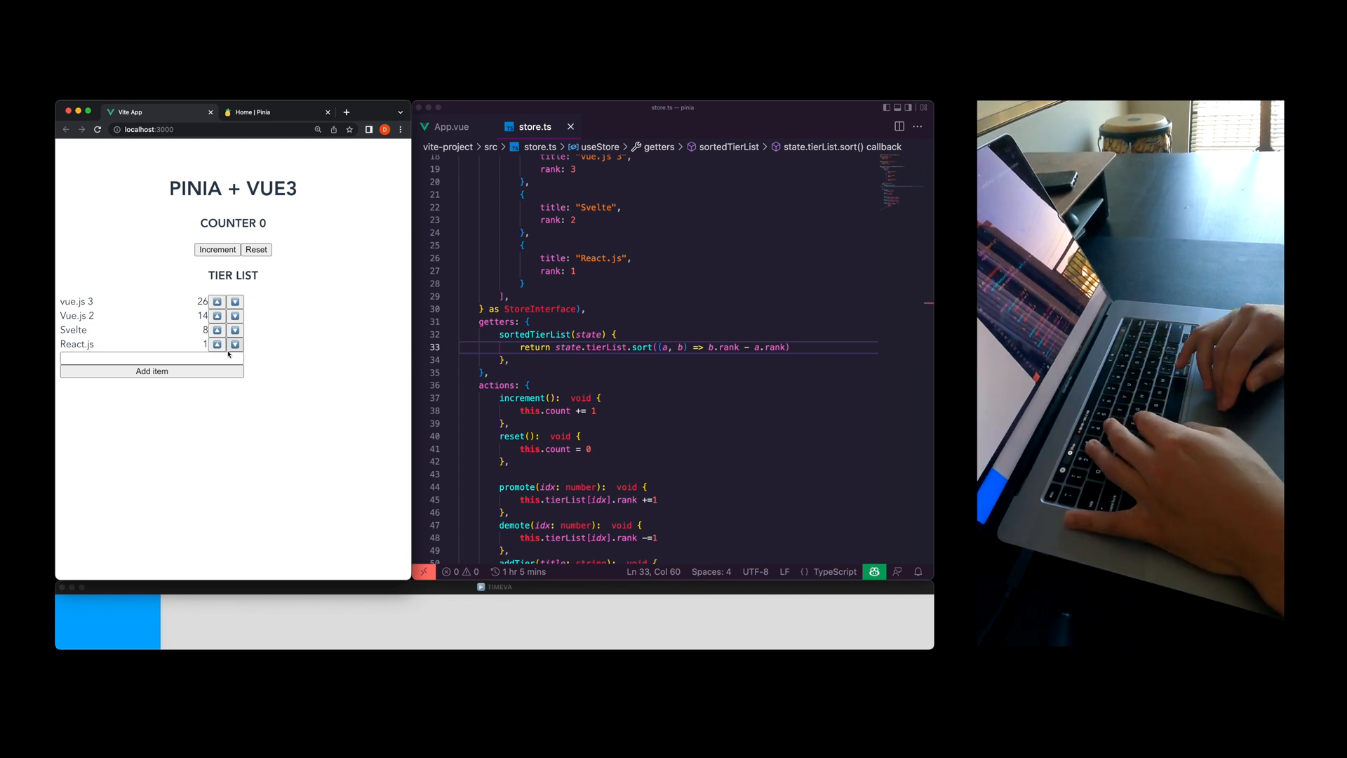
pyautogui.click(575, 334)
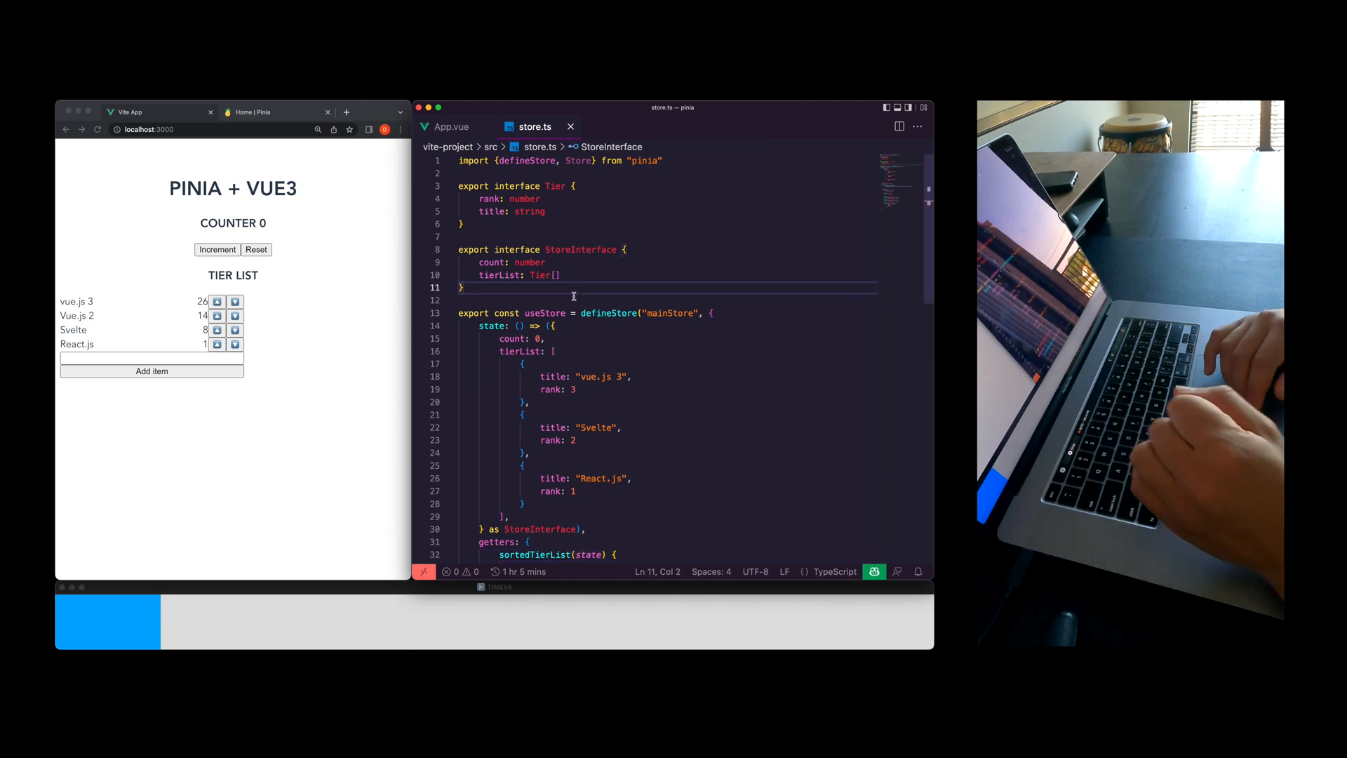
# Review the App.vue template and promote vue.js 3 to rank 33
pyautogui.scroll(-3)
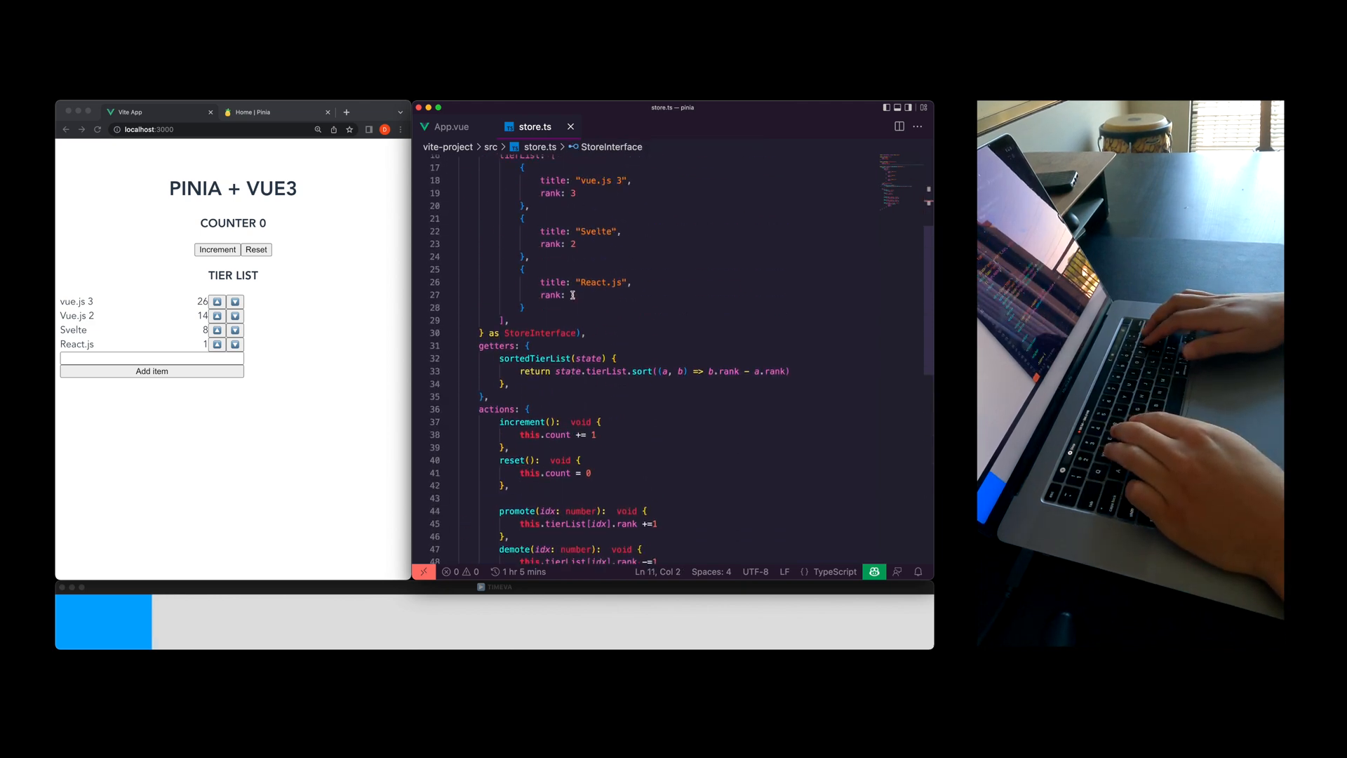
pyautogui.click(450, 126)
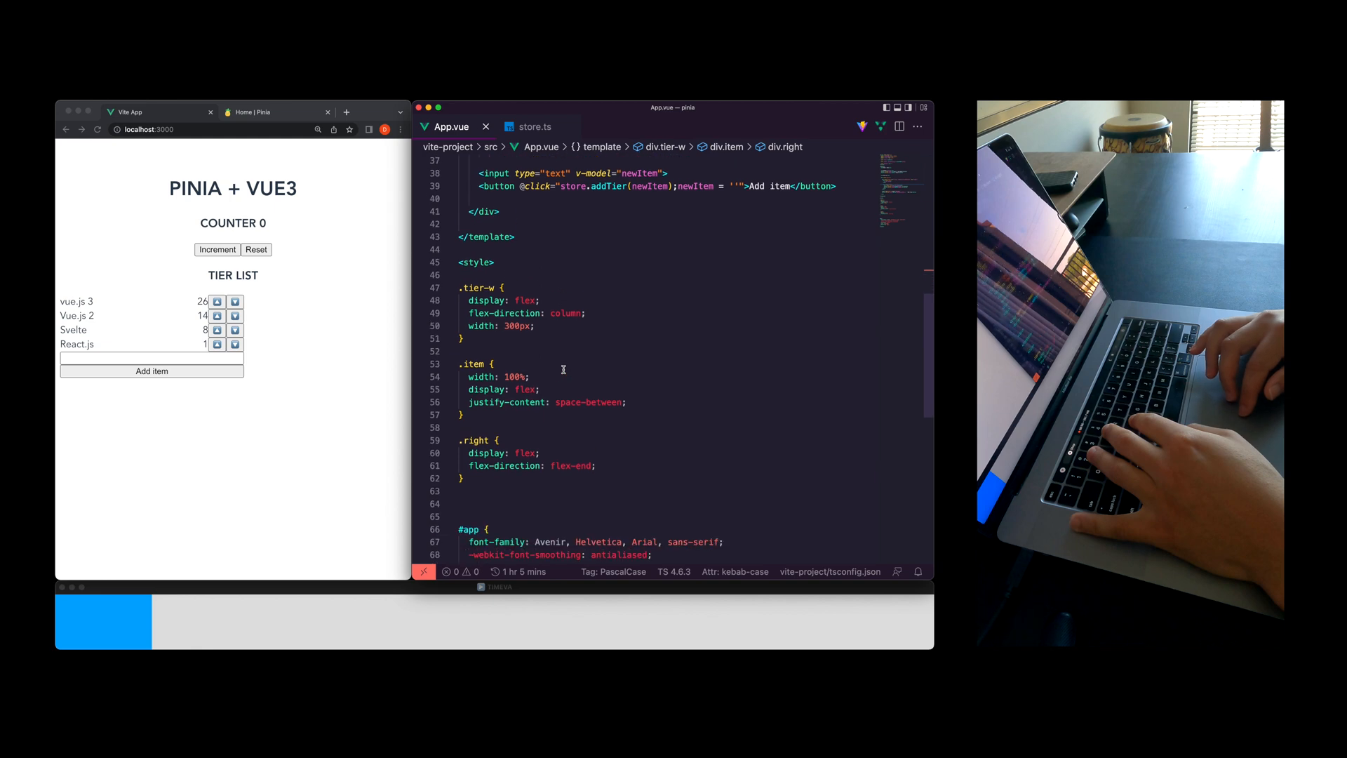
pyautogui.scroll(3)
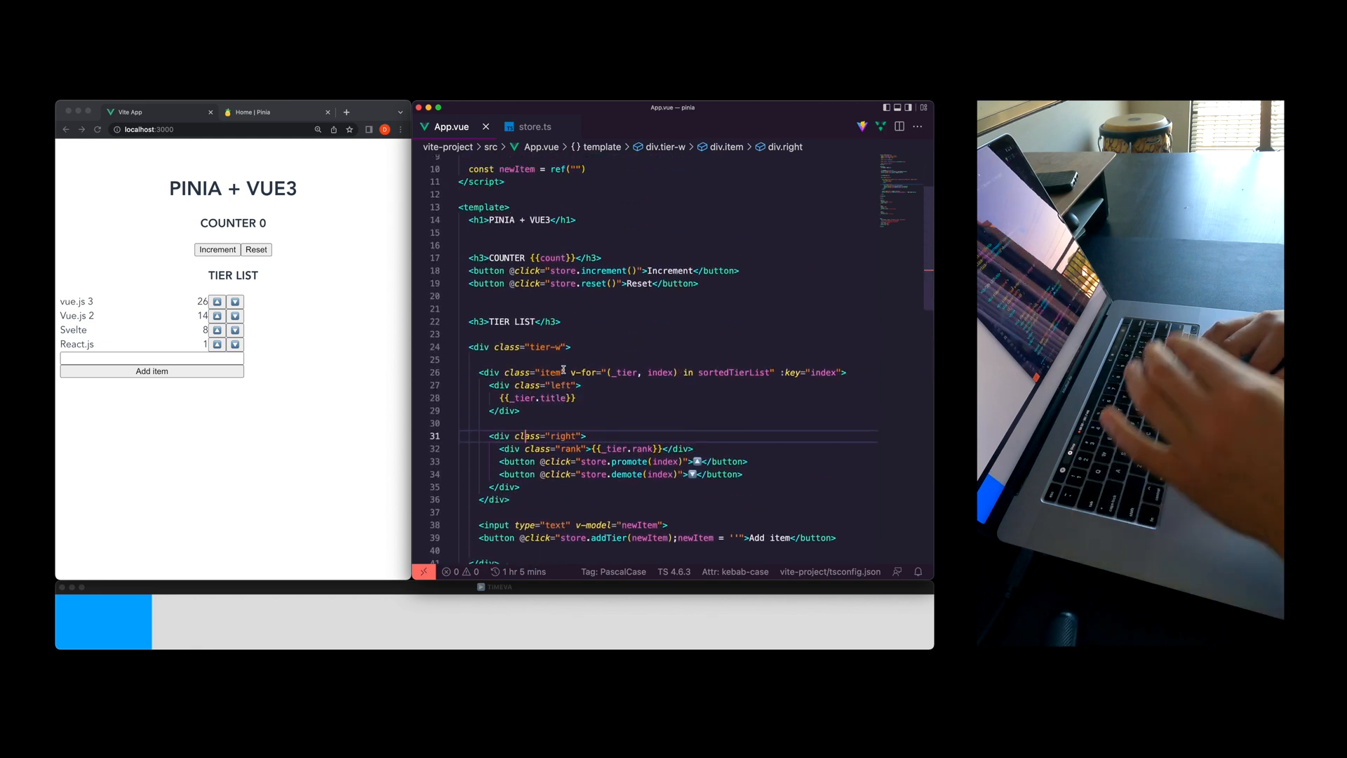
pyautogui.scroll(-3)
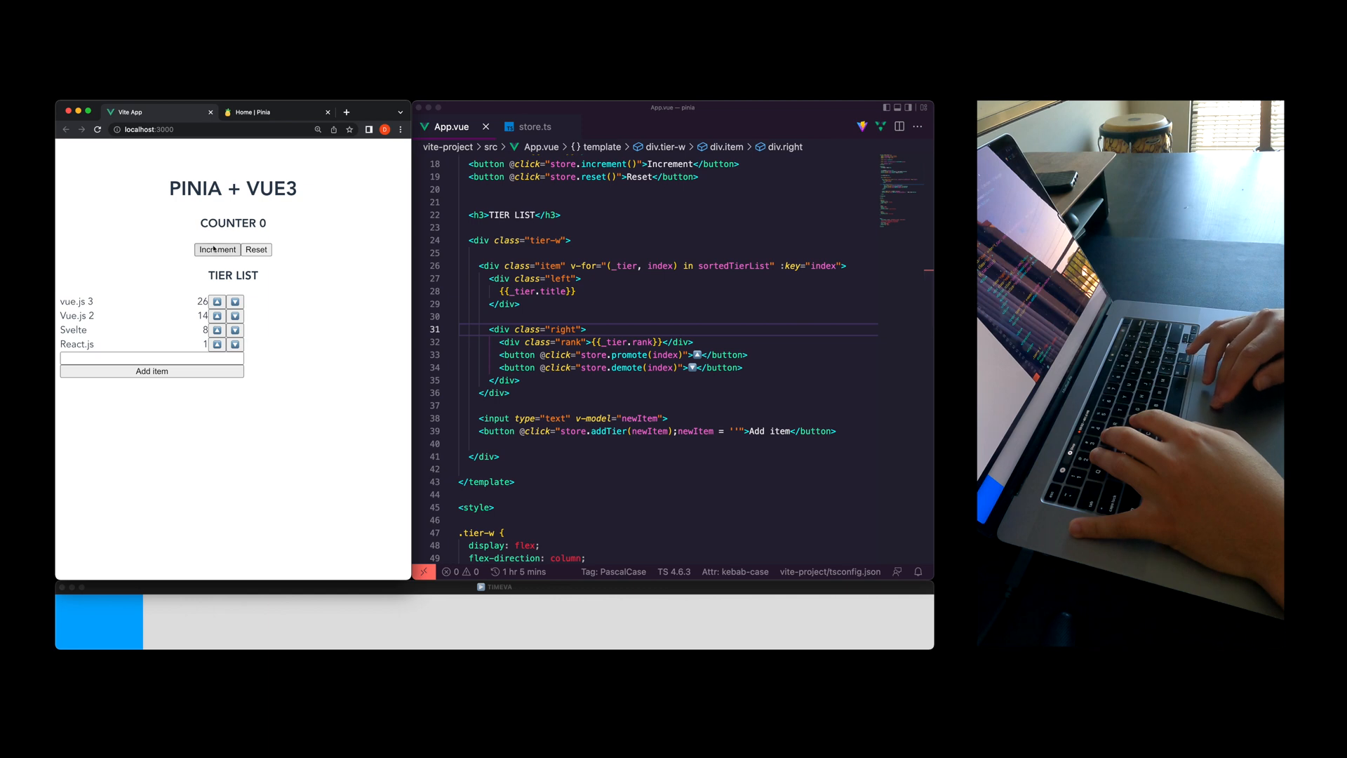
pyautogui.click(217, 301)
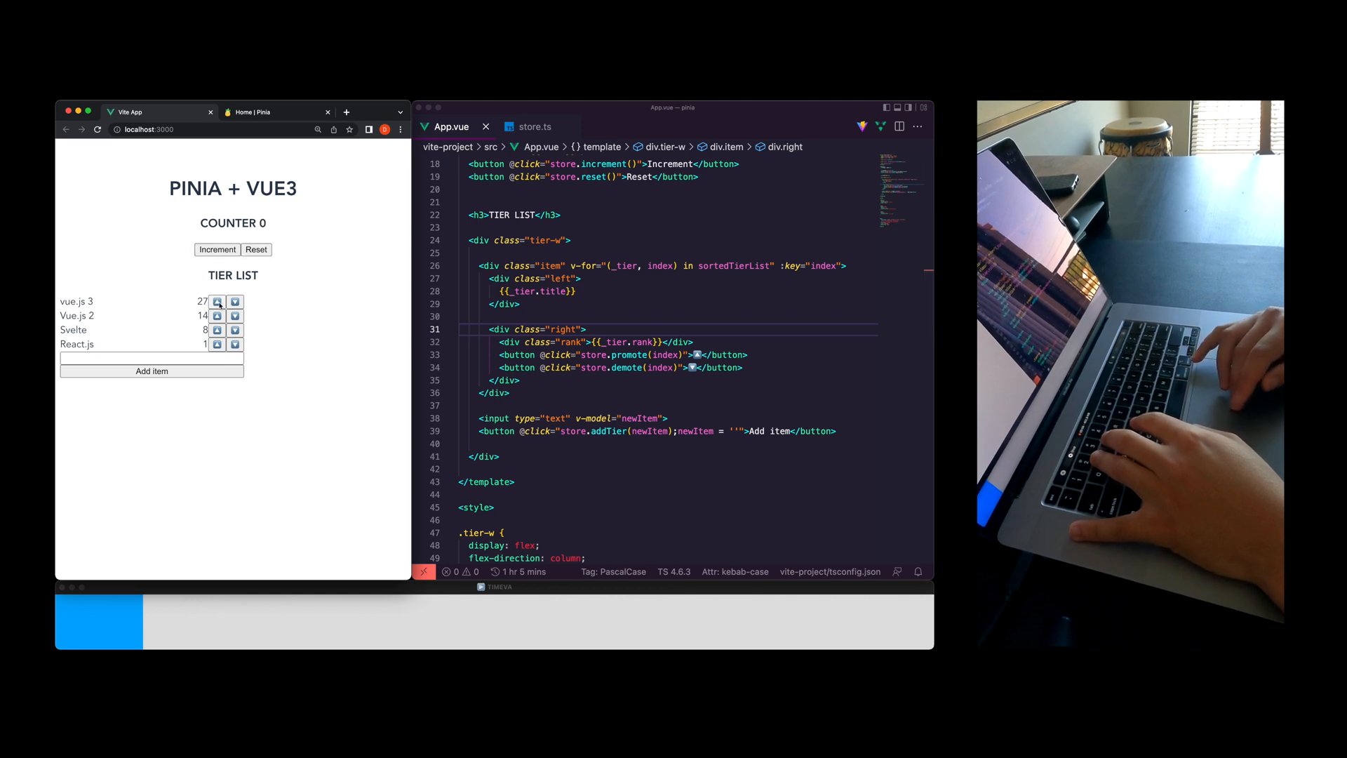
pyautogui.click(216, 301)
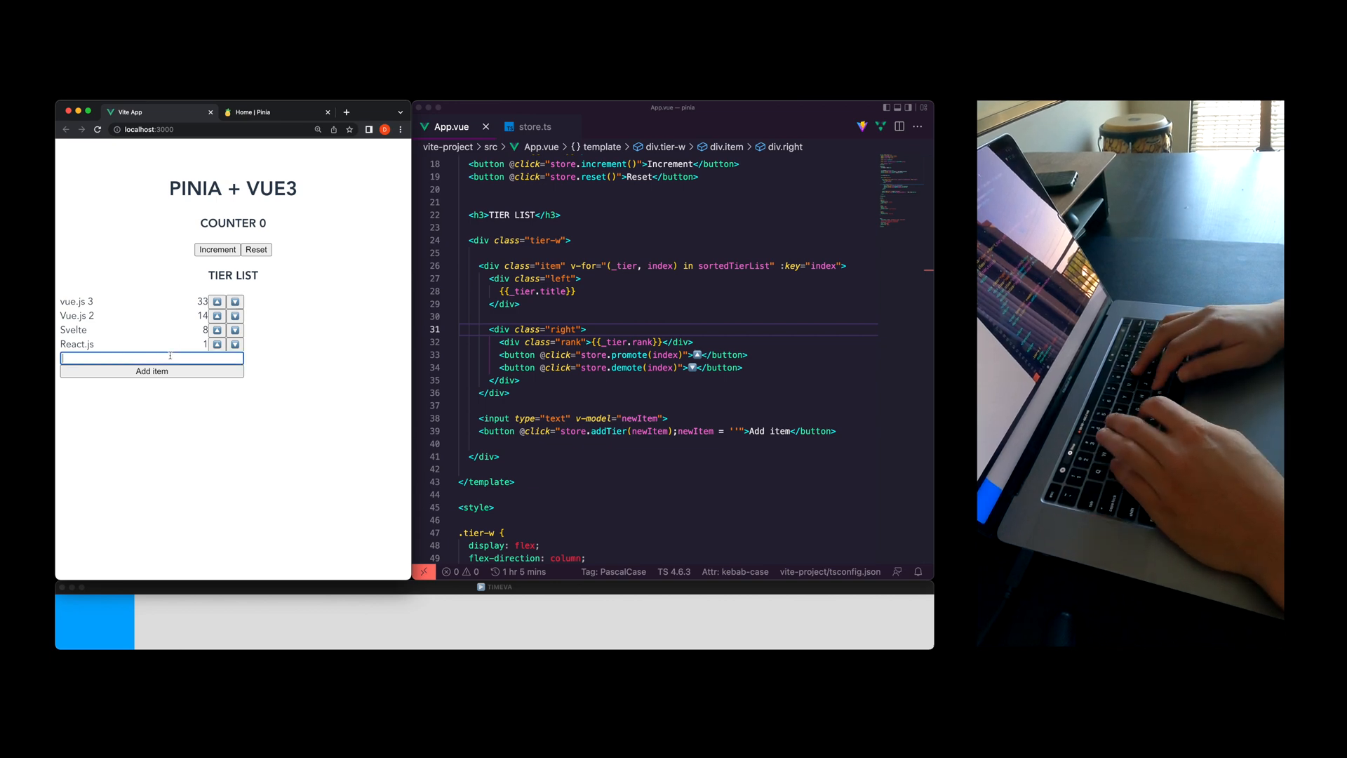
# Add a Vanilla js tier and promote it above Vue.js 2
pyautogui.write('Vanilla')
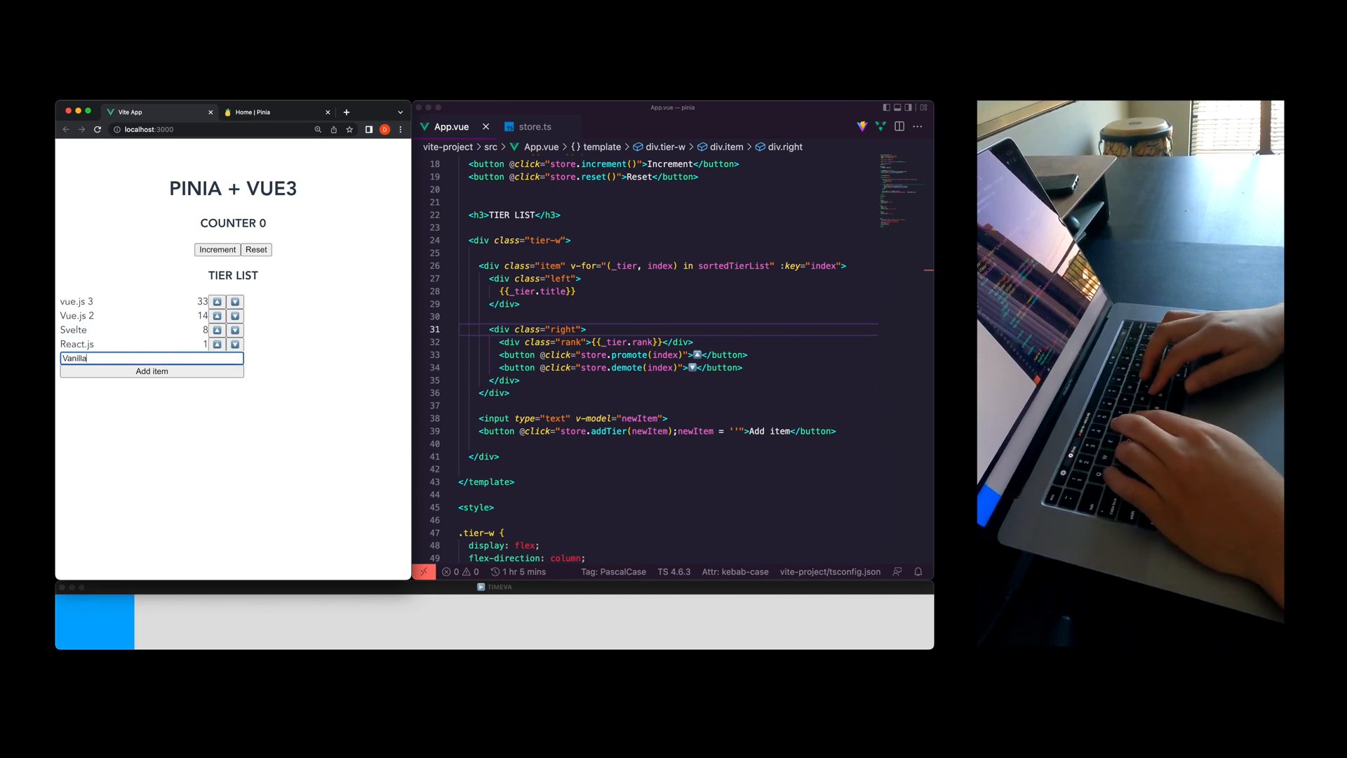
pyautogui.click(152, 371)
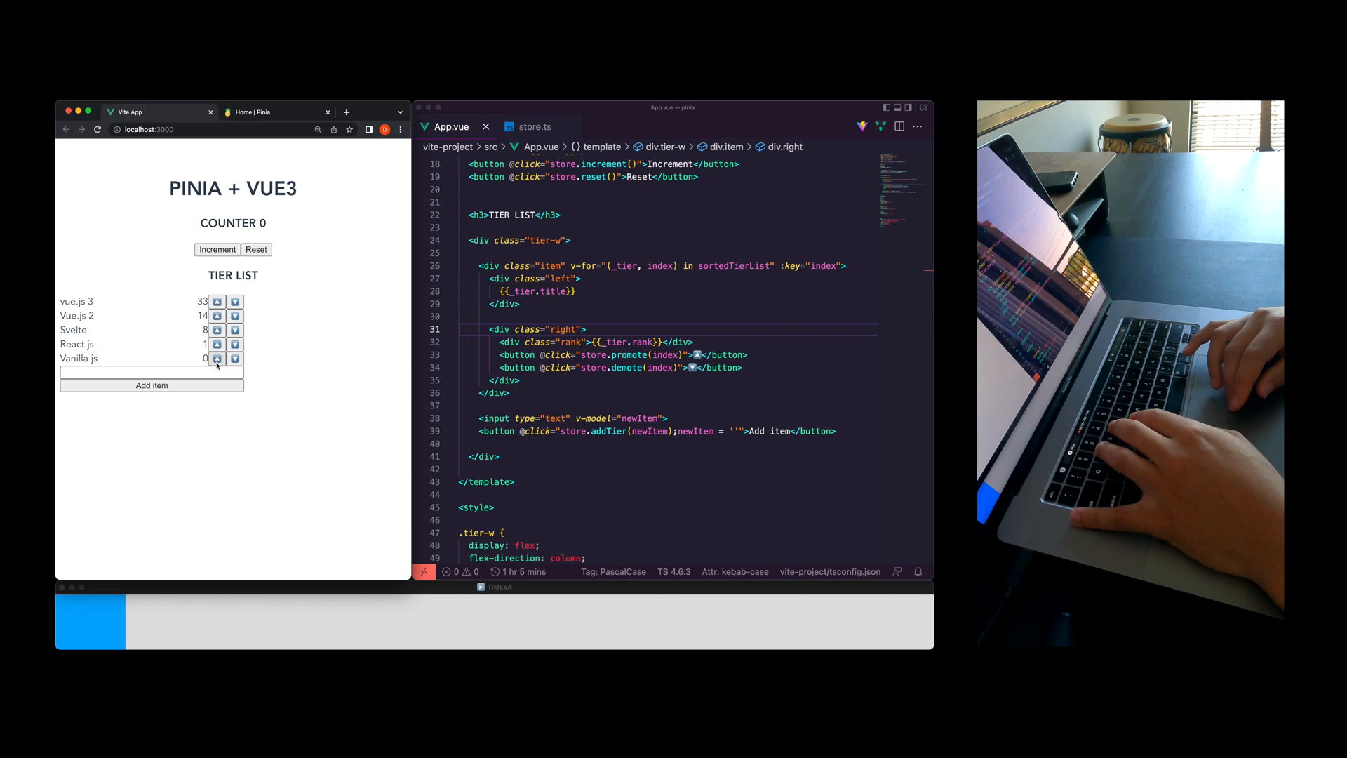
pyautogui.click(217, 359)
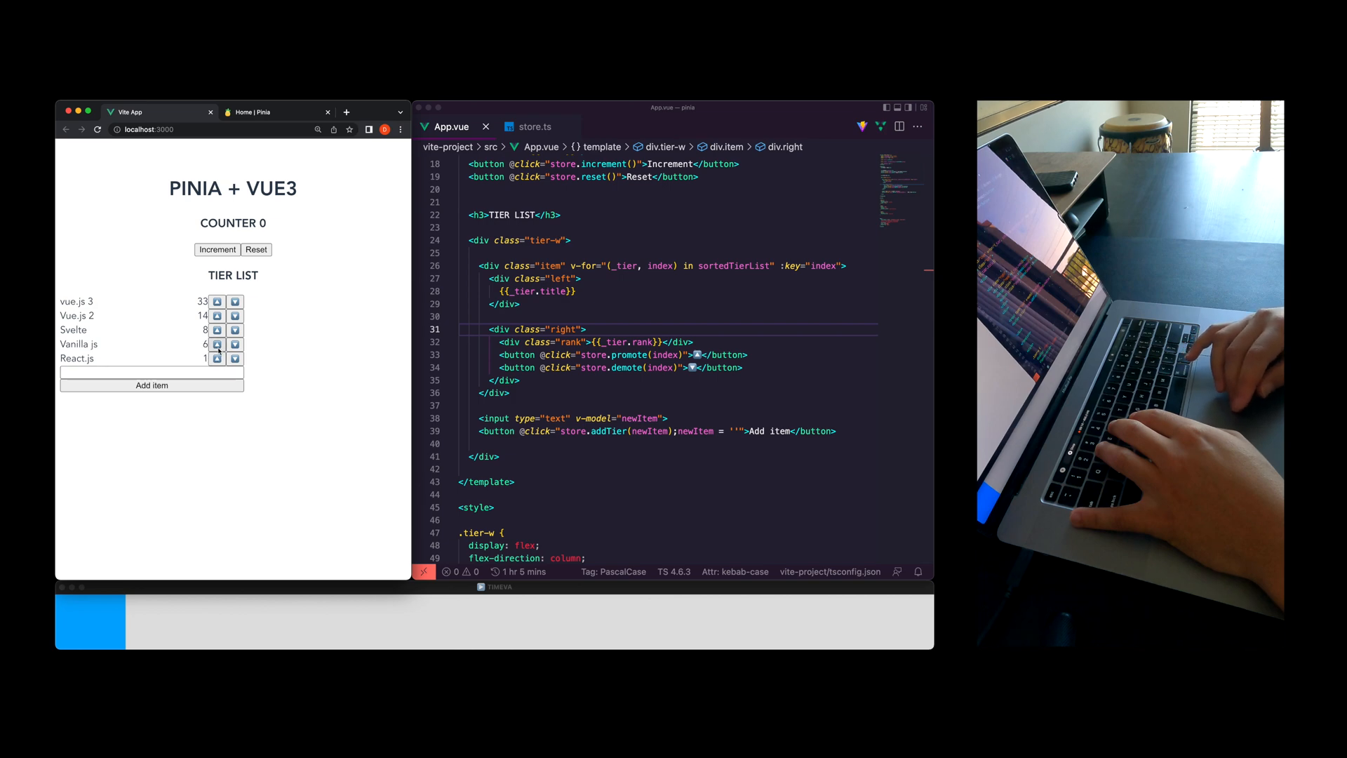
pyautogui.click(216, 329)
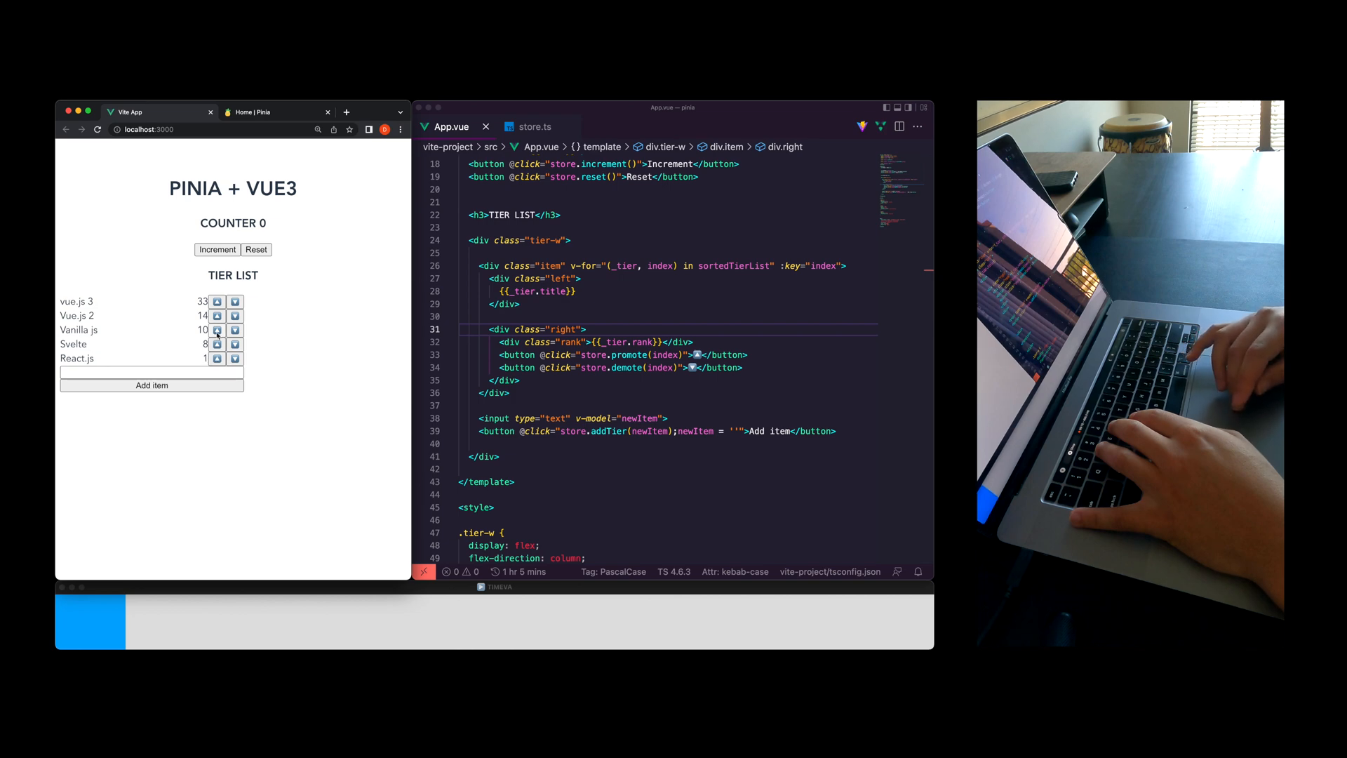
pyautogui.click(218, 315)
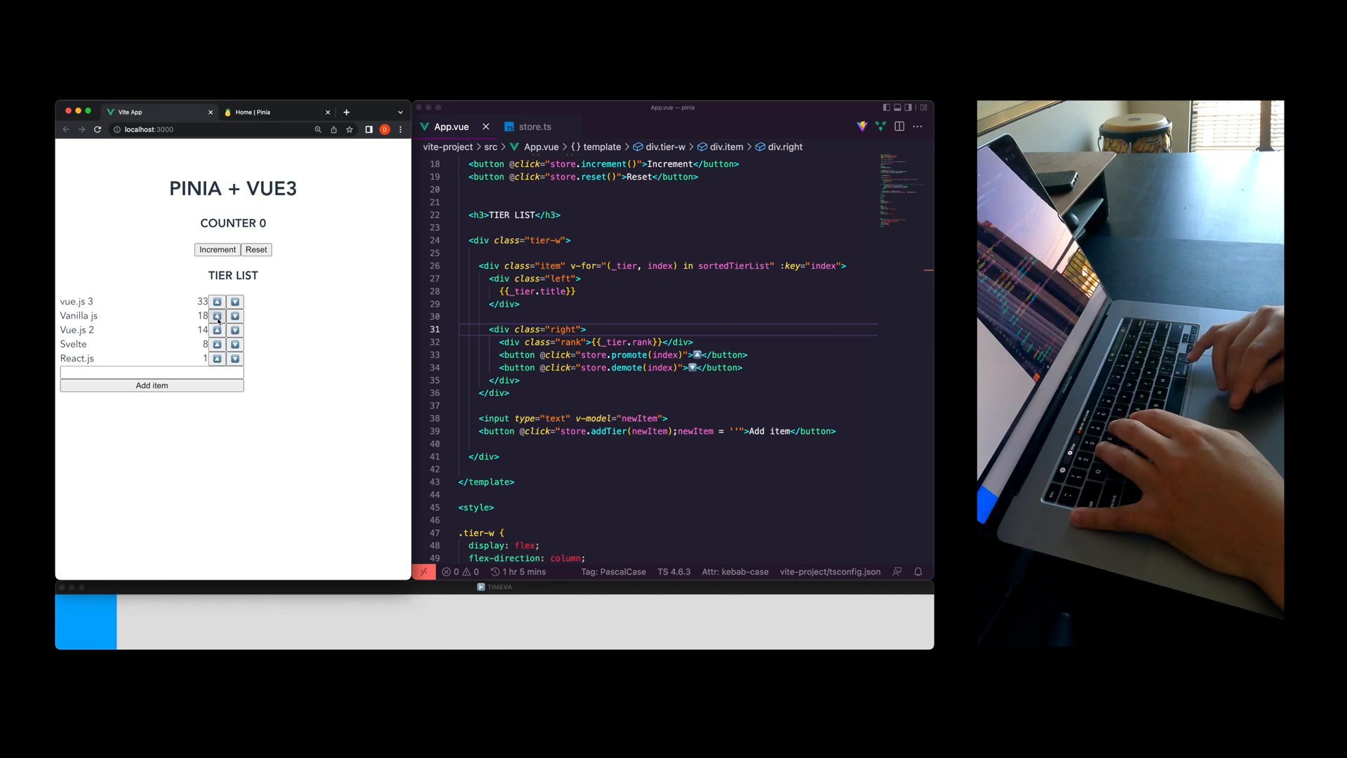
# Demote, then re-promote vue.js 3 so it ranks 22, just above Vanilla js at 21
pyautogui.click(234, 301)
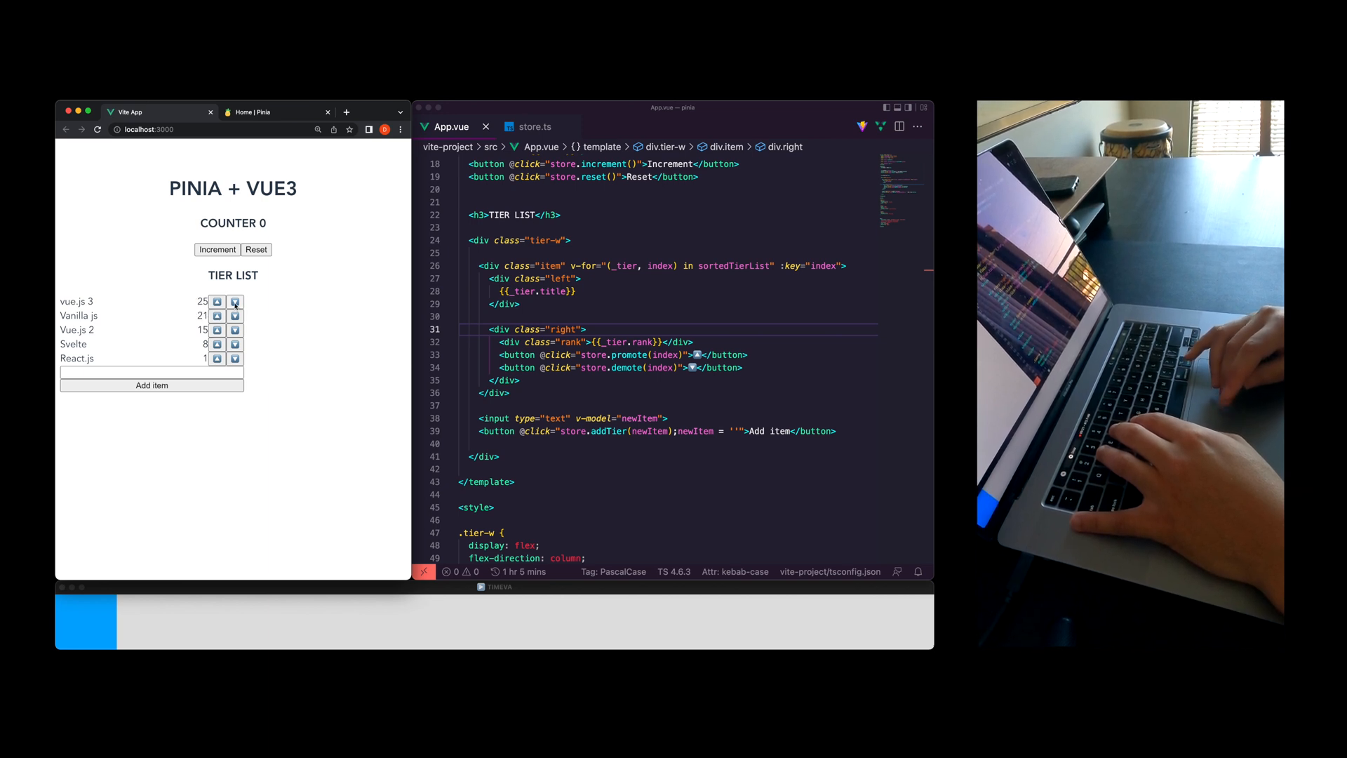
pyautogui.click(234, 301)
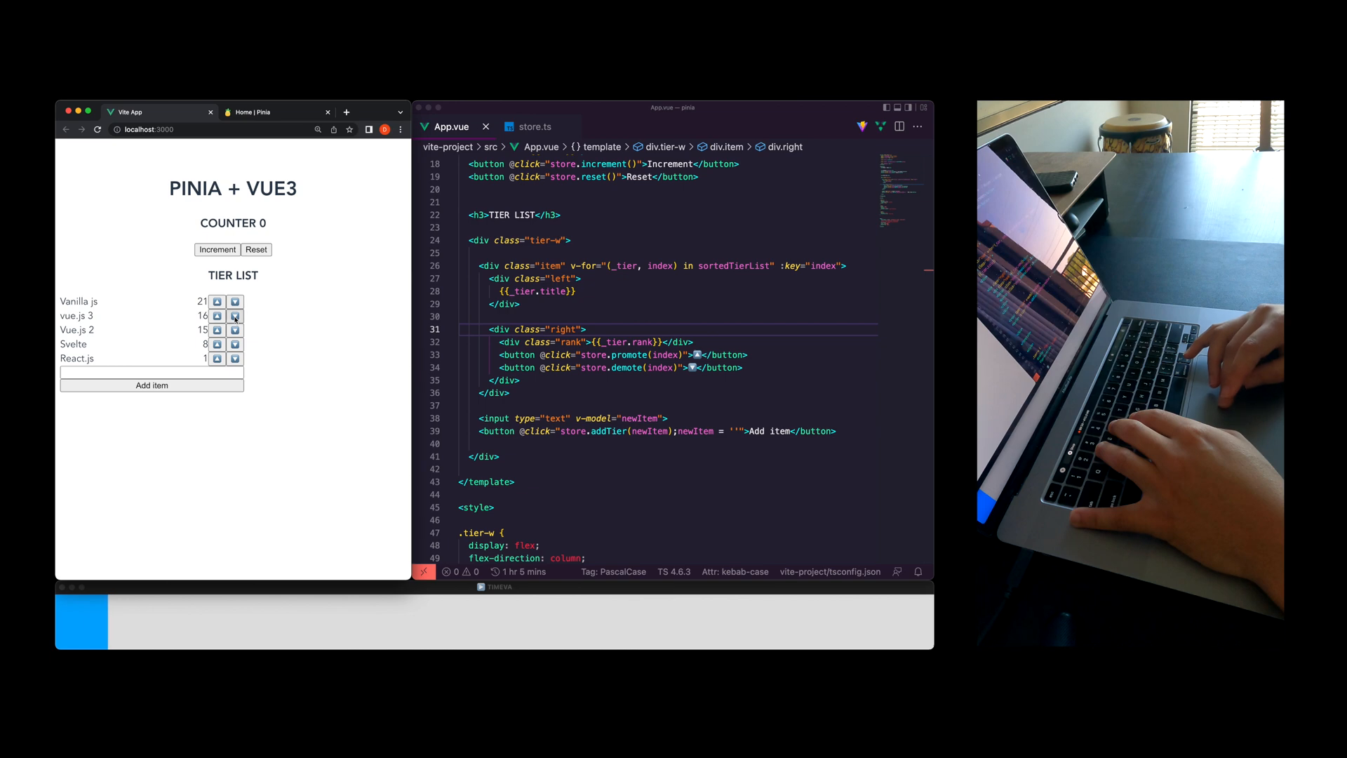
pyautogui.click(236, 330)
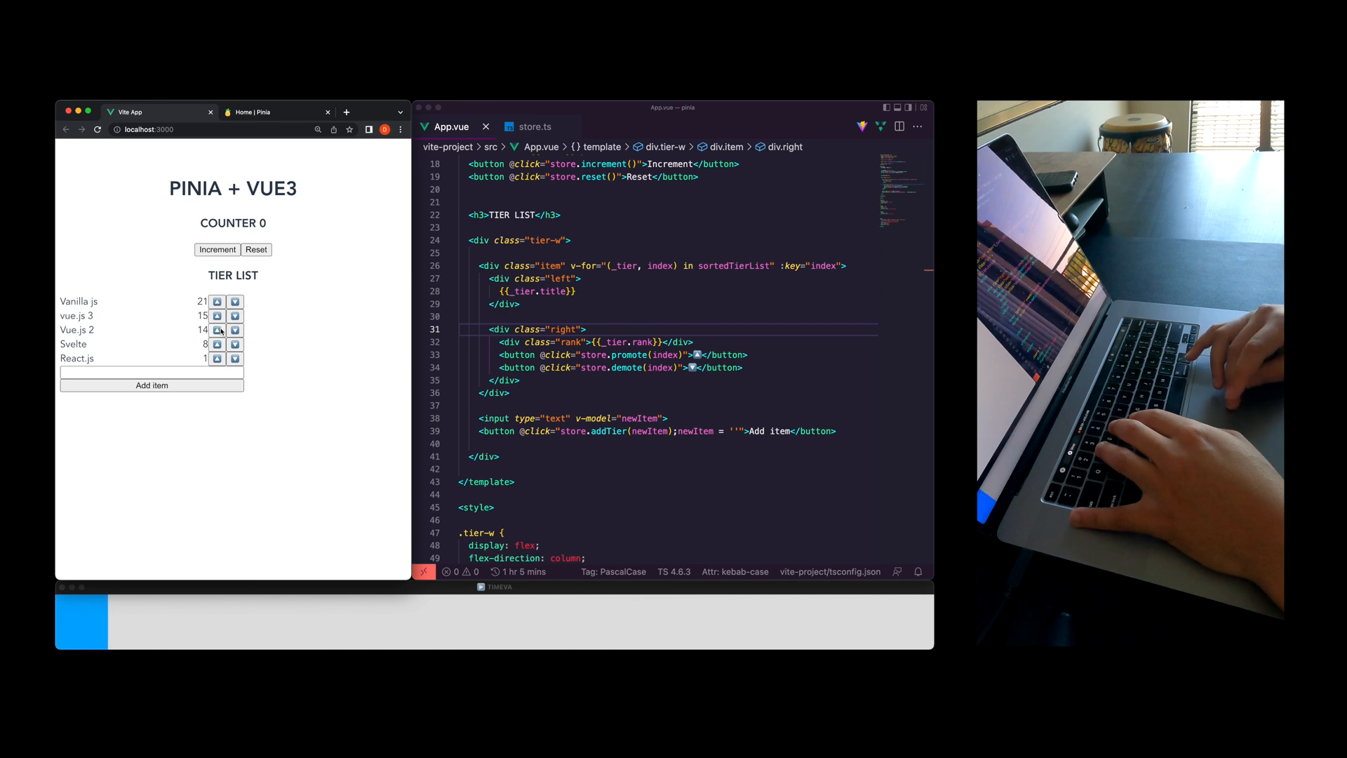
pyautogui.click(218, 315)
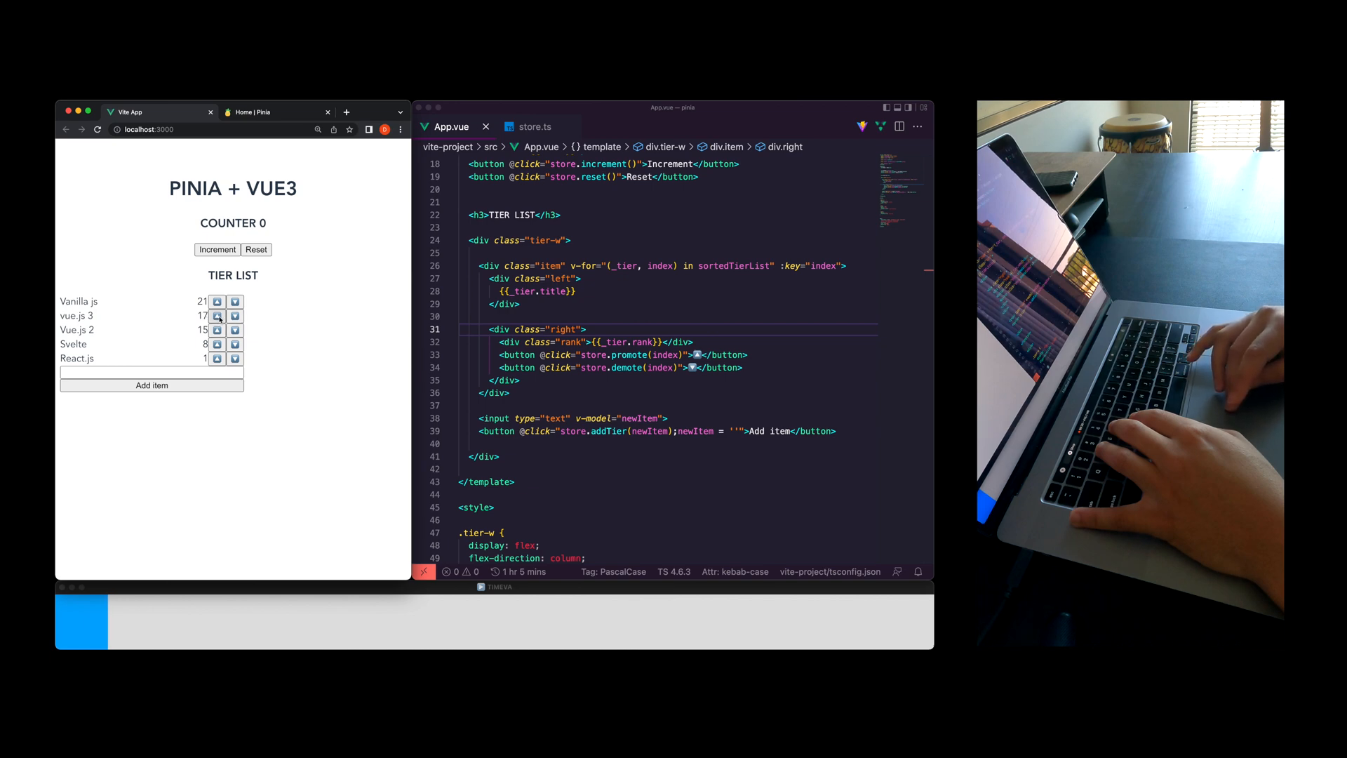
pyautogui.click(217, 315)
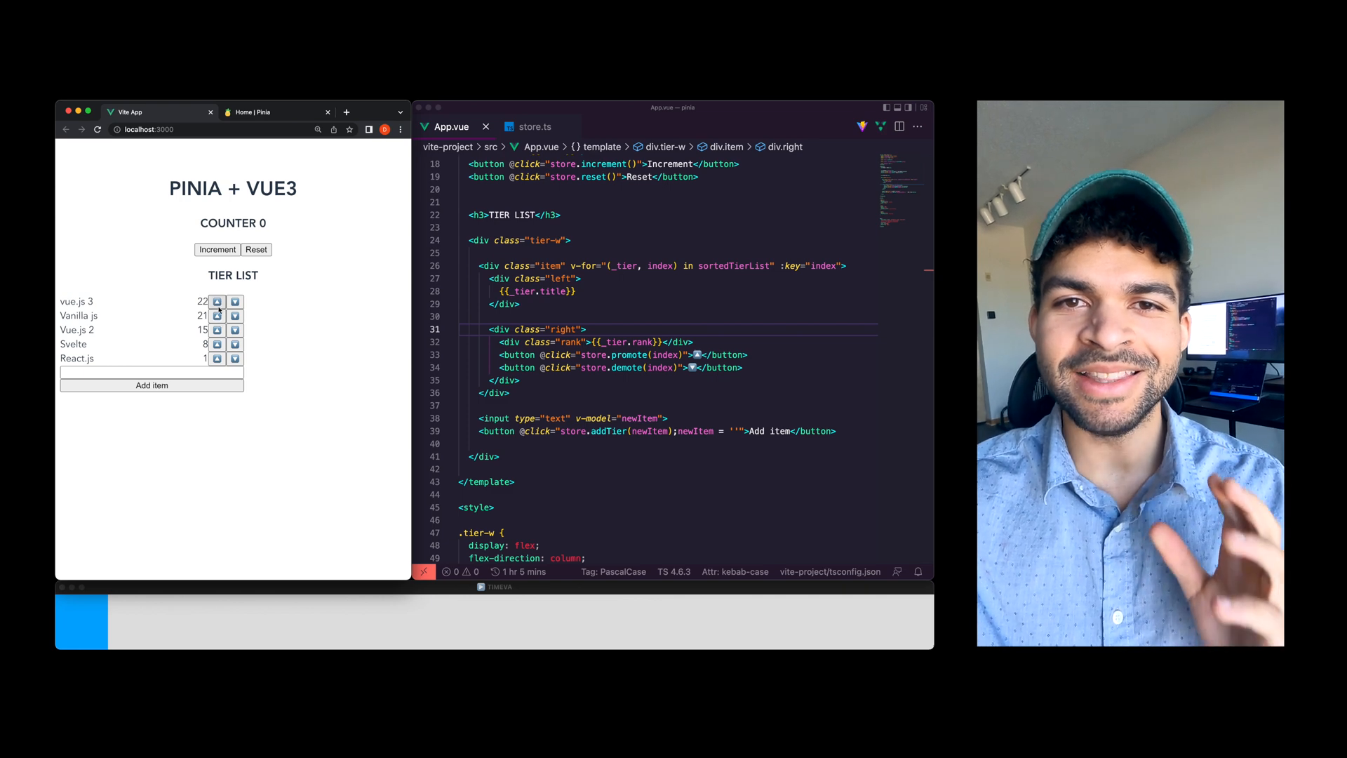
# Push vue.js 3 up to rank 54 and add a new 'Vue.js + Pinia' tier item
pyautogui.click(217, 301)
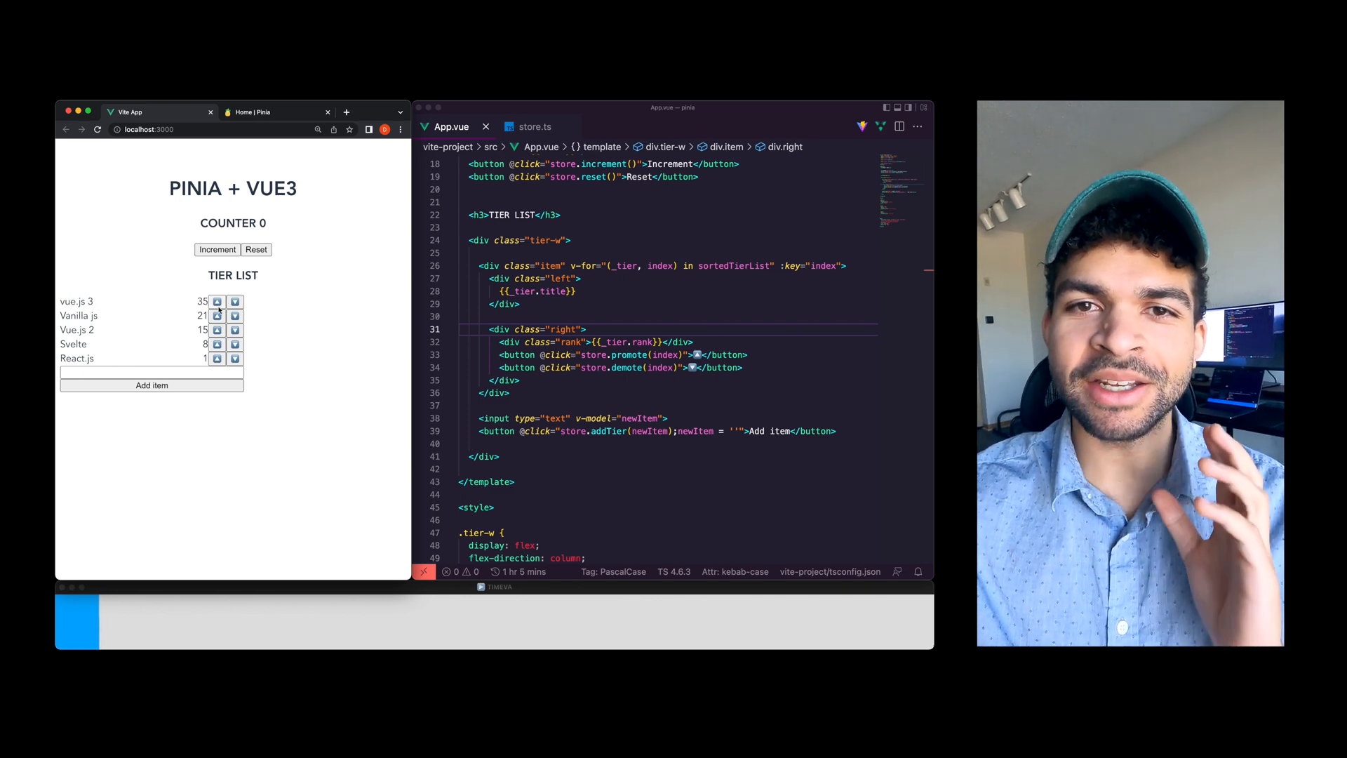
pyautogui.click(218, 301)
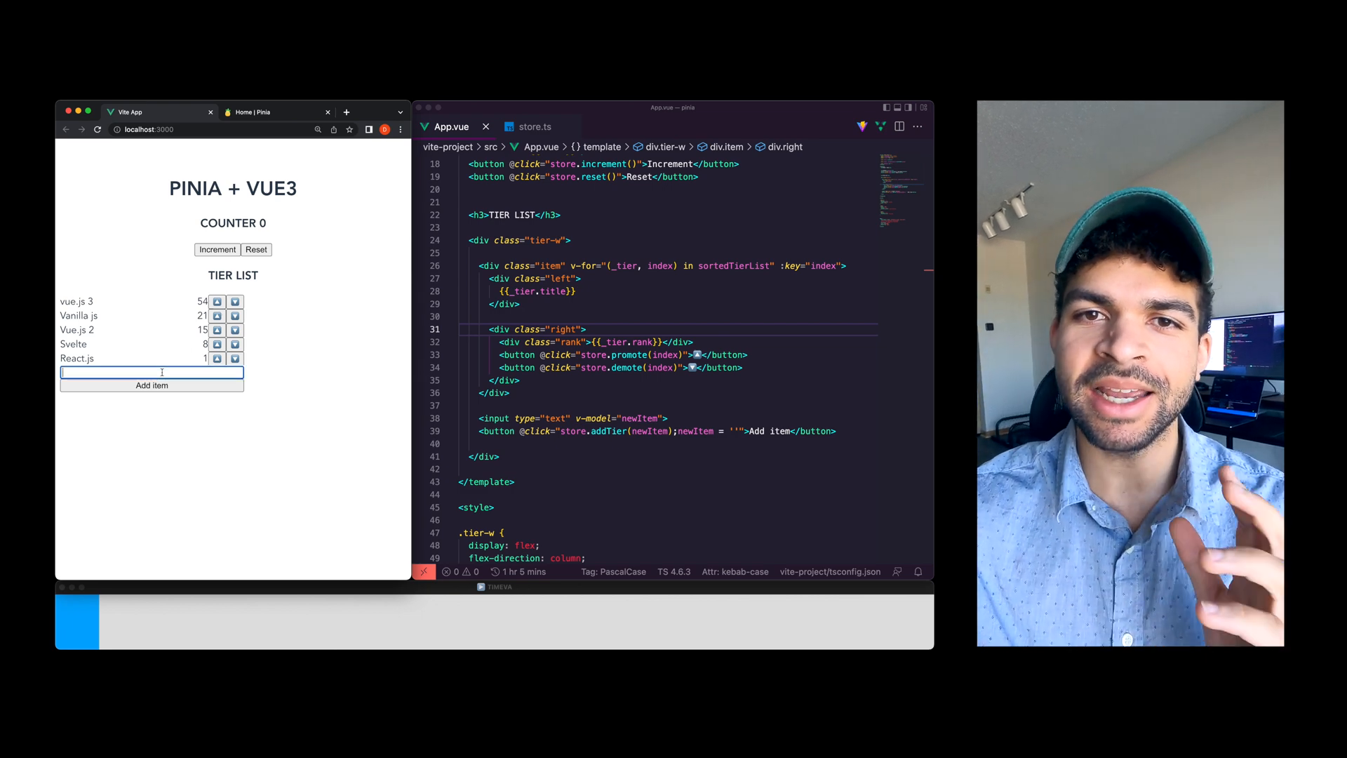
pyautogui.write('Vue.js +')
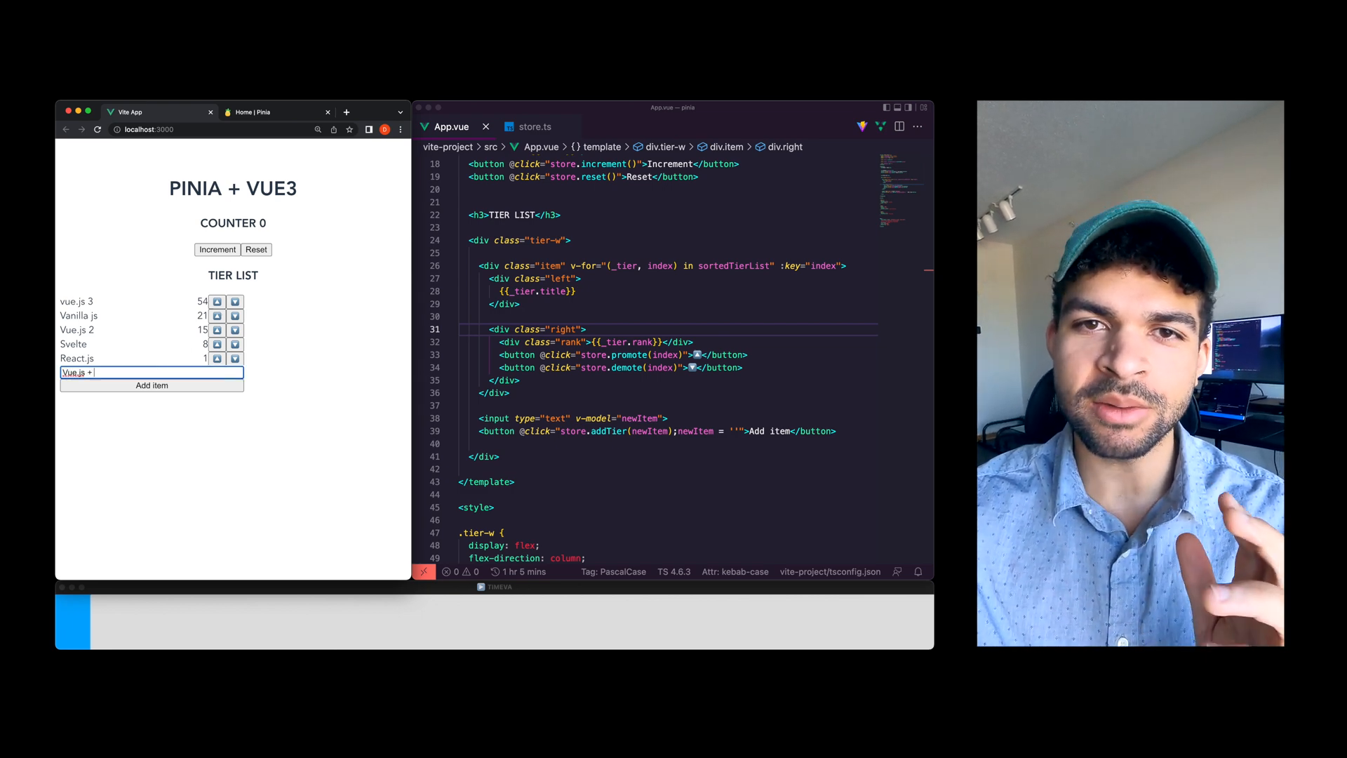
pyautogui.click(152, 385)
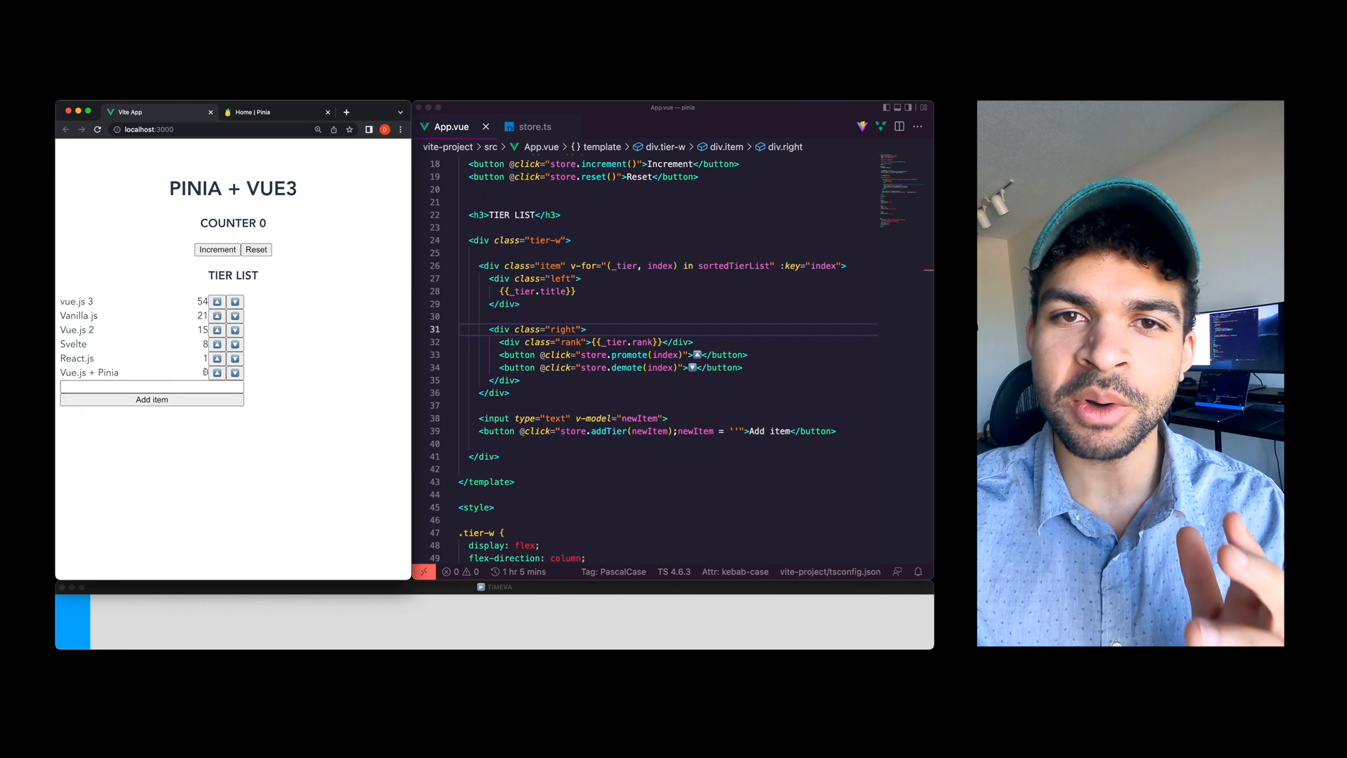
# Raise Vue.js + Pinia past React.js and Svelte to second place at rank 43
pyautogui.click(217, 360)
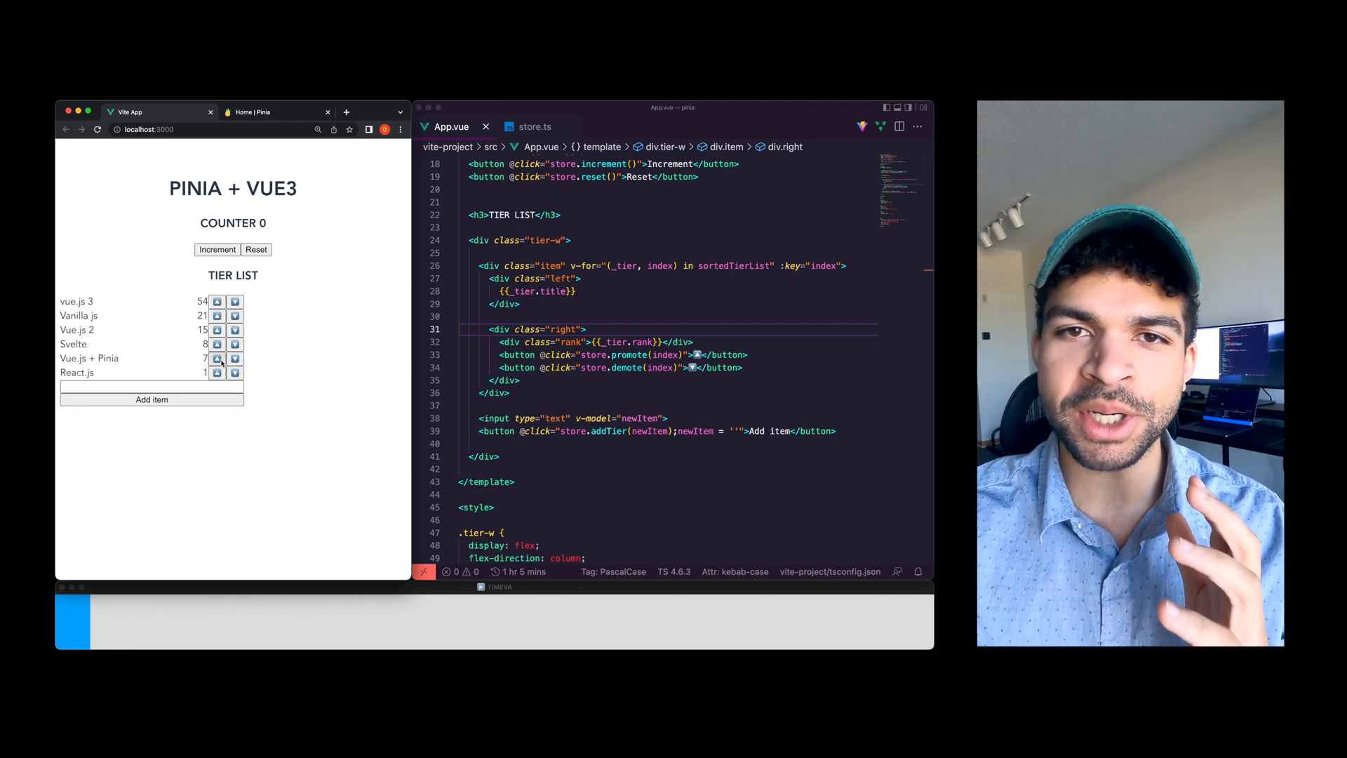
pyautogui.click(217, 359)
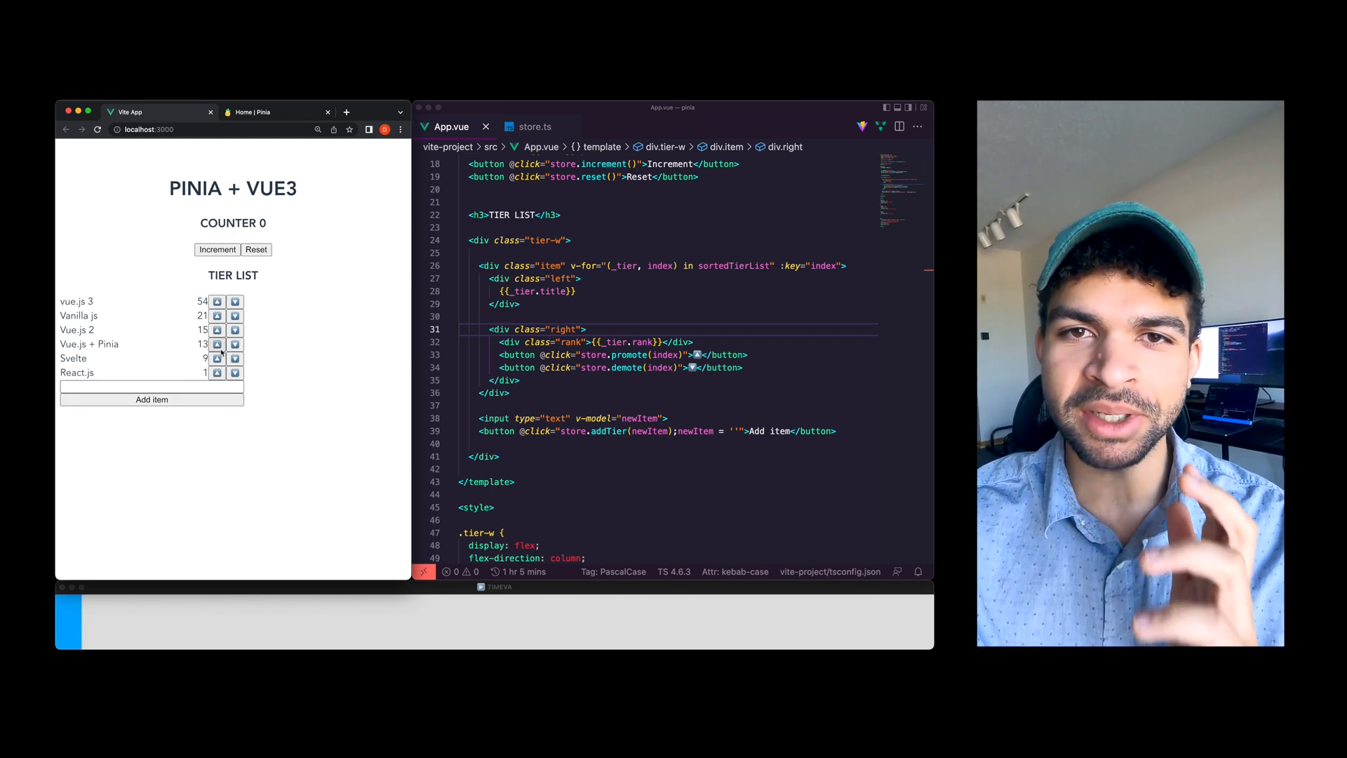
pyautogui.click(218, 345)
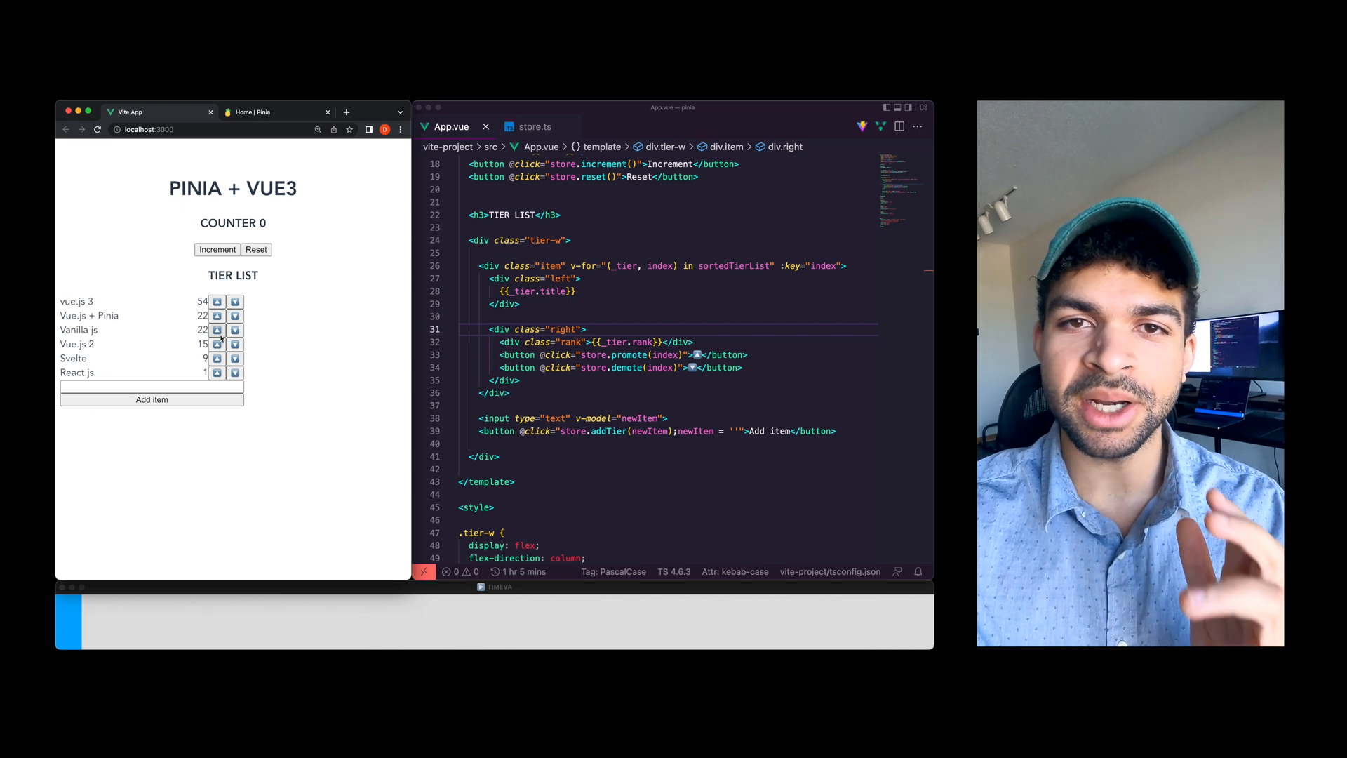
pyautogui.click(217, 315)
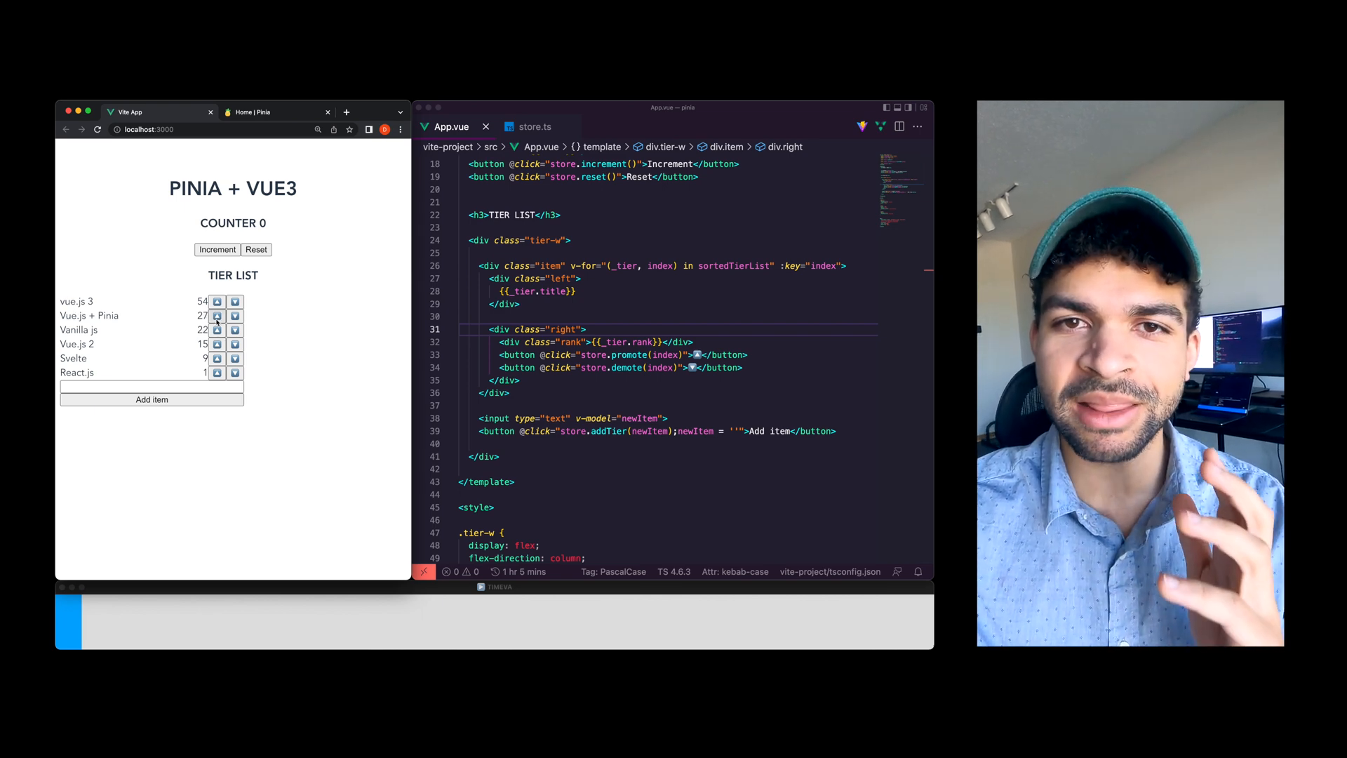
pyautogui.click(217, 315)
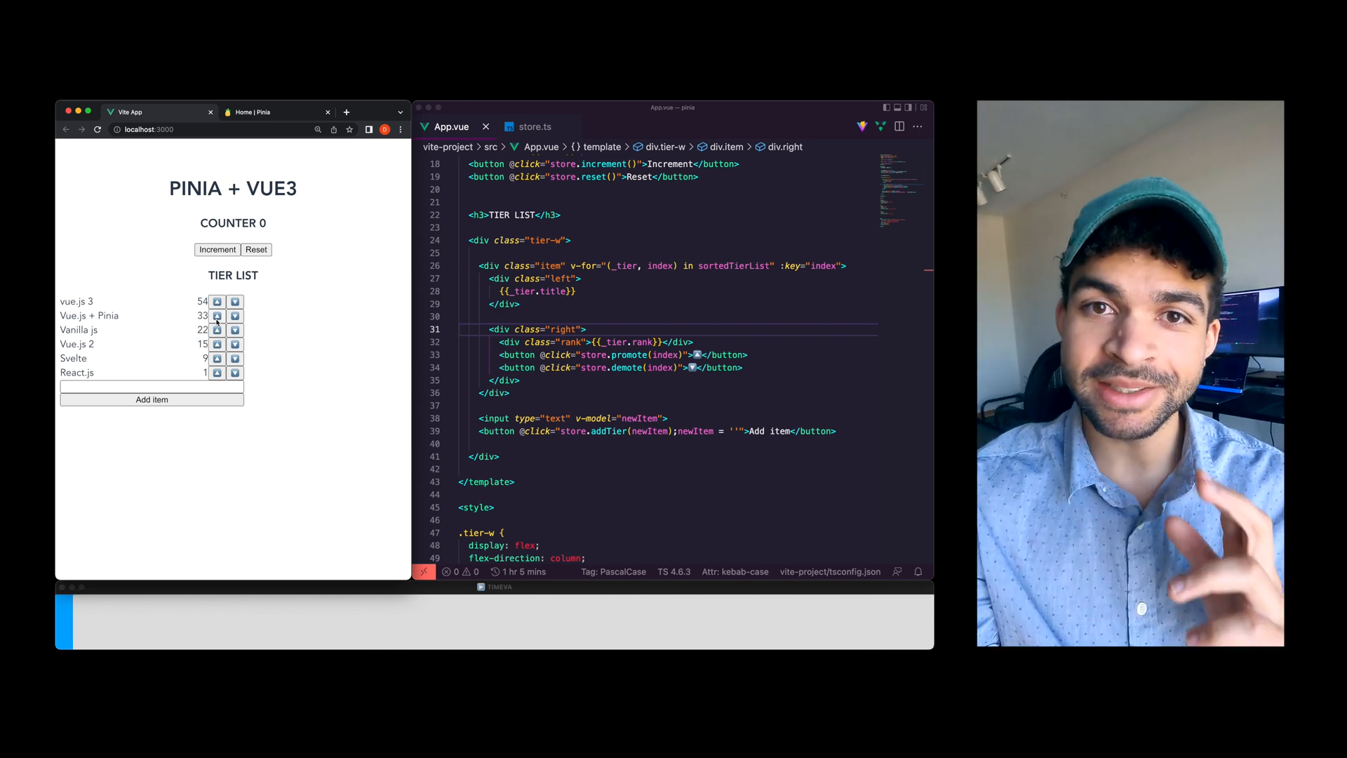
pyautogui.click(217, 315)
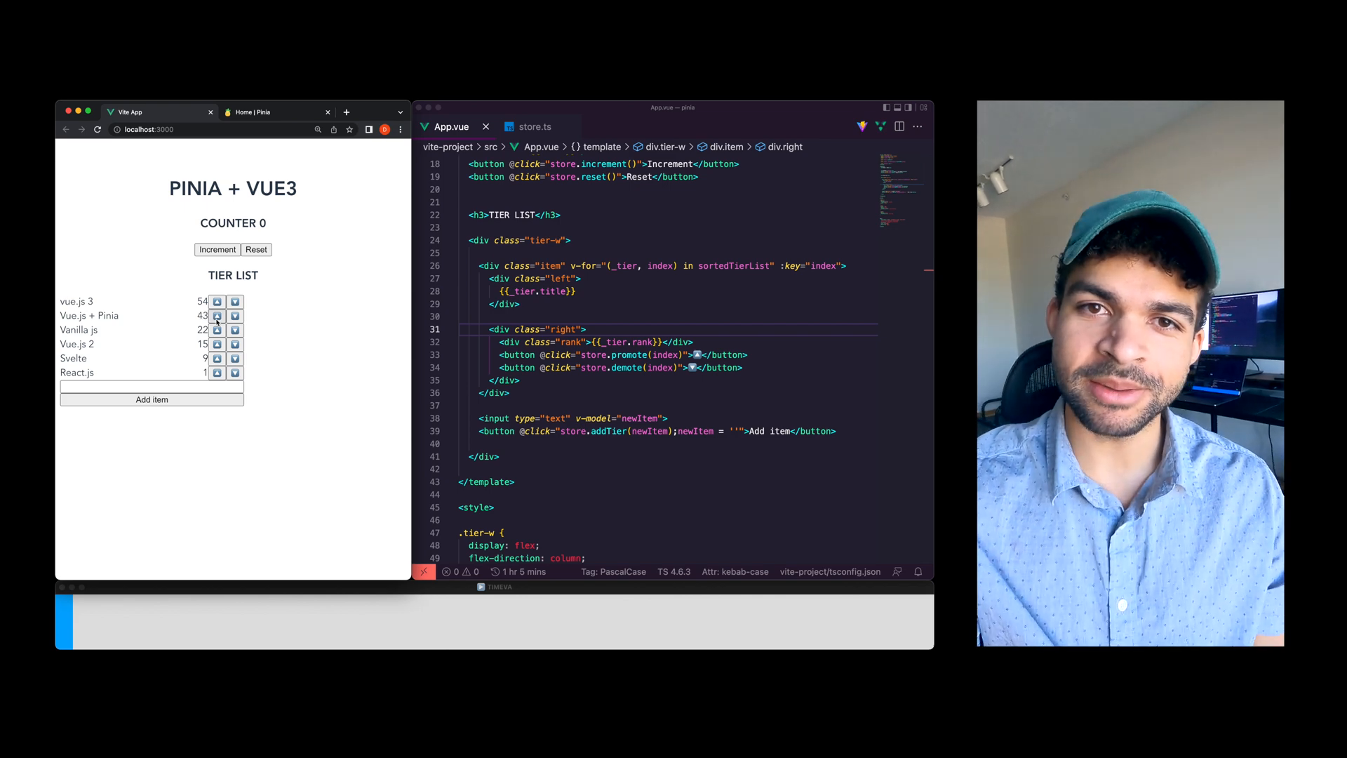